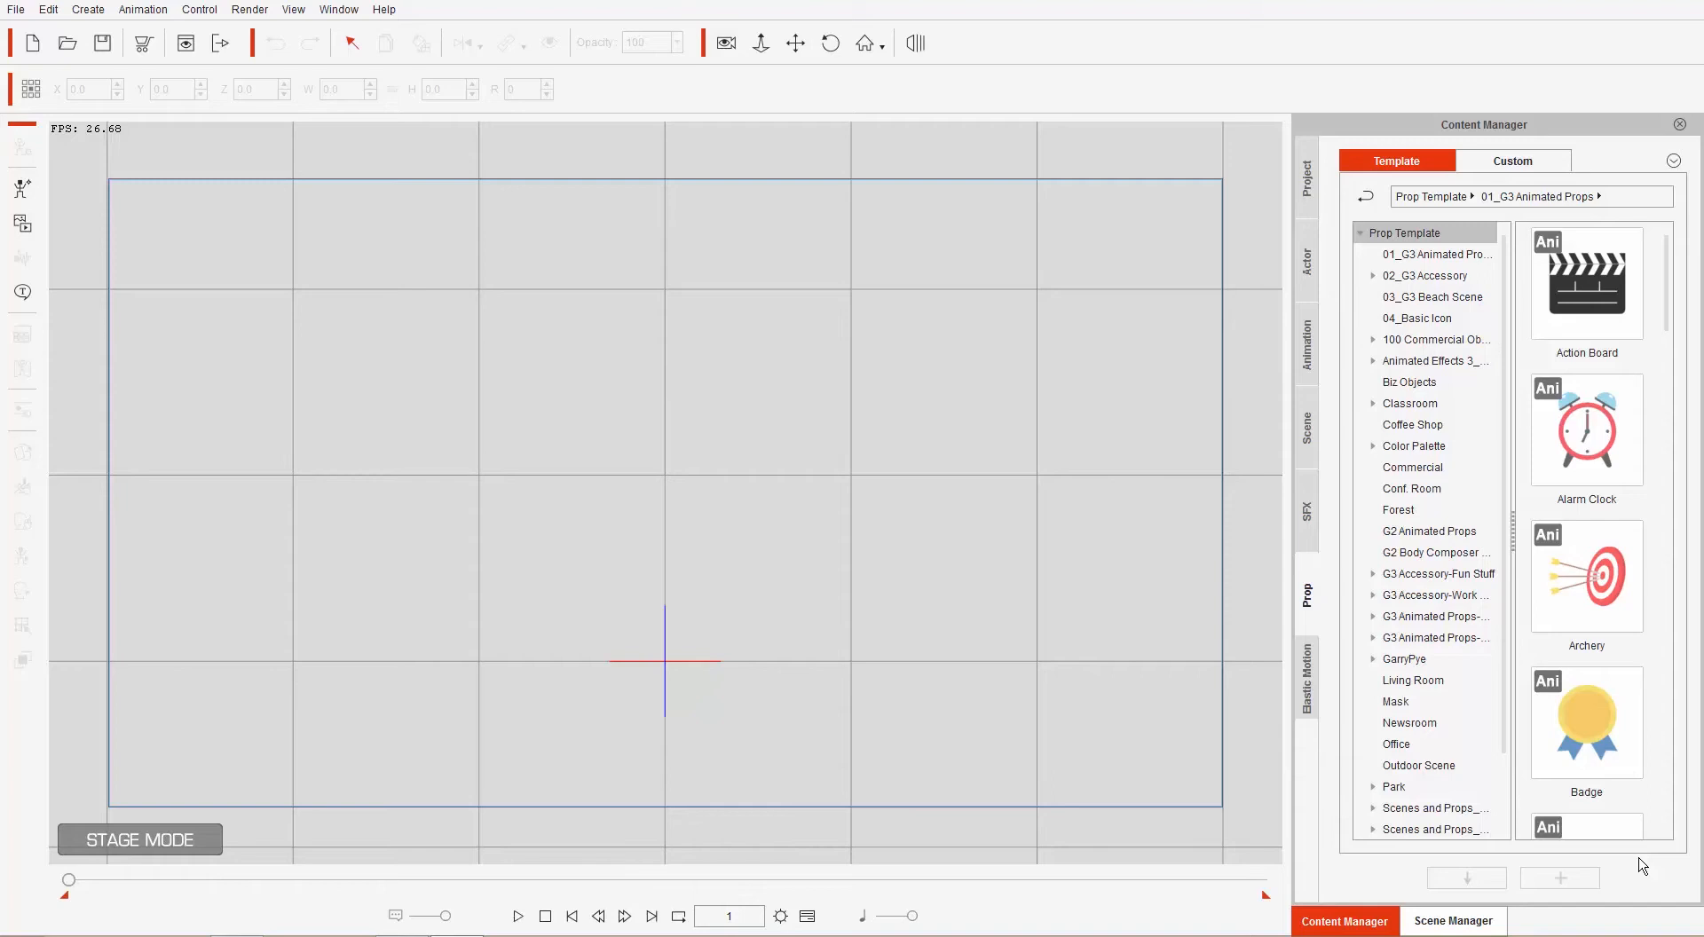
mouse_move(1563, 918)
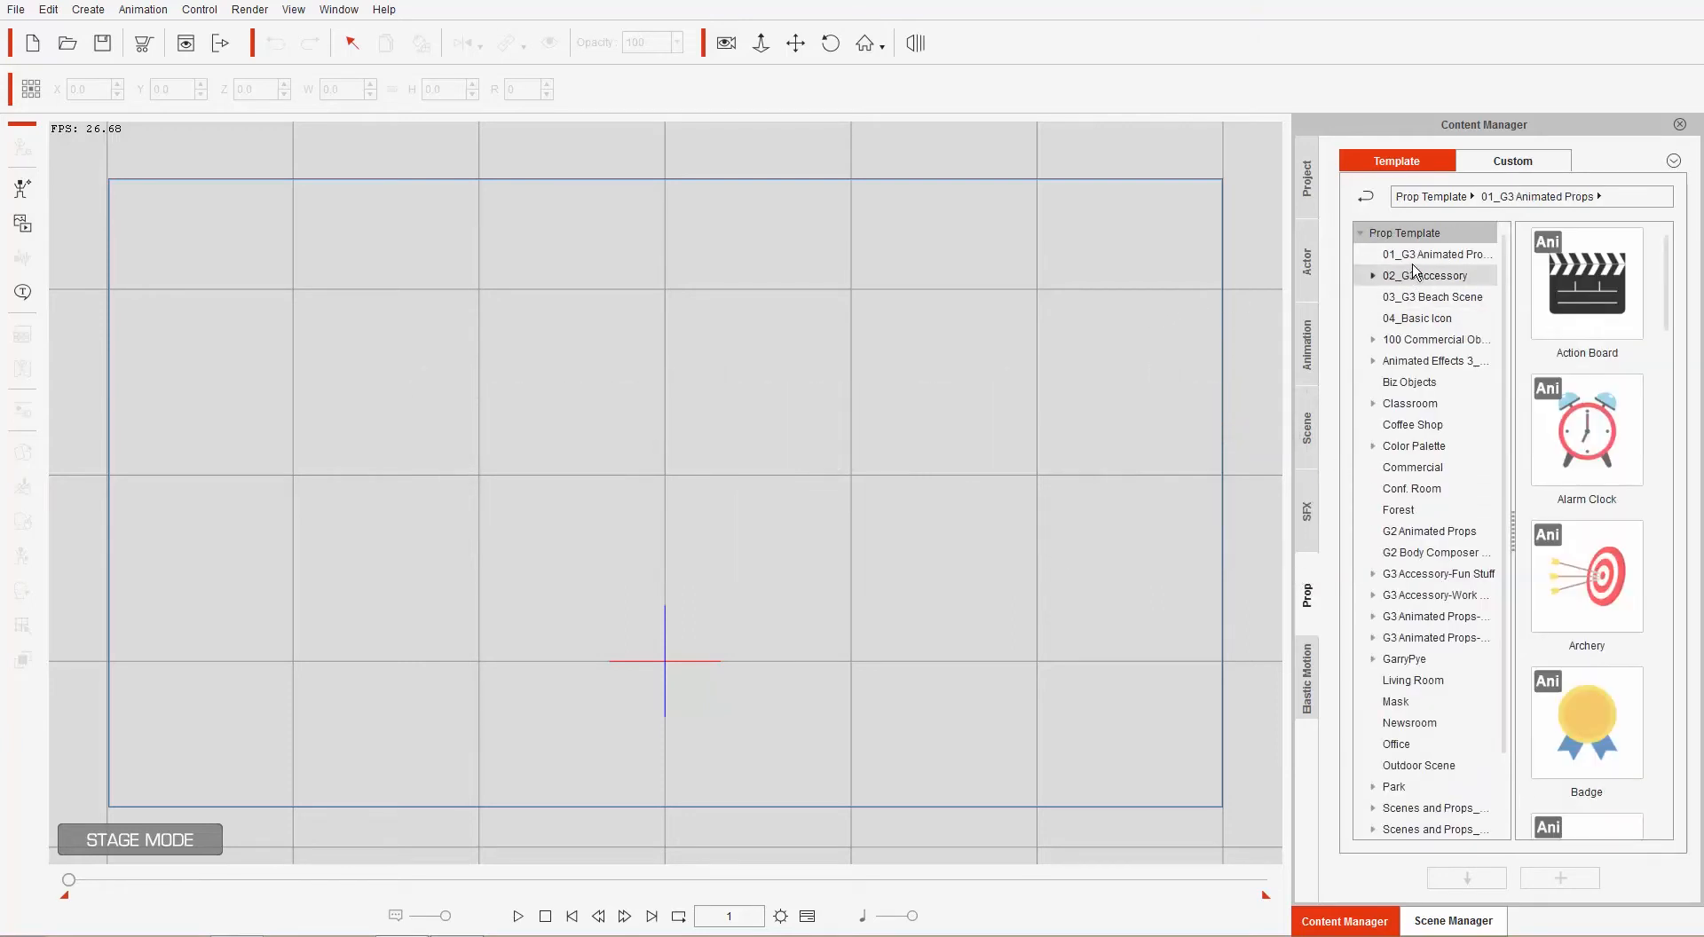
Add the Laptop prop from the animated props folder to the stage and preview its opening.
click(1434, 253)
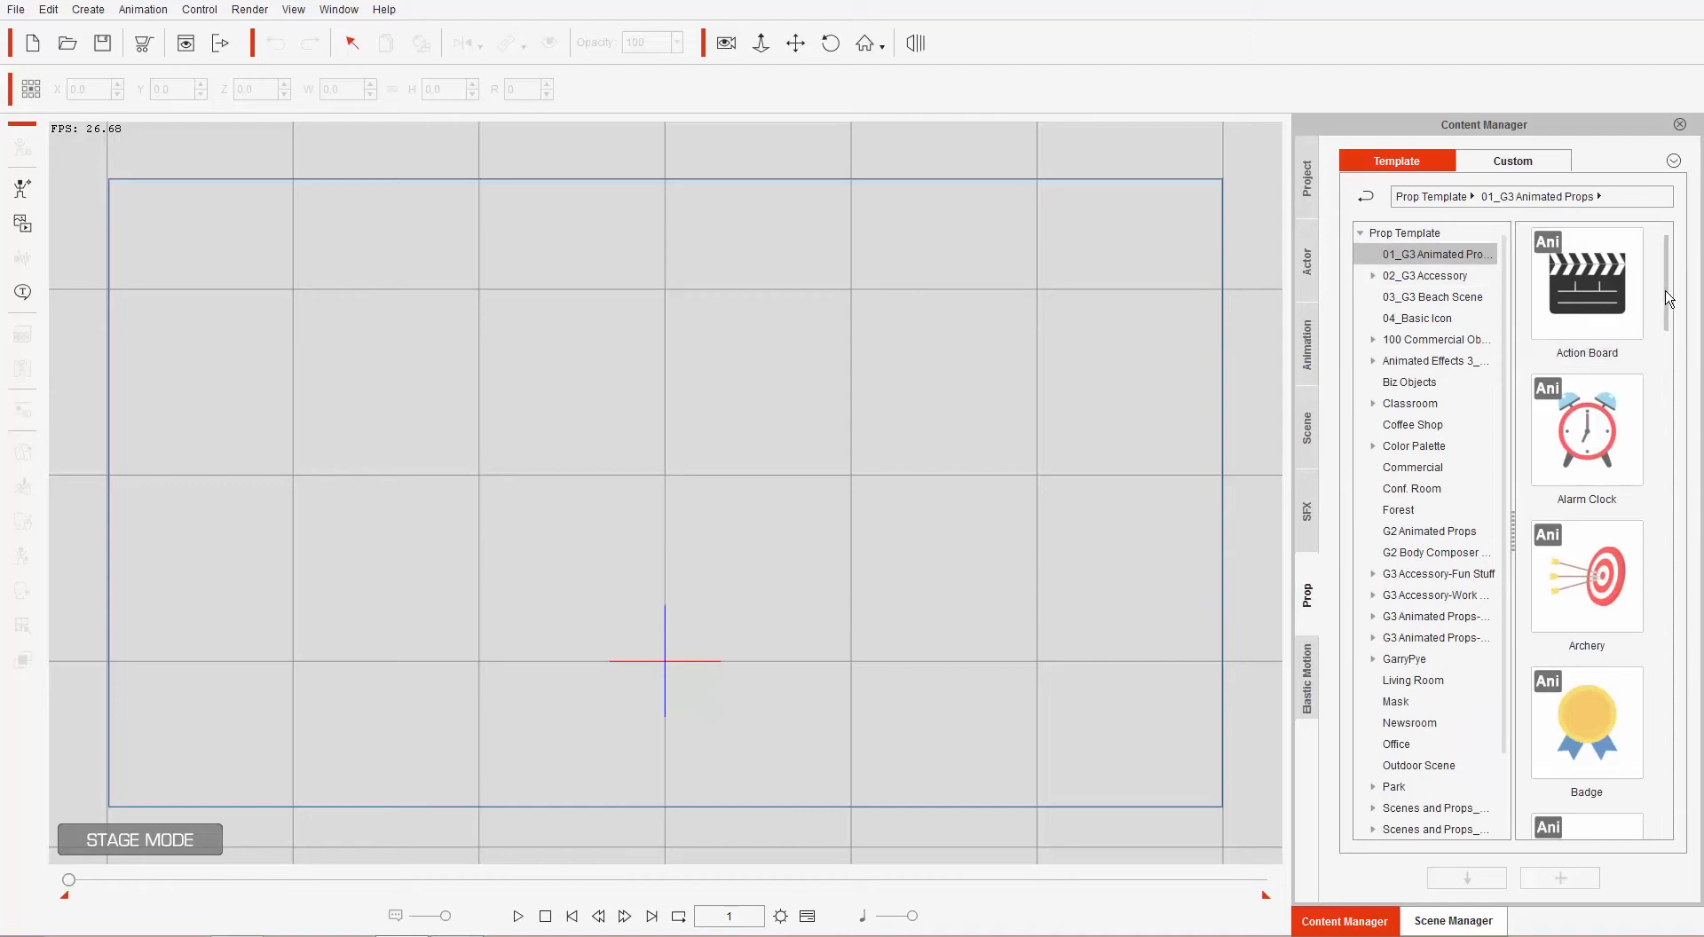
scroll(down, 3)
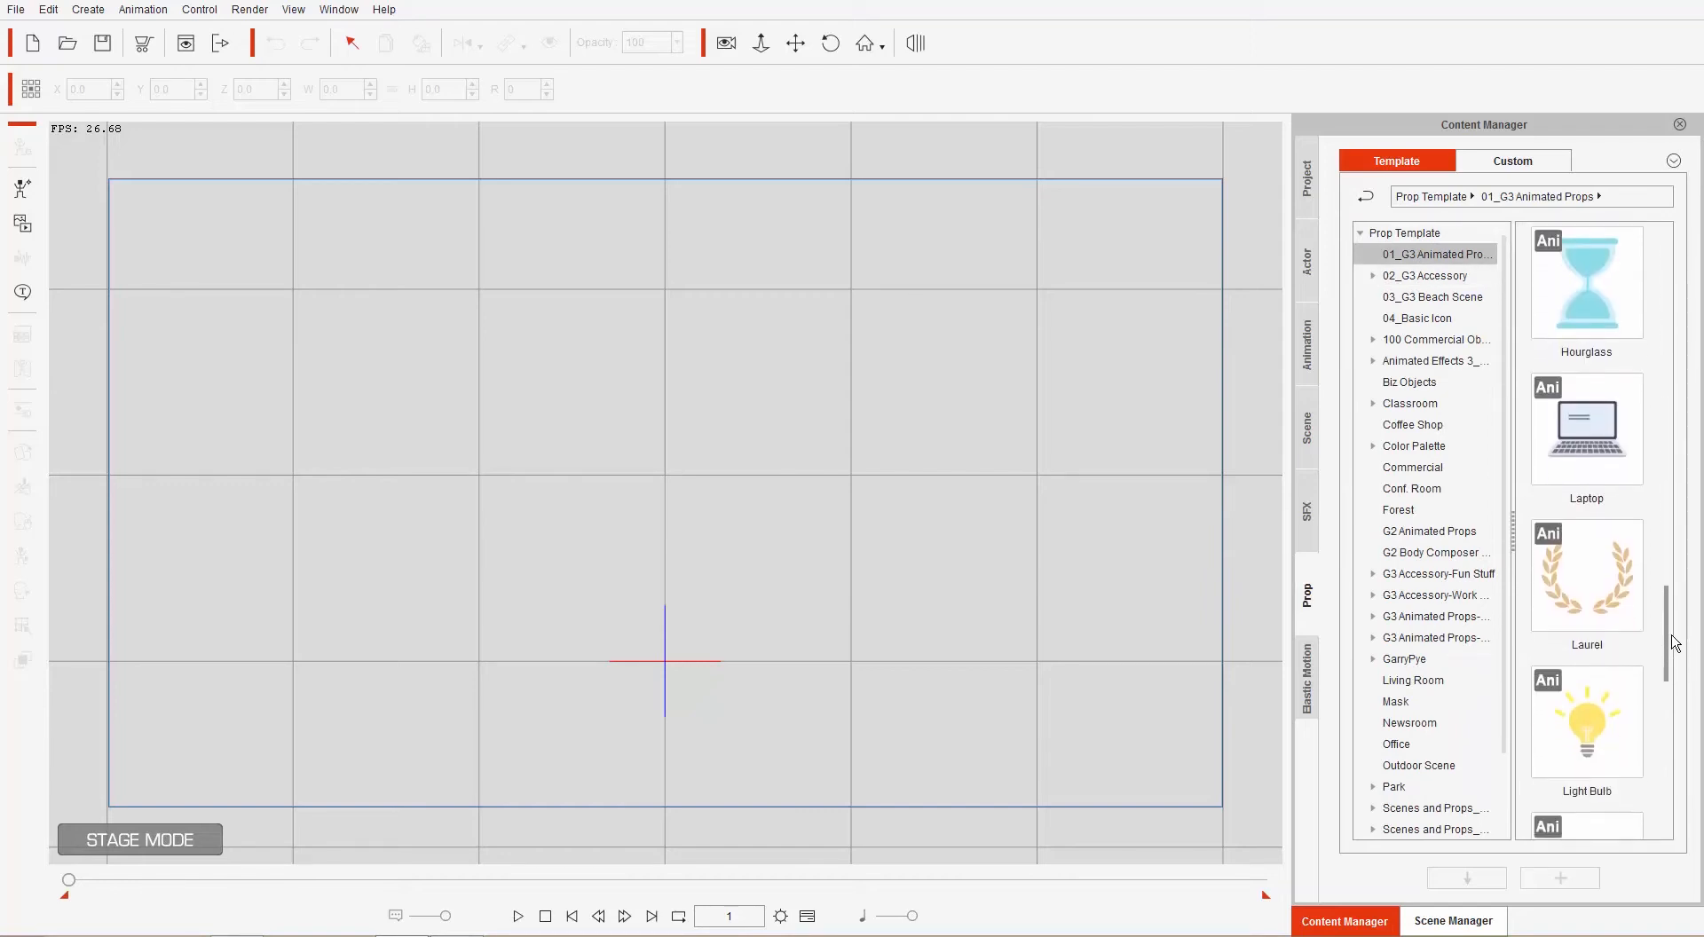
double_click(1586, 427)
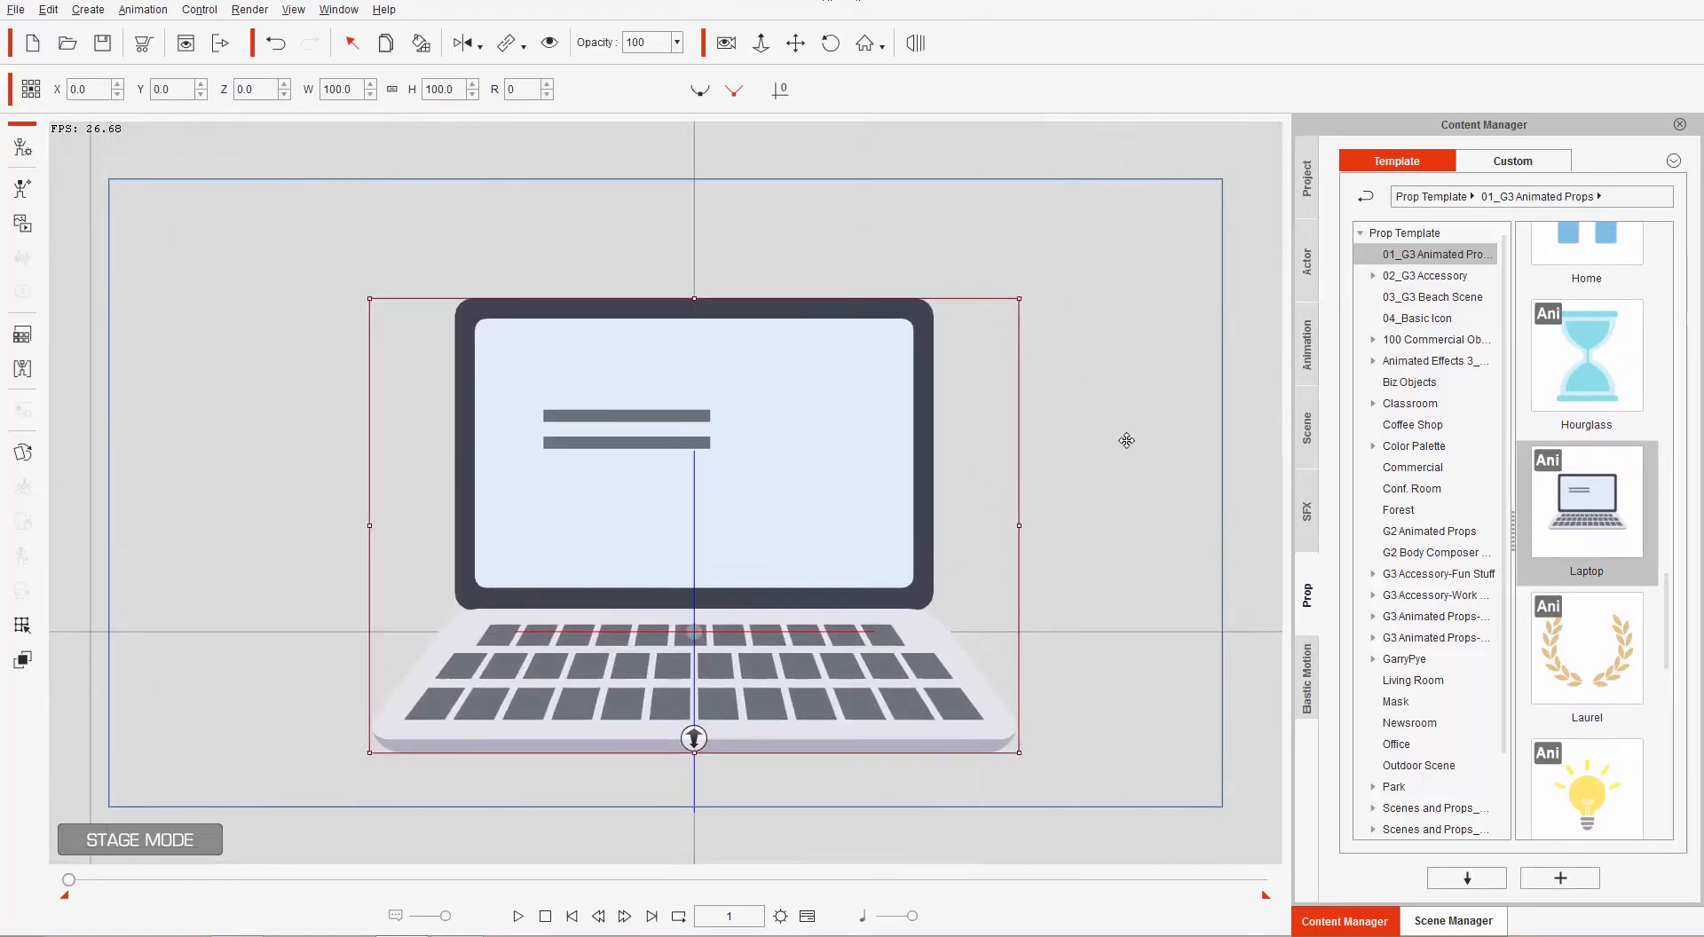
drag(693, 522, 668, 489)
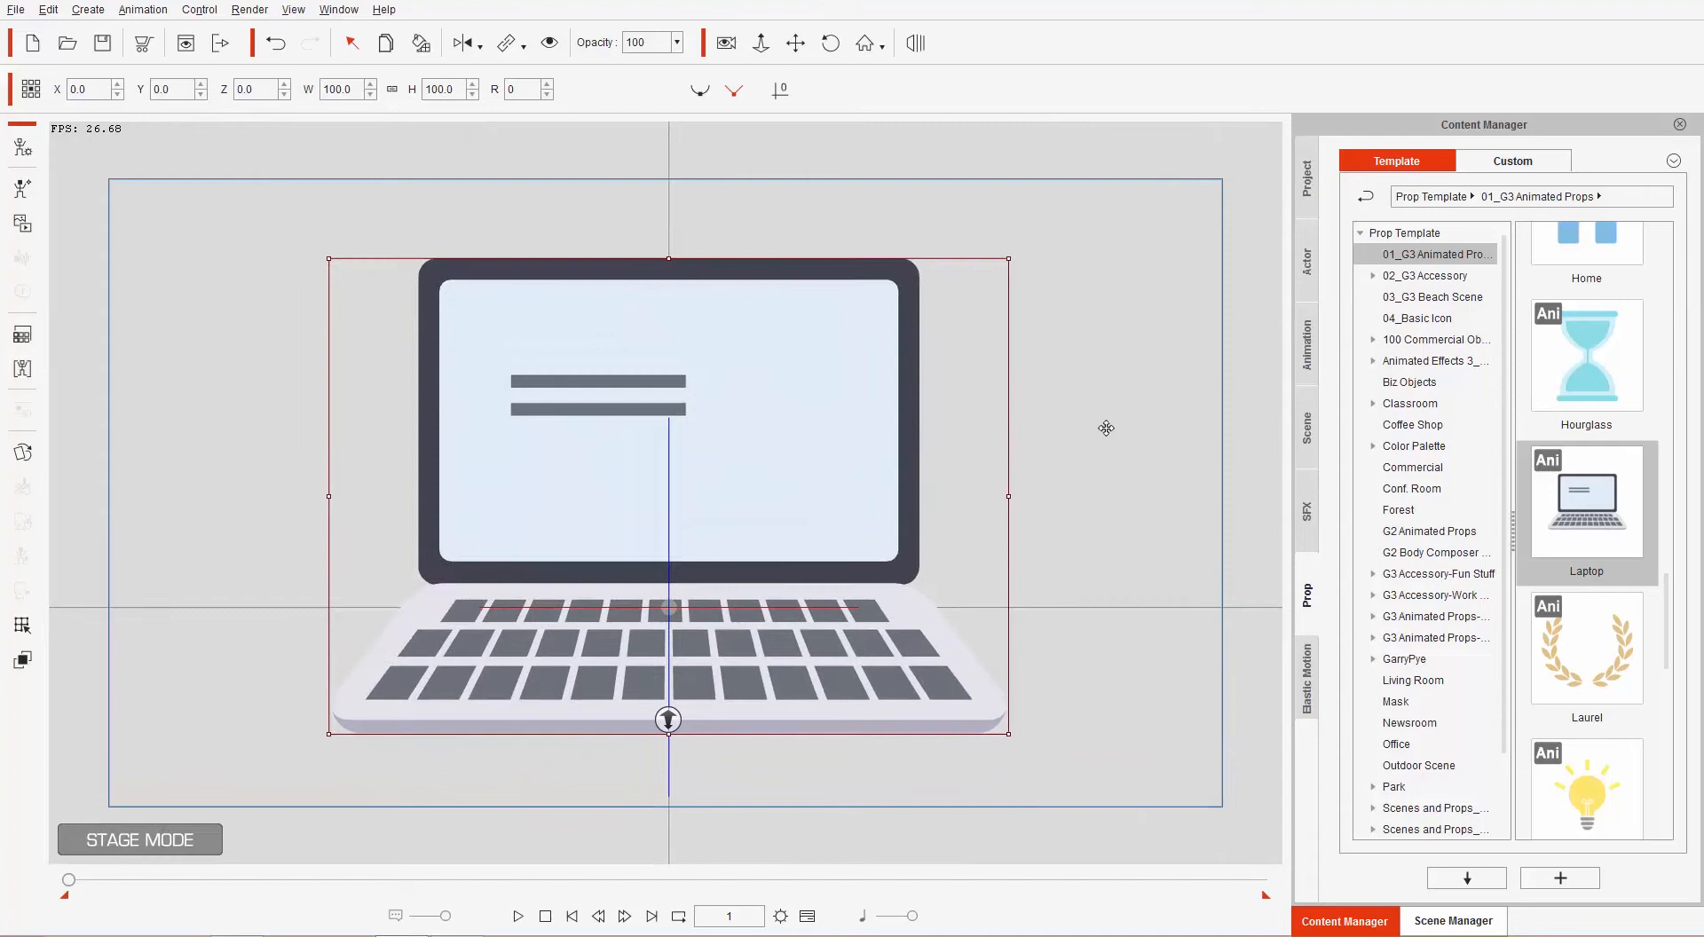
mouse_move(373, 784)
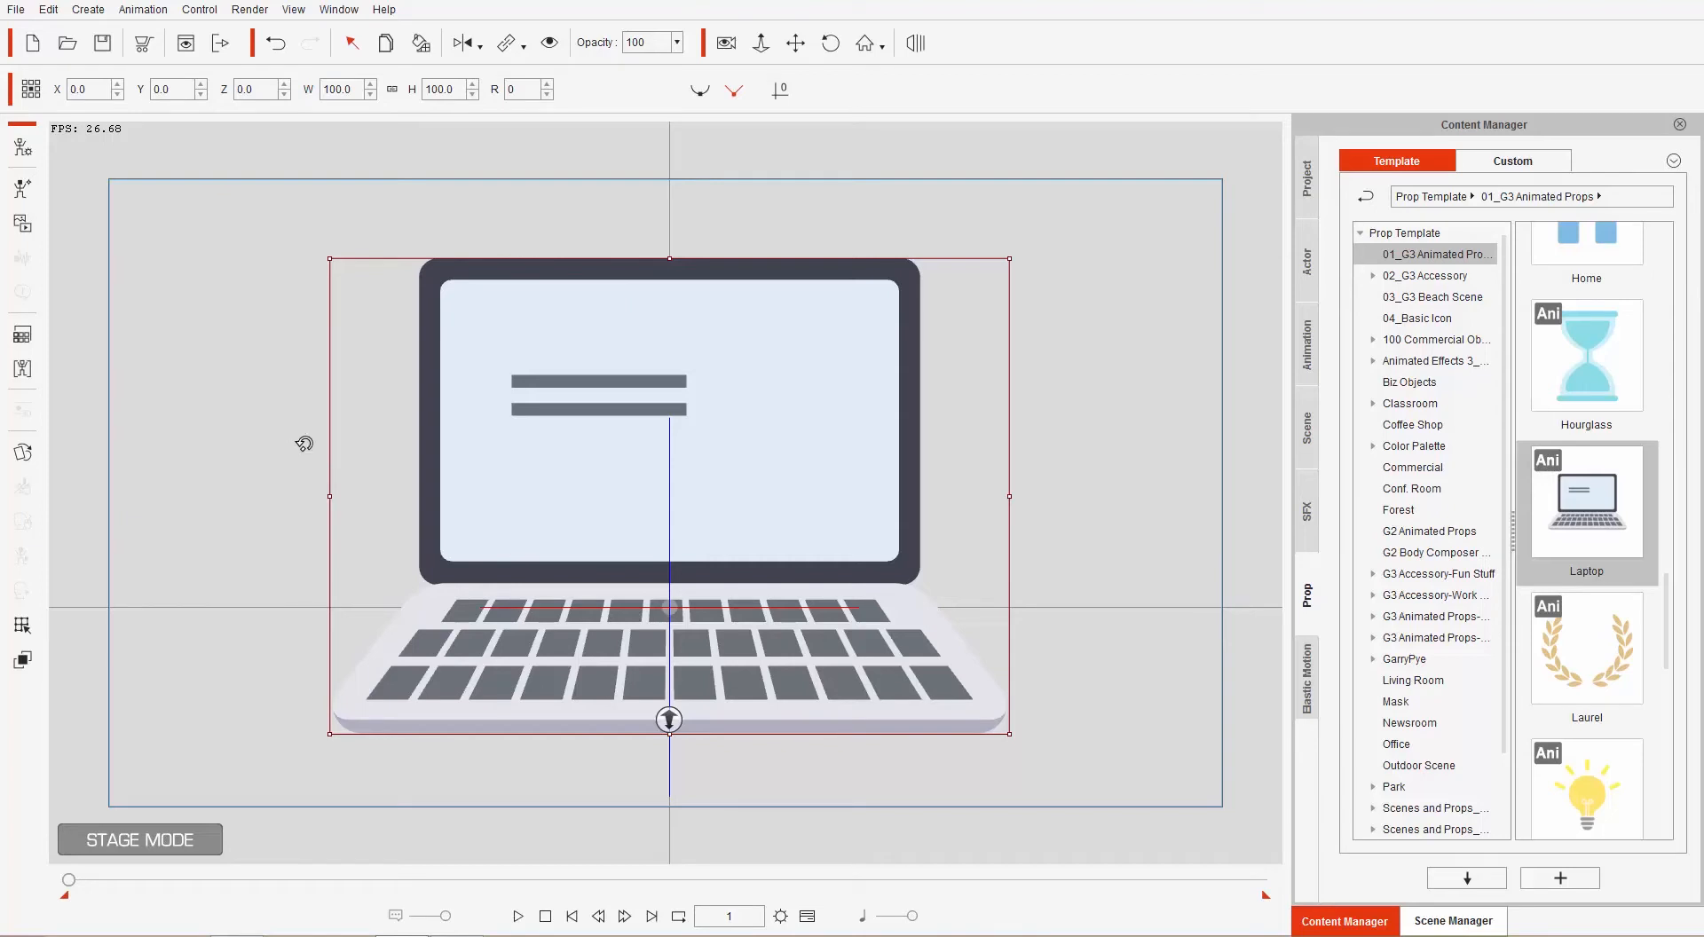
mouse_move(863, 436)
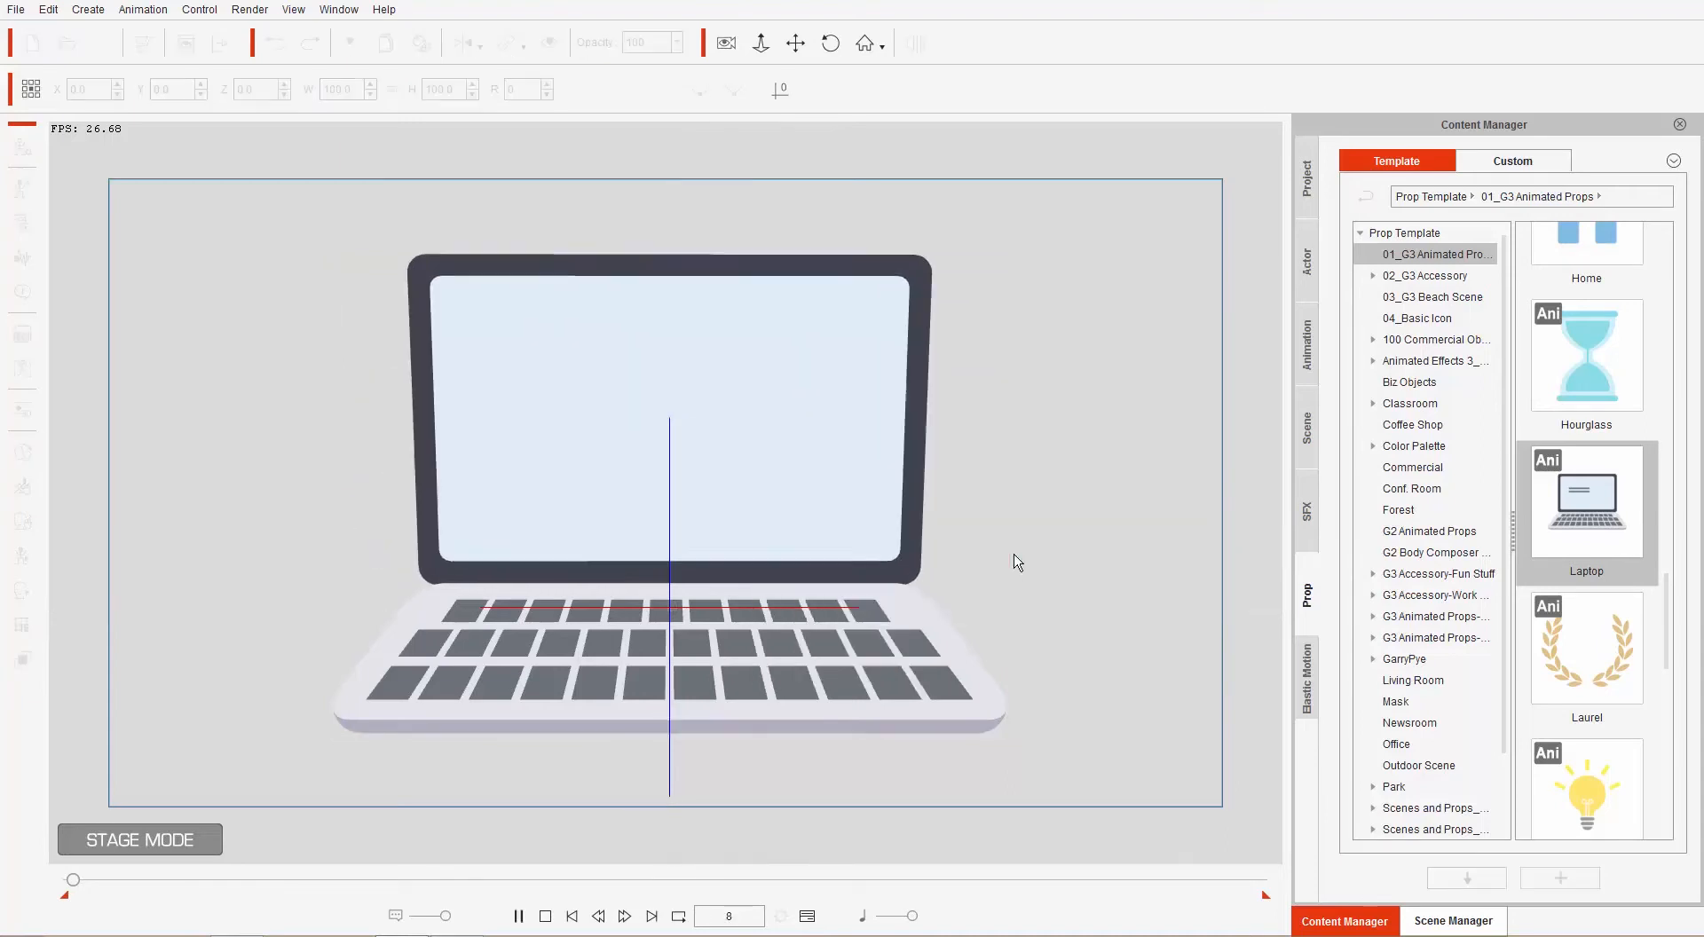
click(671, 457)
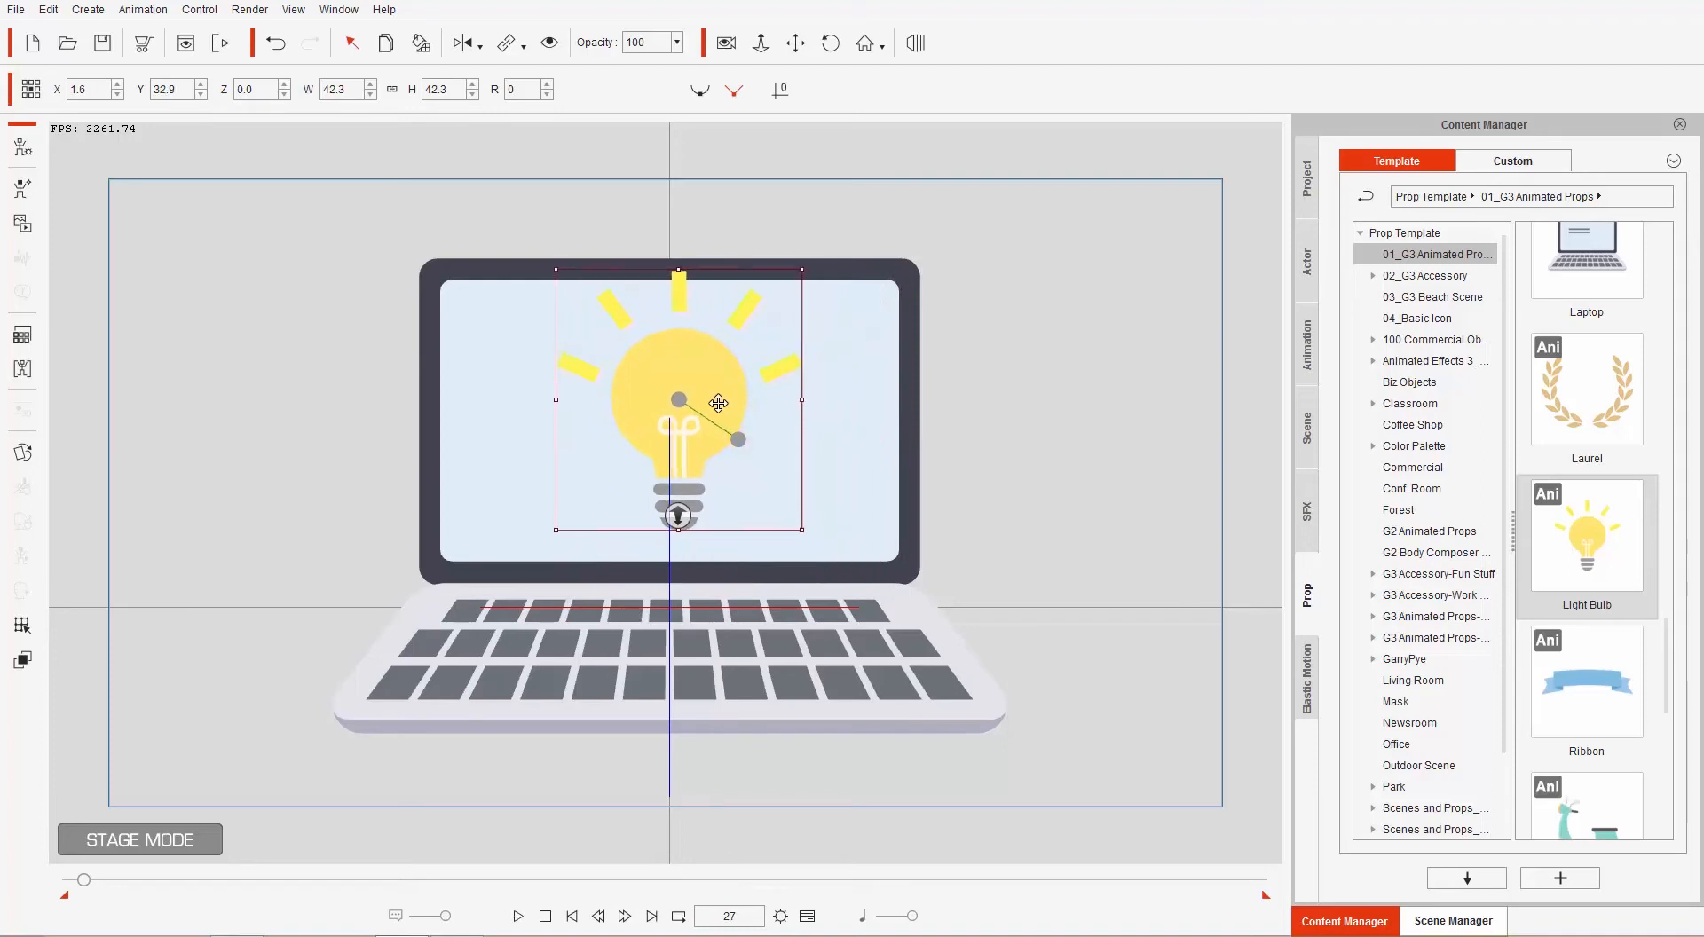
Drag the Light Bulb prop over the laptop screen and fine-tune its centred position.
drag(712, 402, 671, 411)
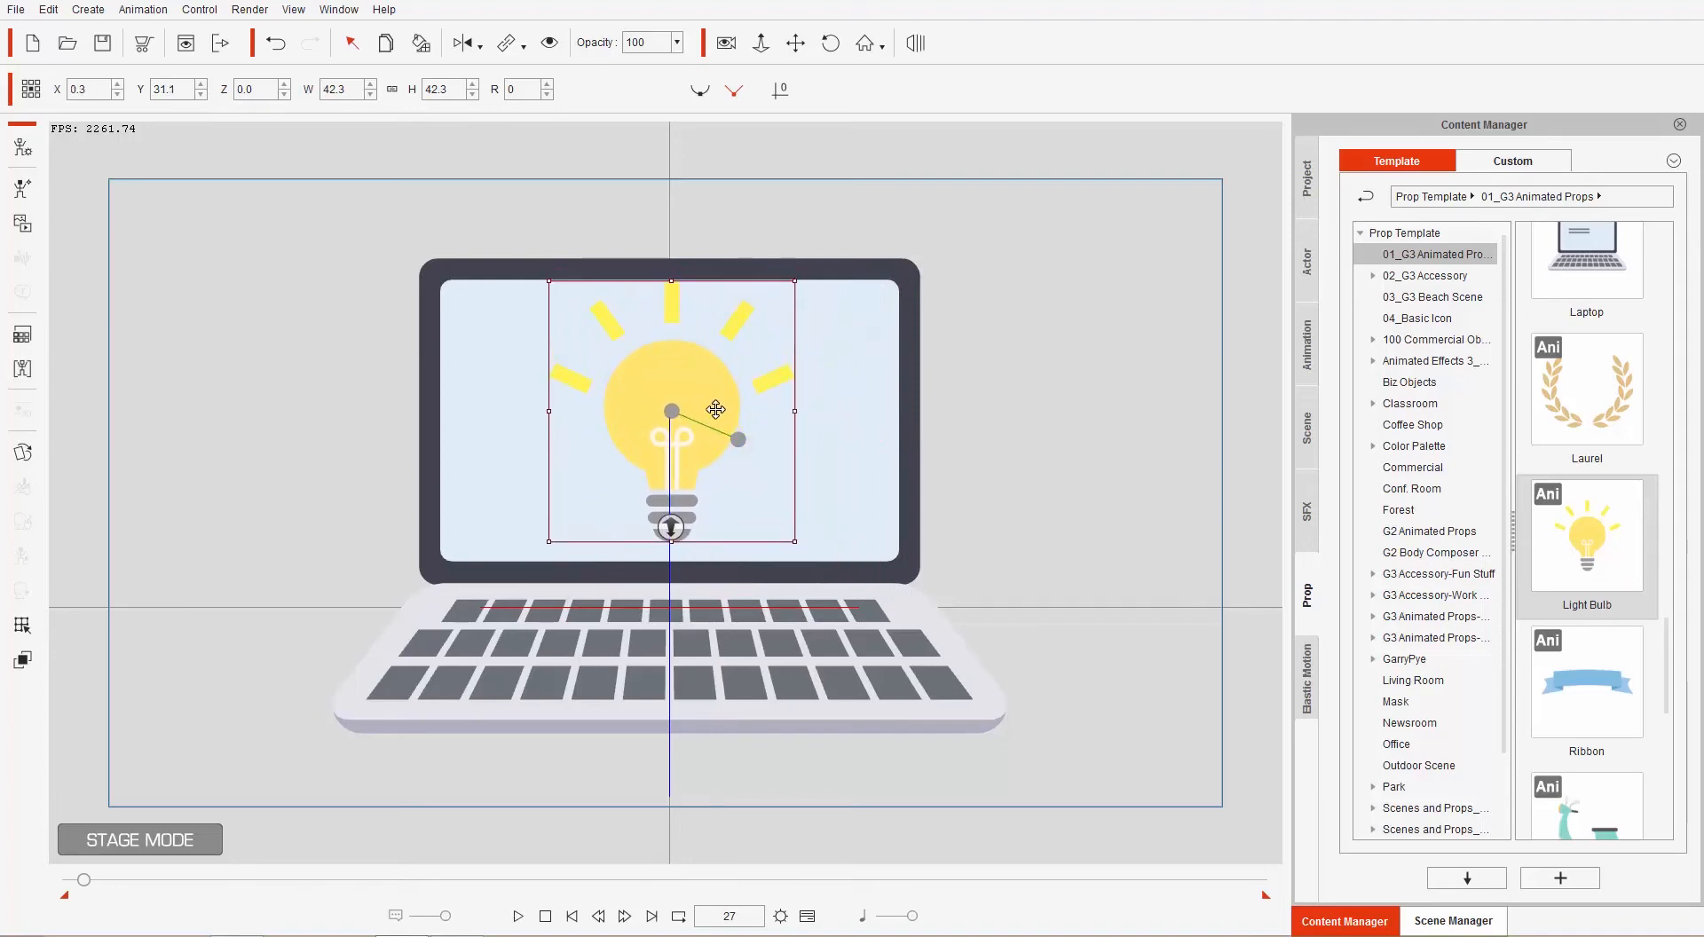
drag(716, 410, 716, 385)
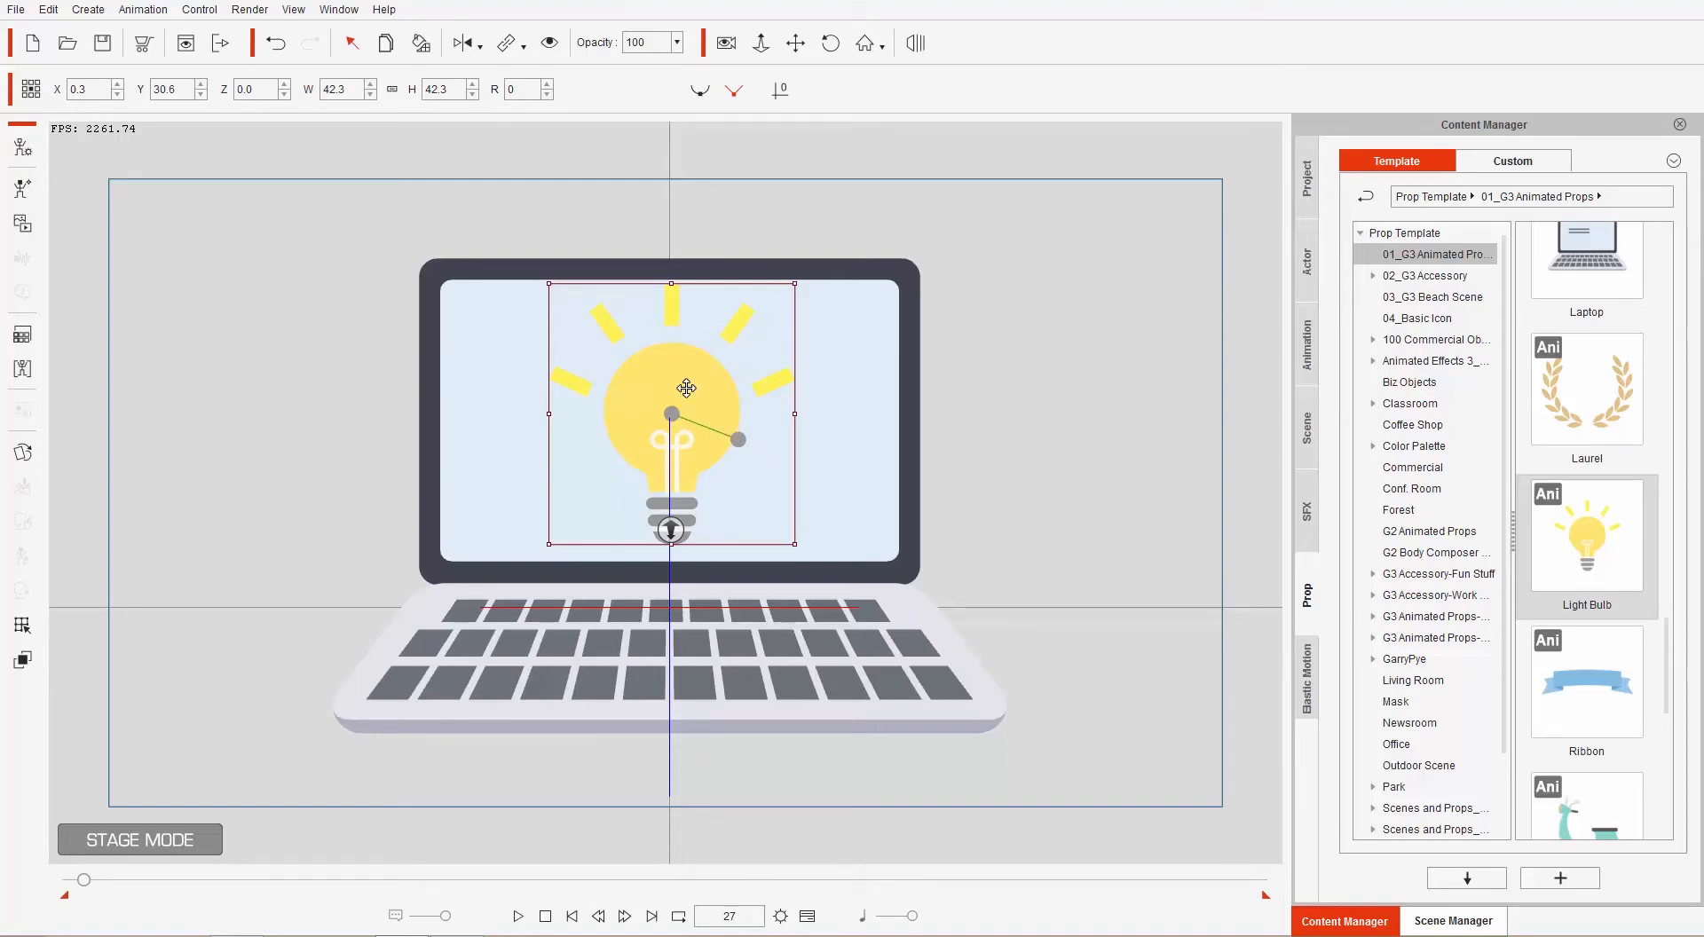
right_click(687, 390)
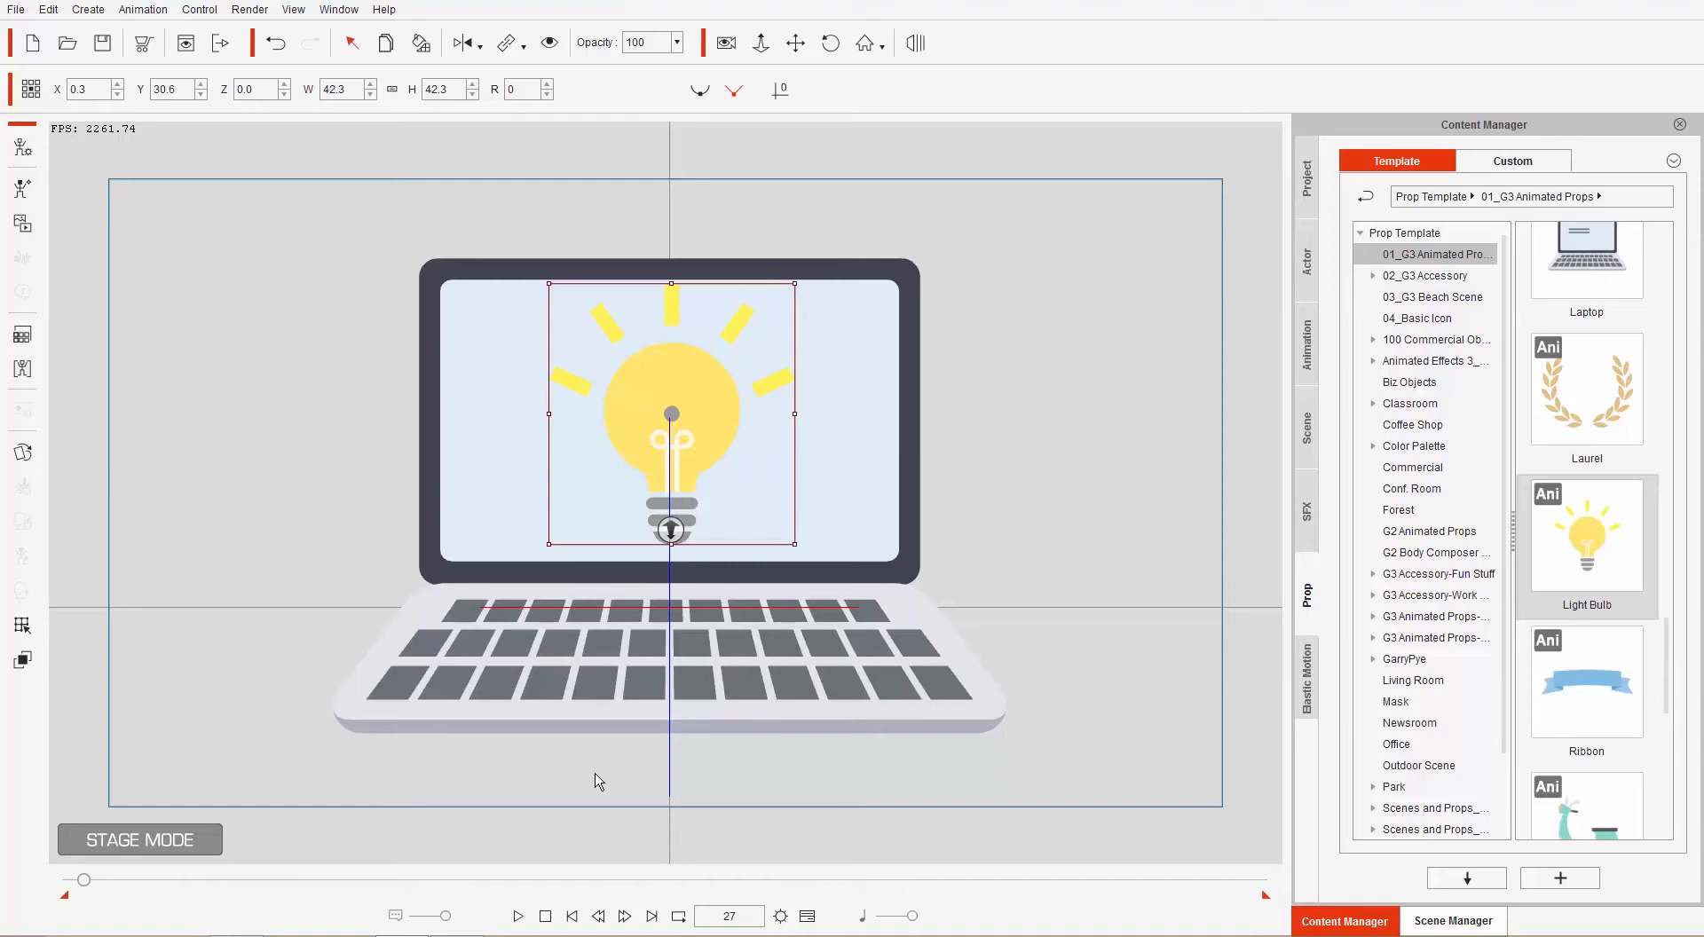
Set the Light Bulb opacity to 0 at frame 1 and step forward toward frame 20.
click(571, 917)
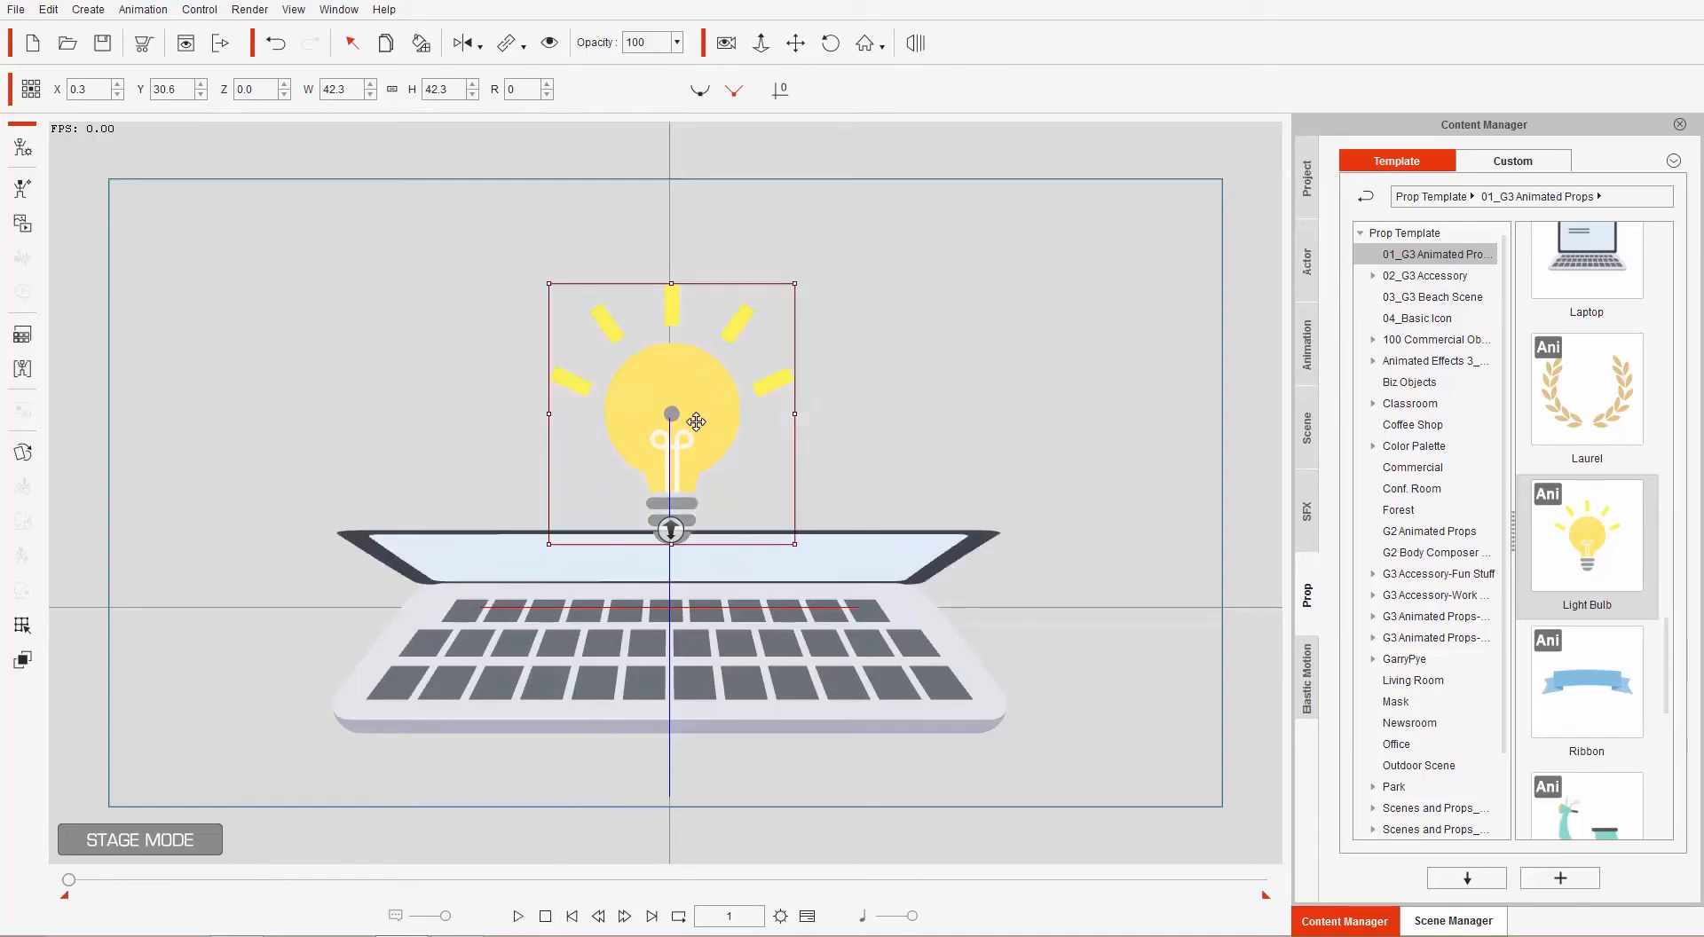
mouse_move(704, 869)
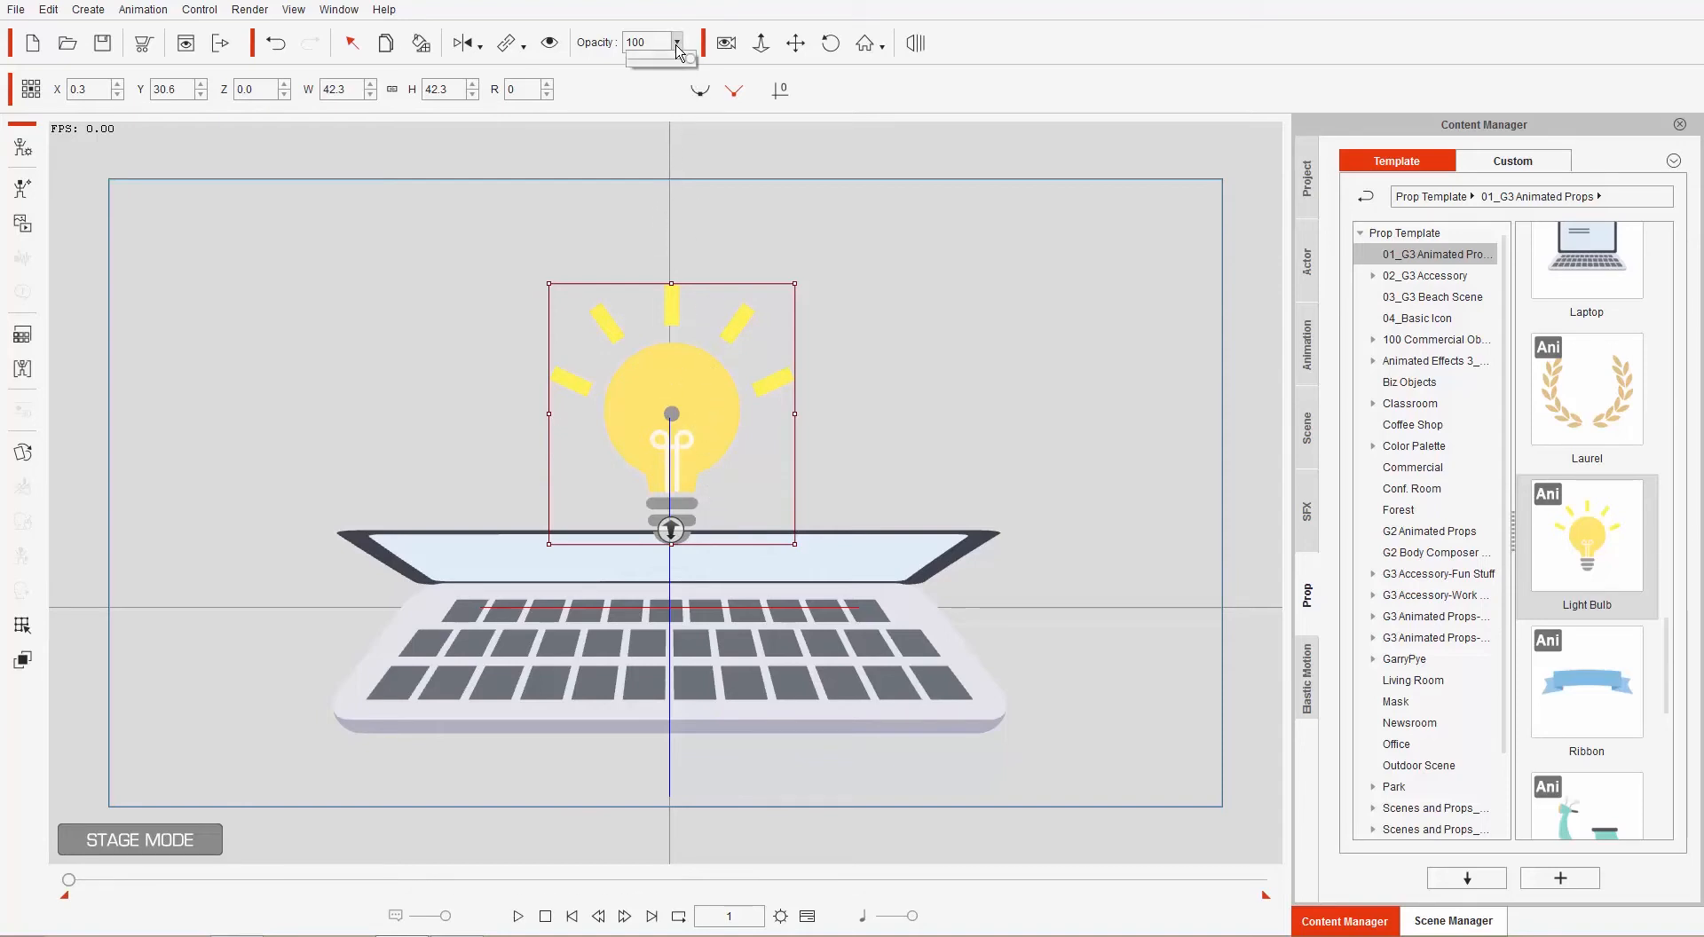
drag(682, 59, 630, 58)
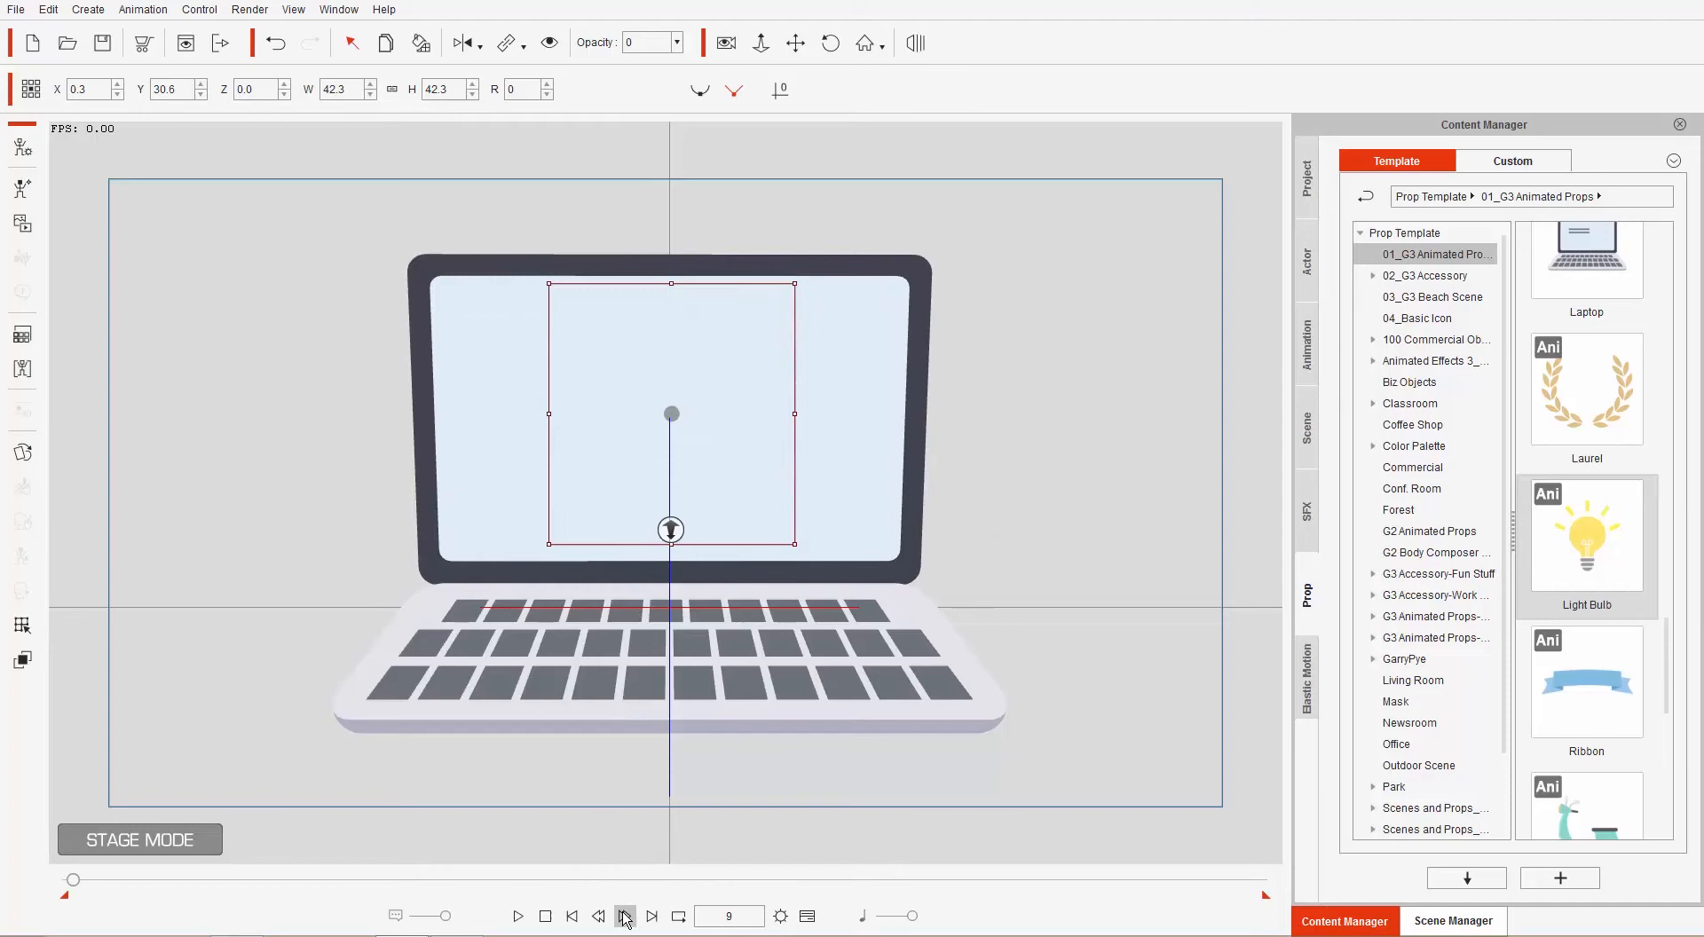
click(625, 915)
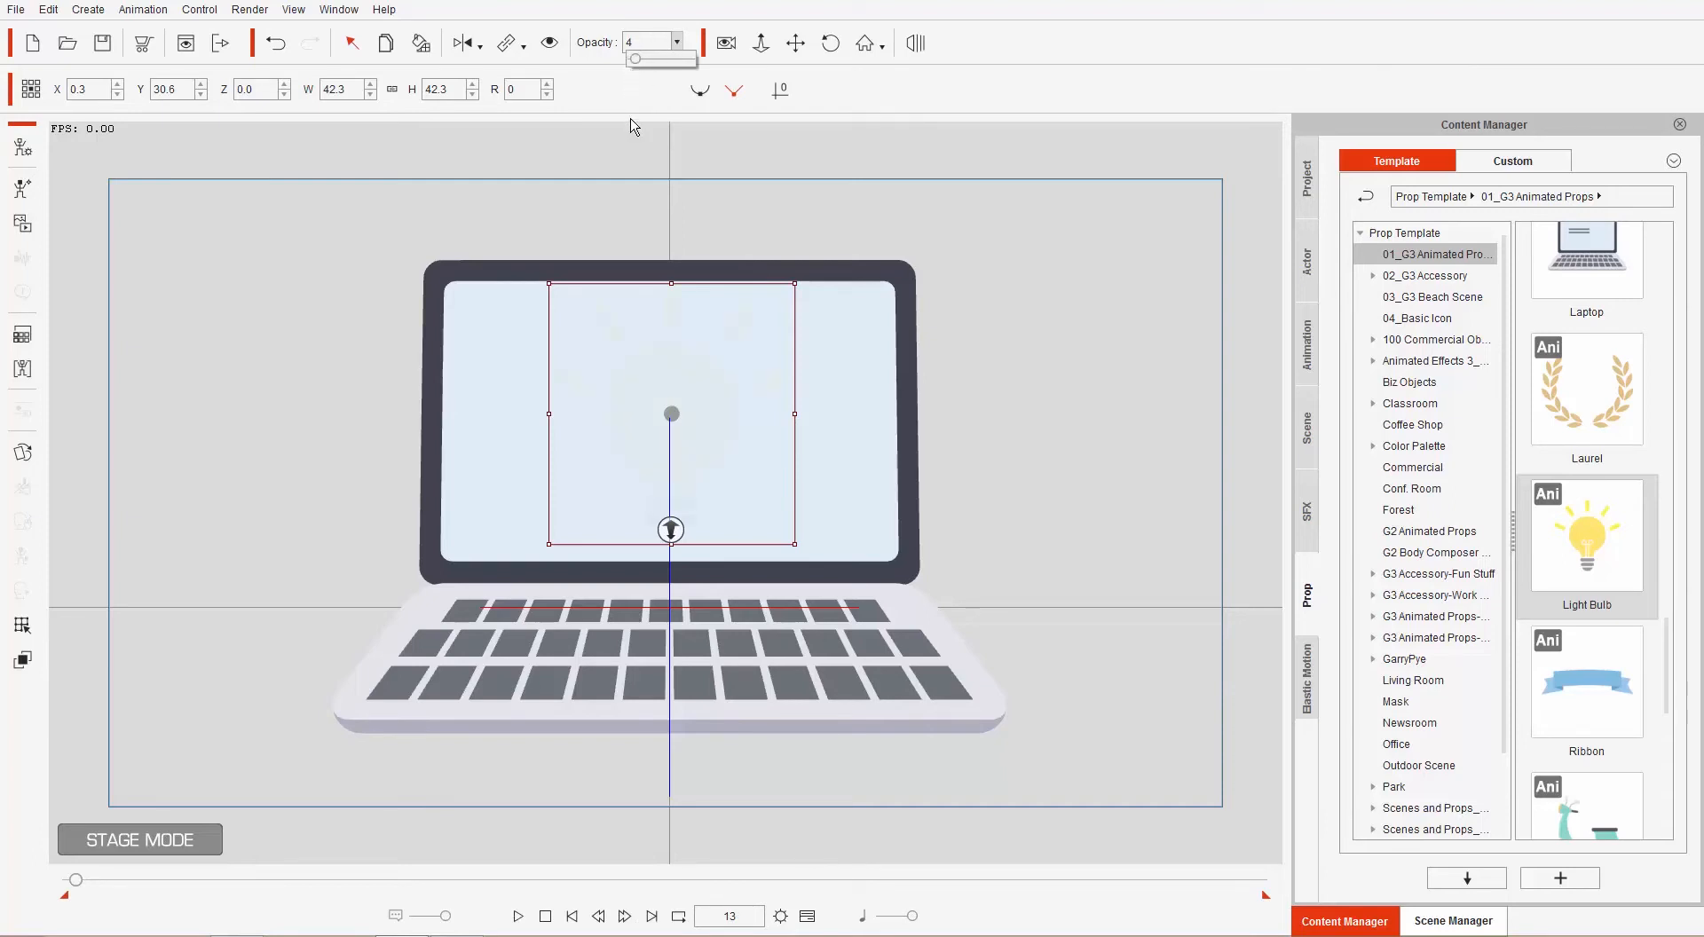
mouse_move(654, 782)
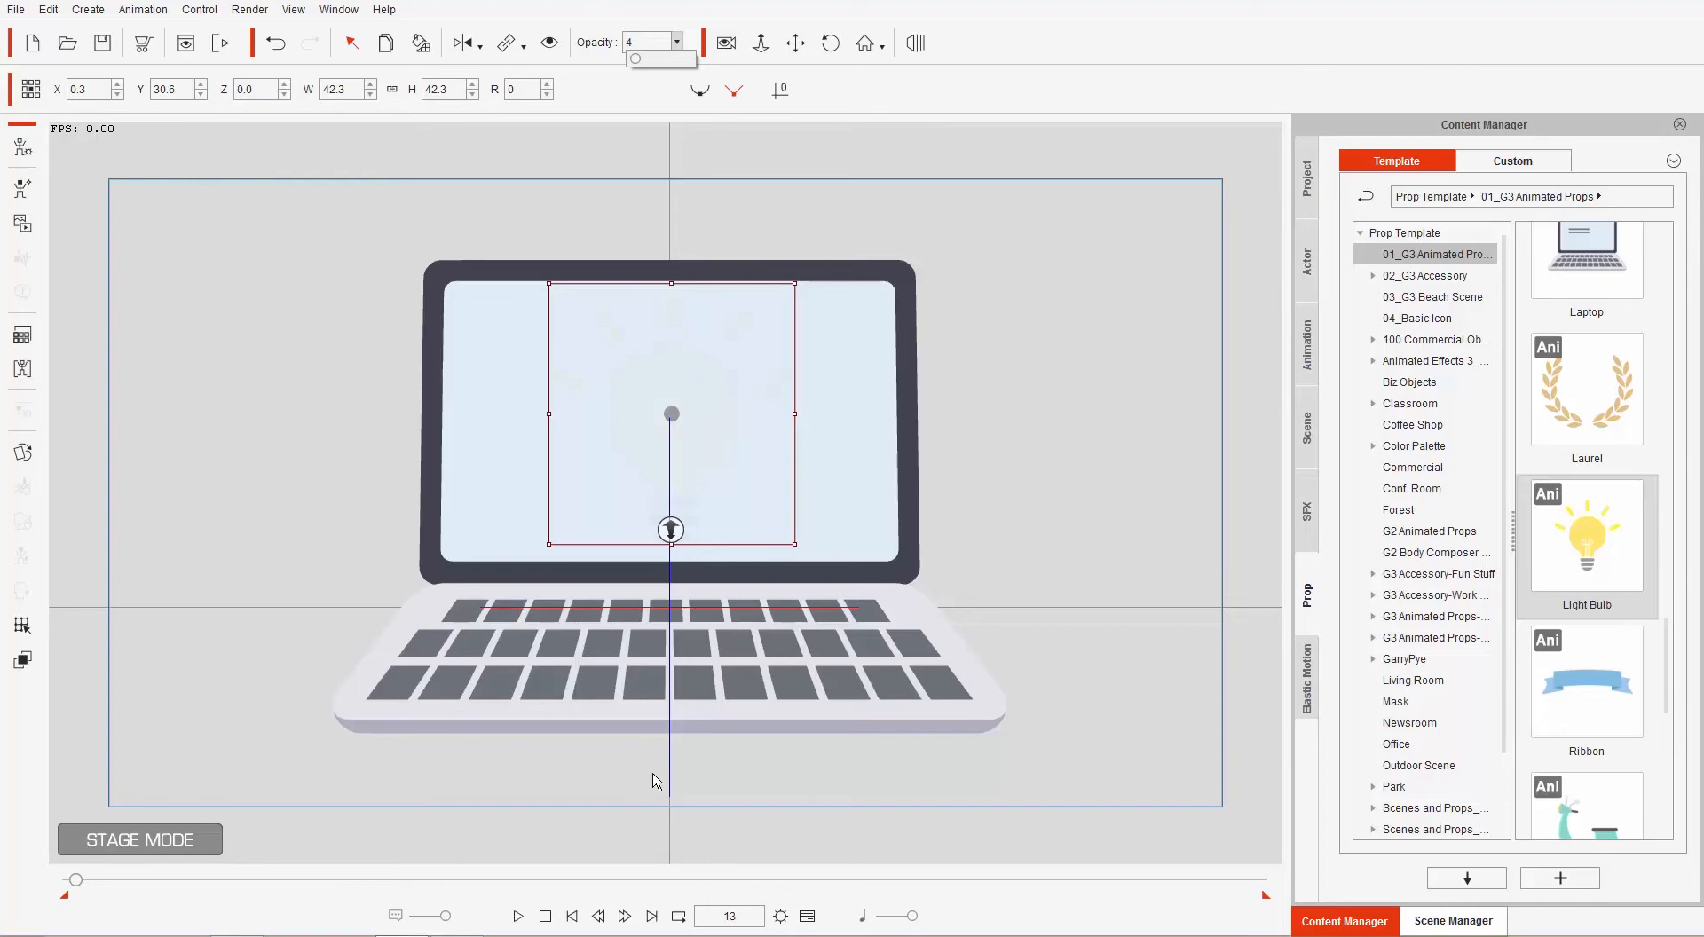
click(625, 915)
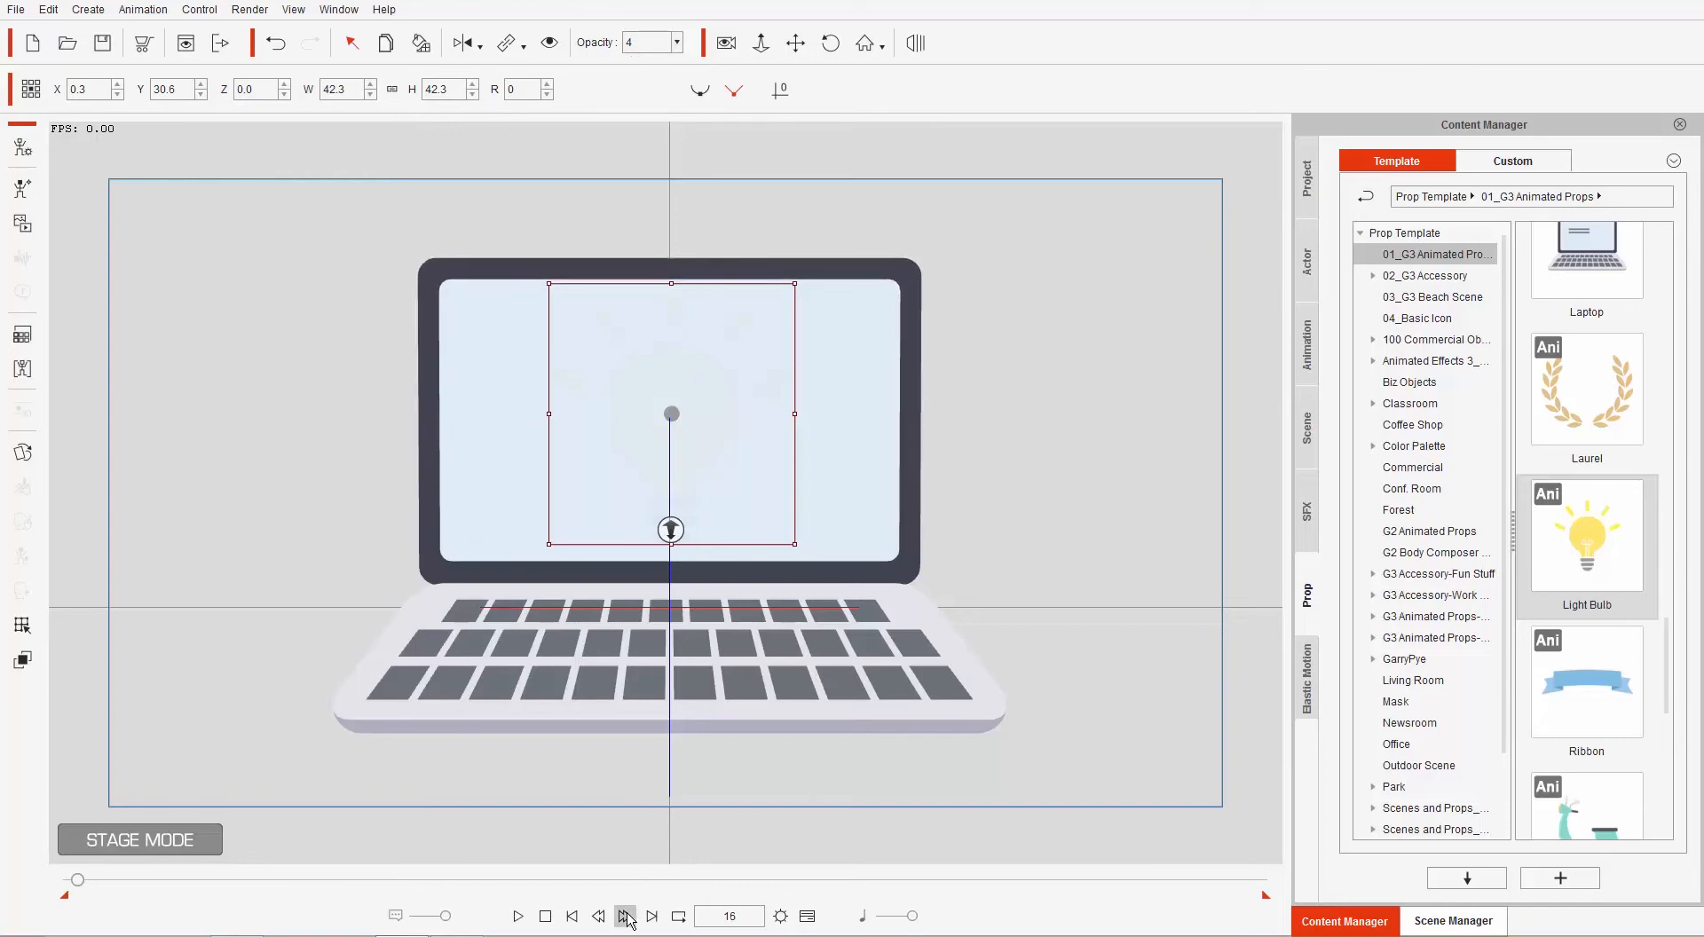
click(623, 915)
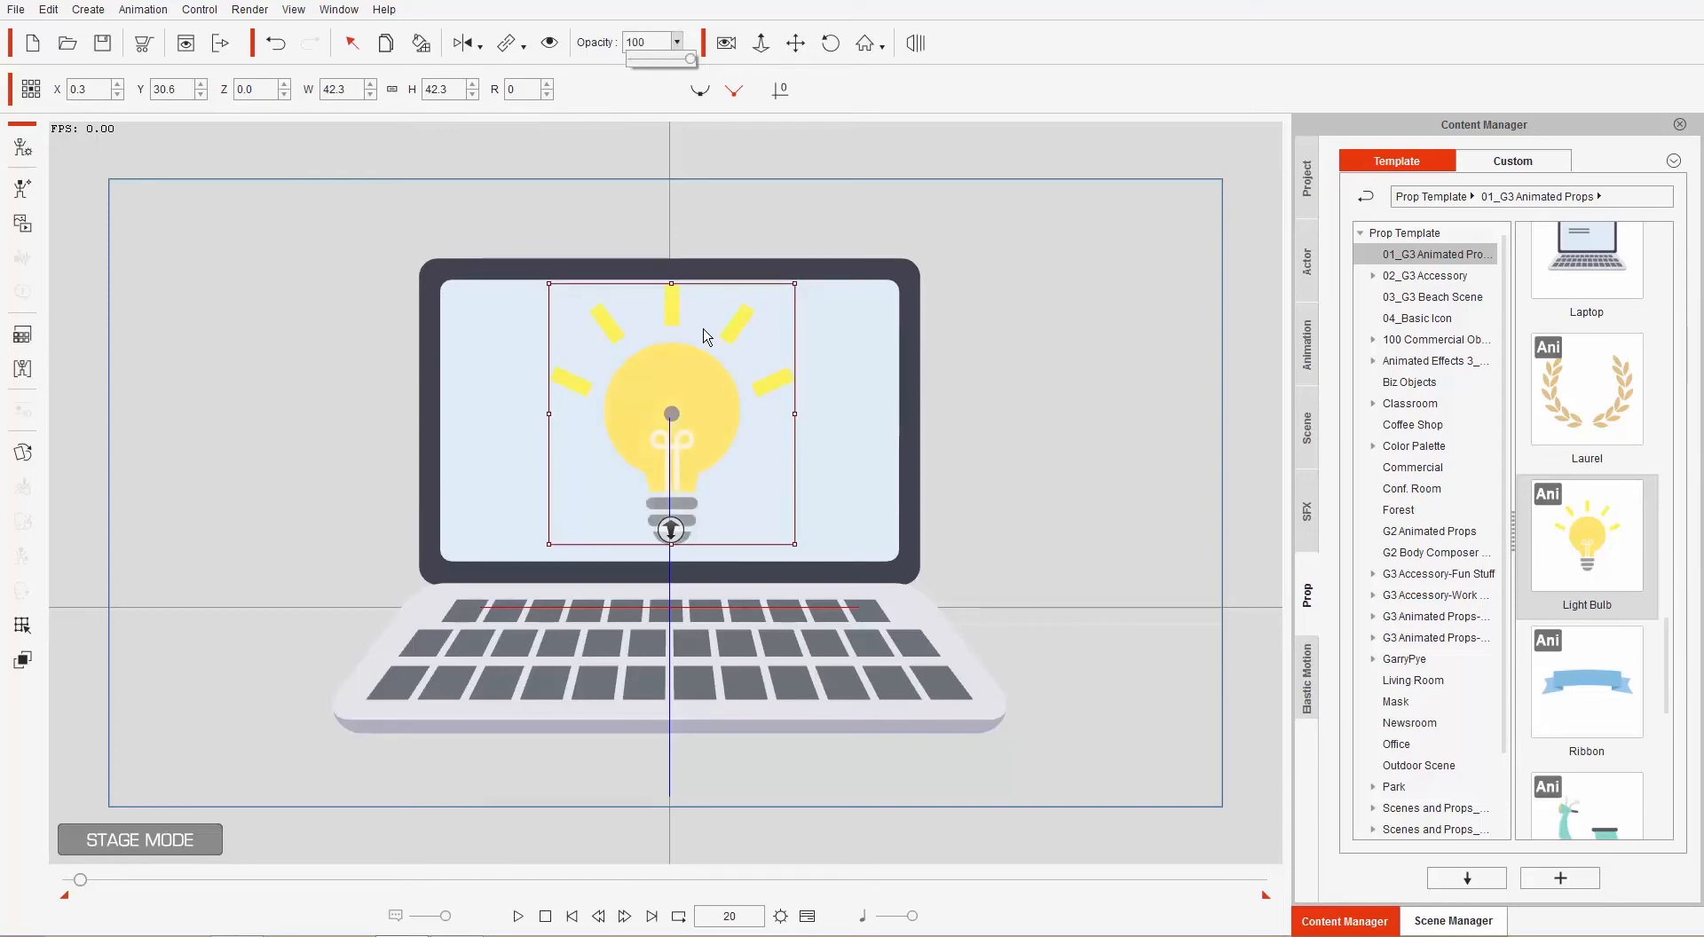
mouse_move(710, 416)
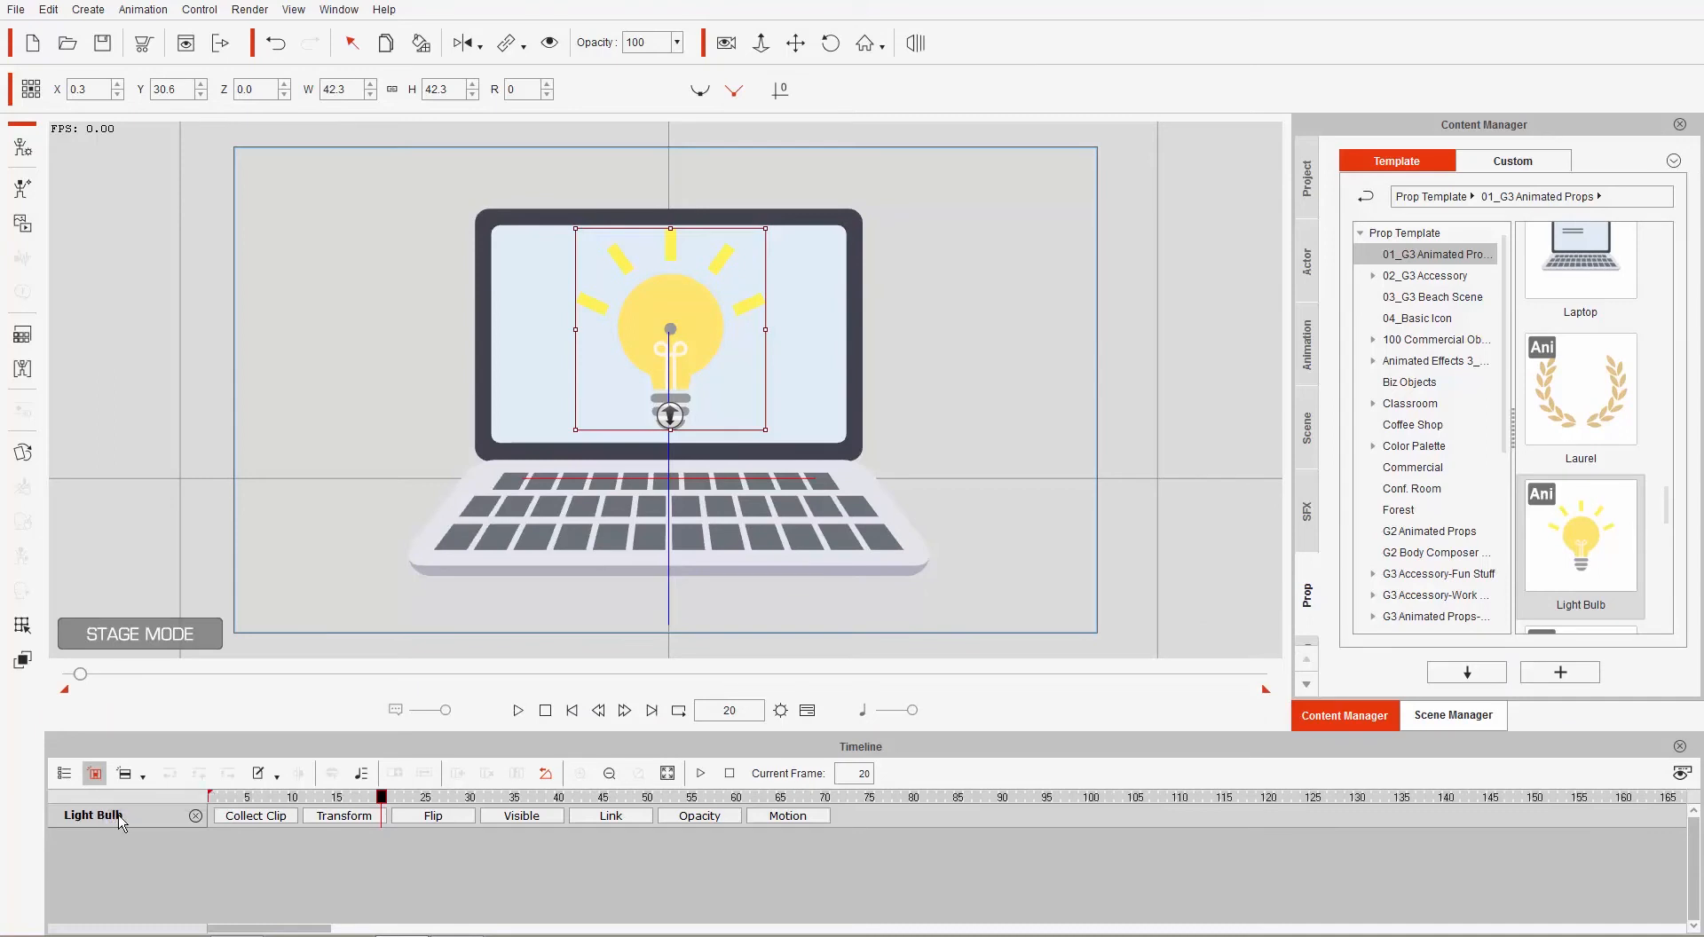
Select the Light Bulb track in the timeline and move to a later frame.
click(701, 816)
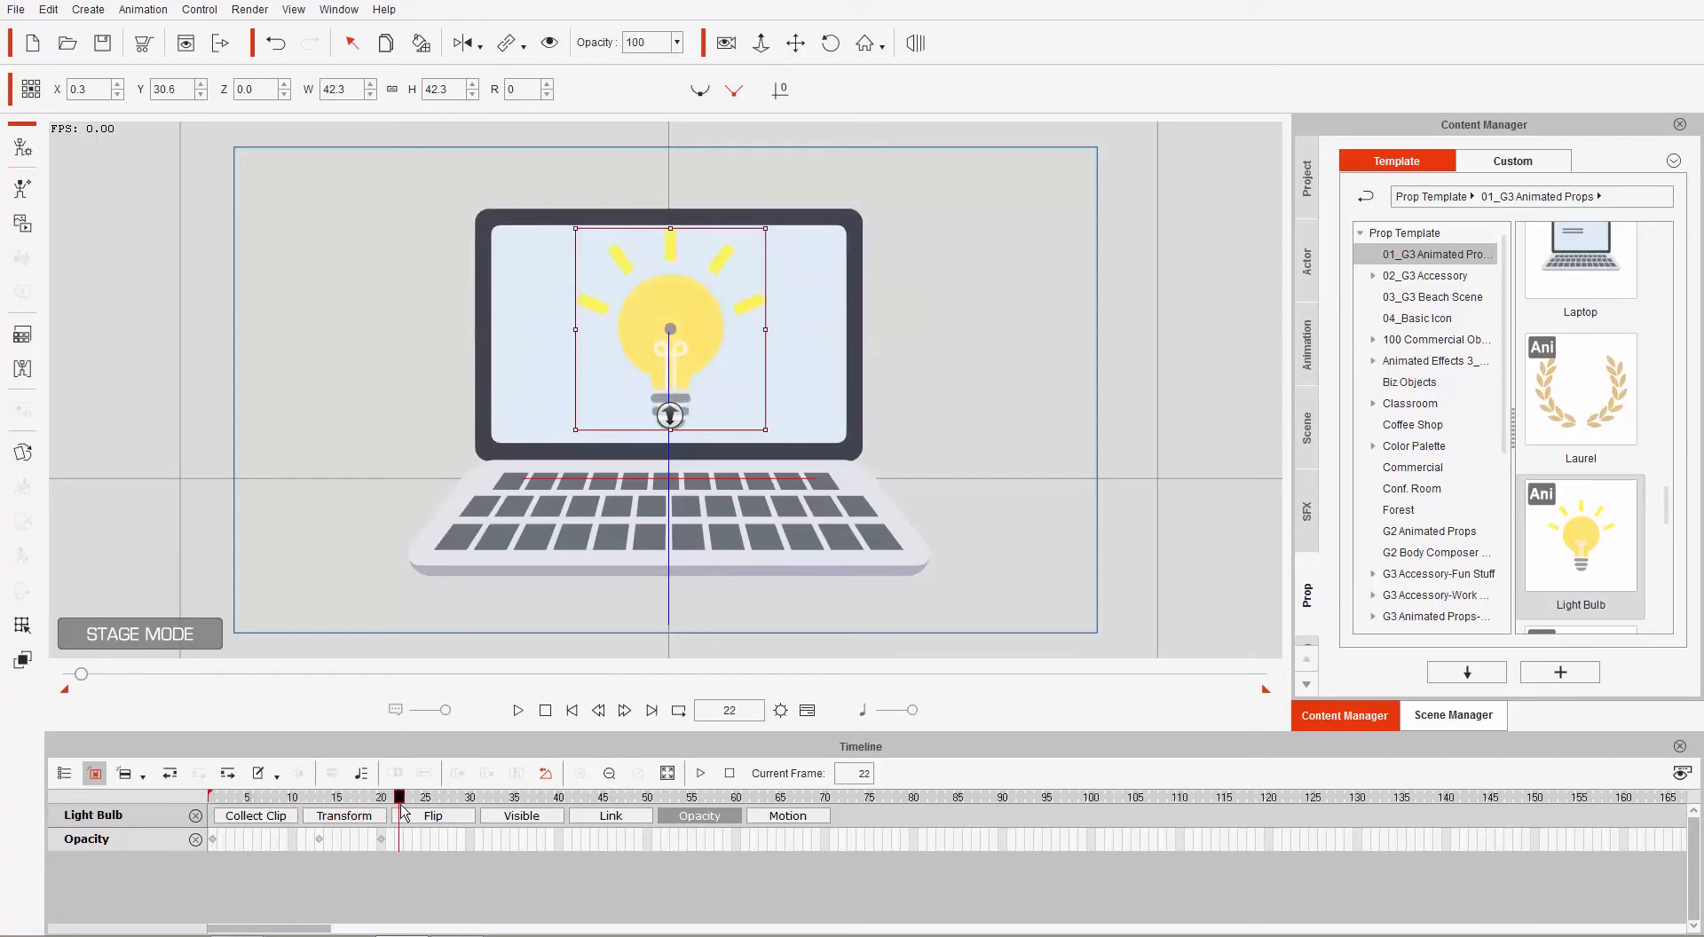
click(213, 797)
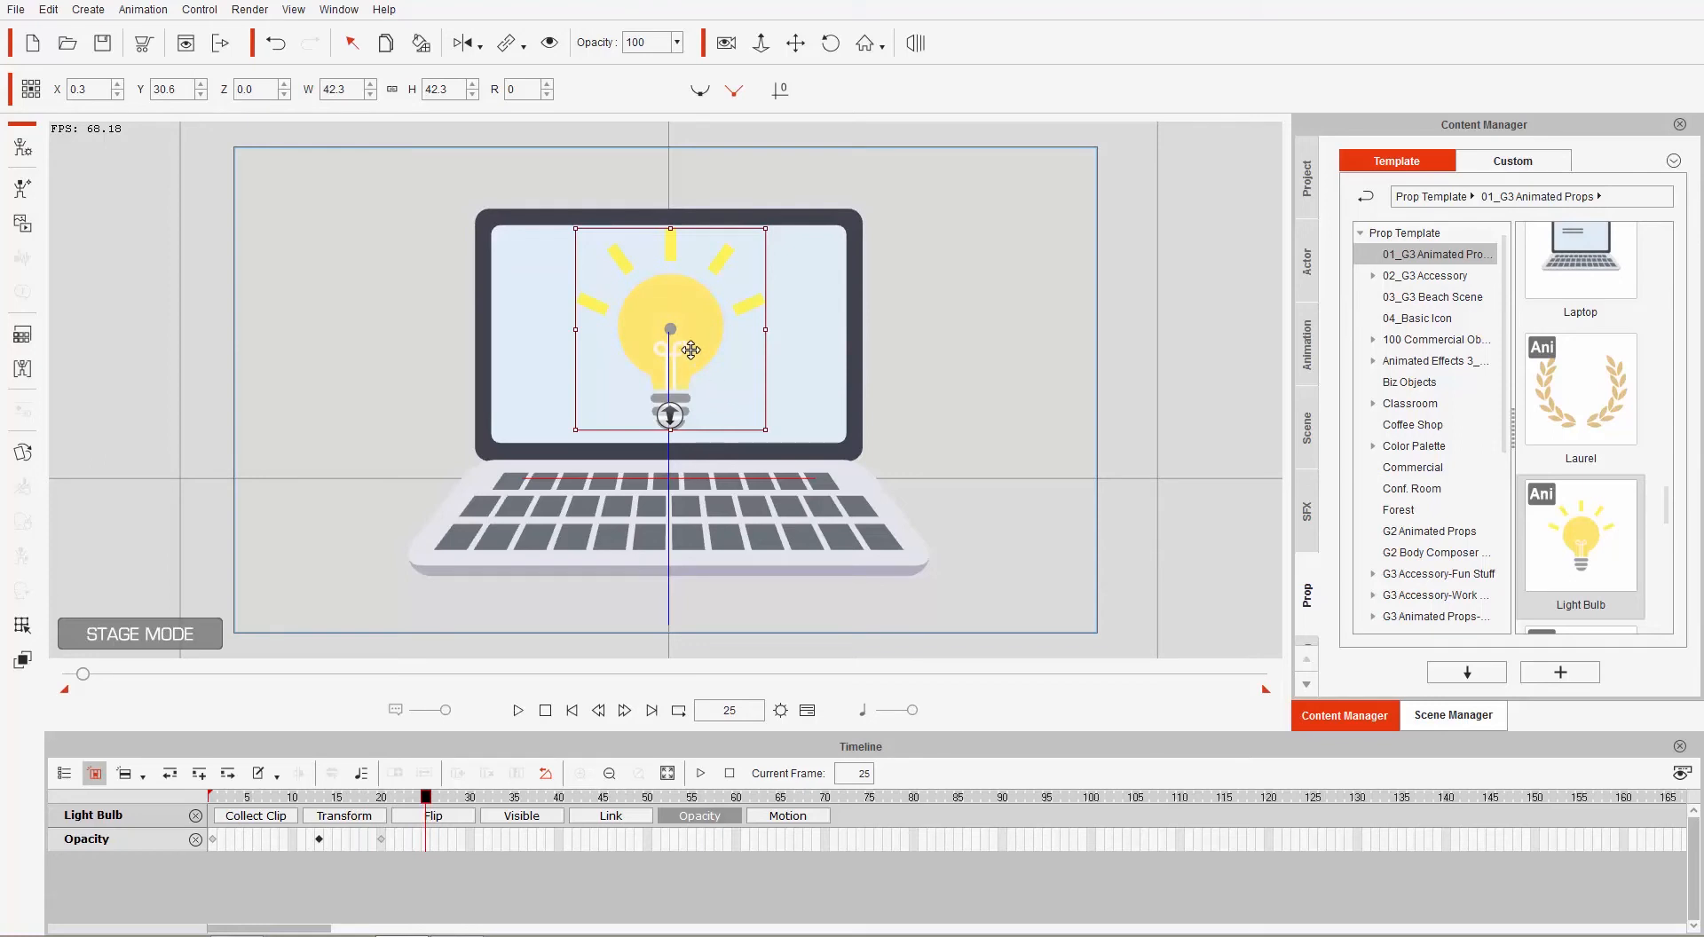
Apply the 'light bulb_flashing' action to the Light Bulb from its right-click menu.
right_click(692, 332)
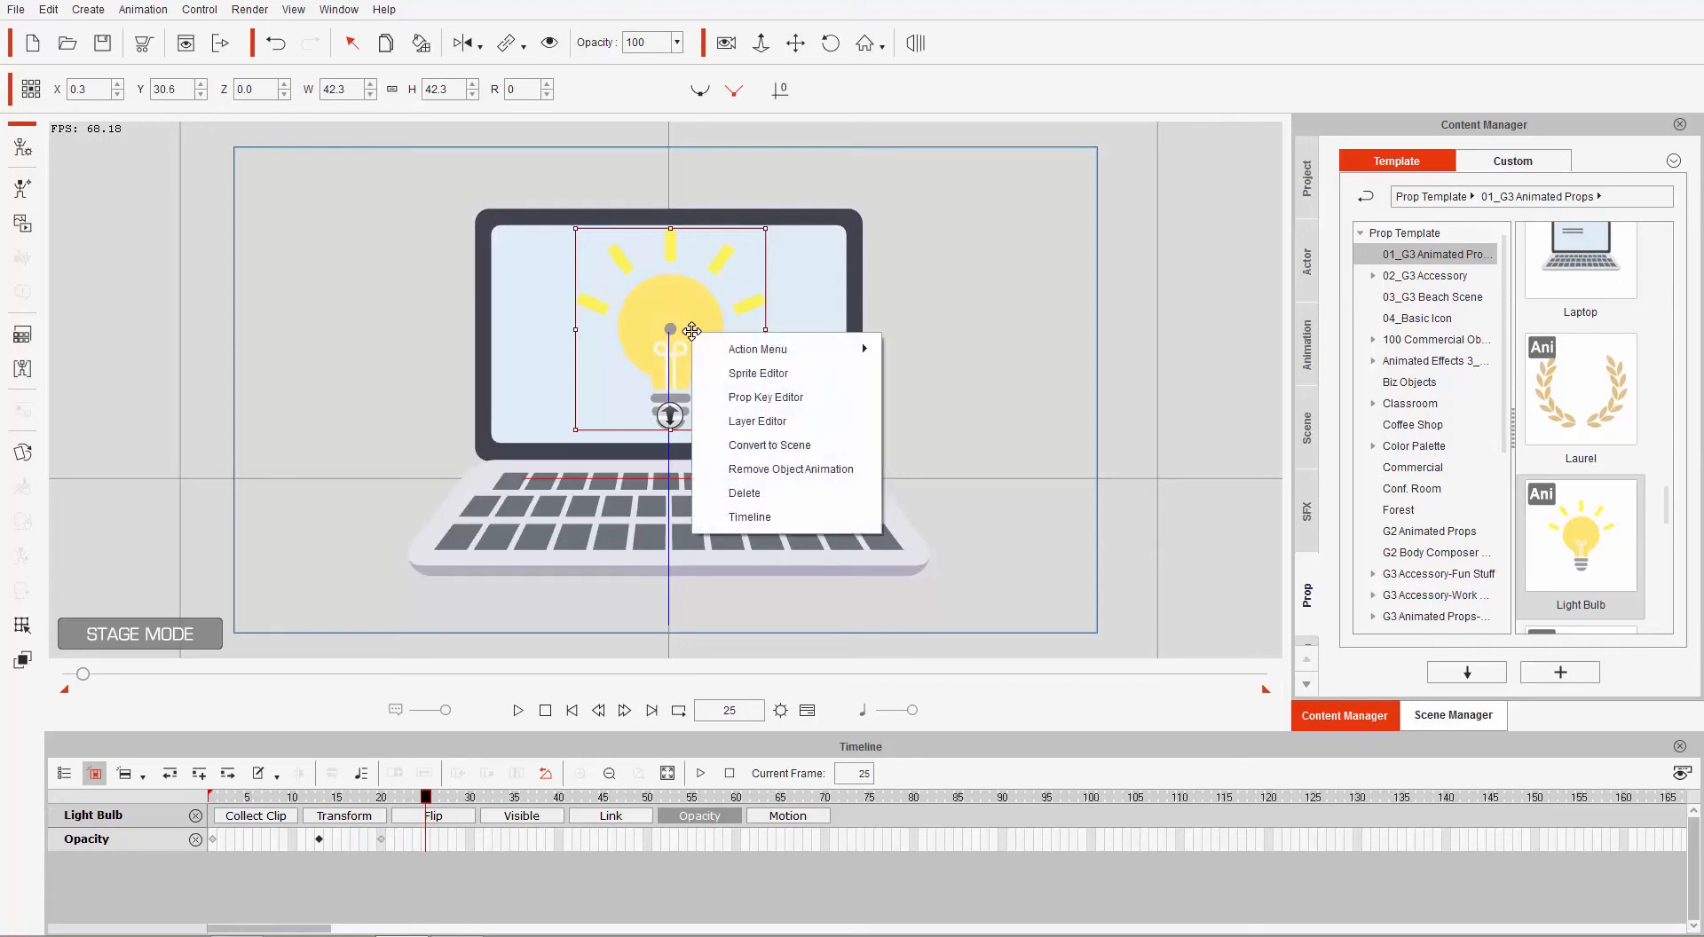
mouse_move(757, 349)
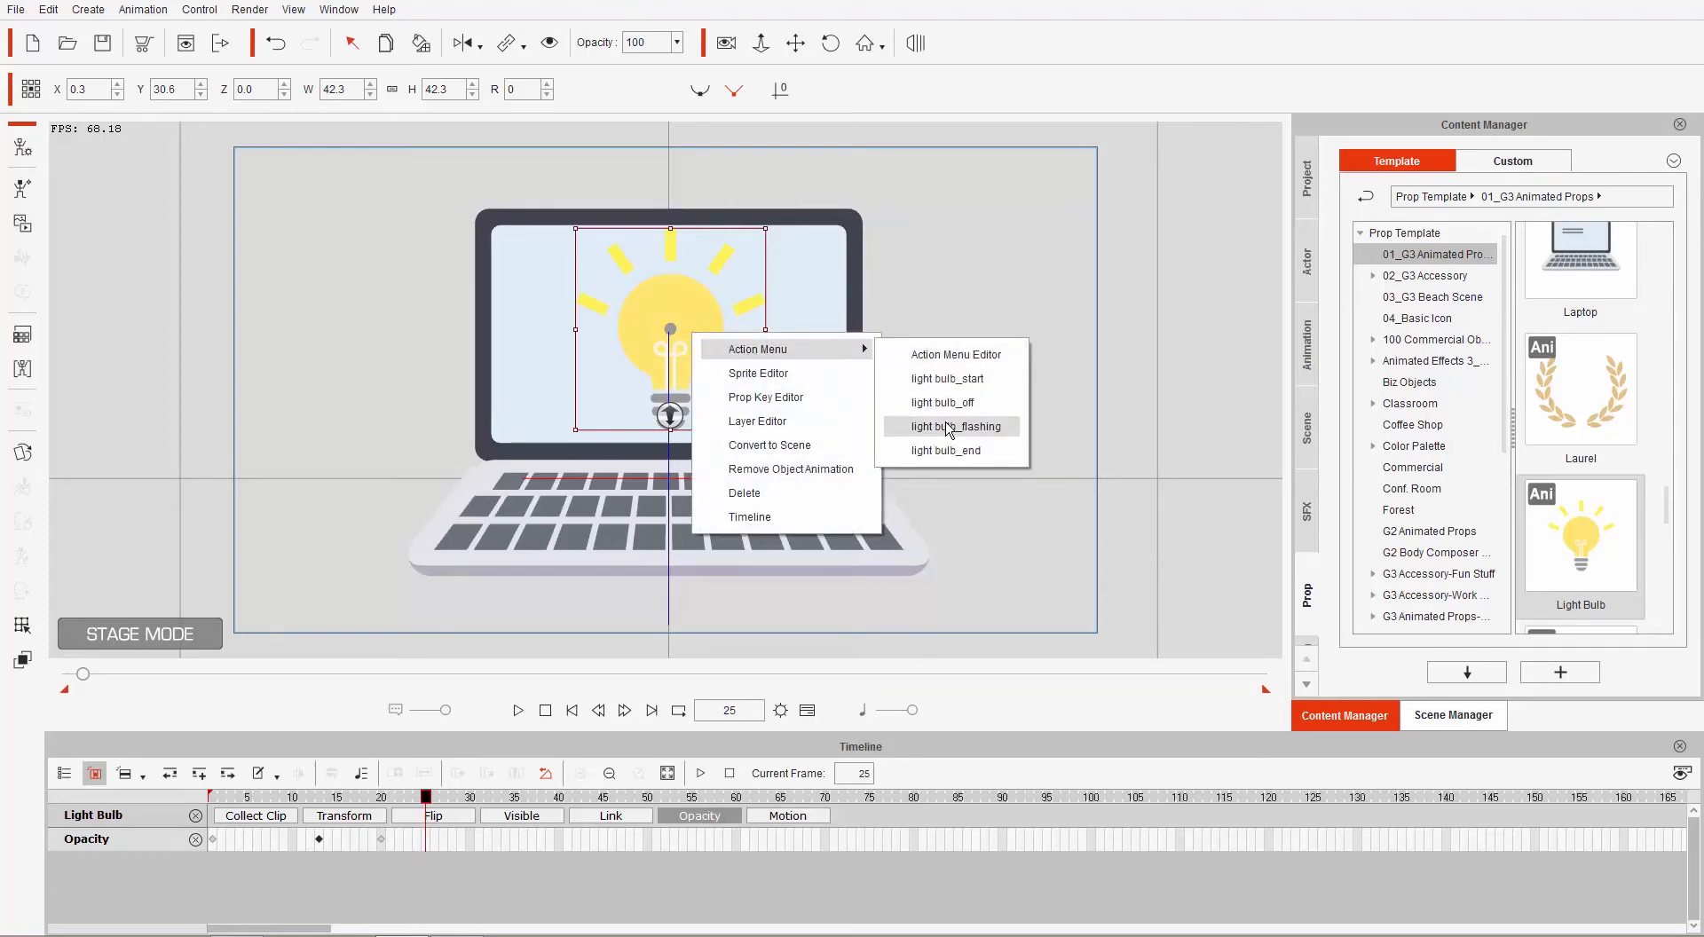
click(952, 426)
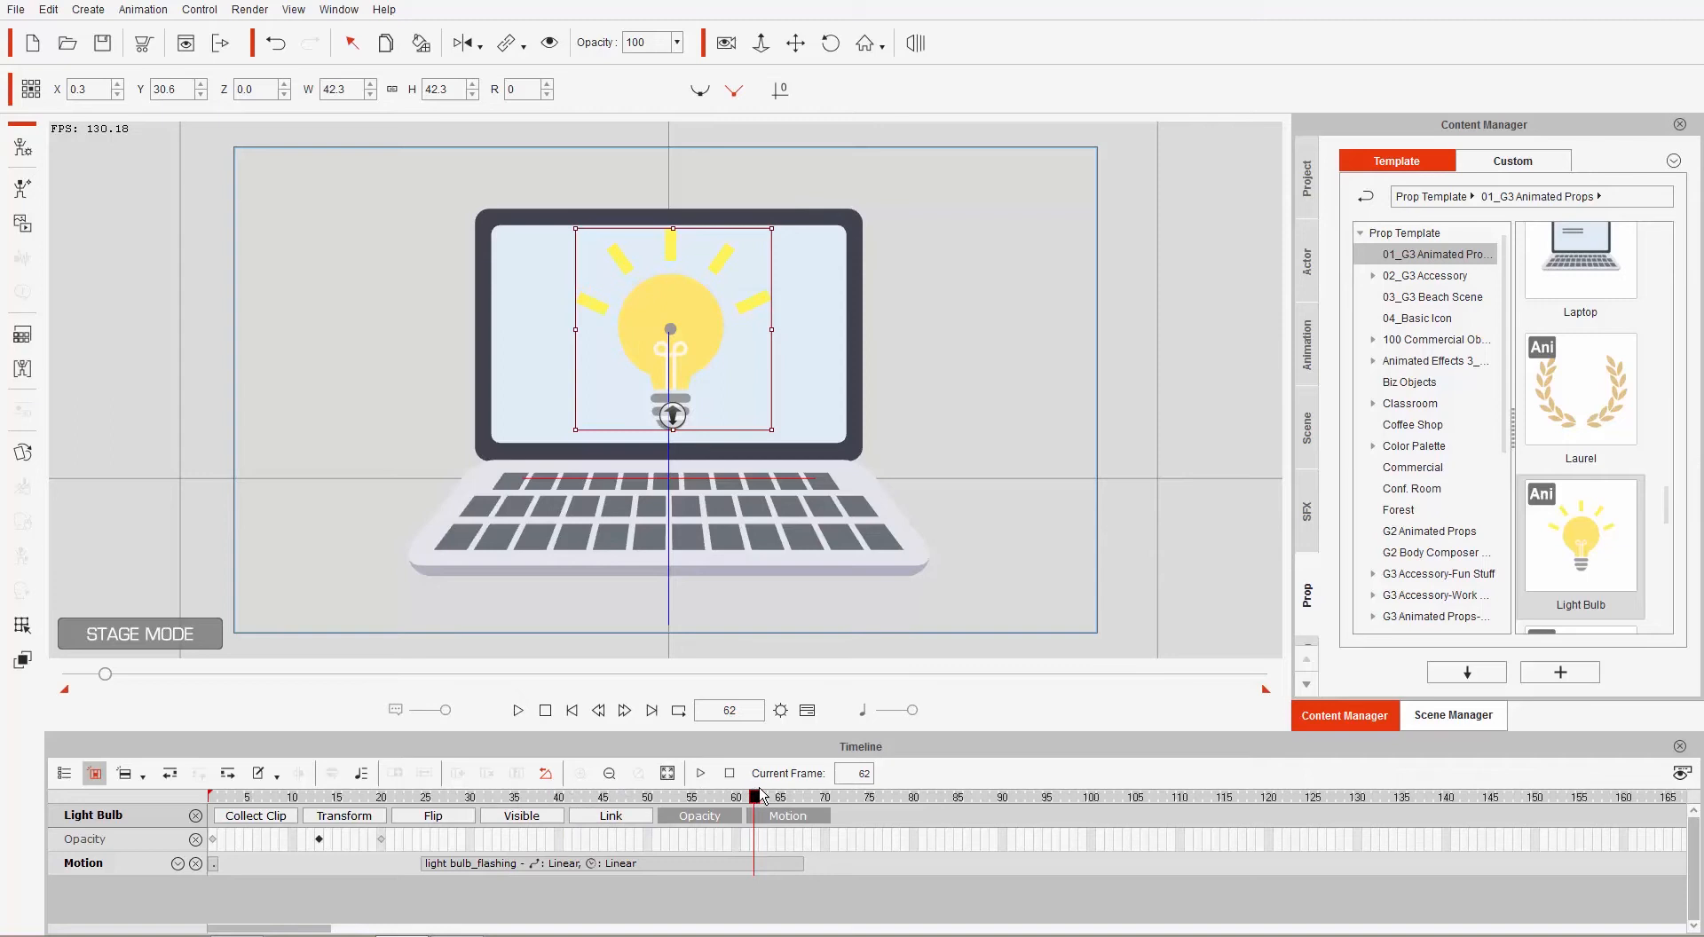
mouse_move(690, 641)
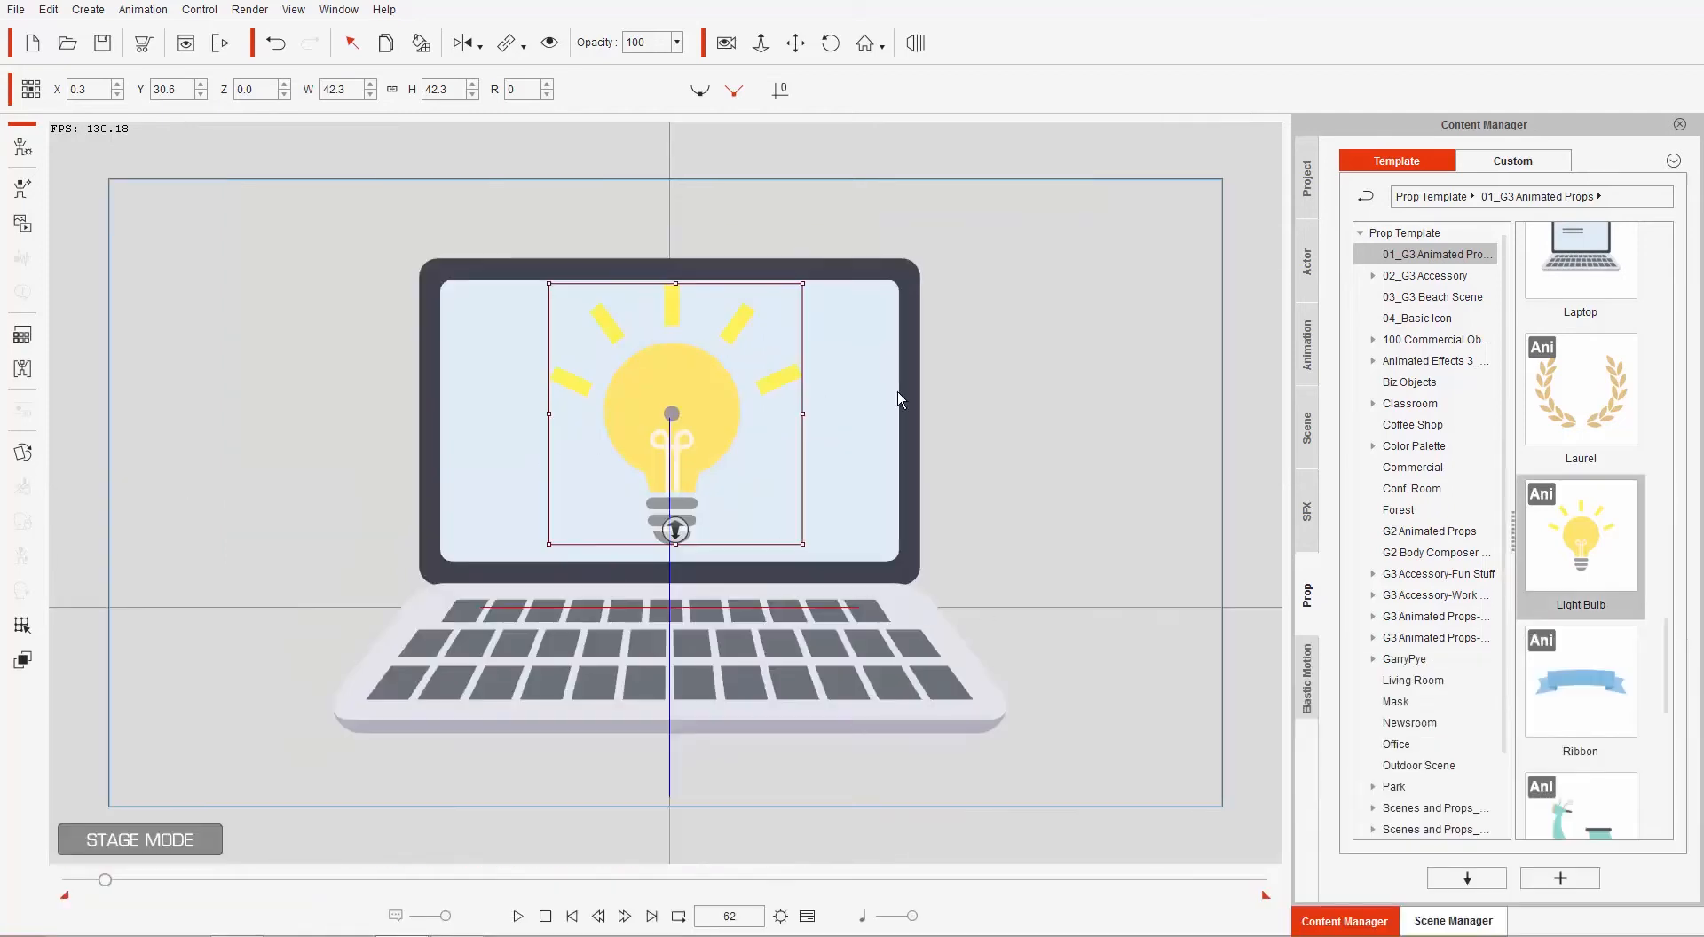
mouse_move(885, 92)
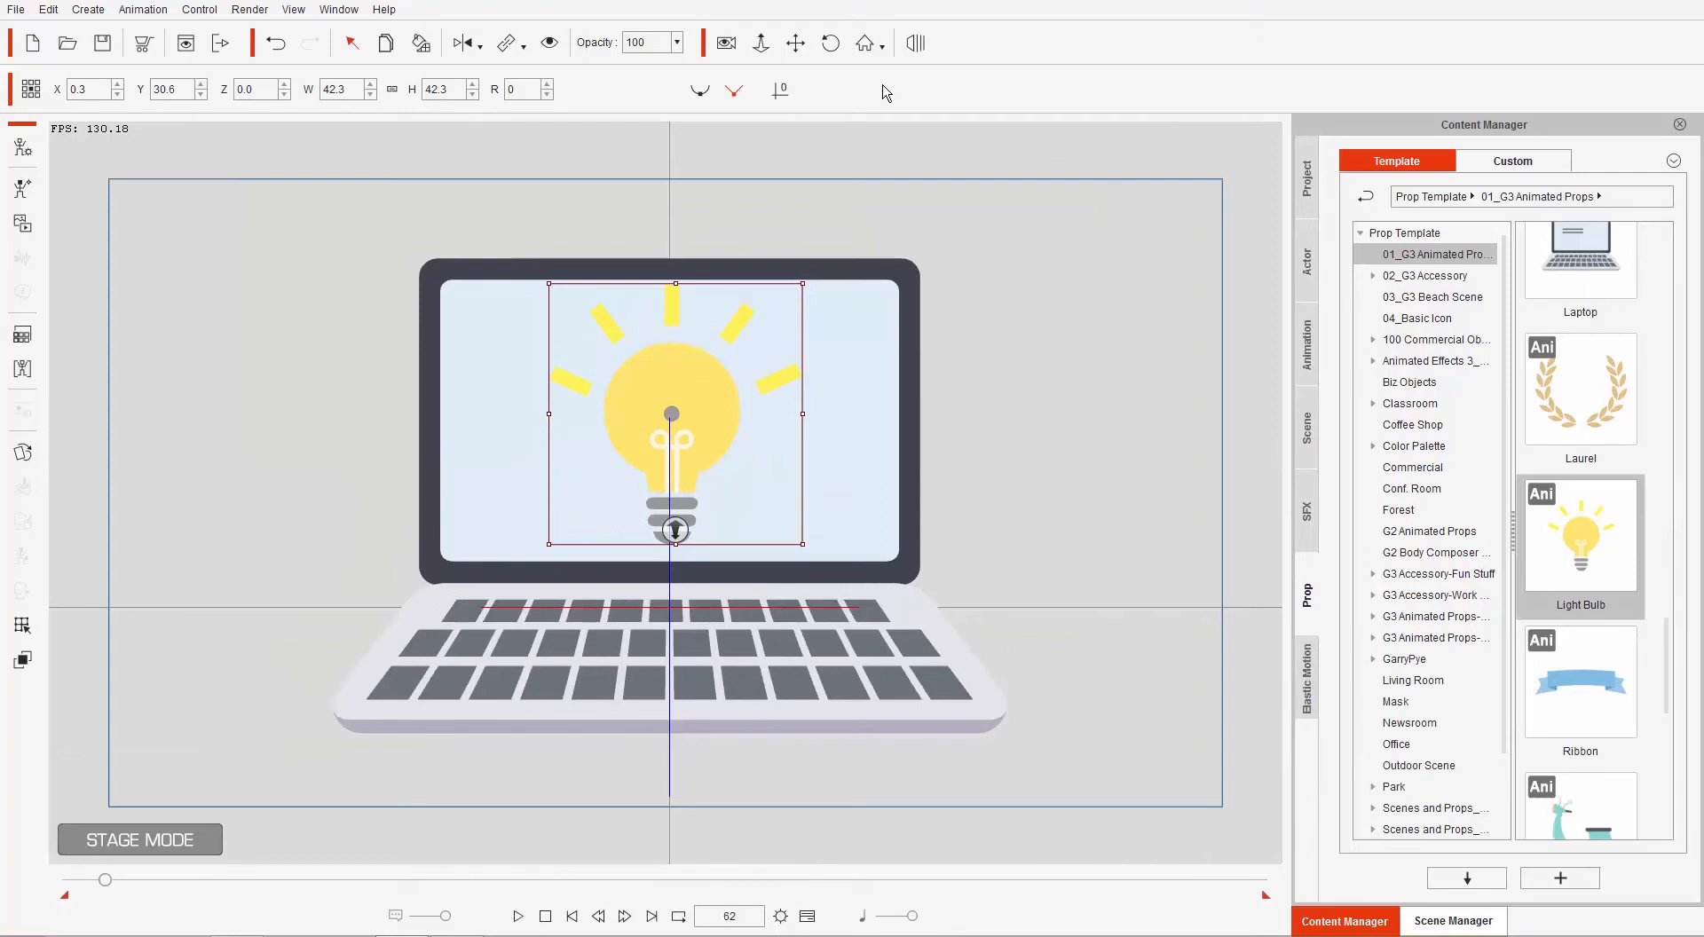
Set PSD export to 3840×2160, Export by Object Group, with Retain original layers.
click(248, 9)
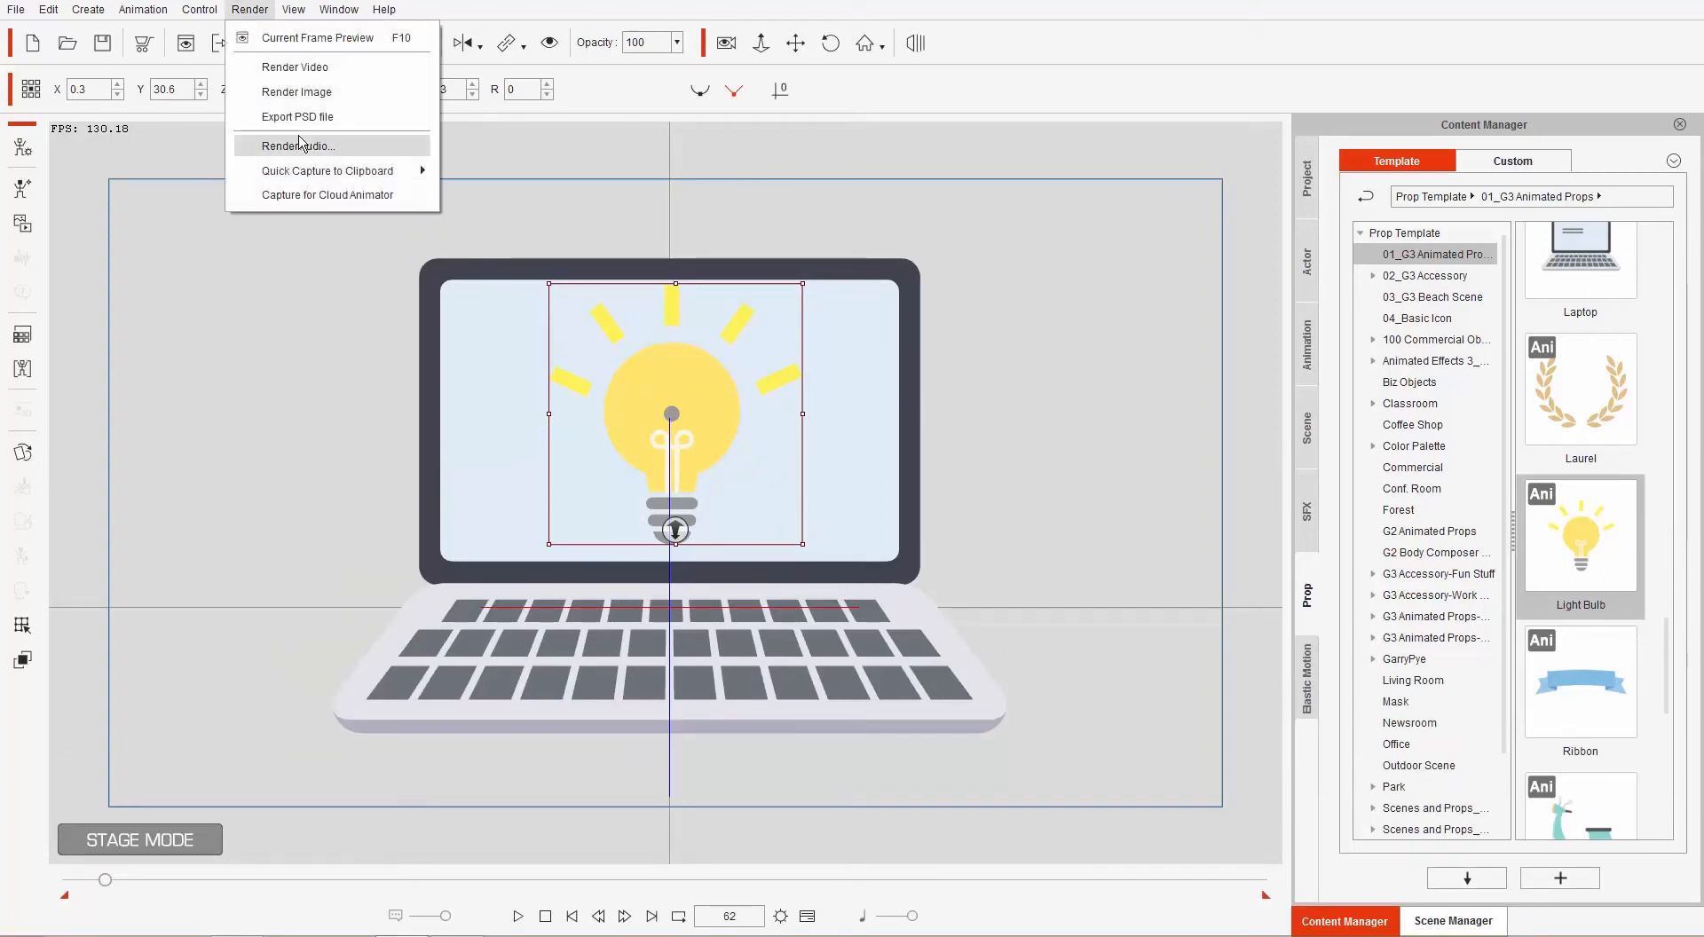
click(295, 116)
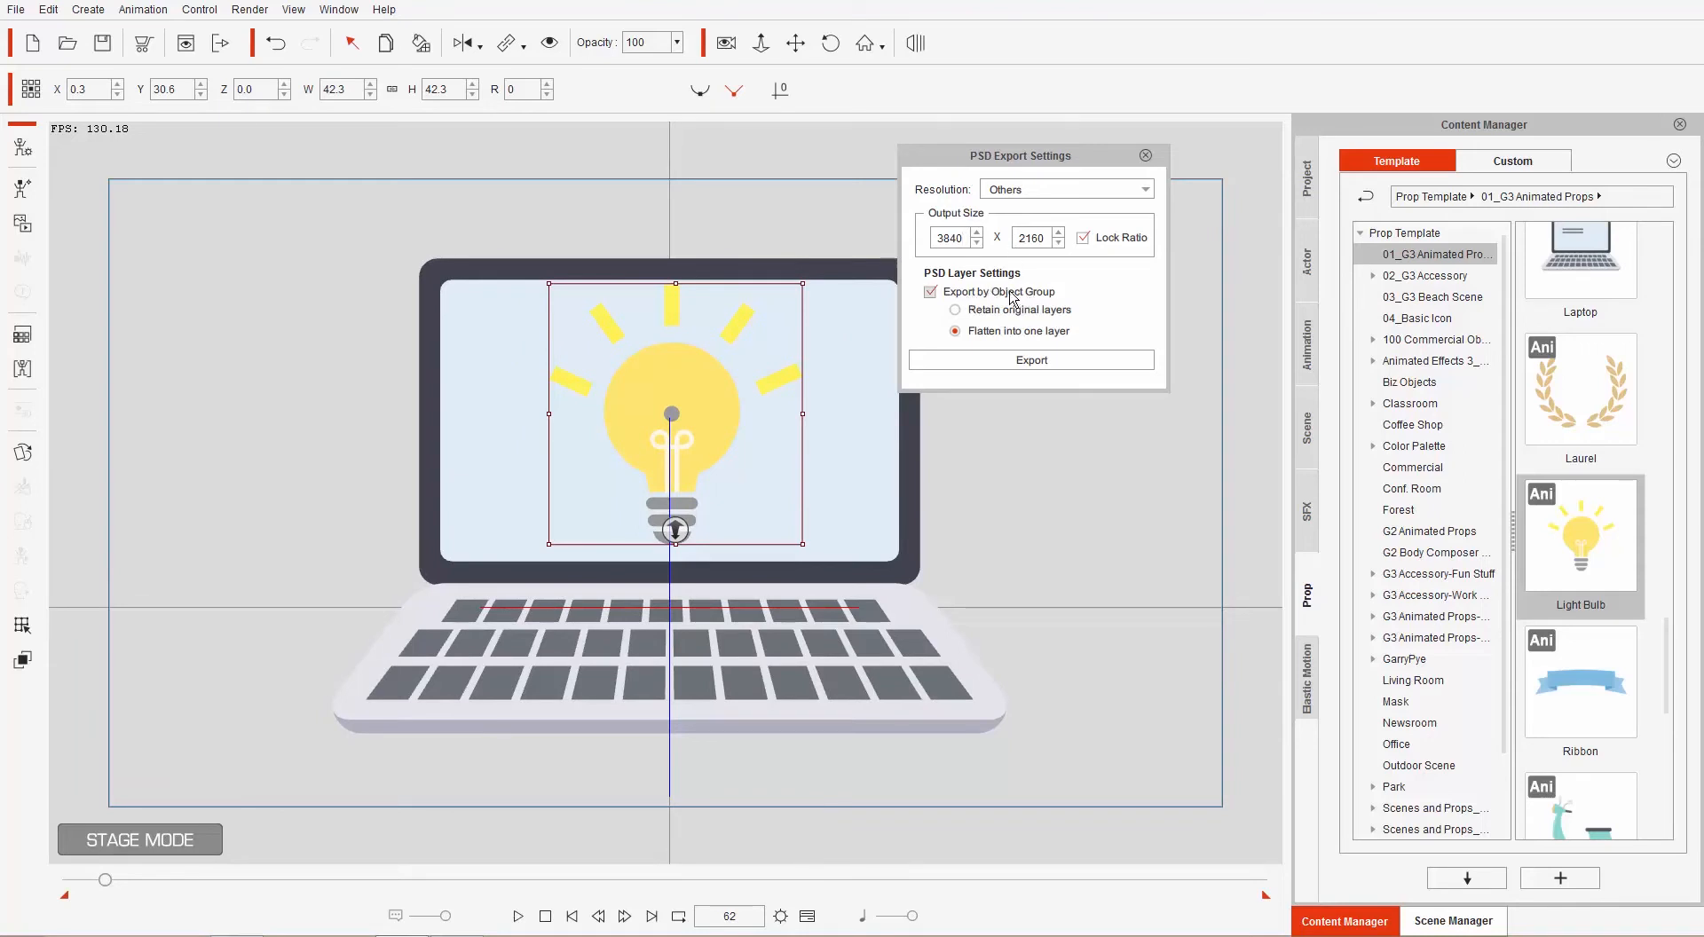
click(954, 309)
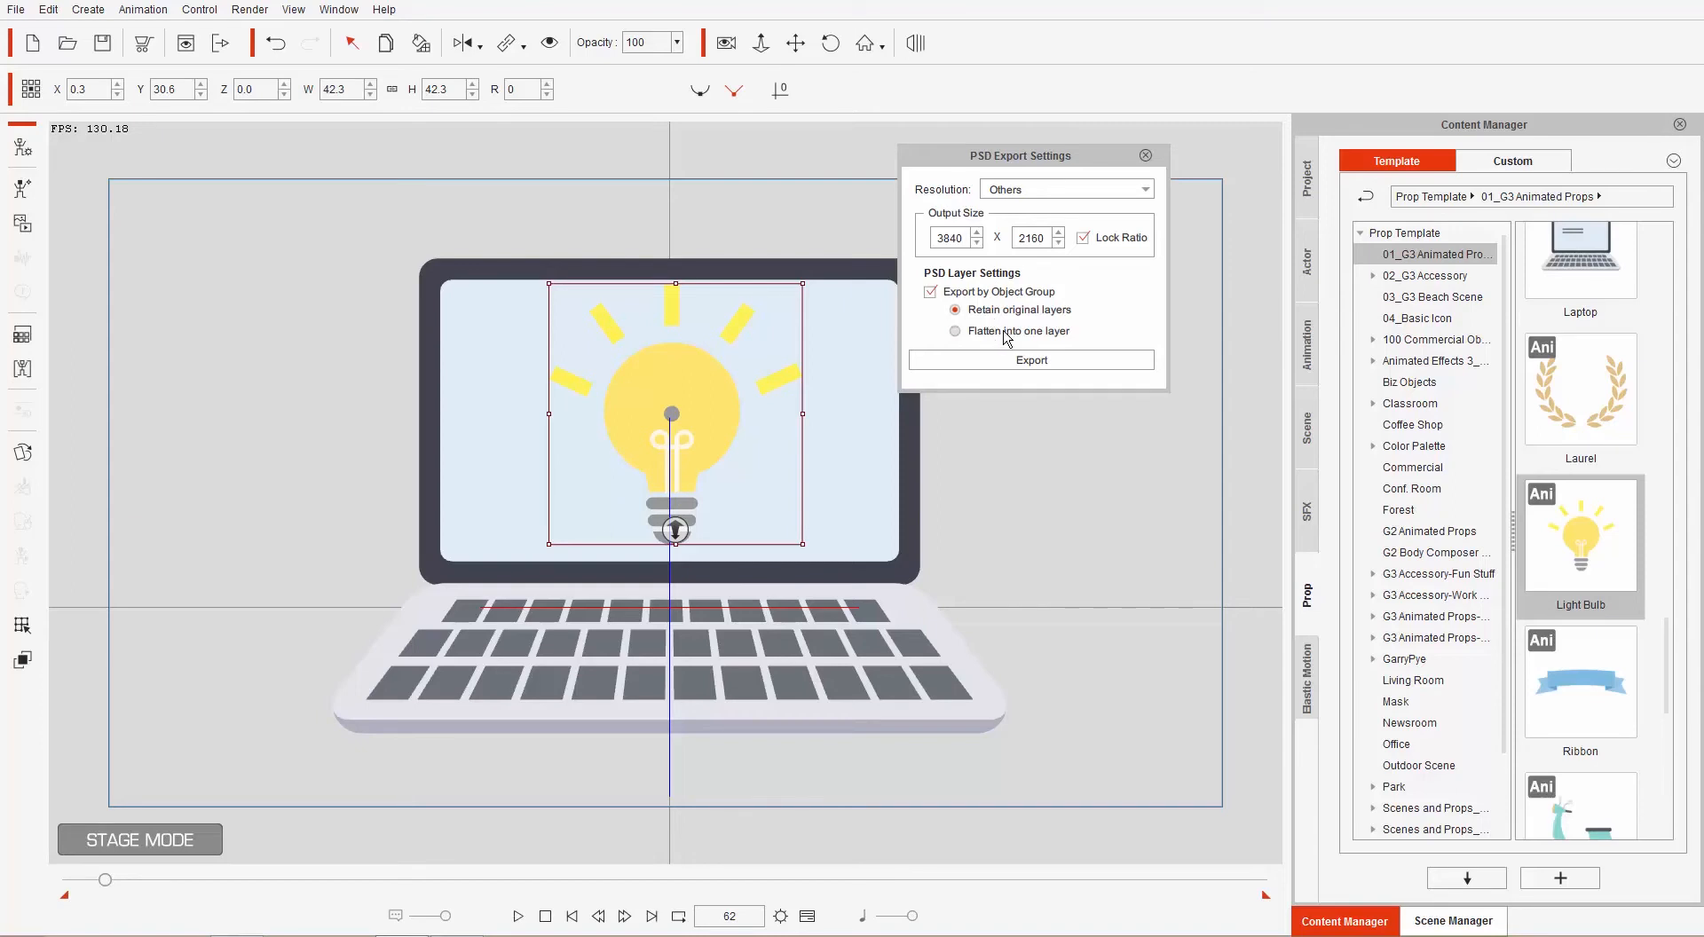
click(947, 237)
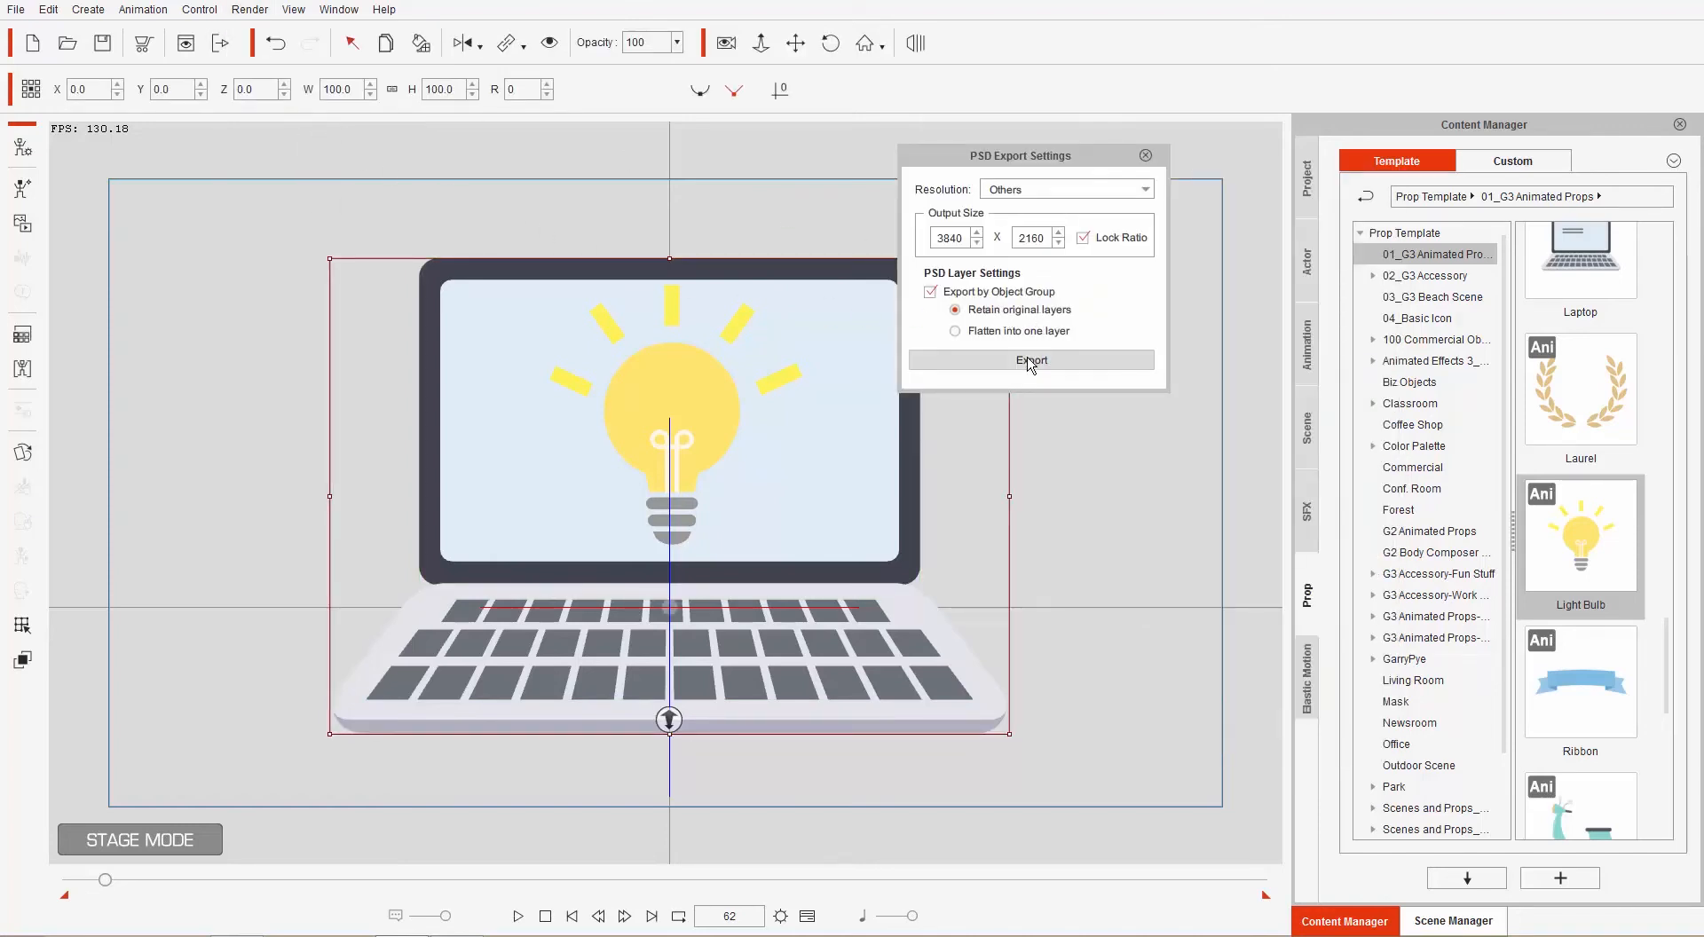
Export the layered PSD as 'laptop' to the desktop and minimize CrazyTalk Animator.
click(1029, 360)
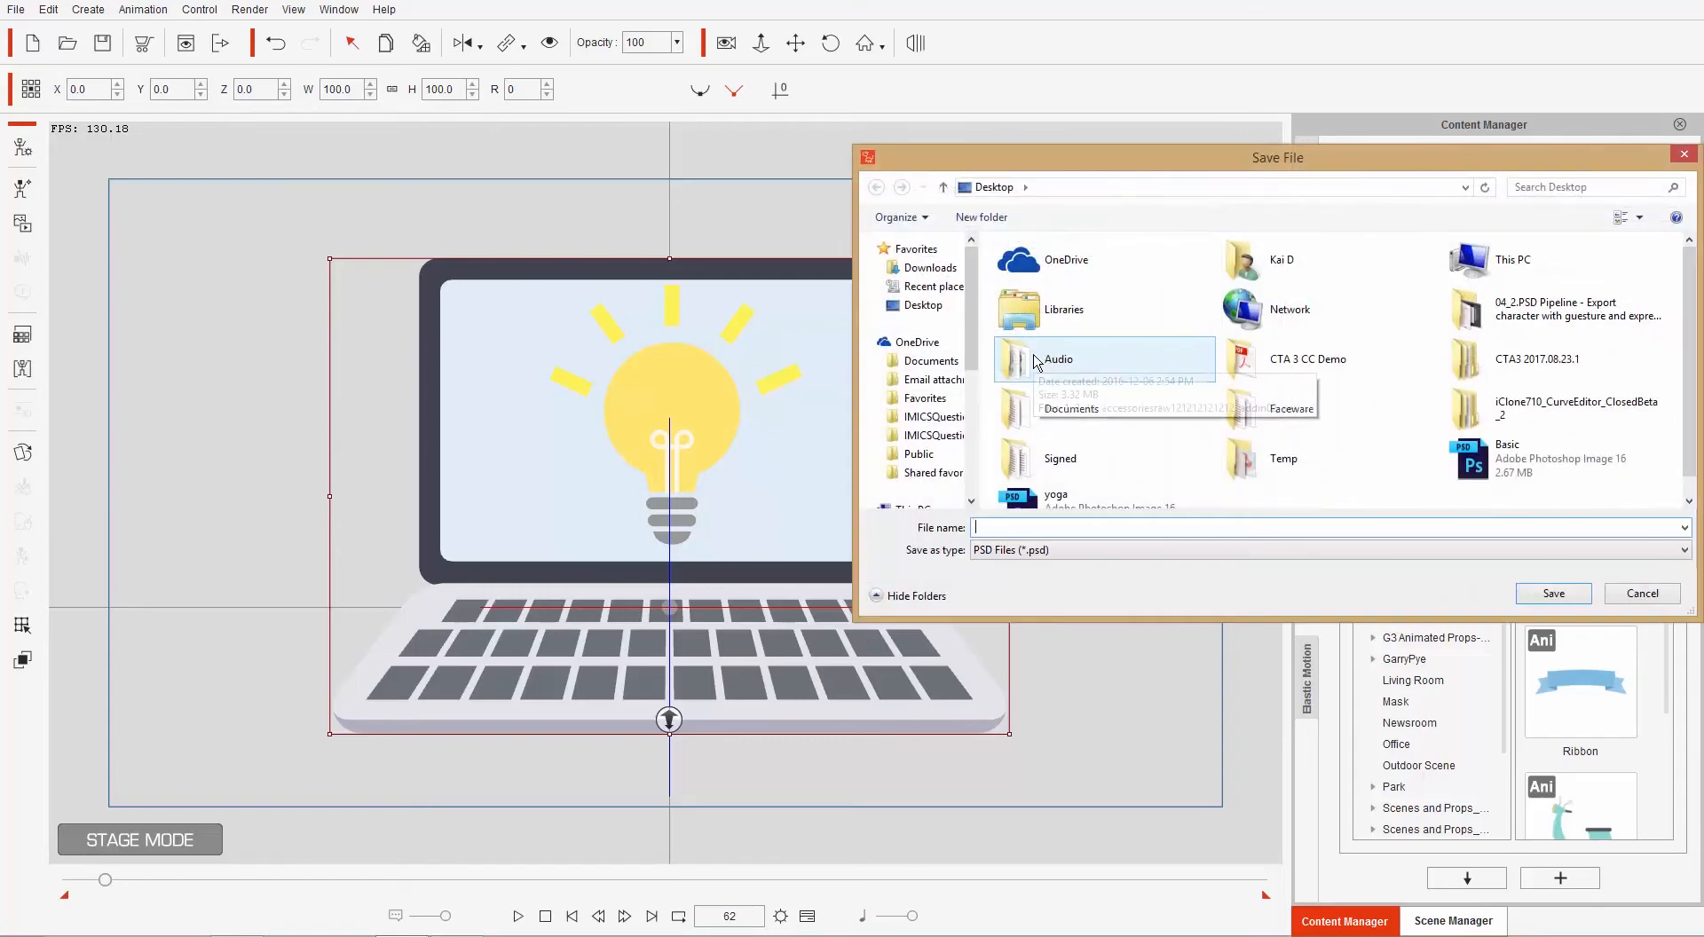
text(lapto)
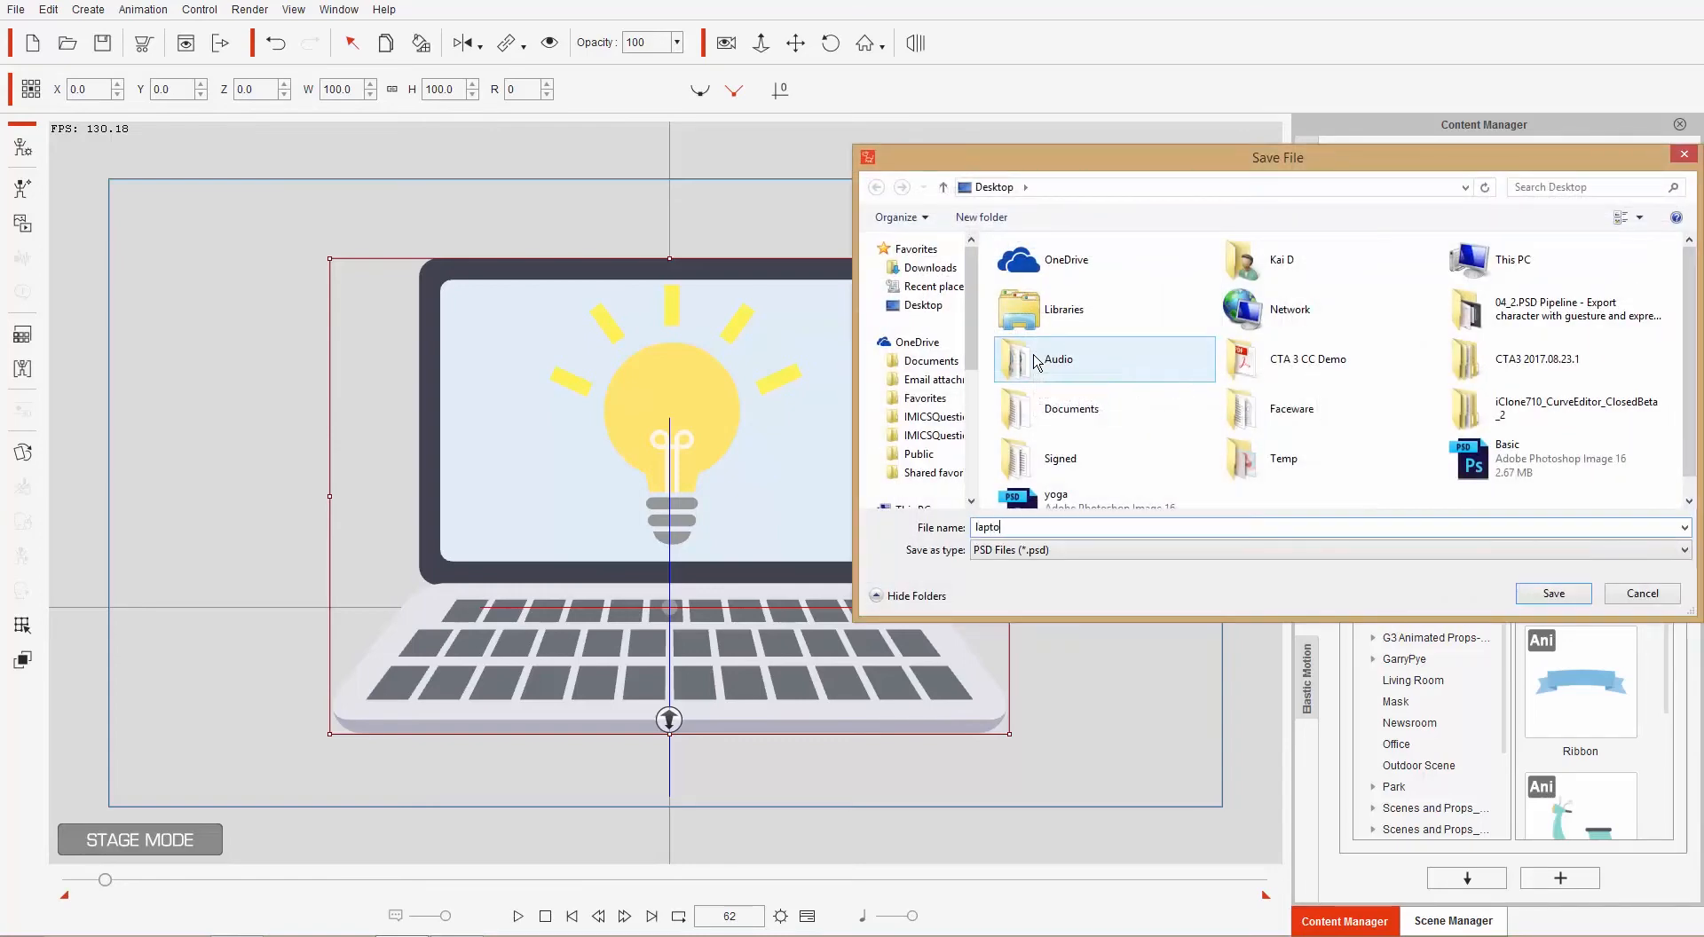
click(1552, 593)
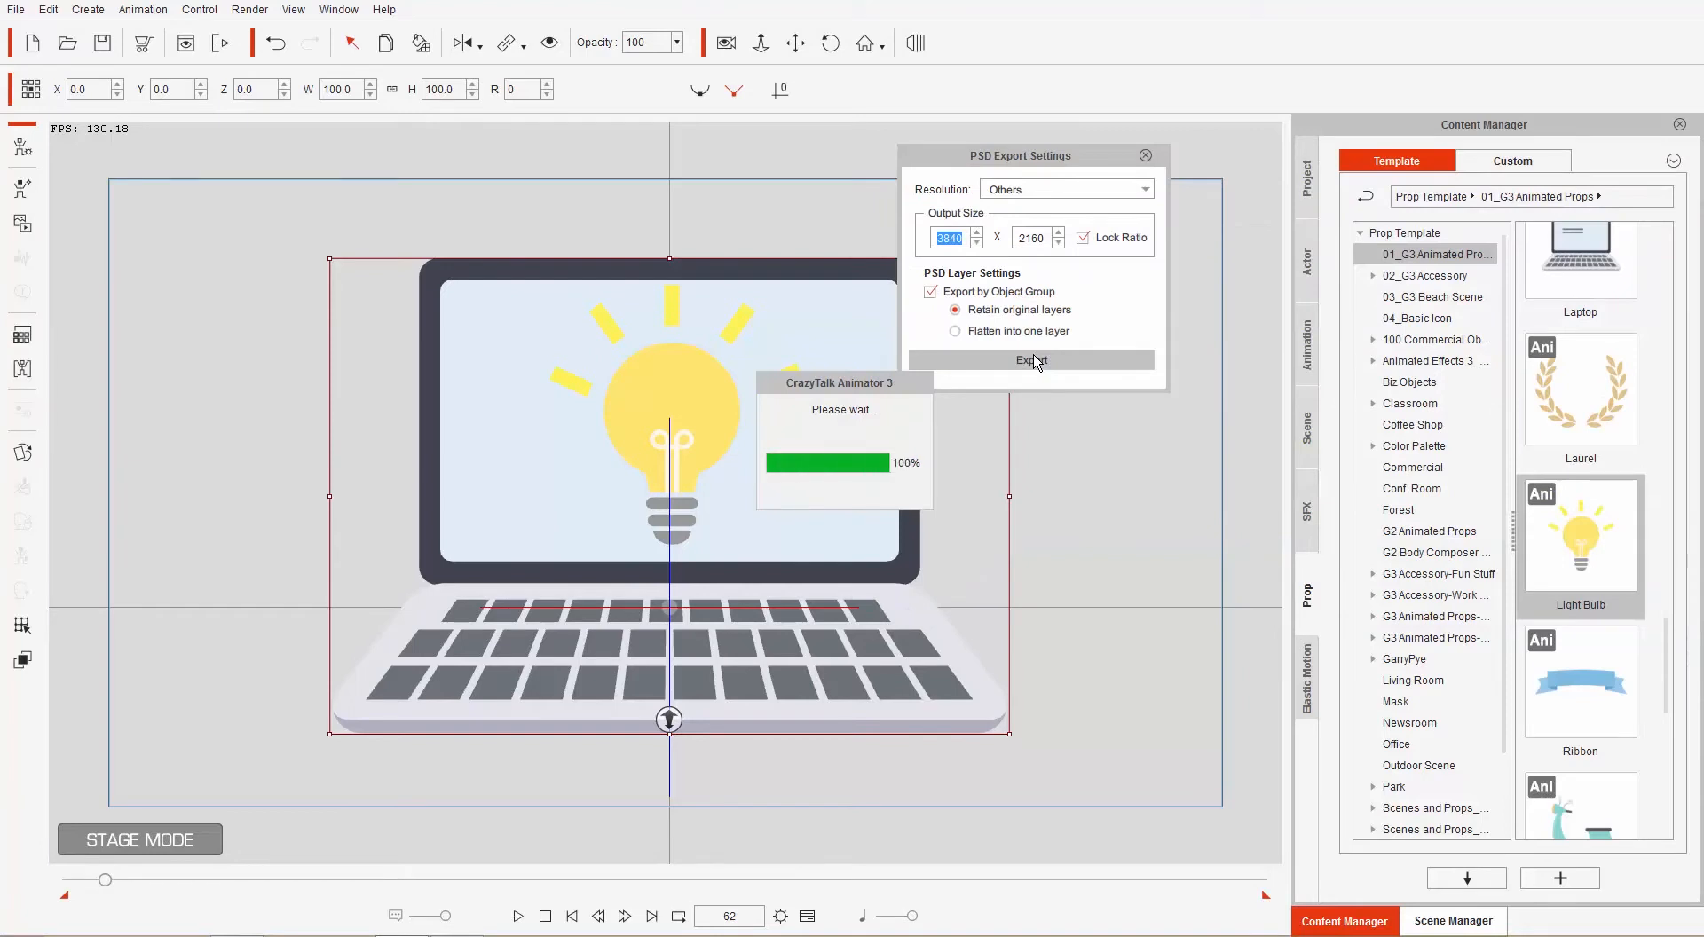
click(1029, 359)
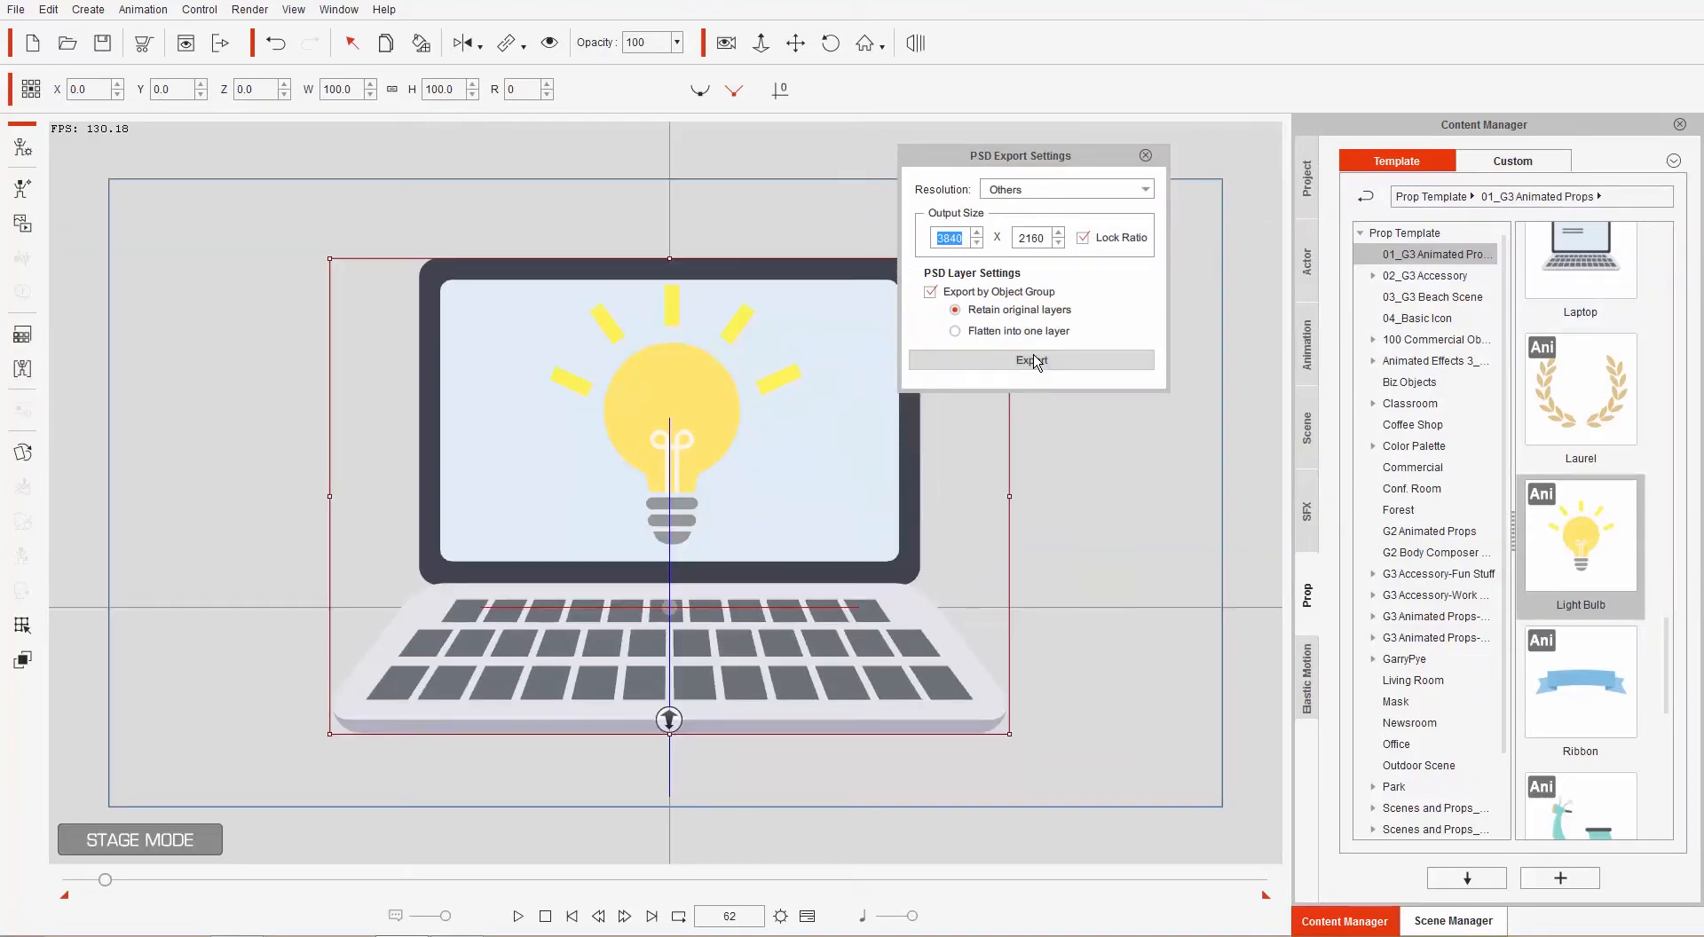
click(1030, 359)
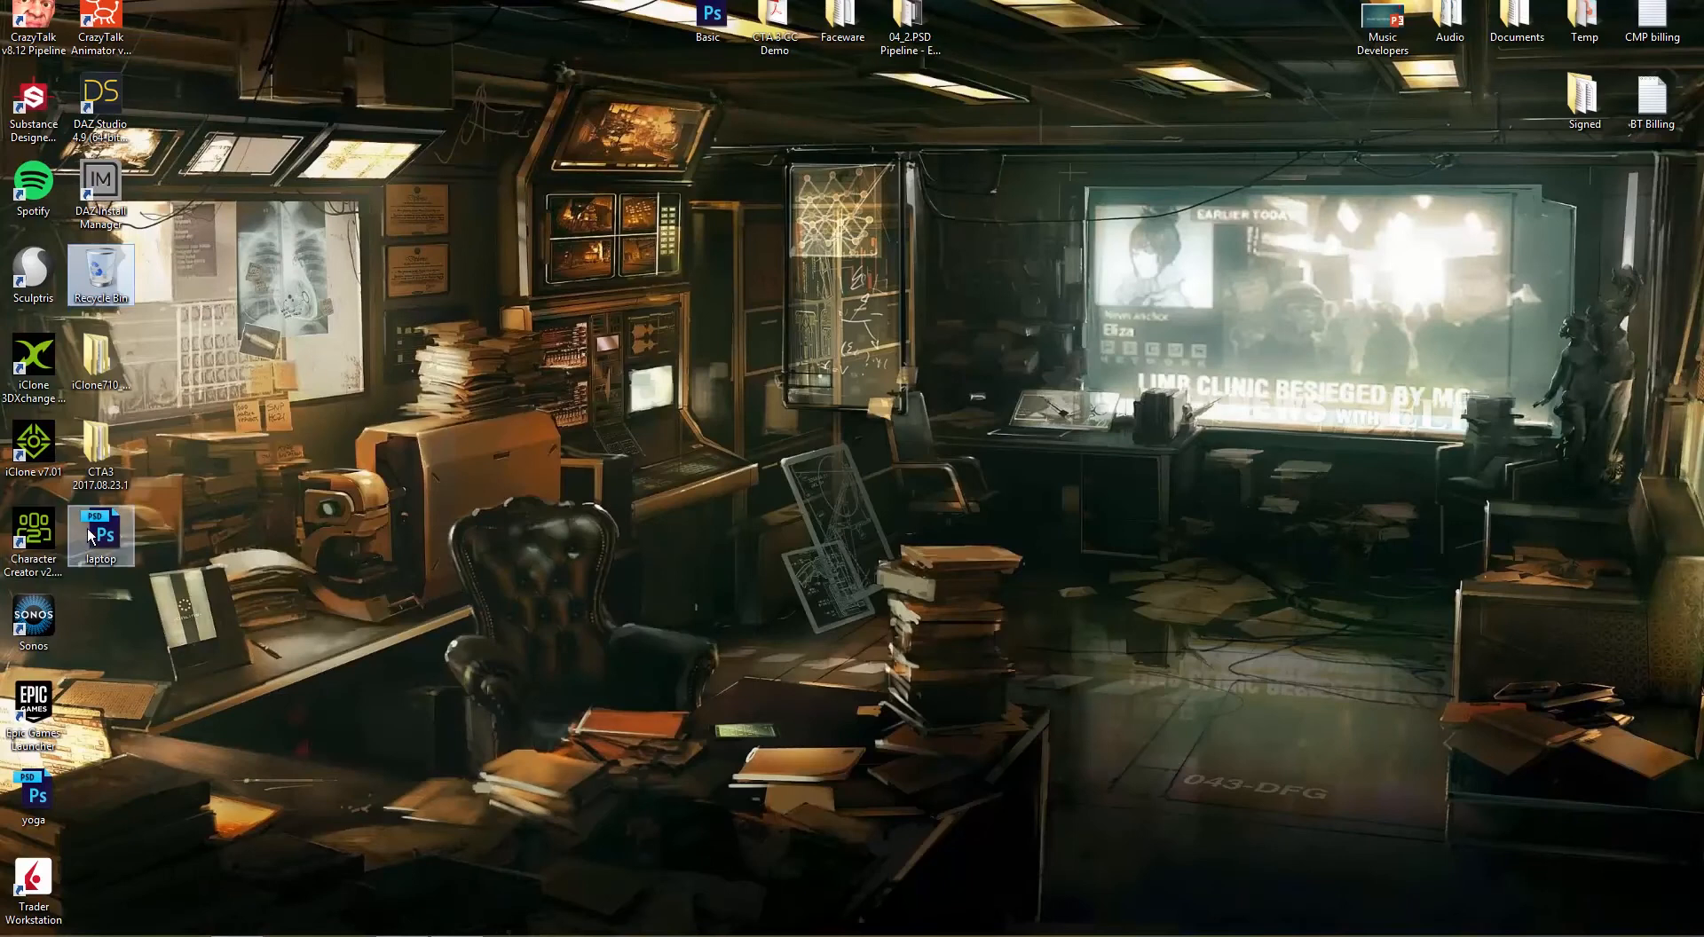
Open laptop.psd in Photoshop and expand the Light Bulb group to show its layers.
double_click(100, 536)
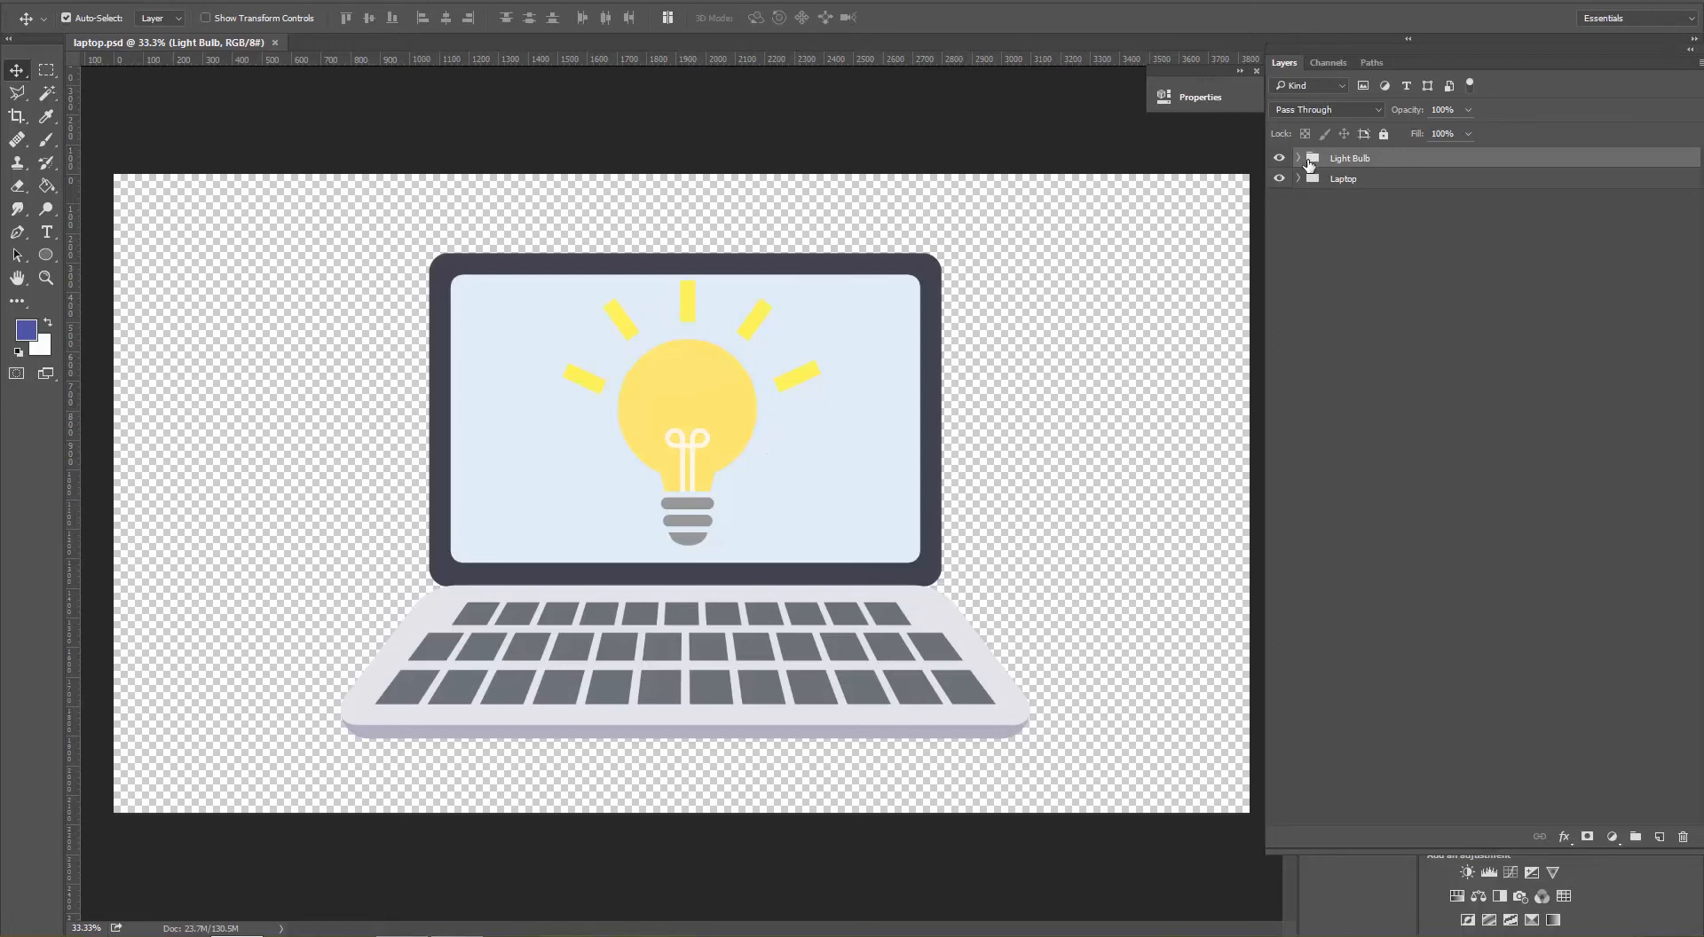
click(1311, 158)
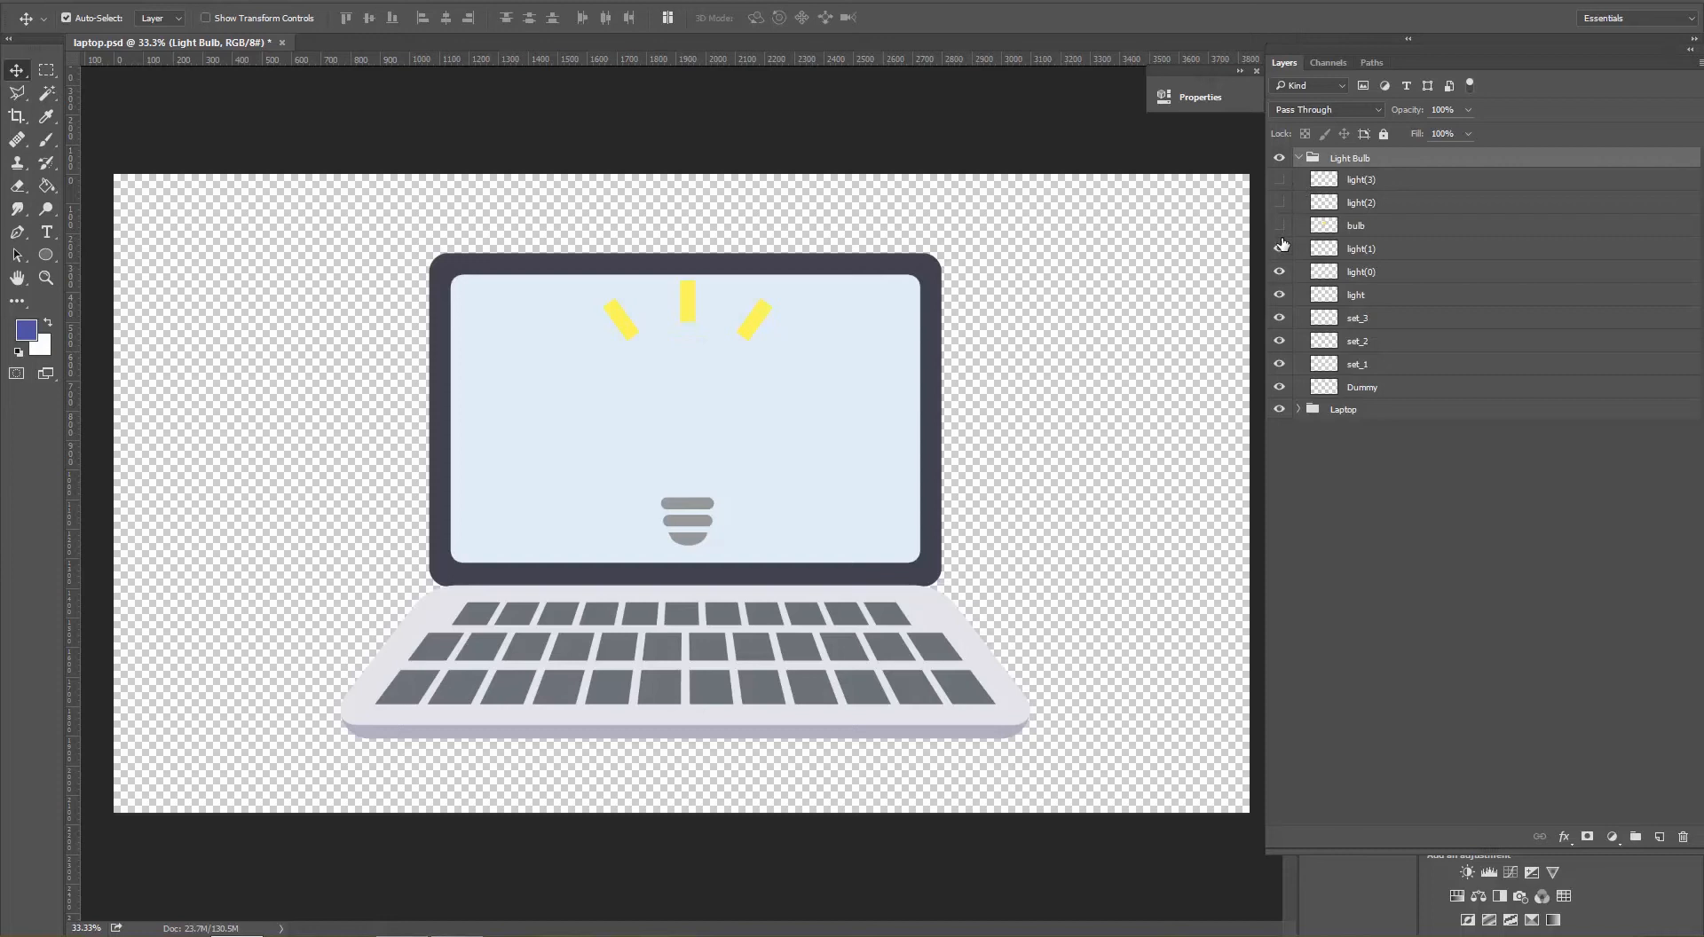
click(1279, 226)
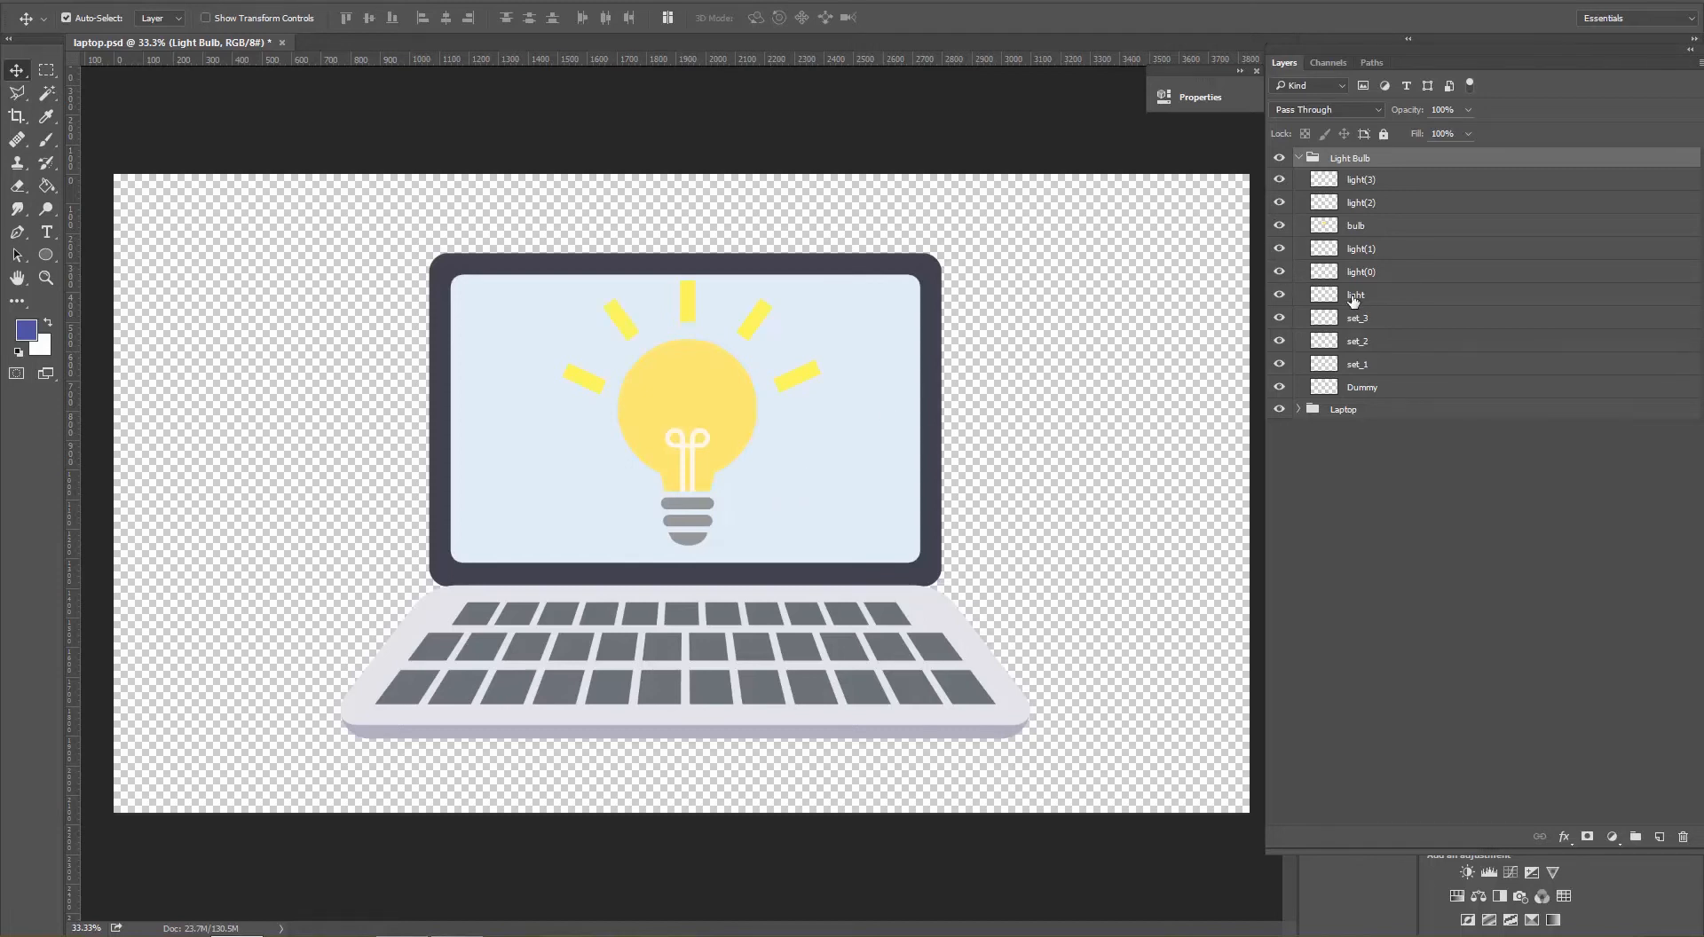
Expand the Laptop group, toggle its body and screen layers, and return to CrazyTalk.
click(1296, 409)
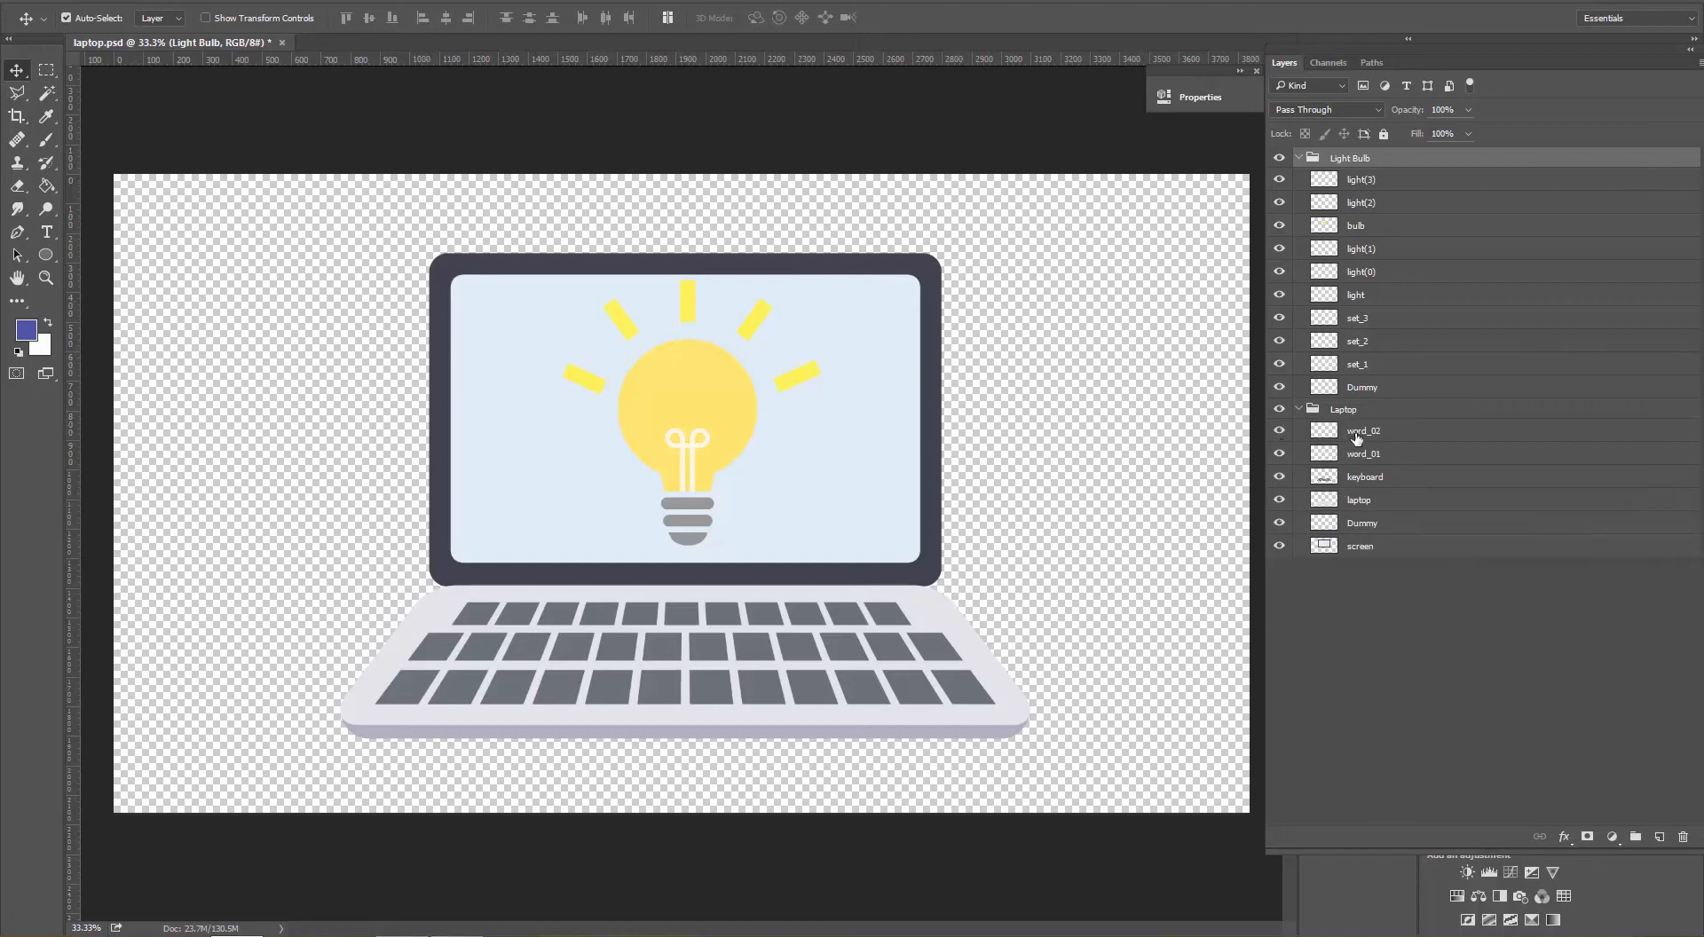
mouse_move(1181, 478)
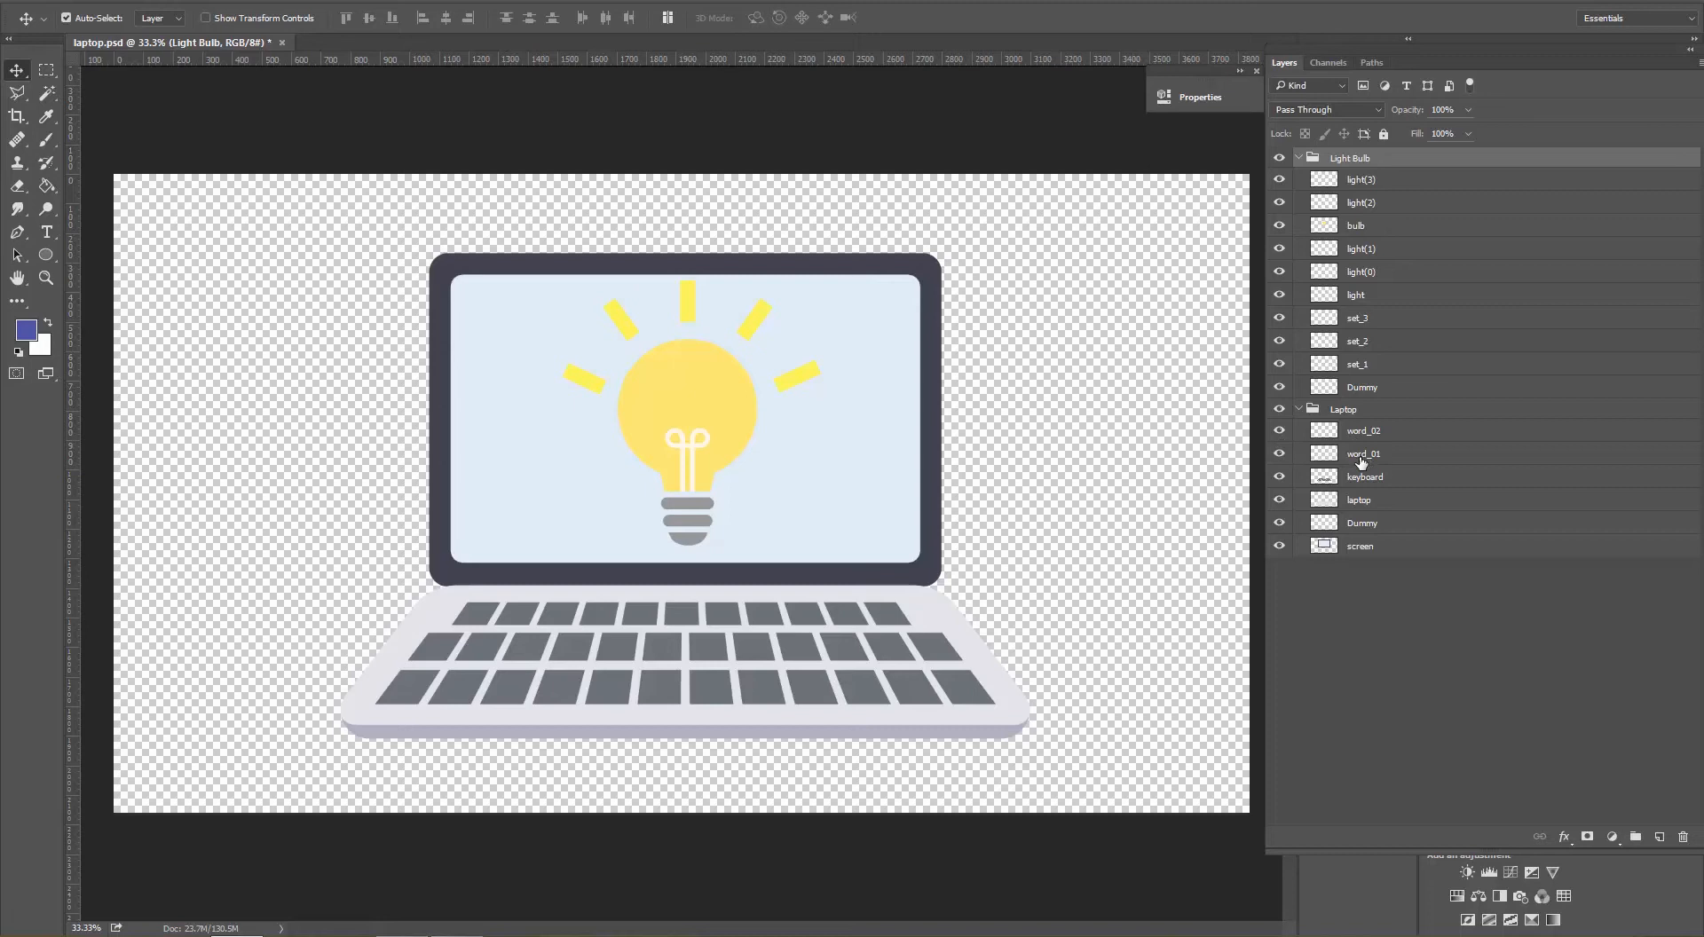
click(1279, 476)
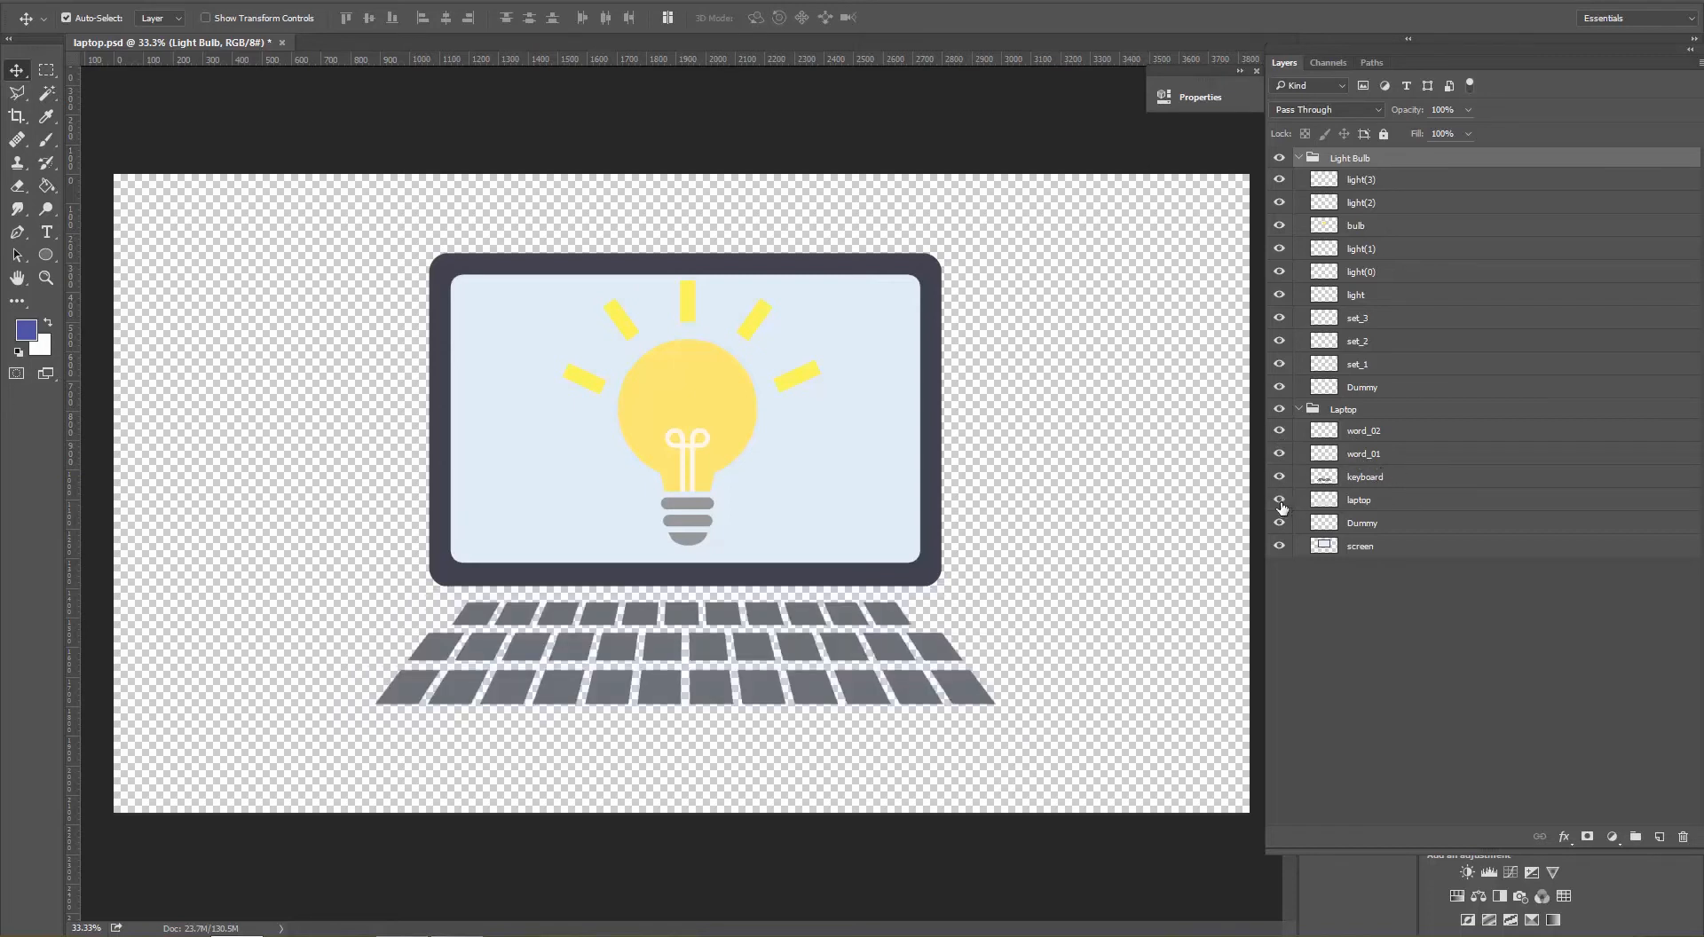
click(1280, 501)
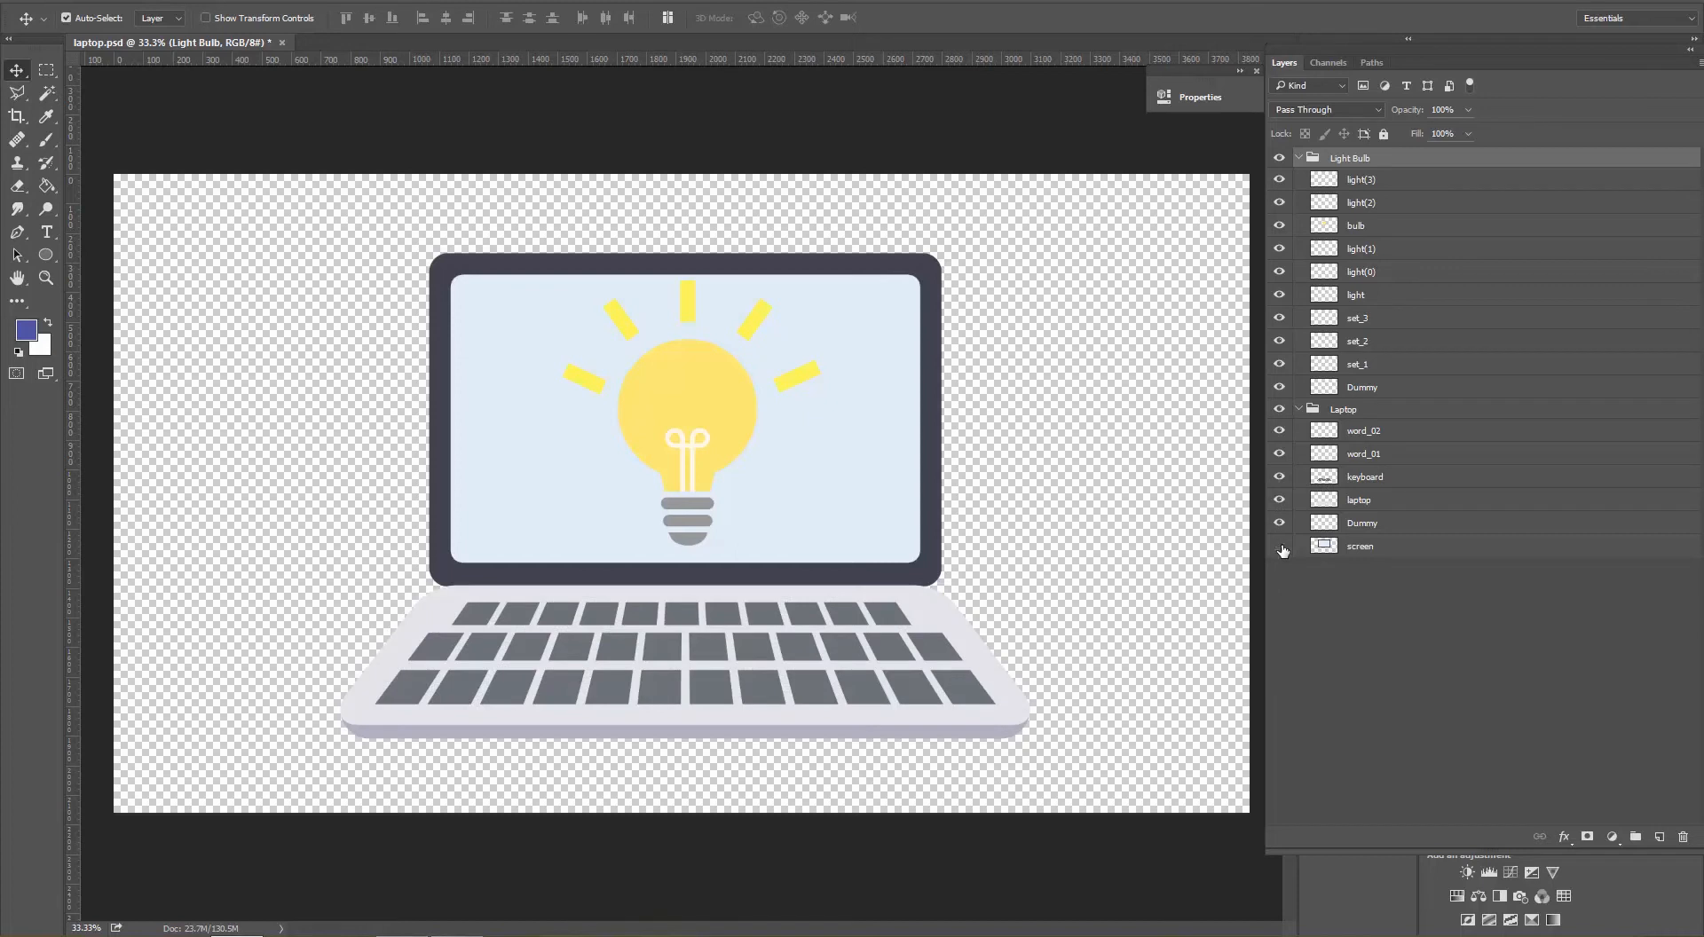
click(1279, 546)
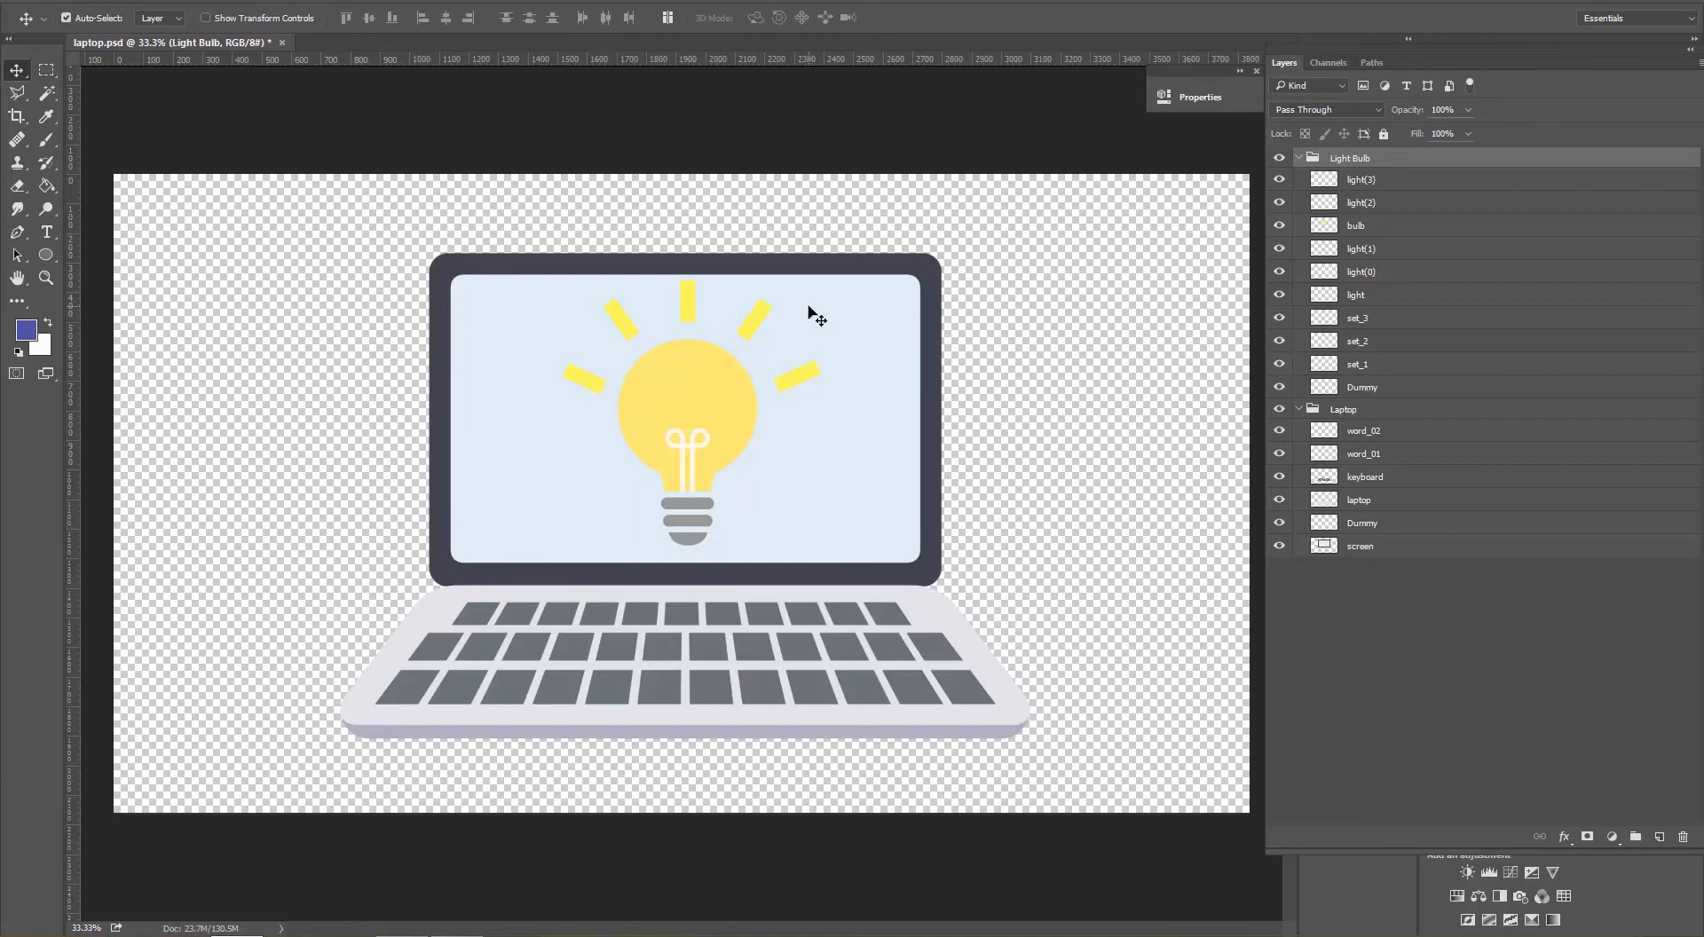
key(alt+tab)
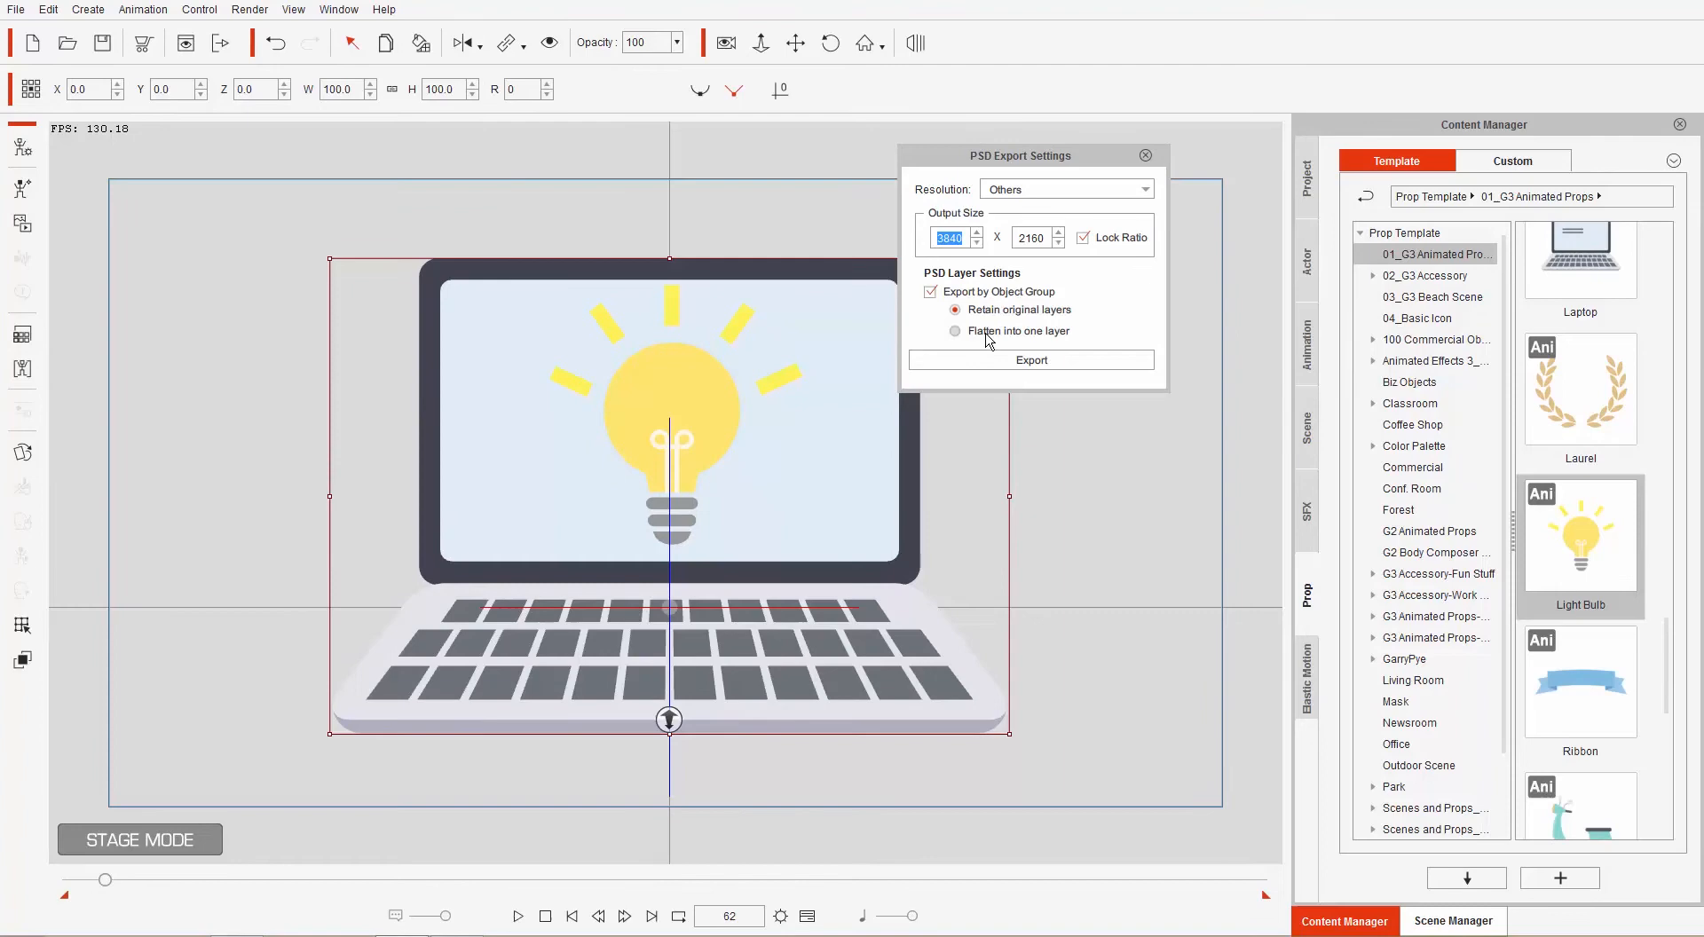
Export a flattened single-layer PSD named 'laptop 2' to the desktop.
click(955, 332)
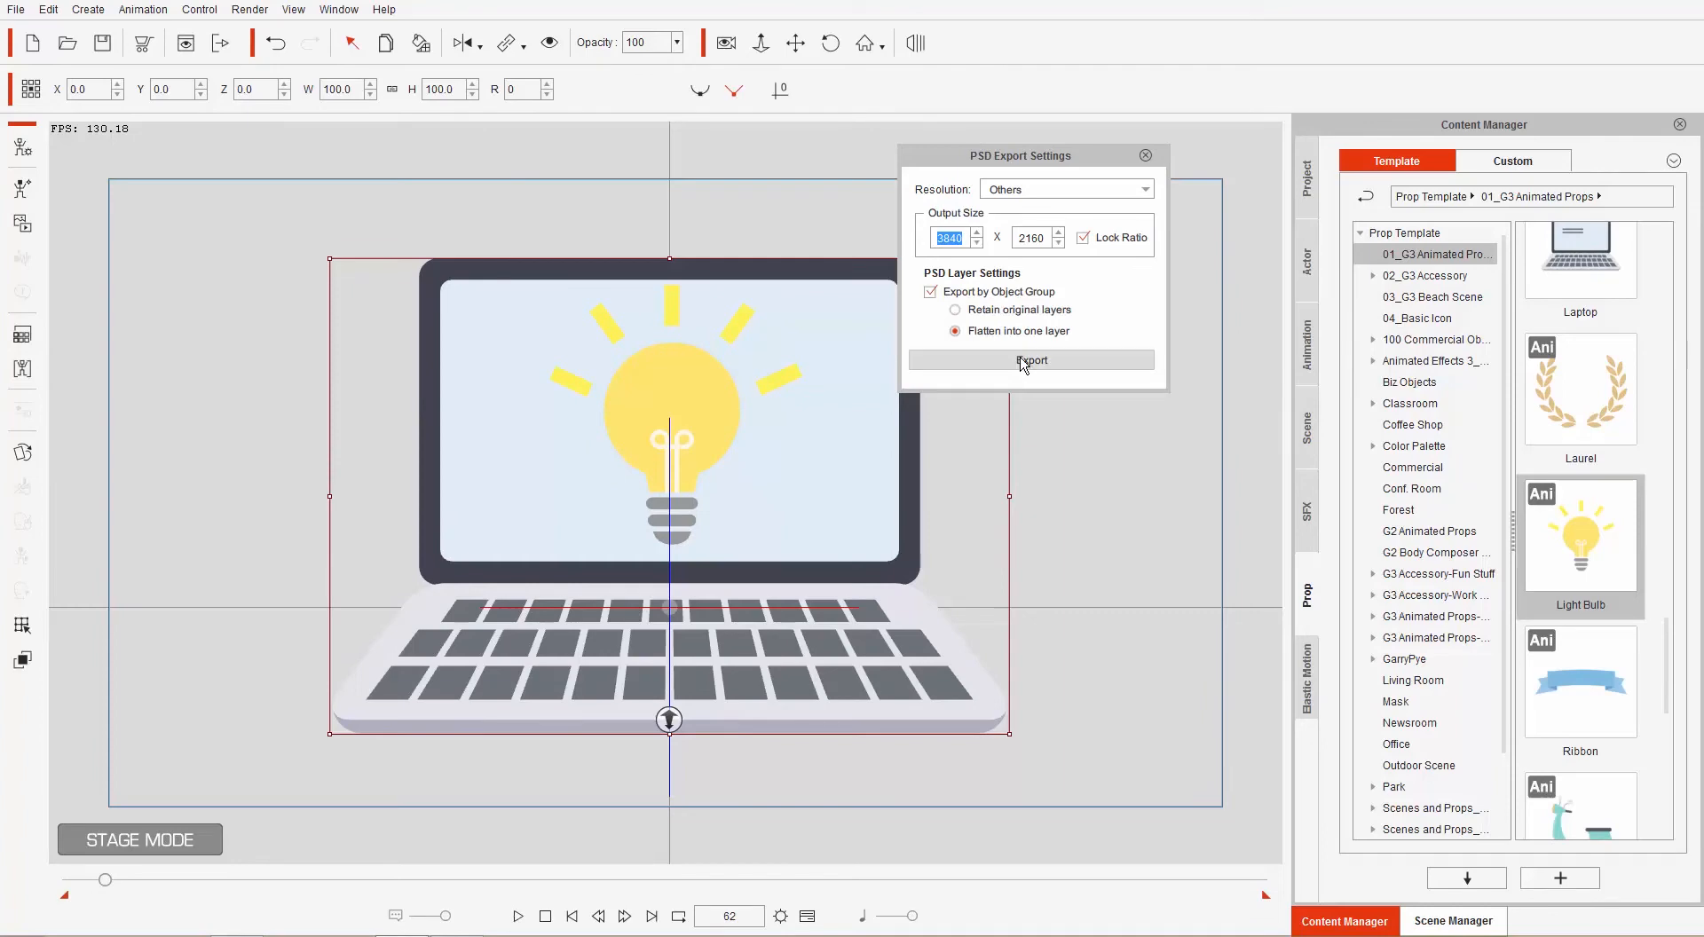
click(1030, 360)
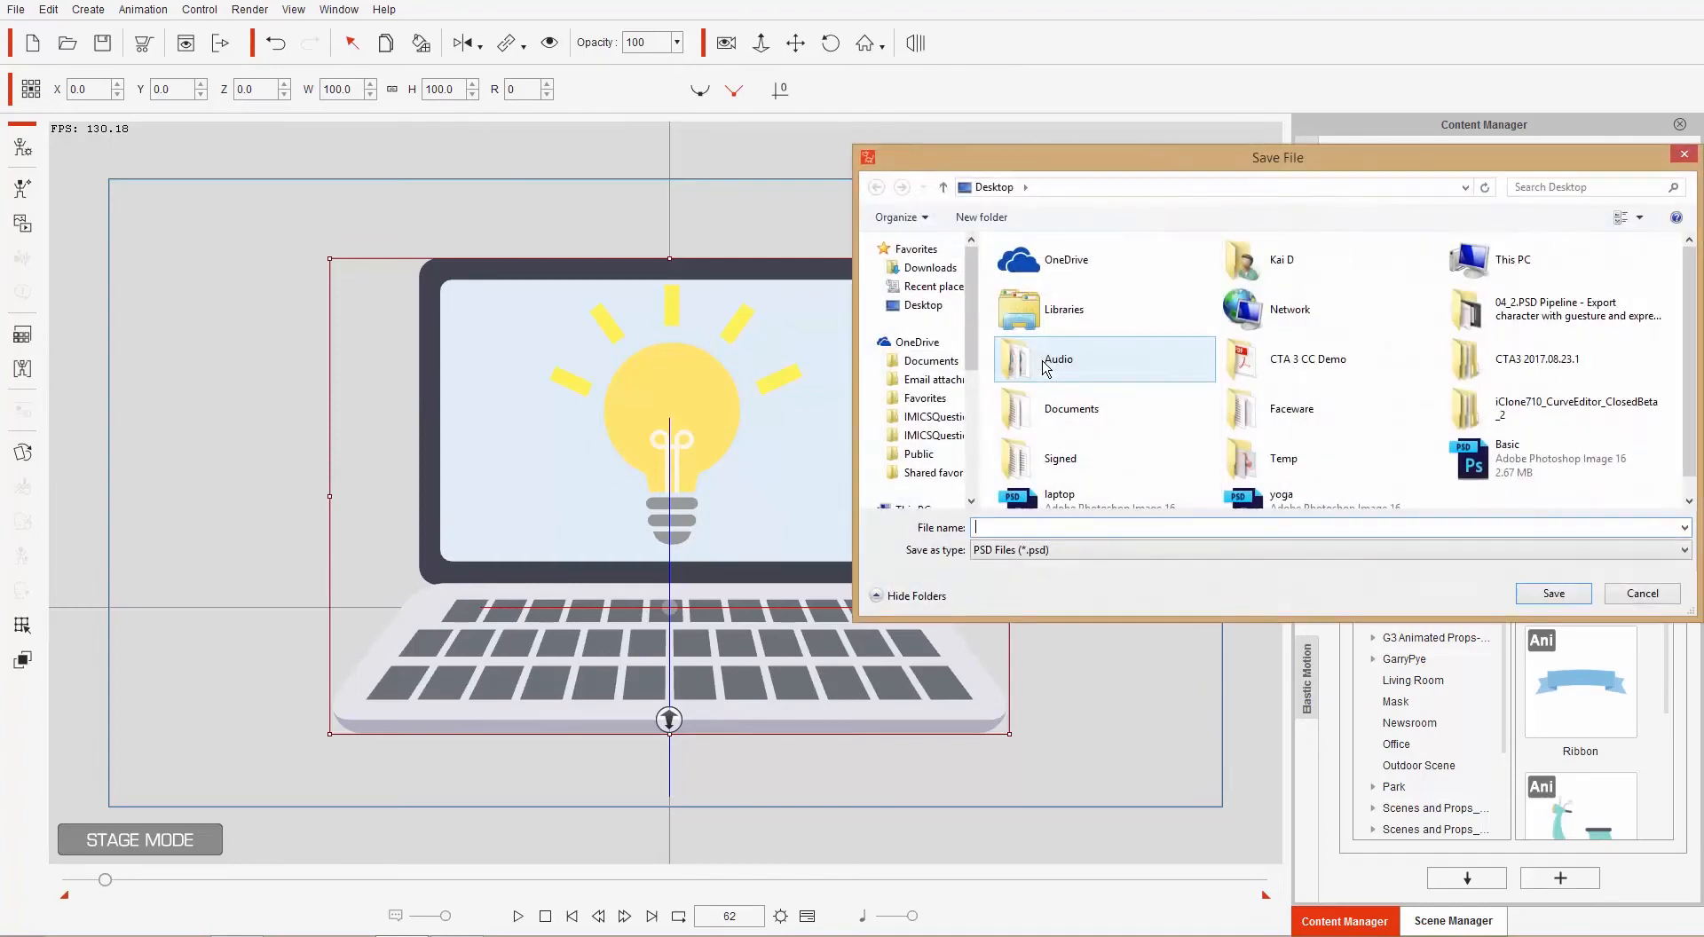
text(laptops)
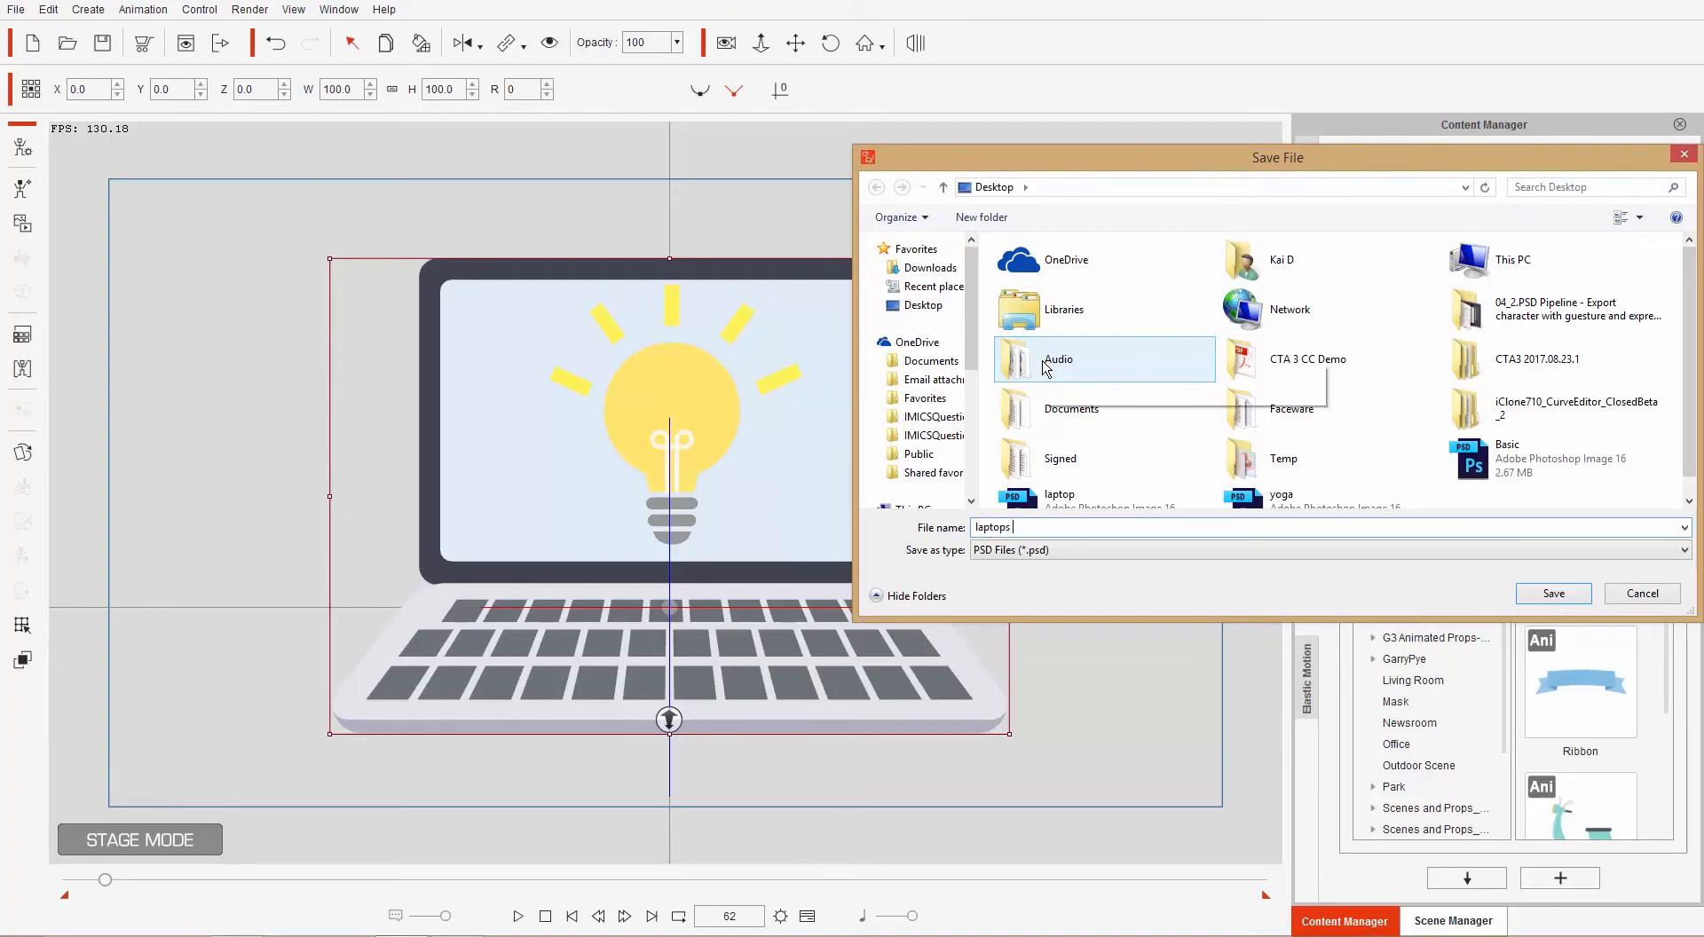
click(1552, 594)
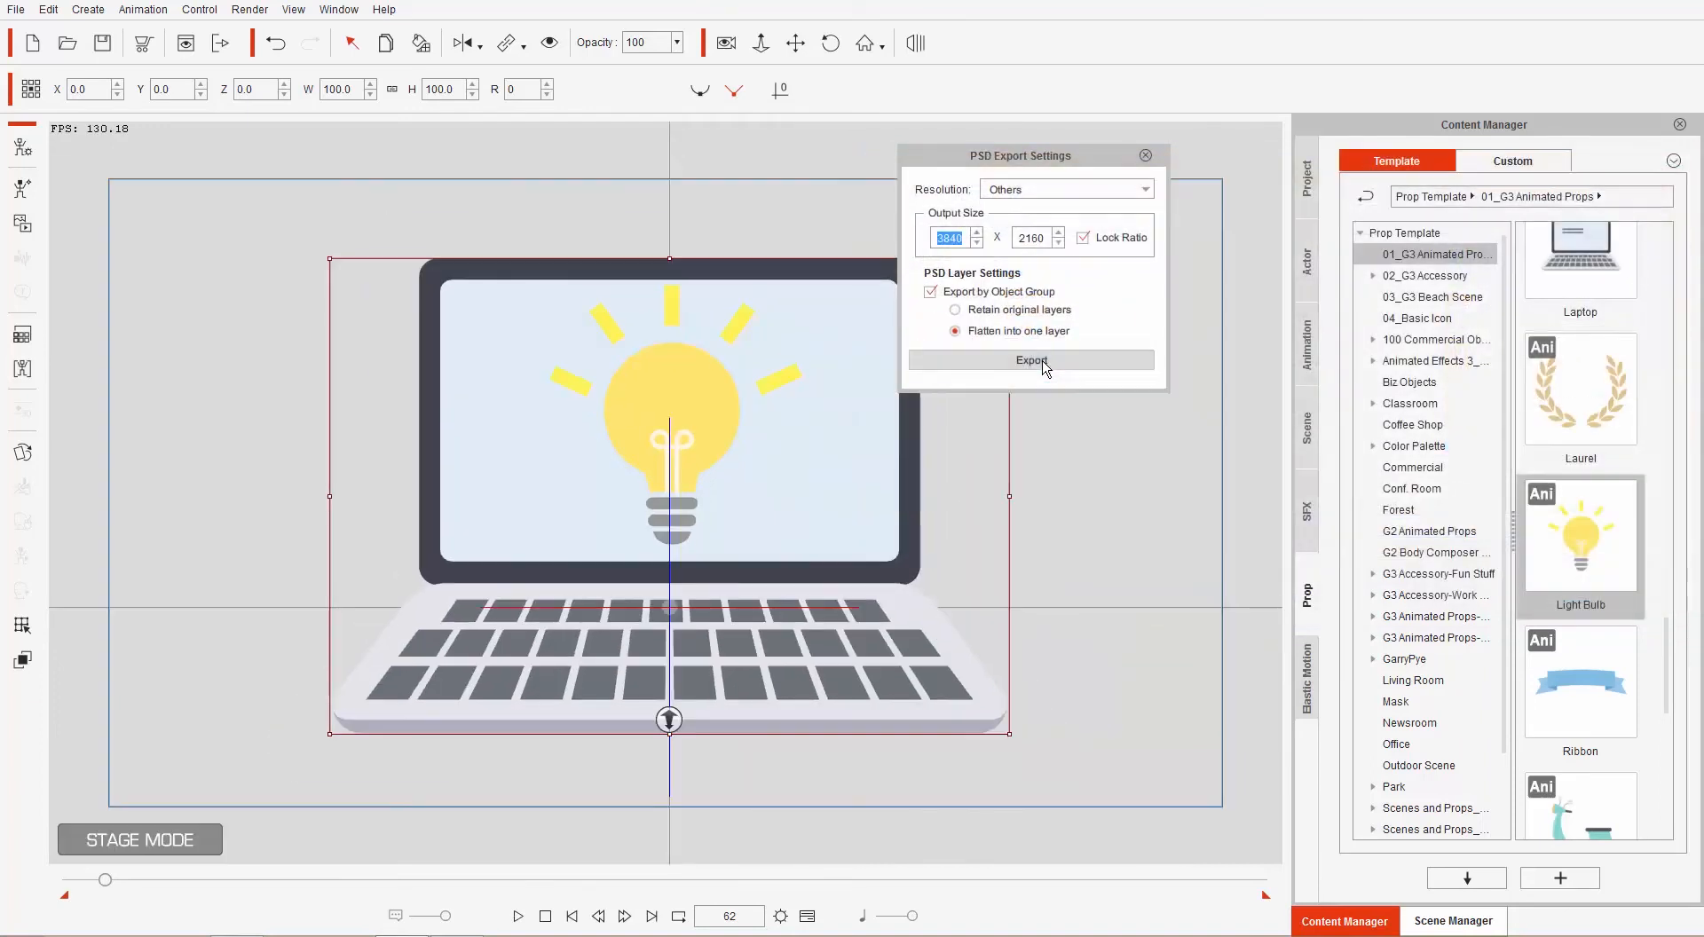
click(1030, 361)
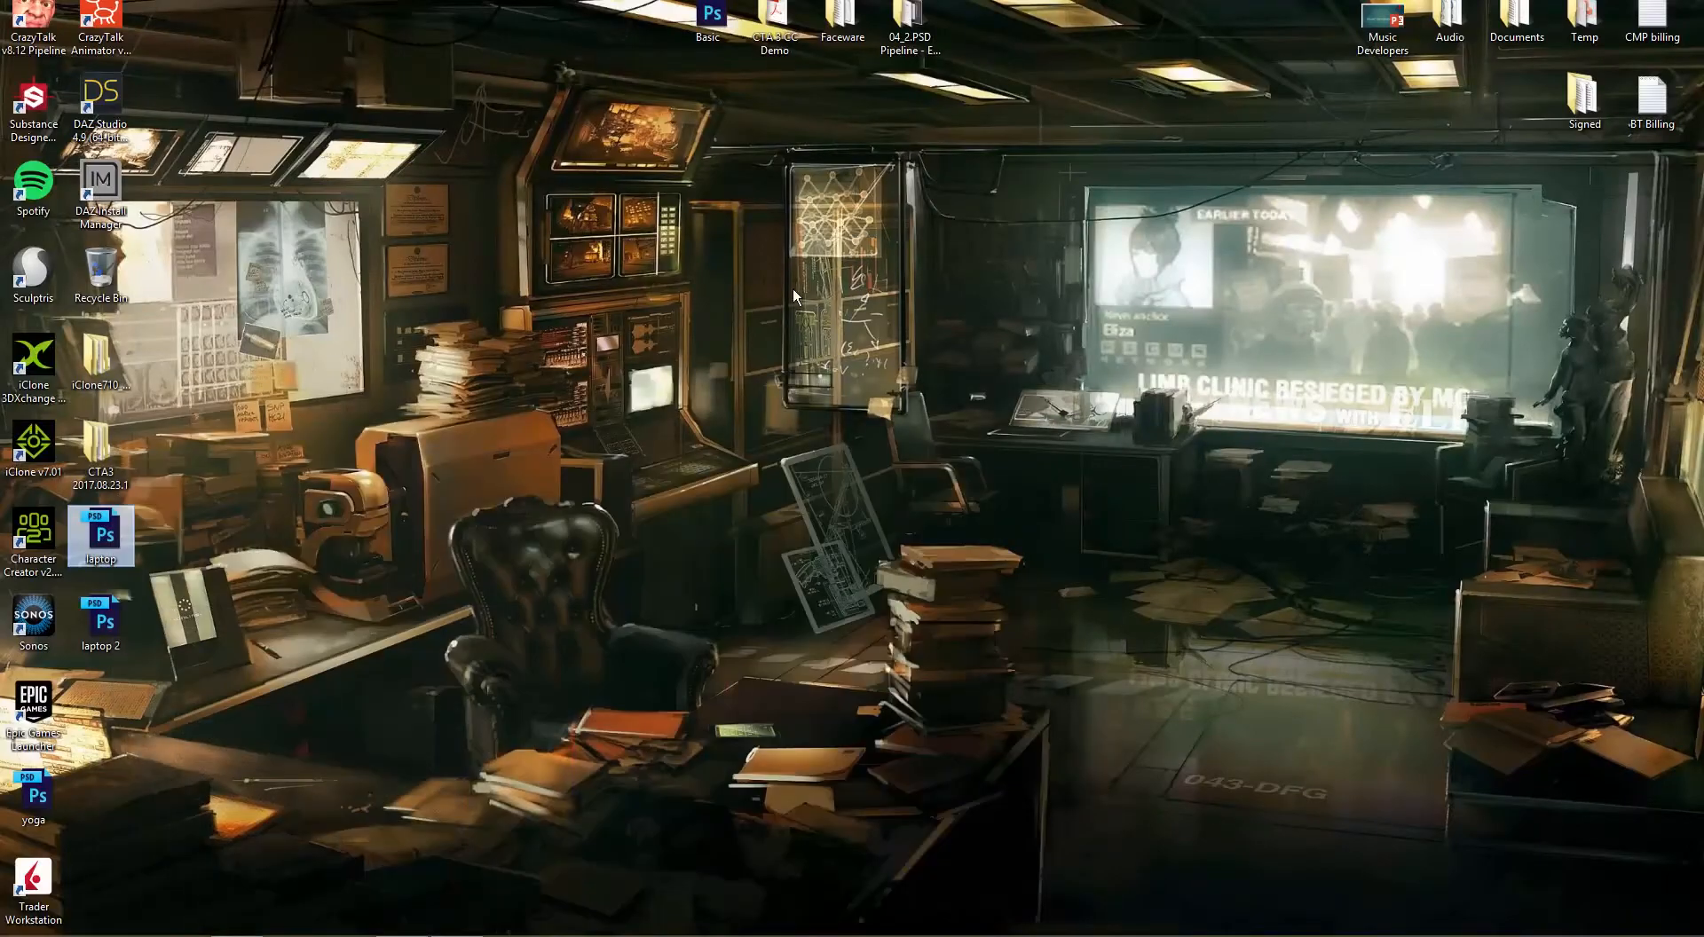
Open the flattened 'laptop 2' PSD from the desktop in Photoshop.
double_click(101, 534)
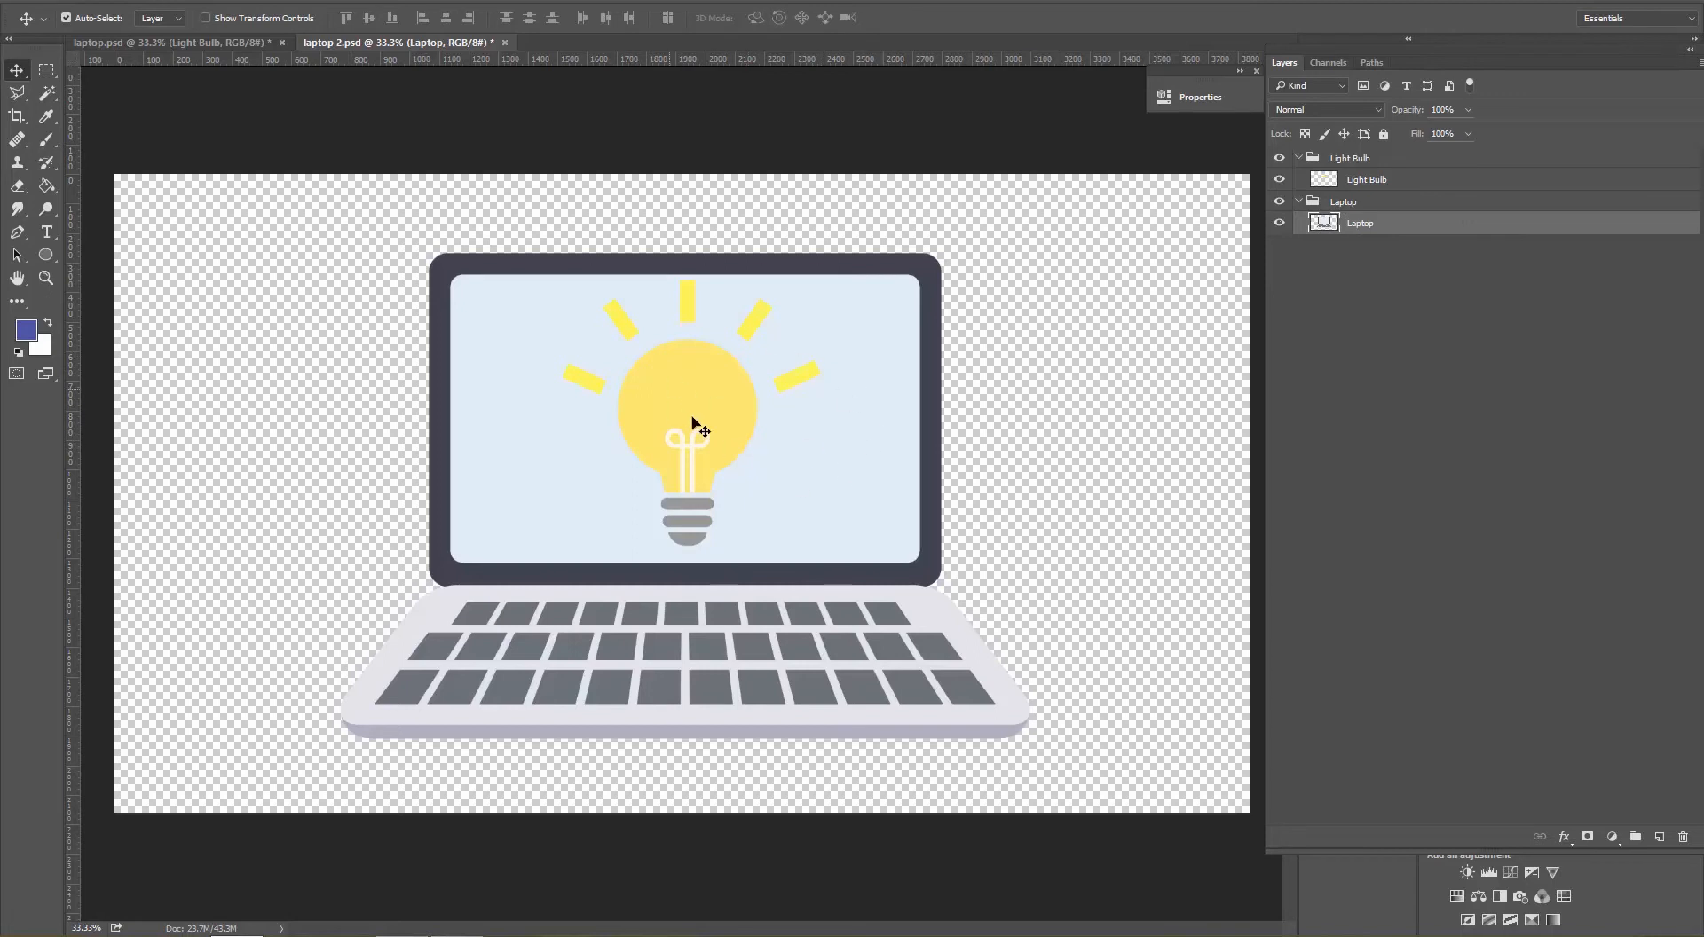
mouse_move(1297, 263)
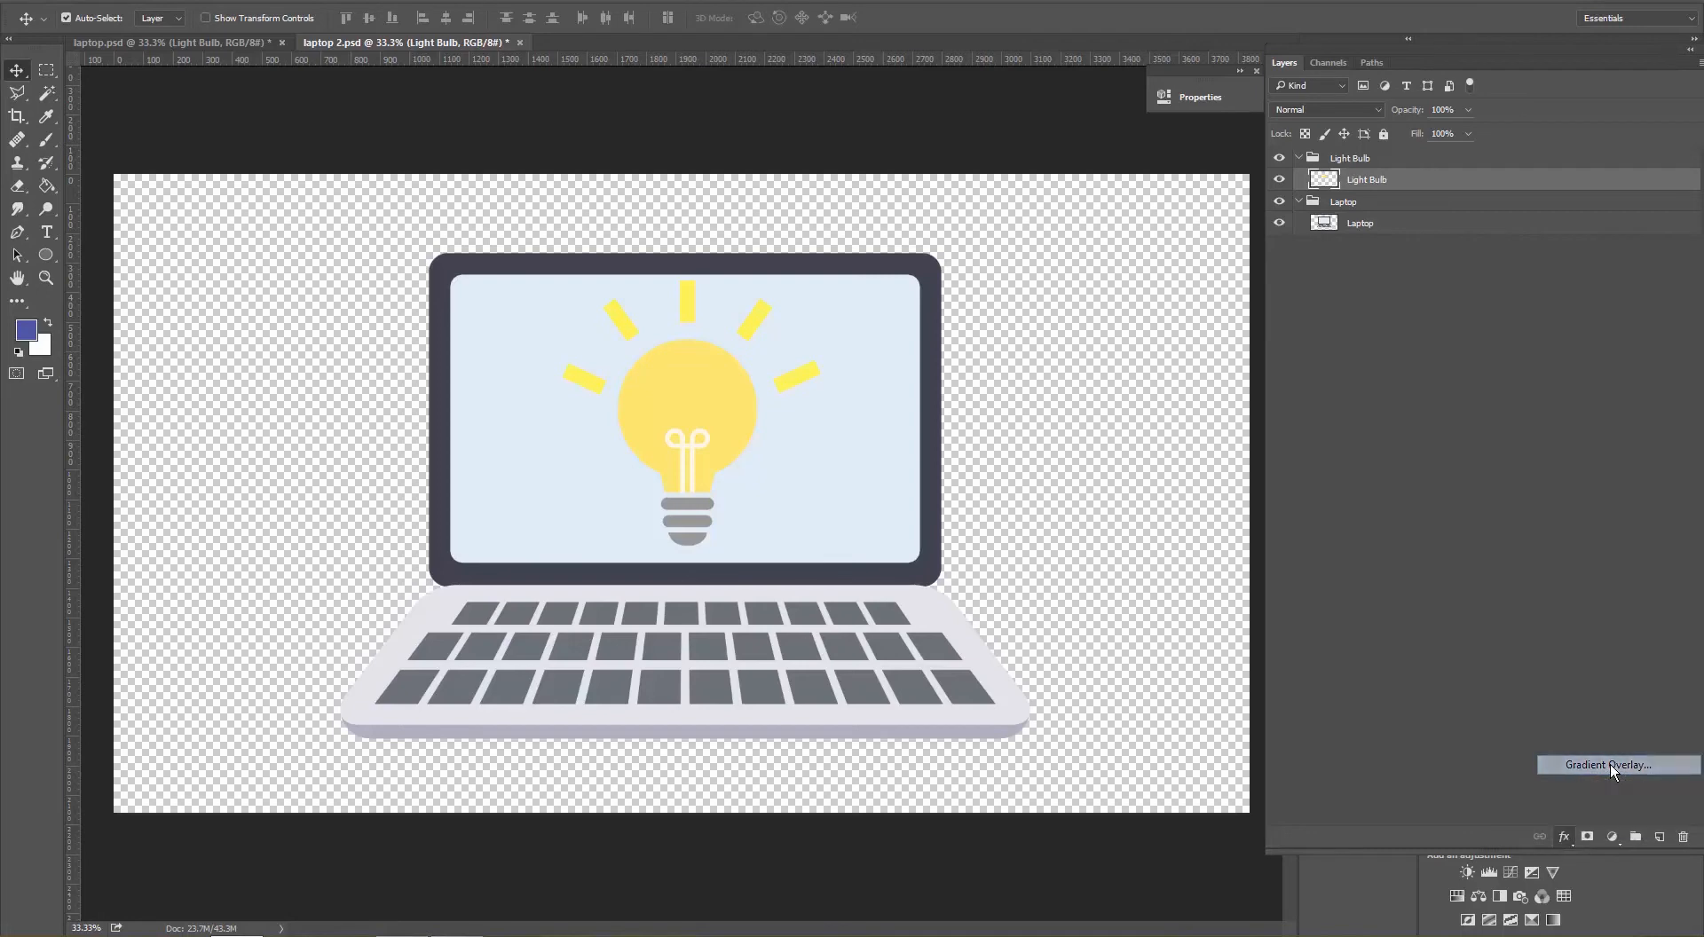
Add a yellow Gradient Overlay to the Light Bulb layer, previewing several blend modes before applying.
click(1609, 764)
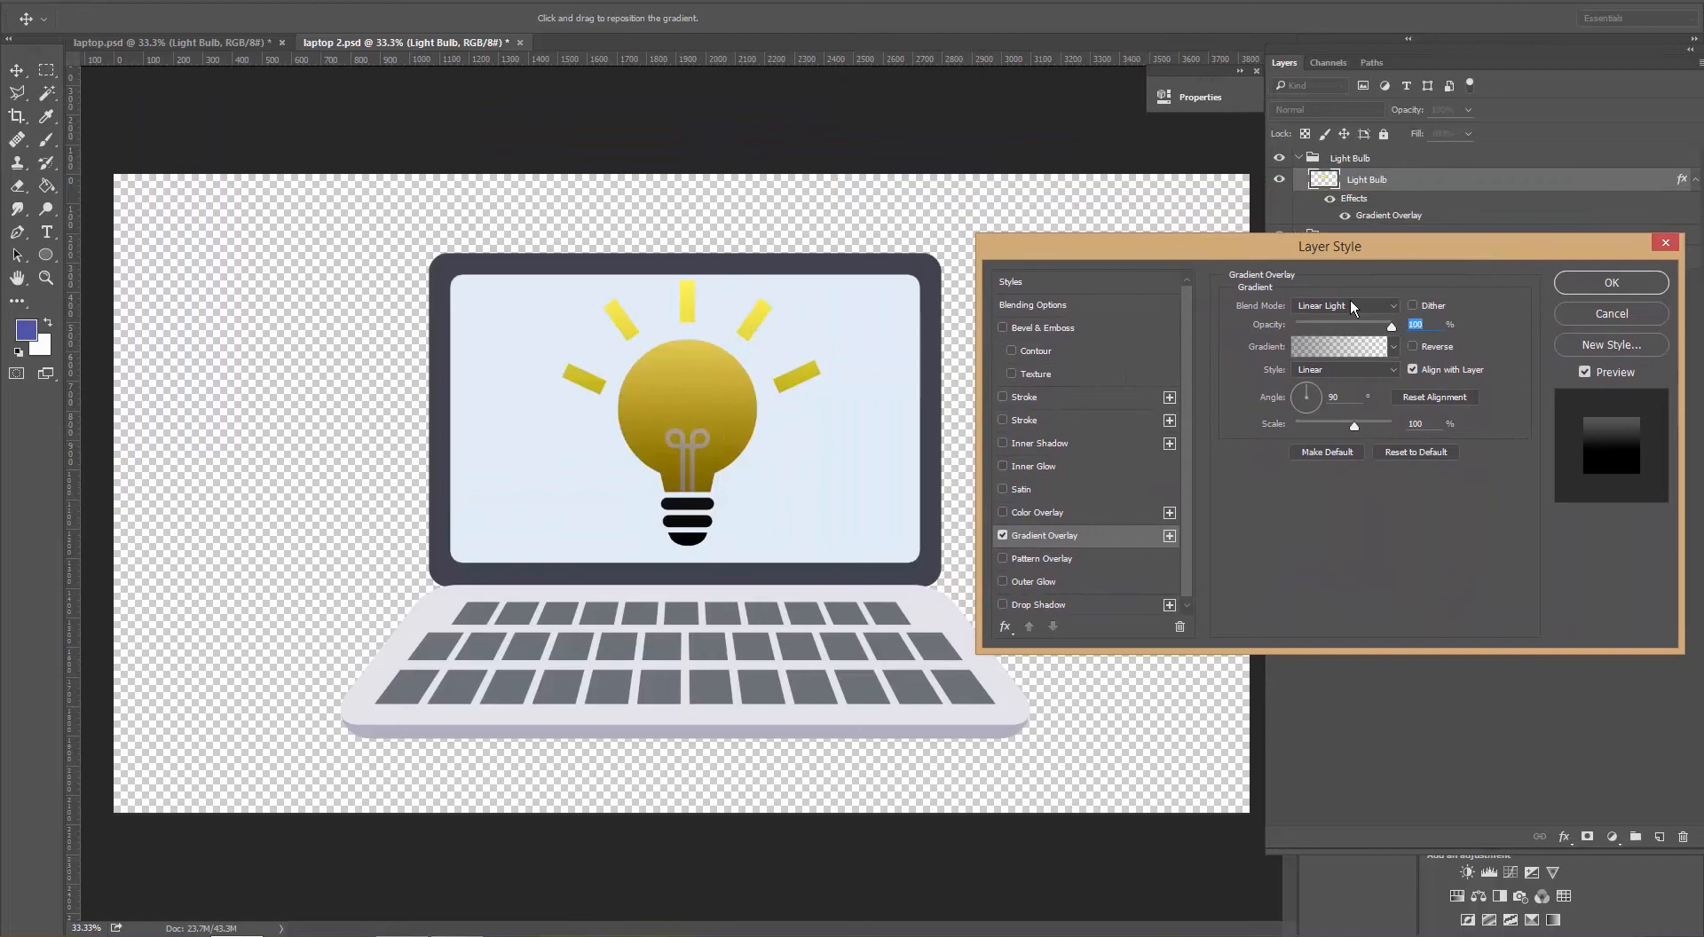
click(1345, 304)
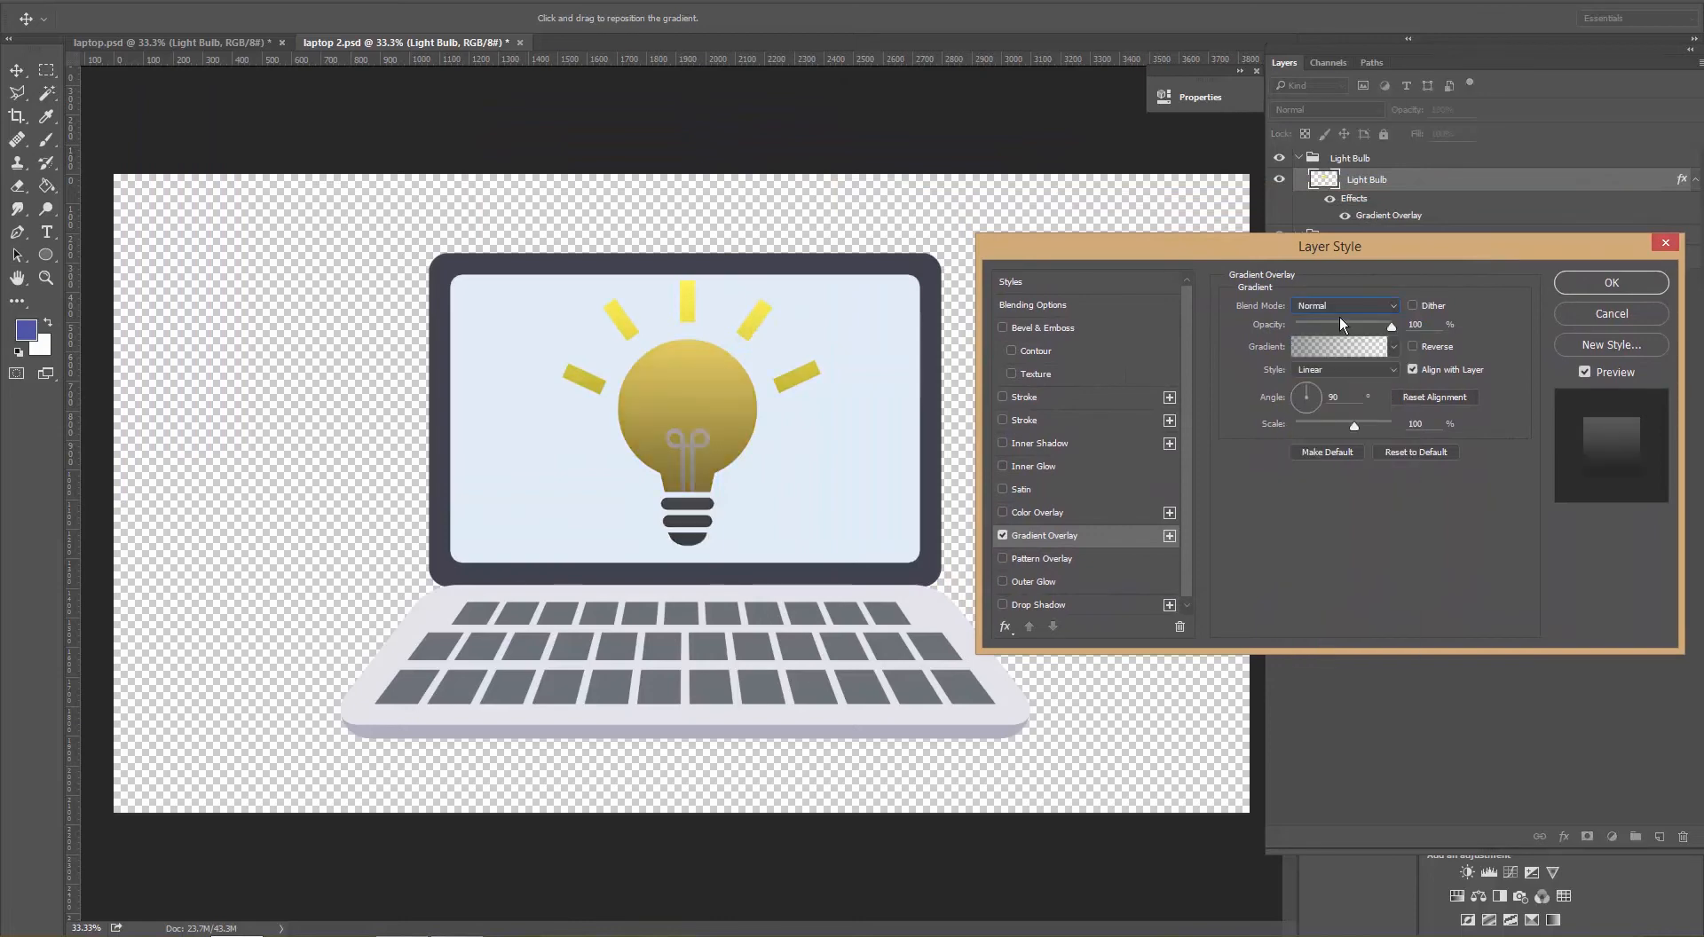
click(1346, 305)
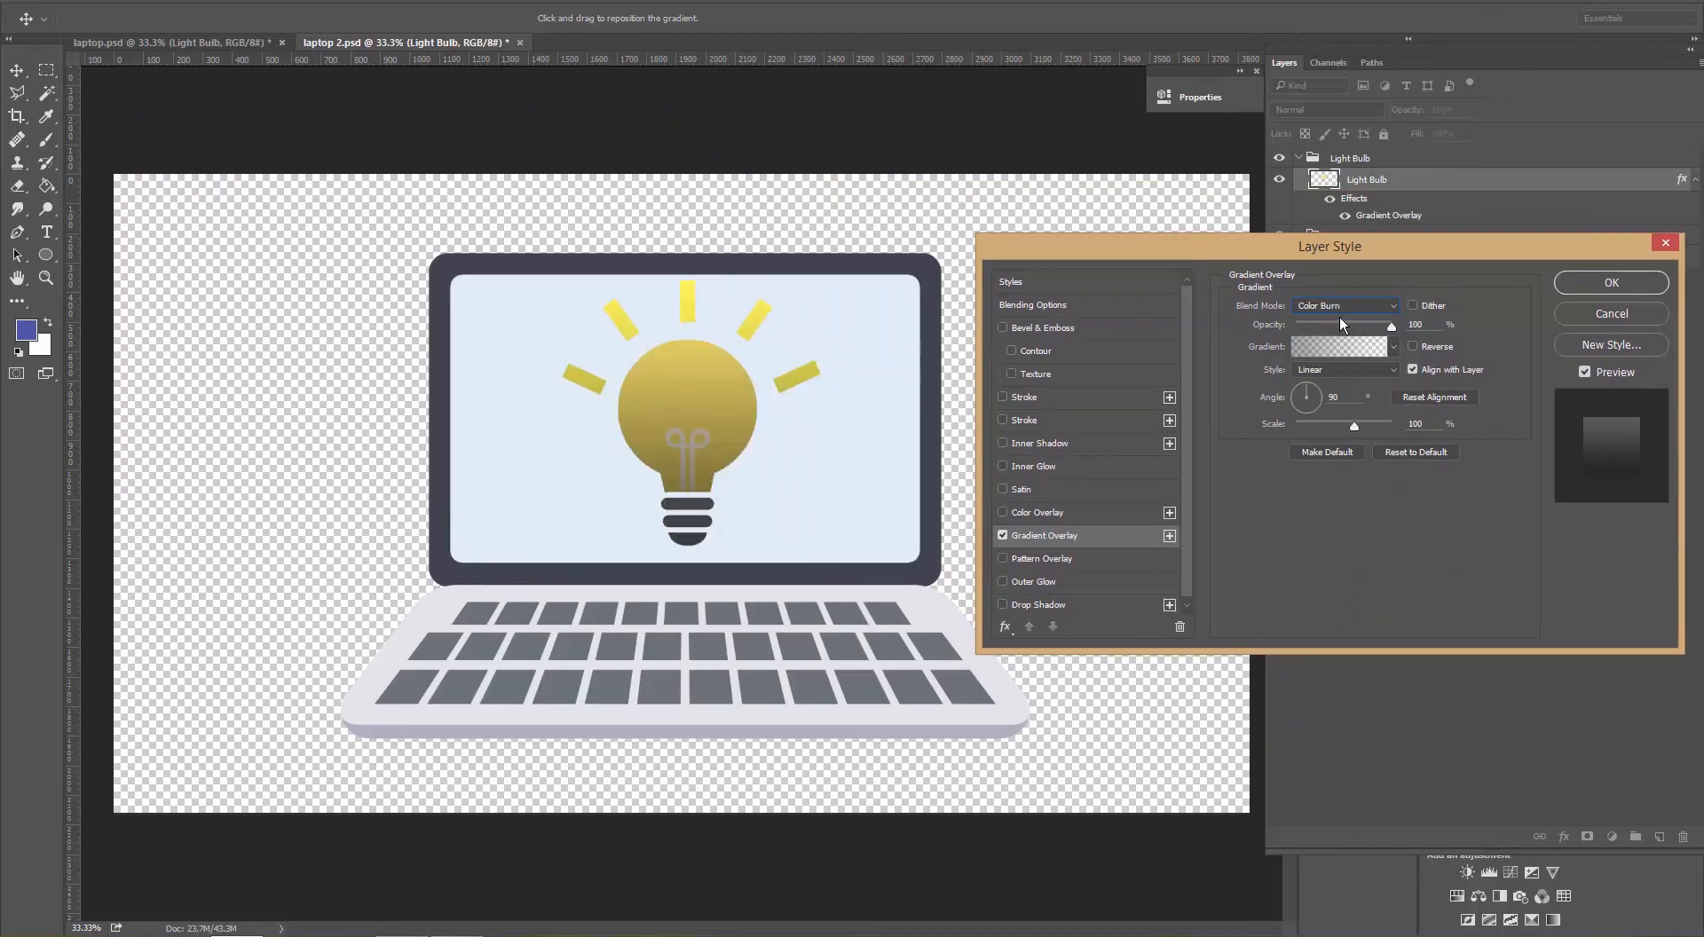
click(1345, 305)
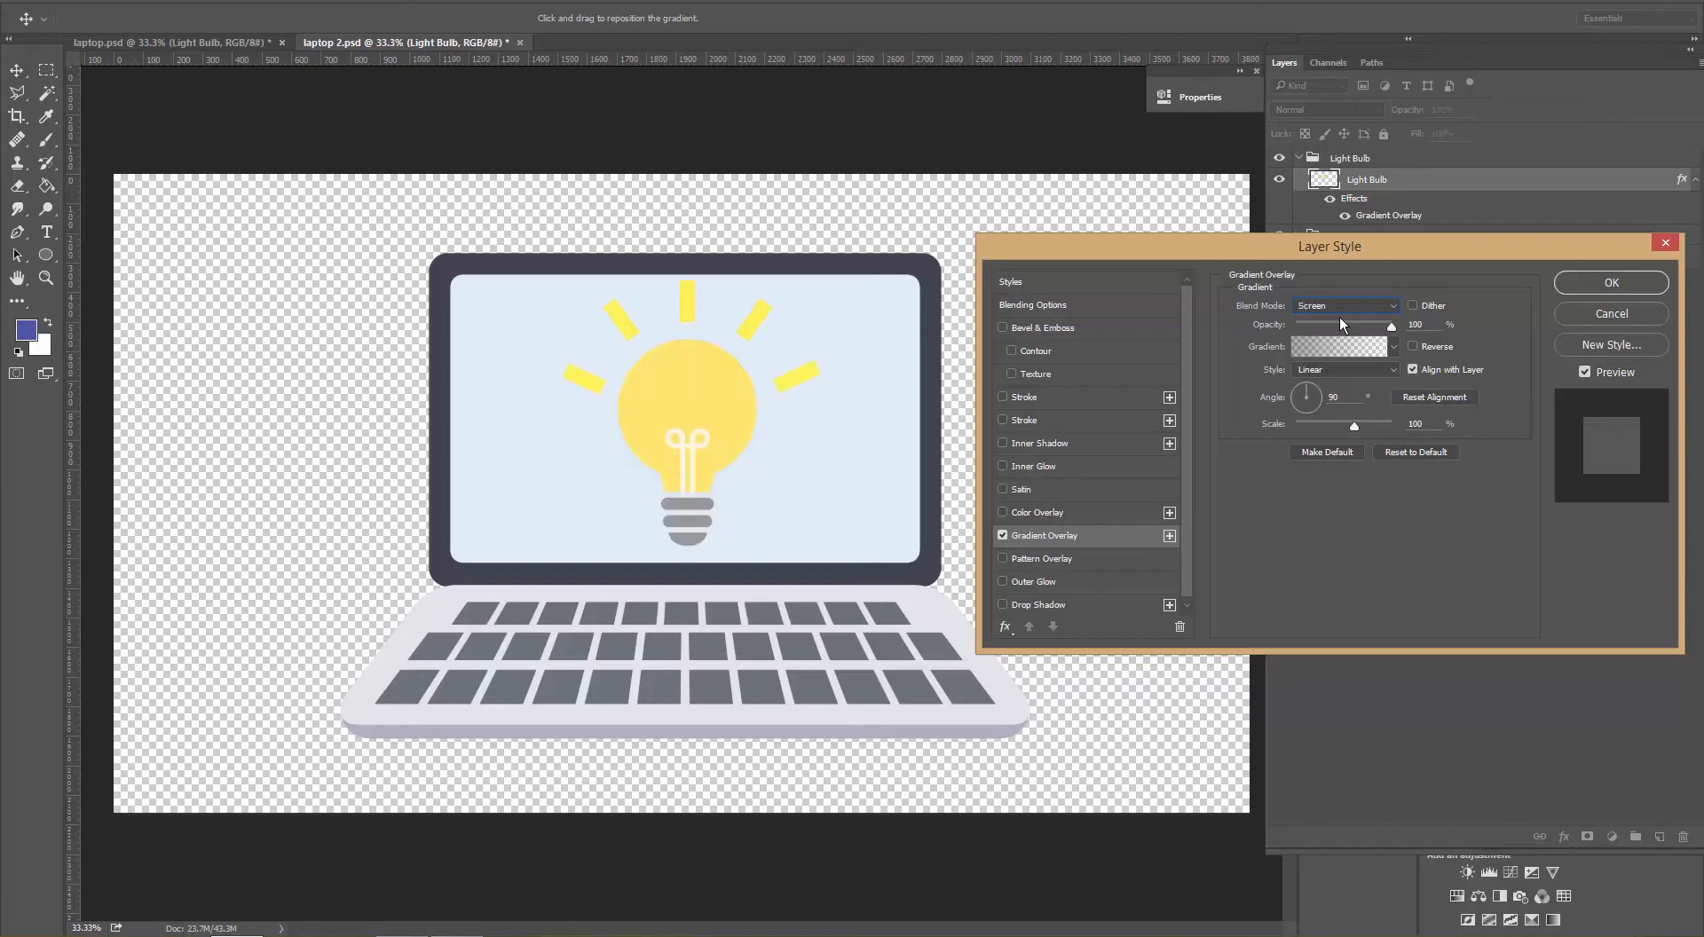
click(1345, 306)
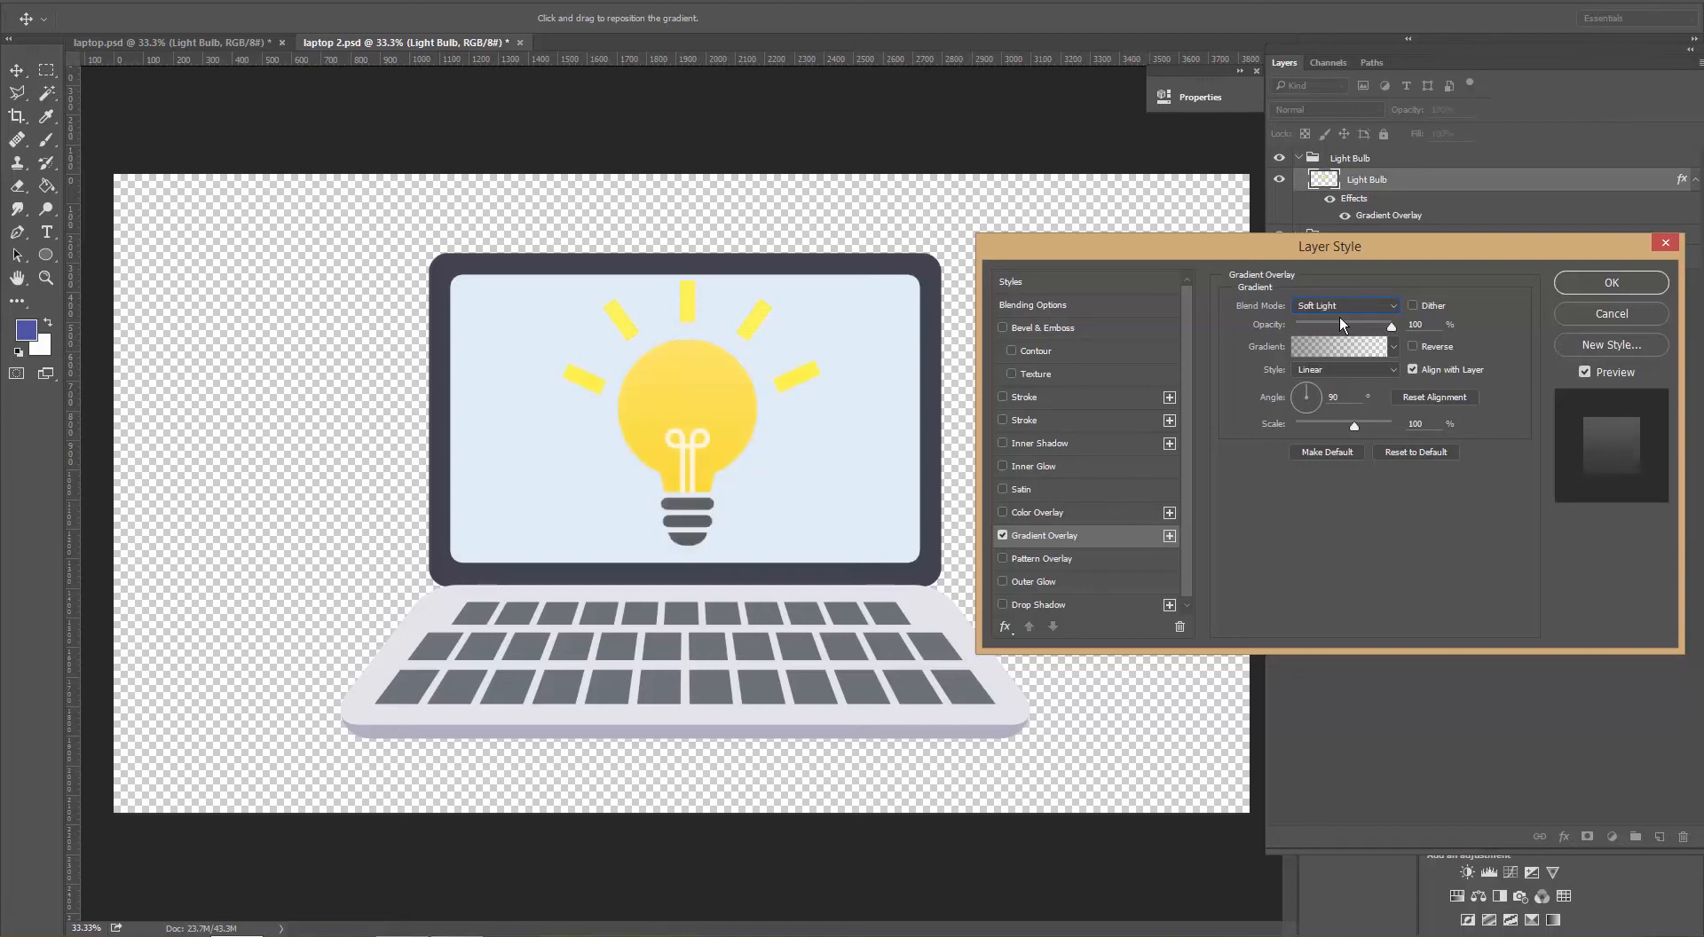
click(1346, 305)
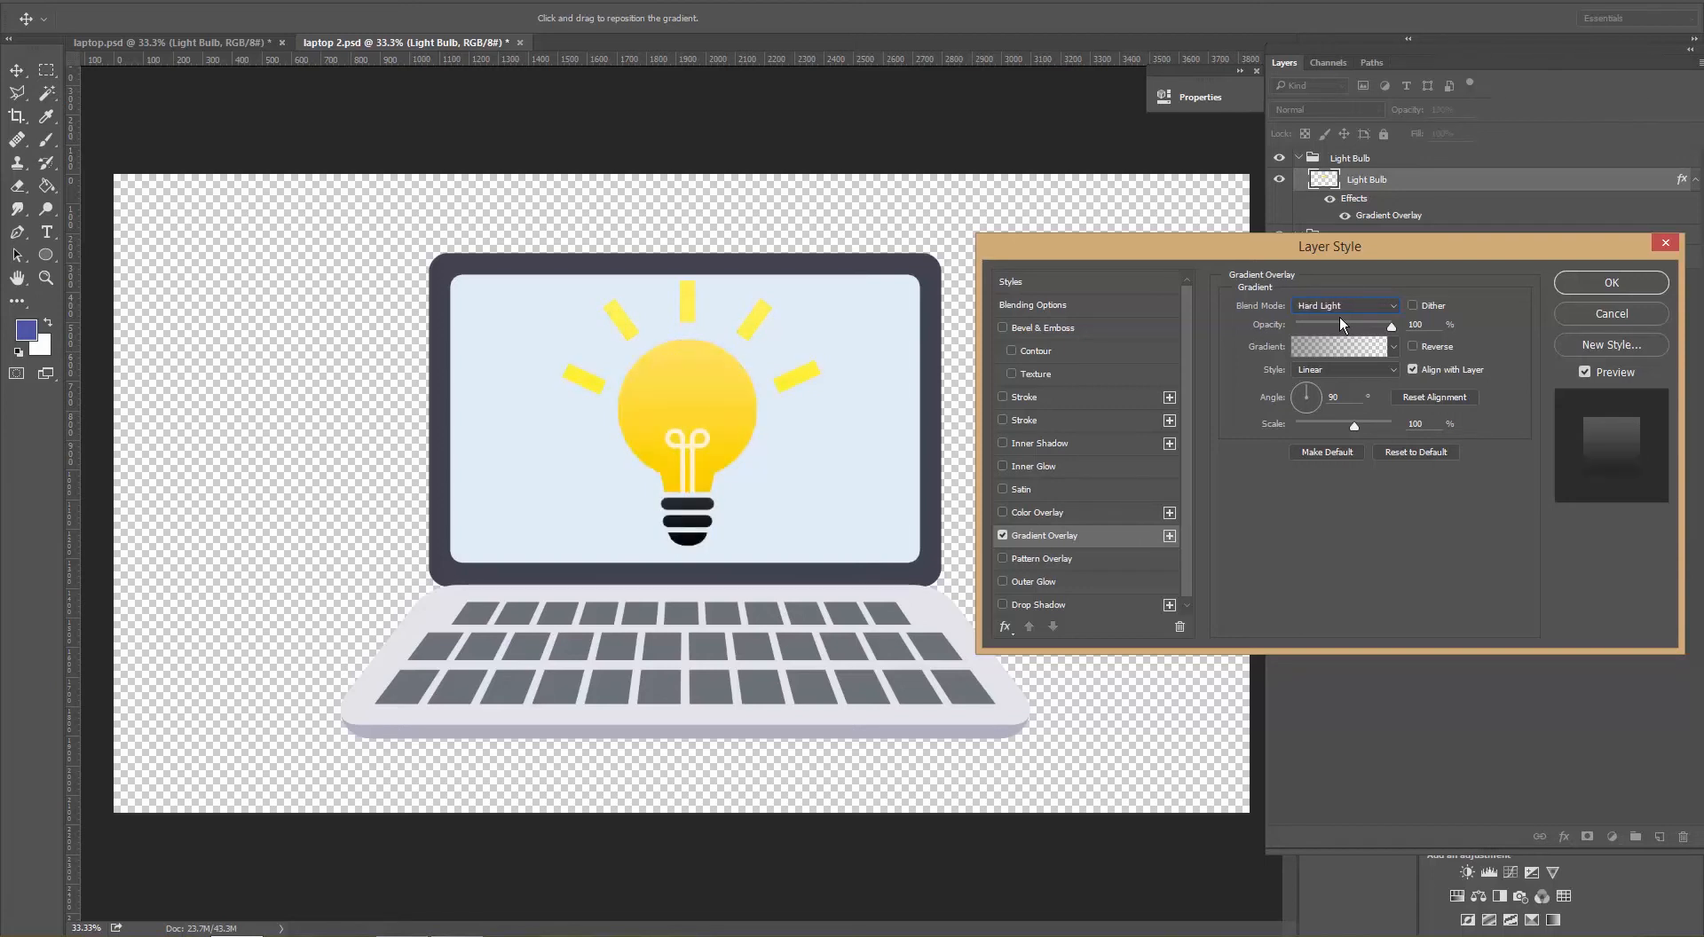
click(1344, 306)
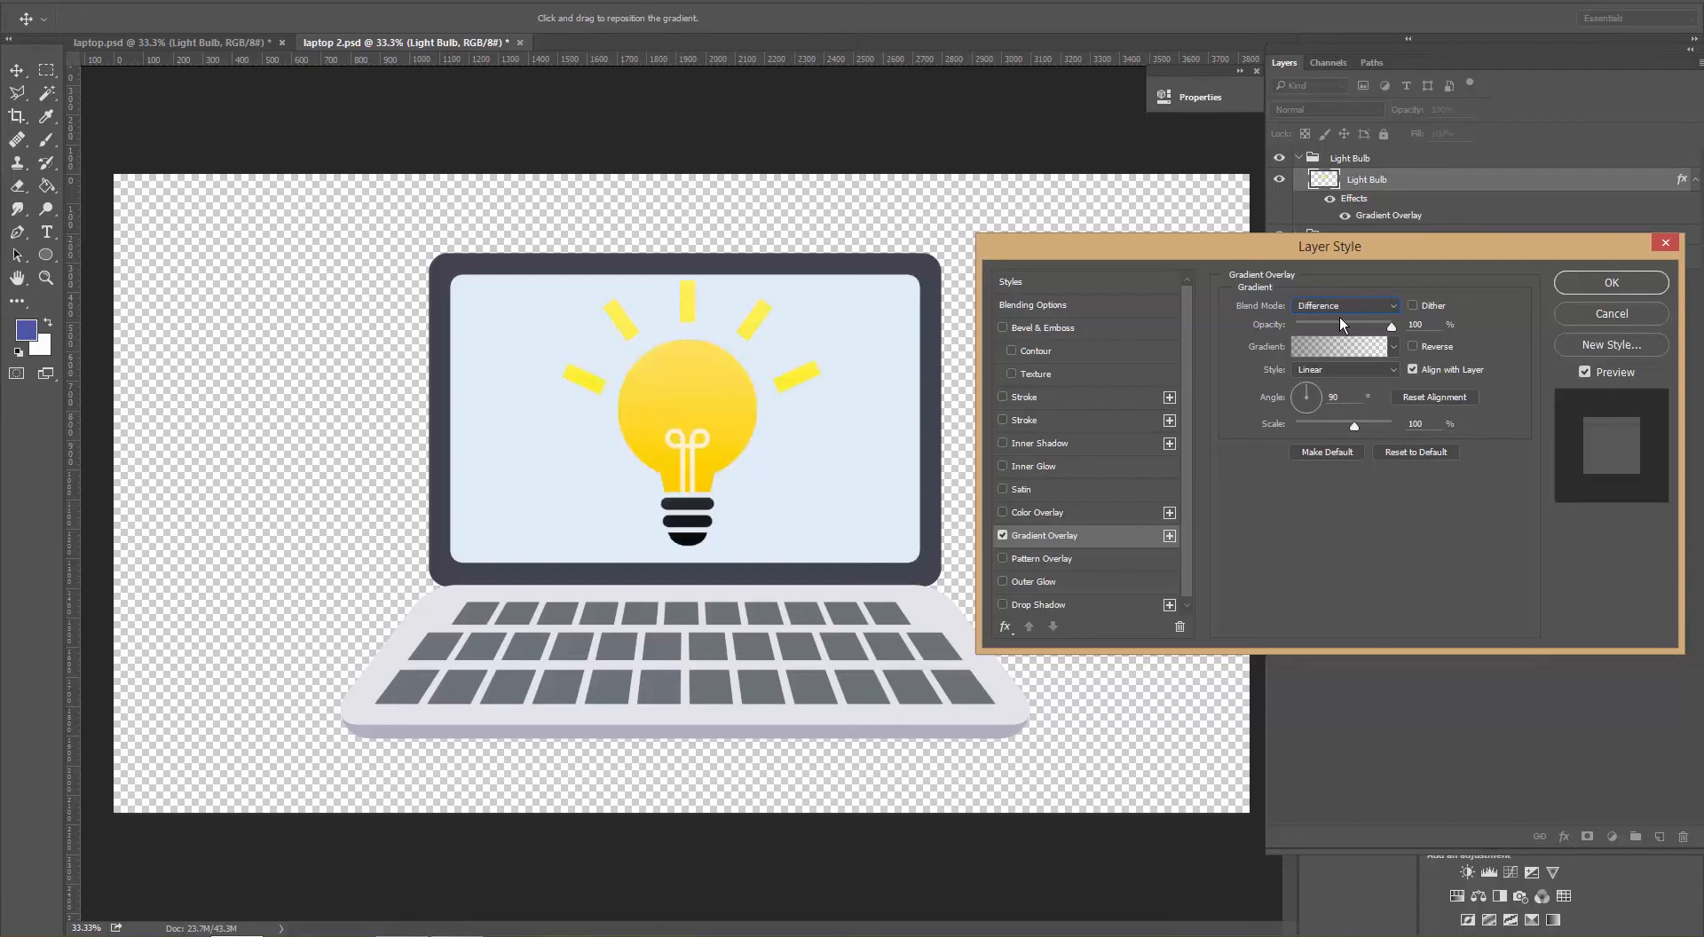
click(1345, 305)
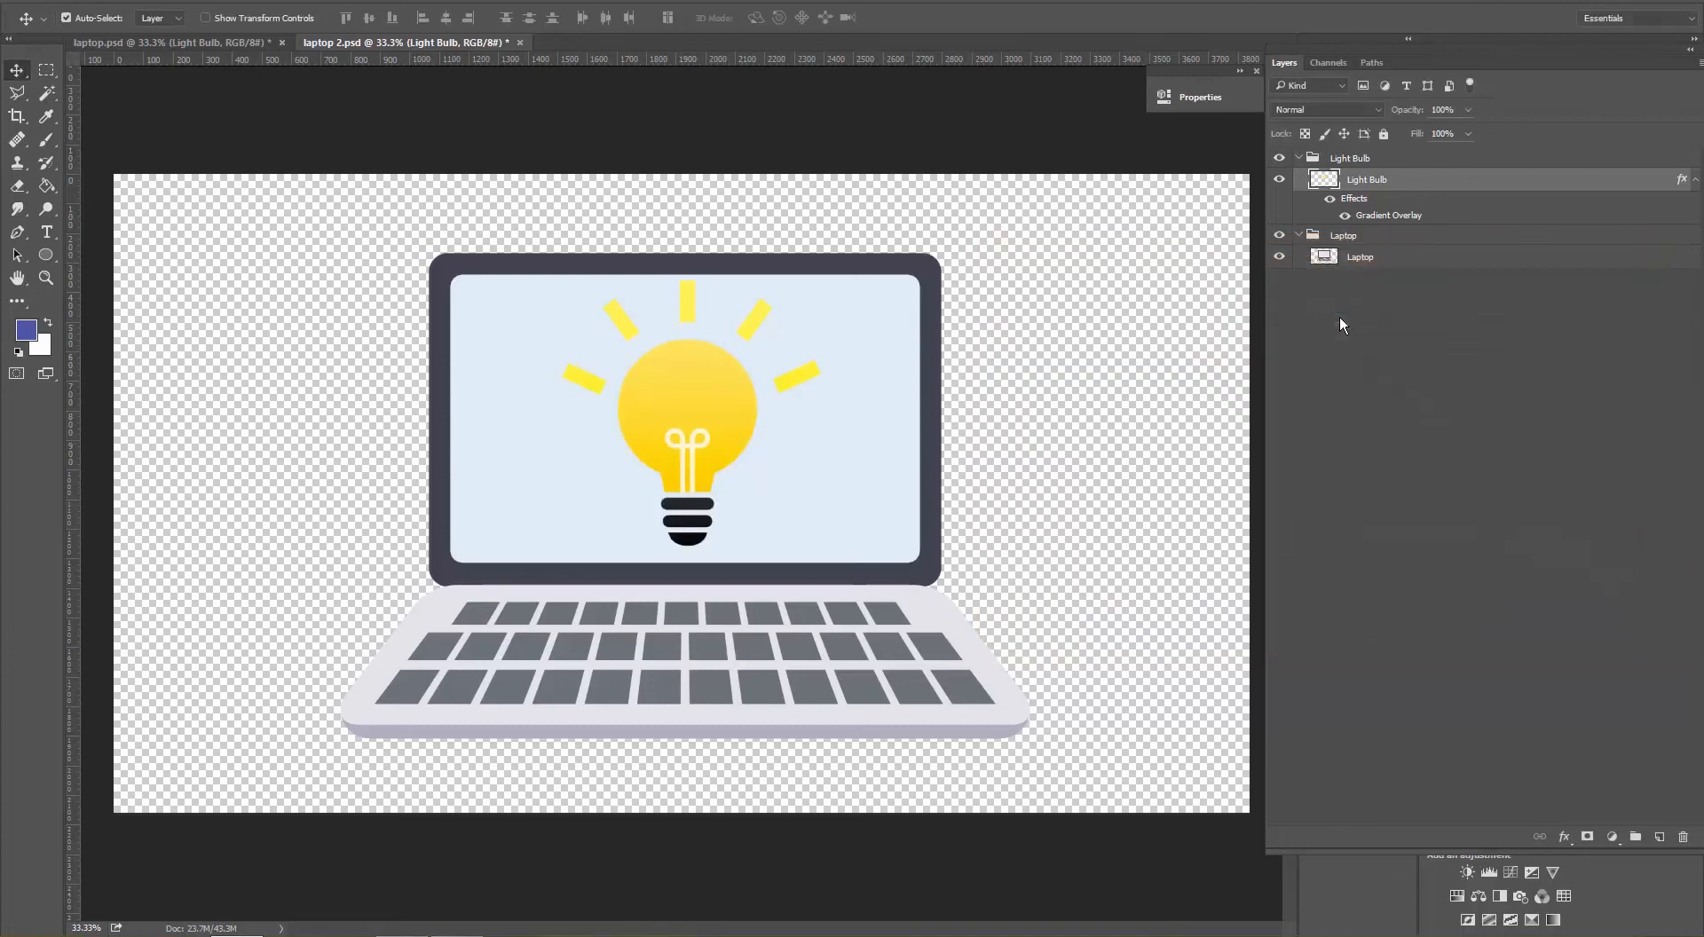
mouse_move(937, 639)
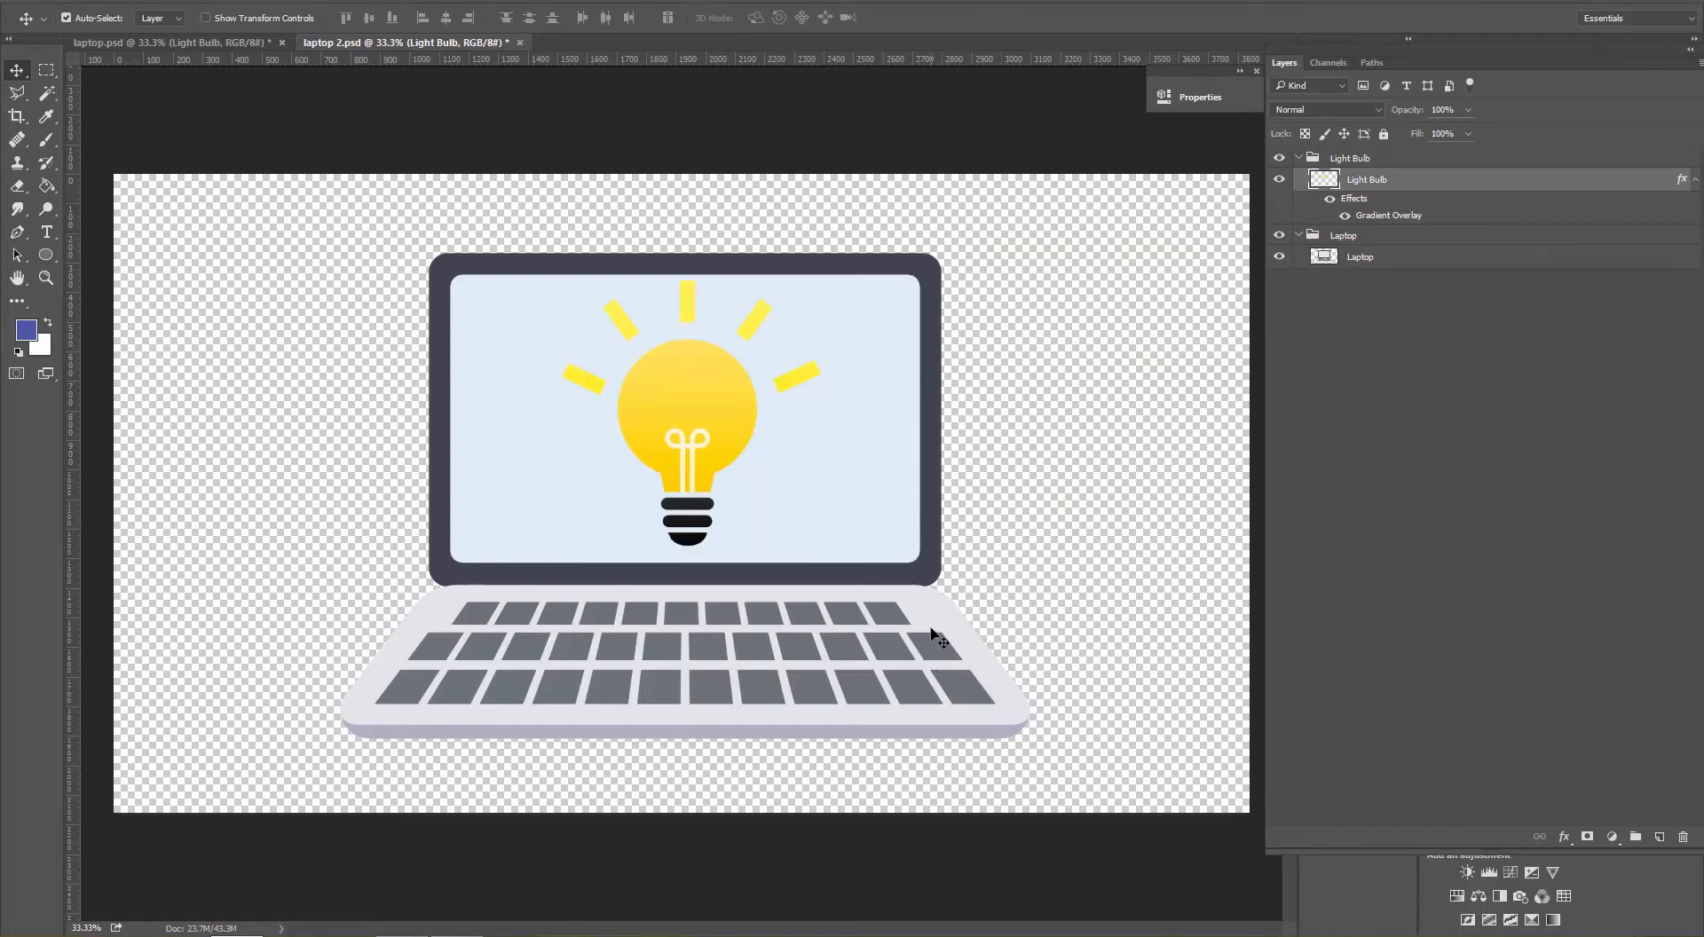
On the Laptop layer, paint-bucket fill the left half of the keyboard keys blue.
click(1359, 256)
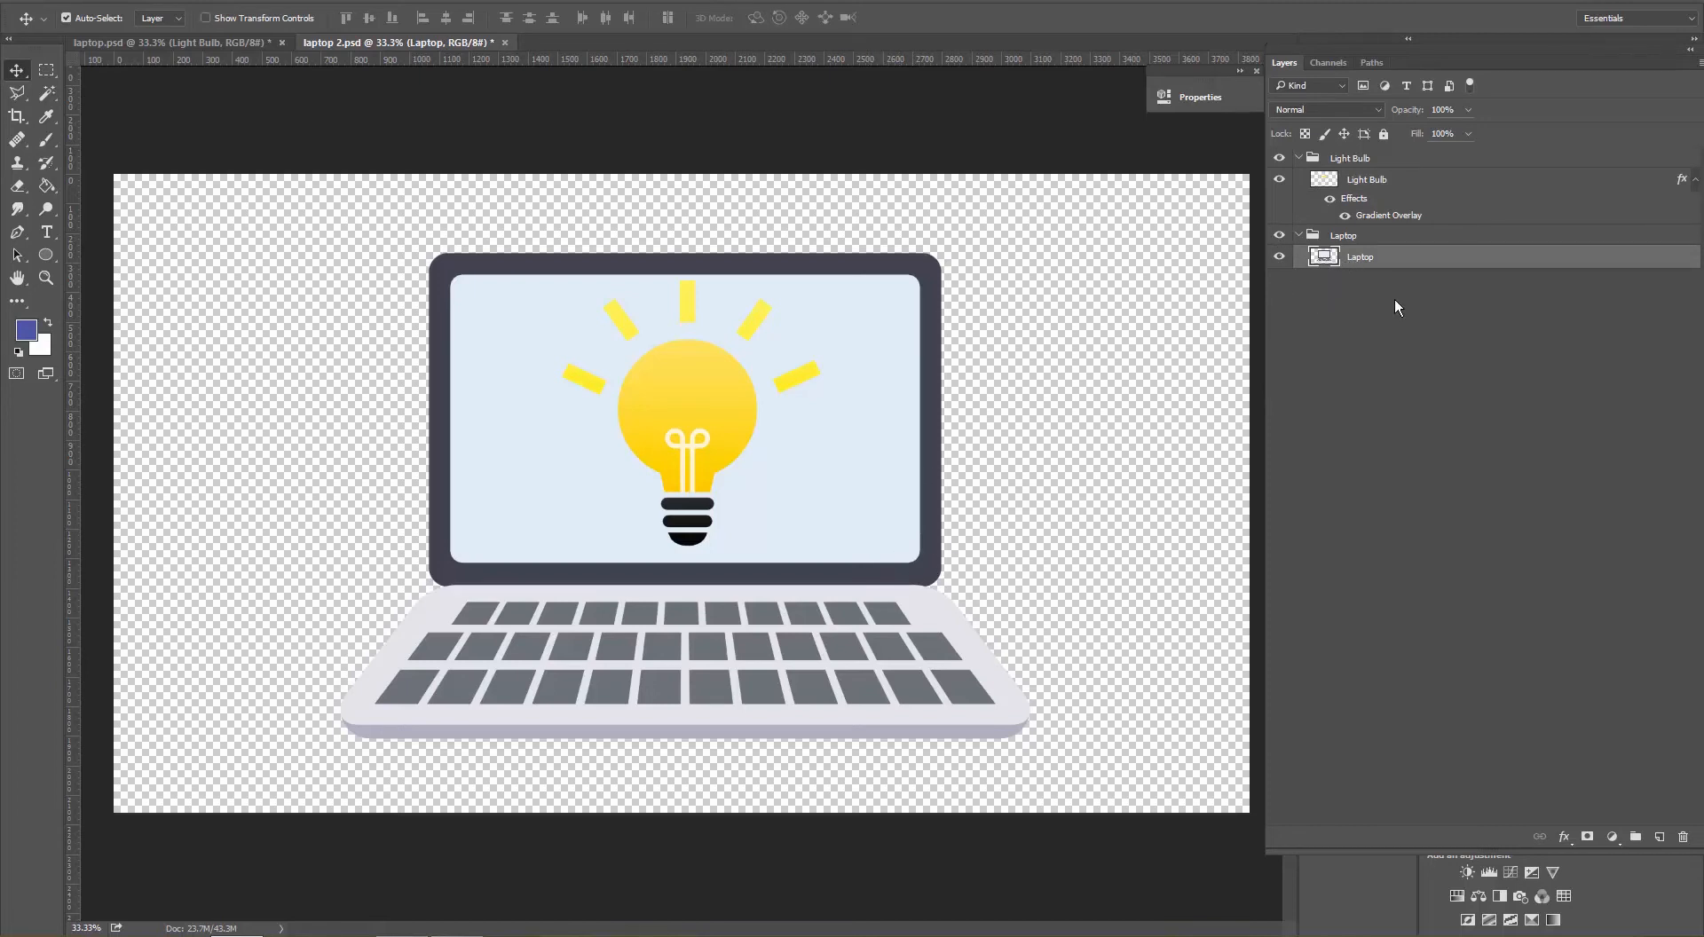
mouse_move(935, 676)
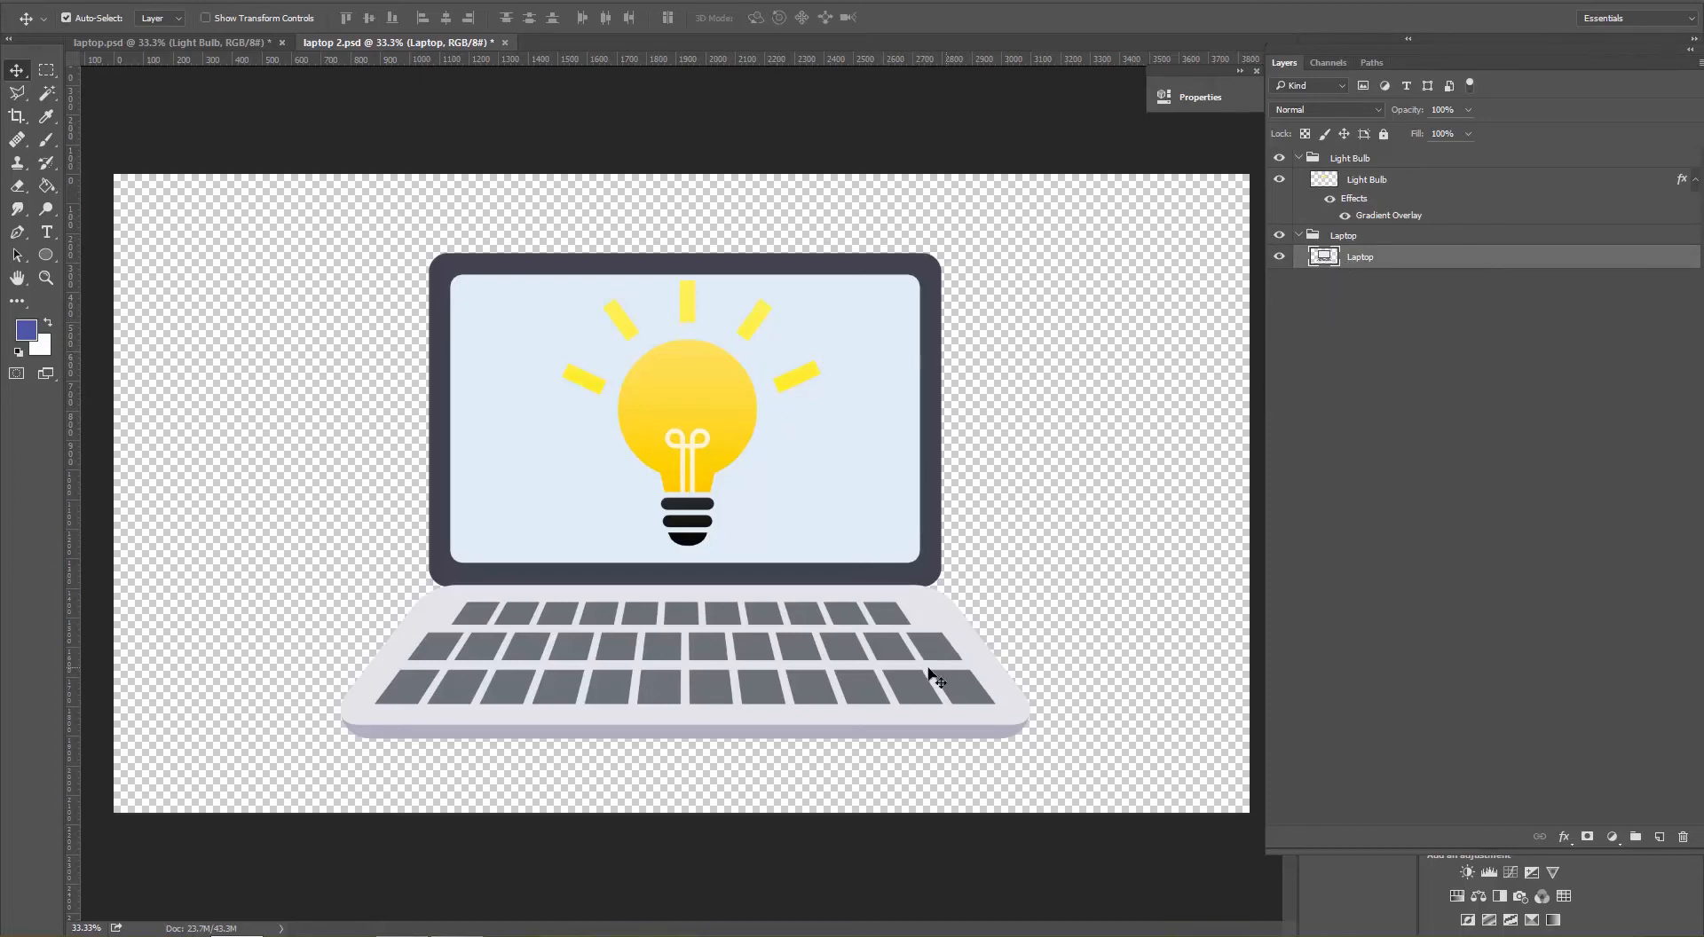
mouse_move(809, 648)
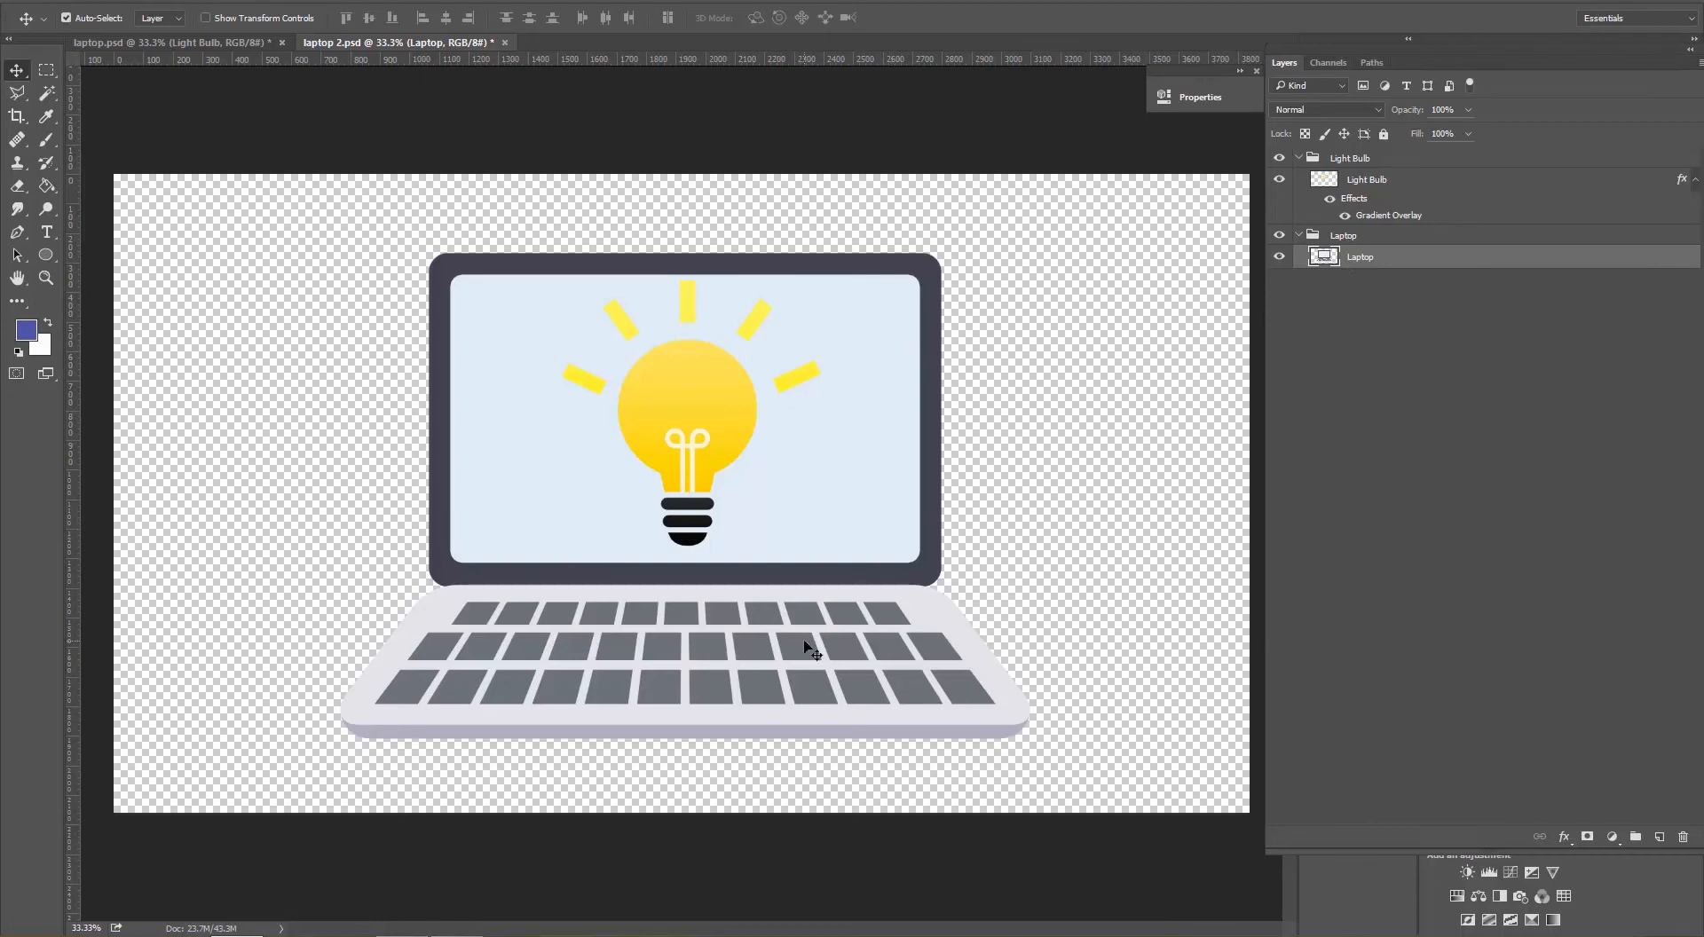
mouse_move(668, 644)
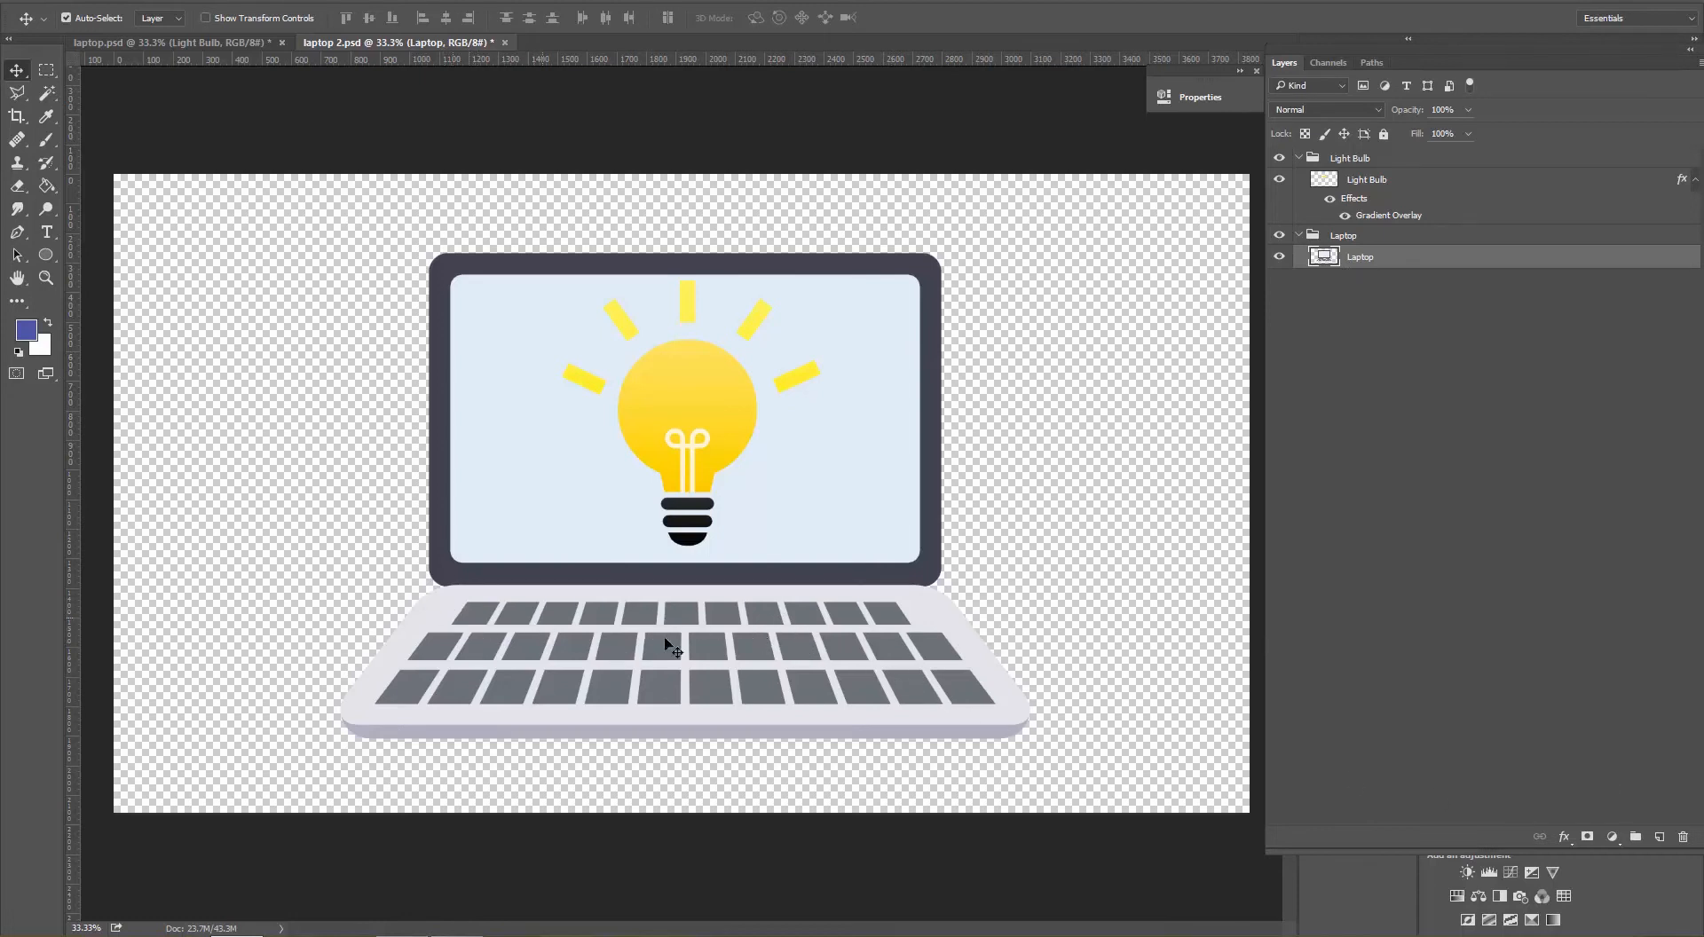
mouse_move(328, 314)
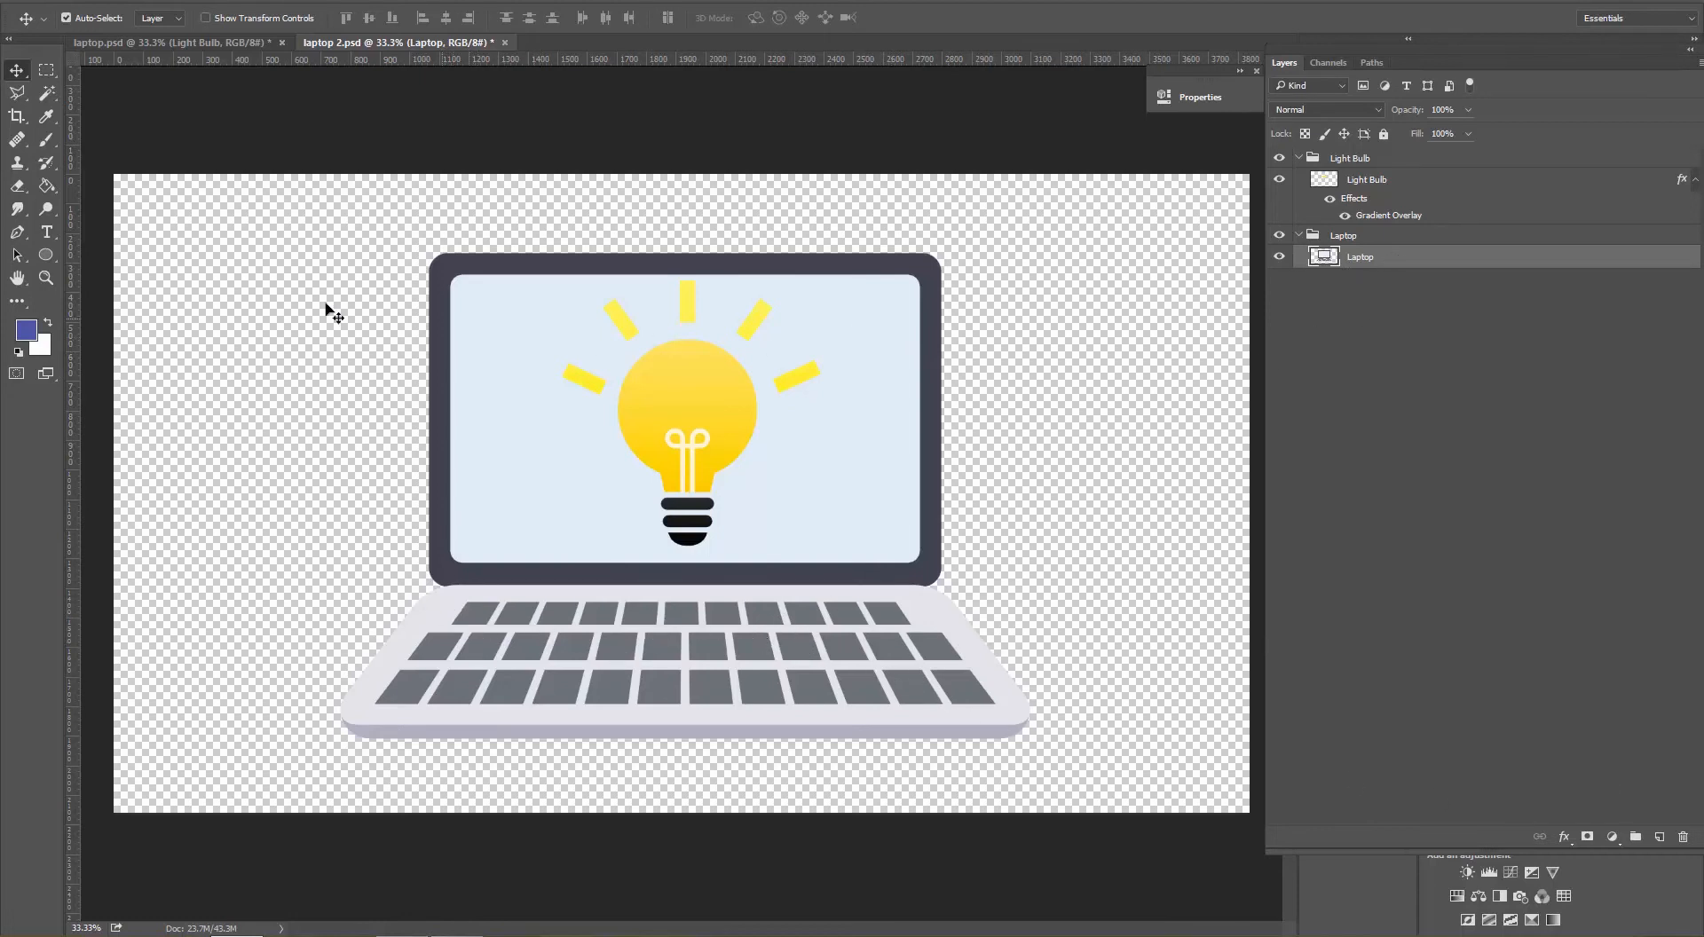
click(18, 164)
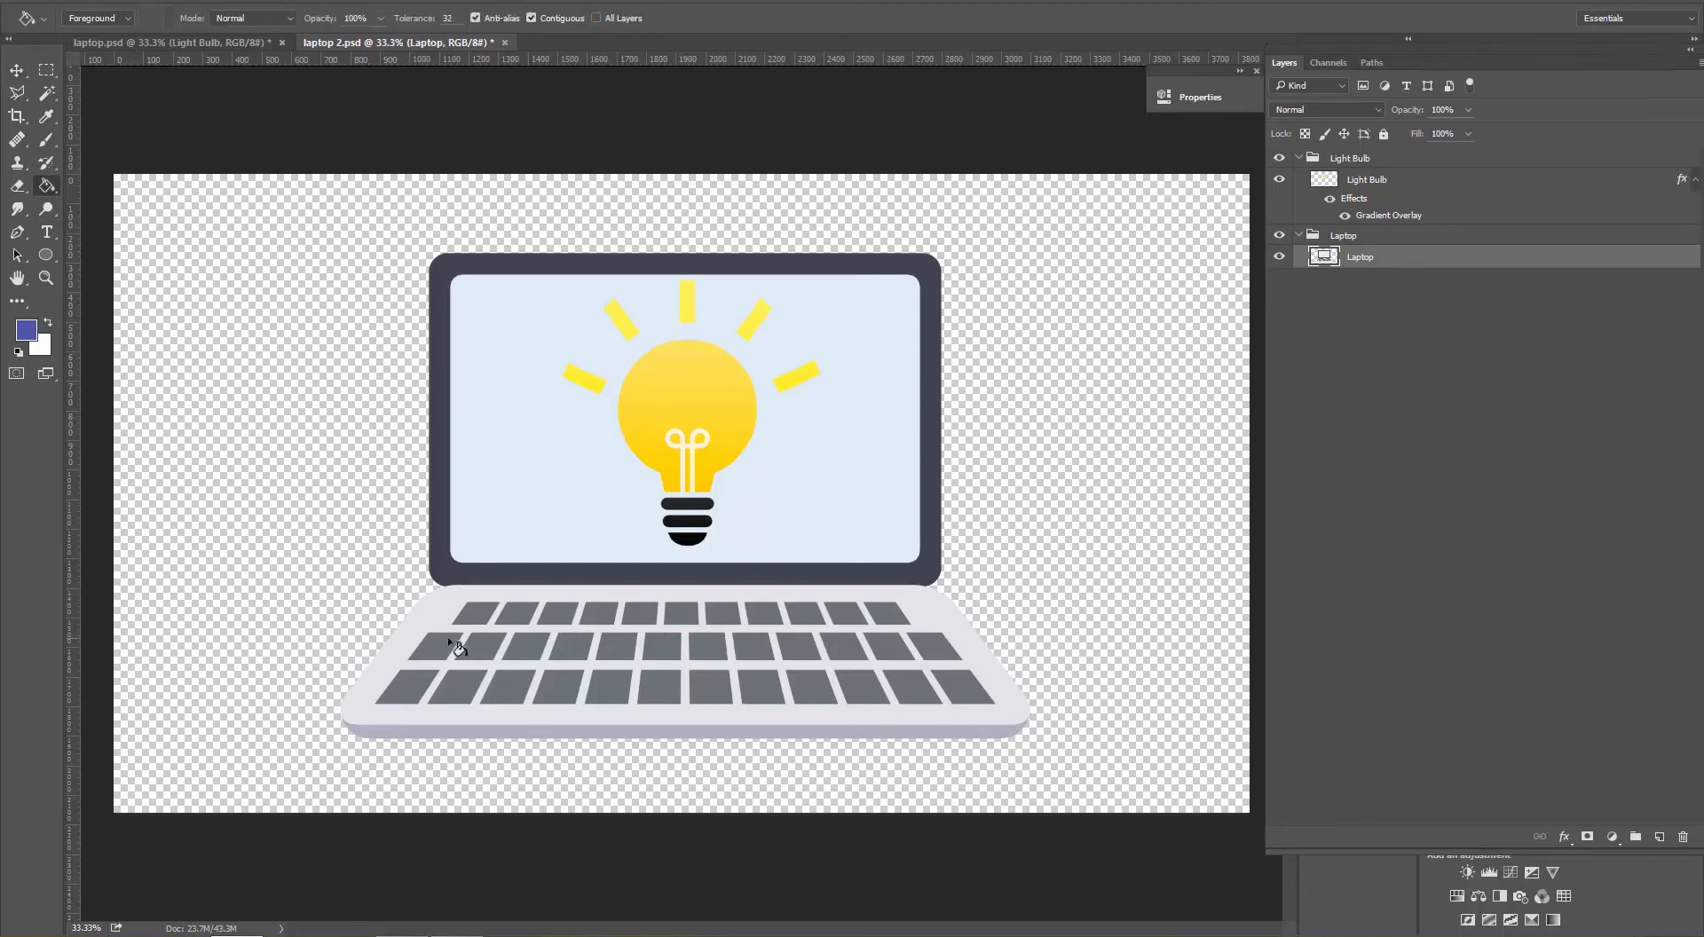
click(478, 653)
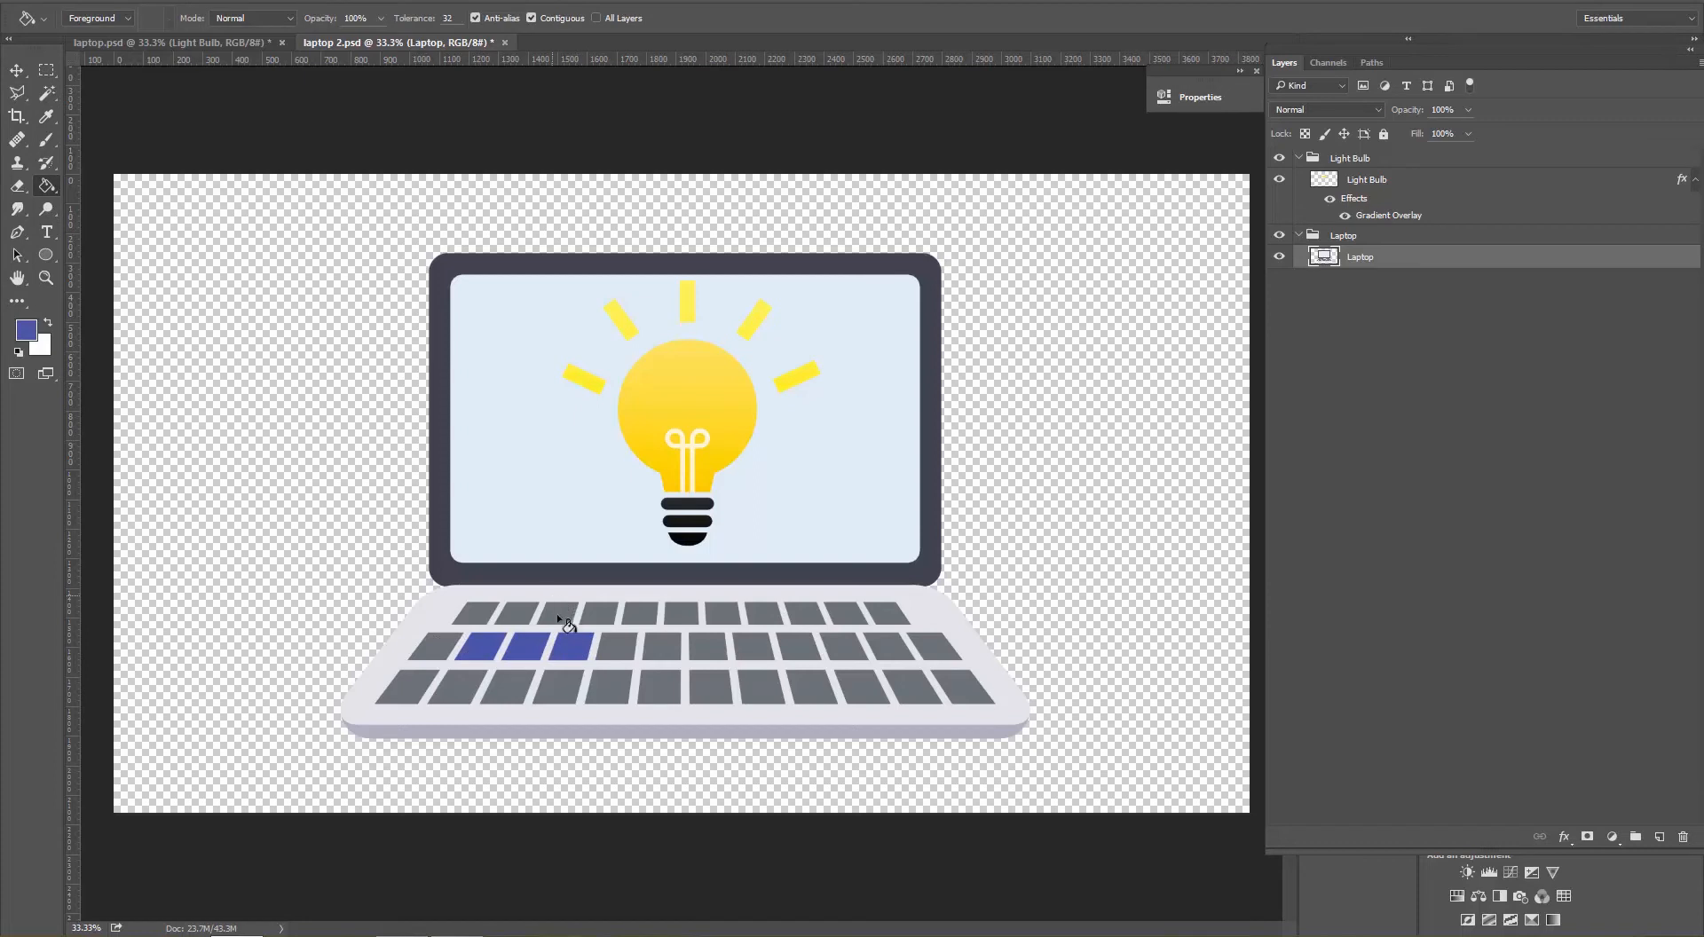
click(658, 662)
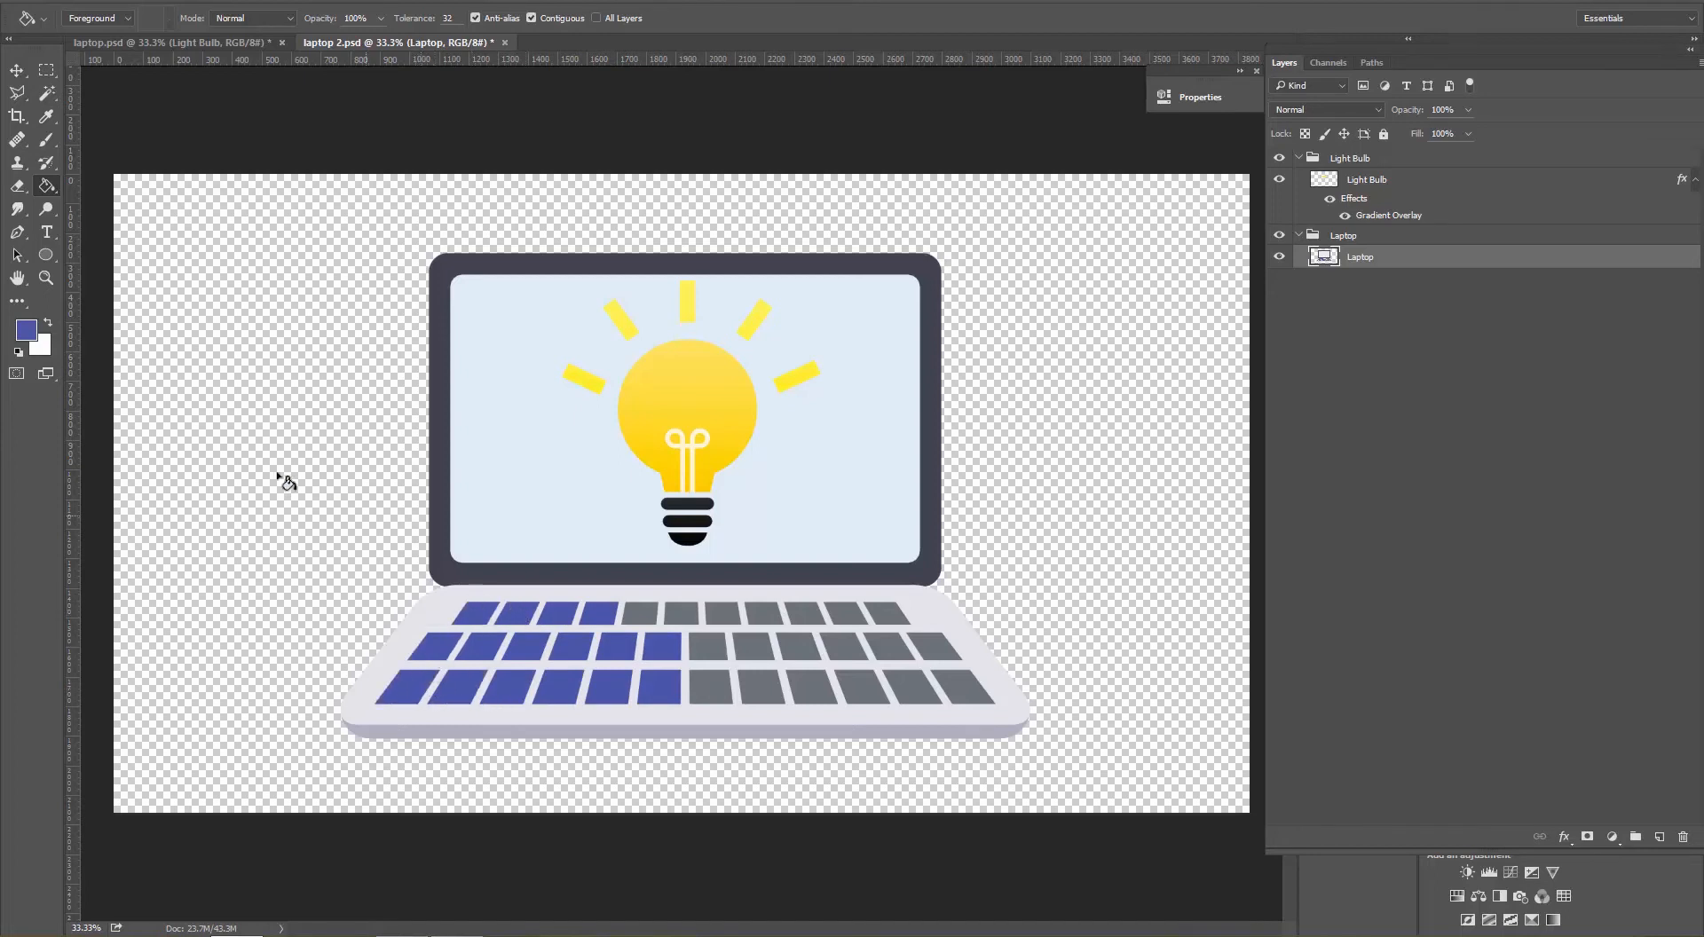
Set the foreground colour to a very dark navy.
click(24, 331)
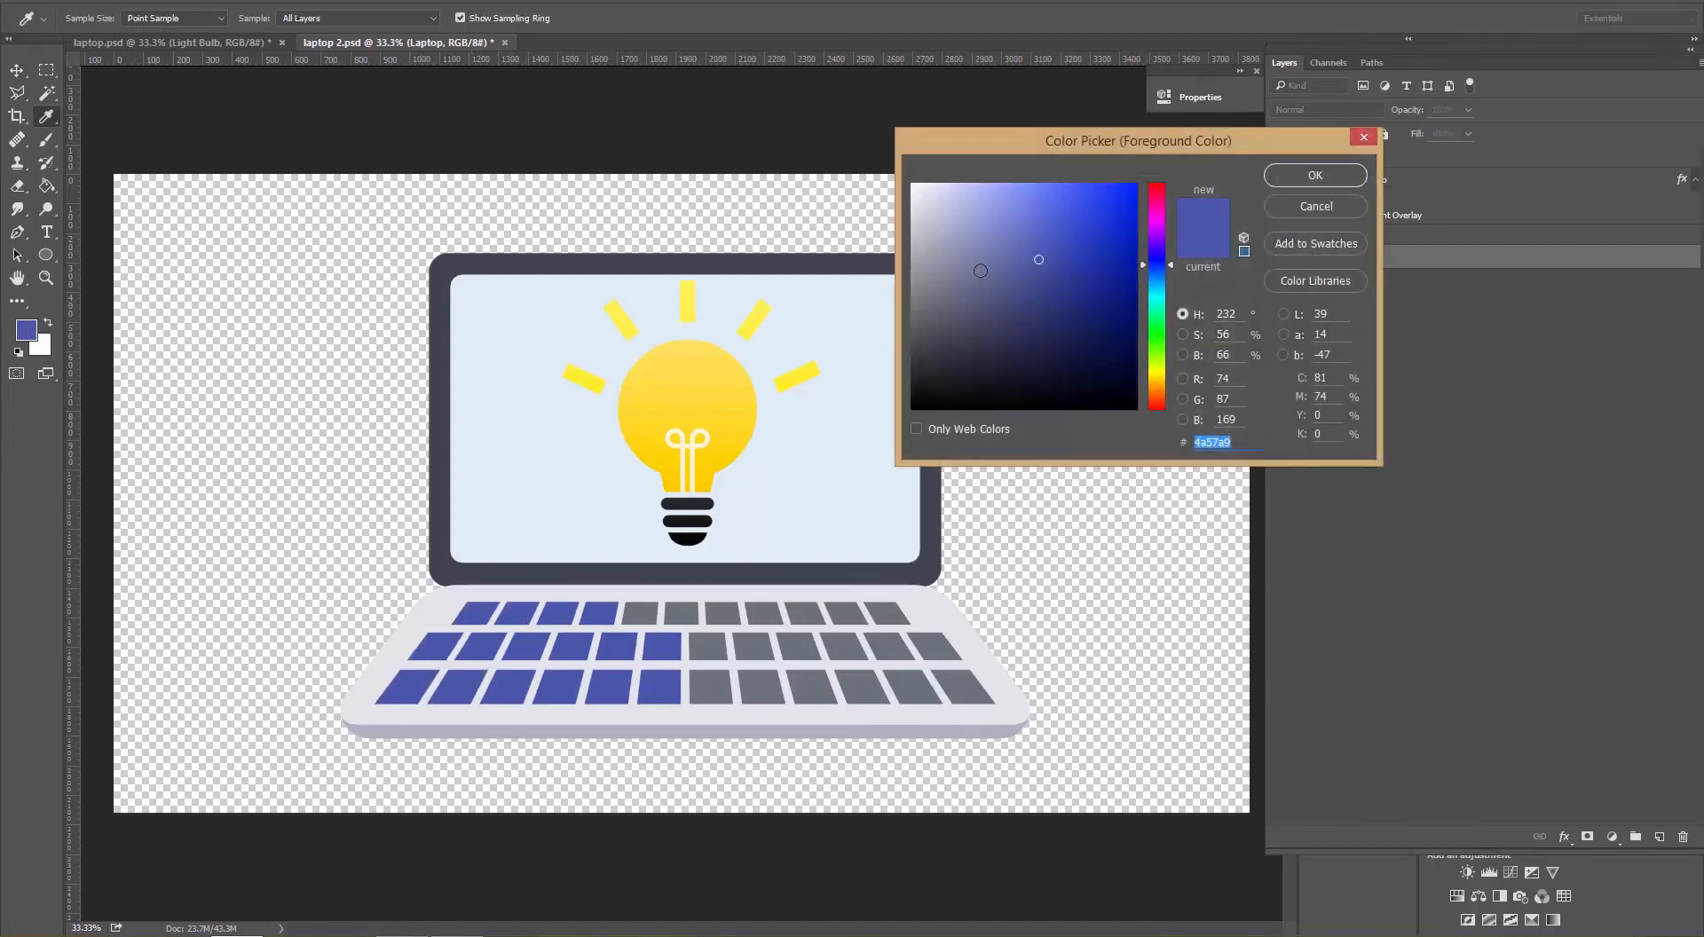
click(1052, 385)
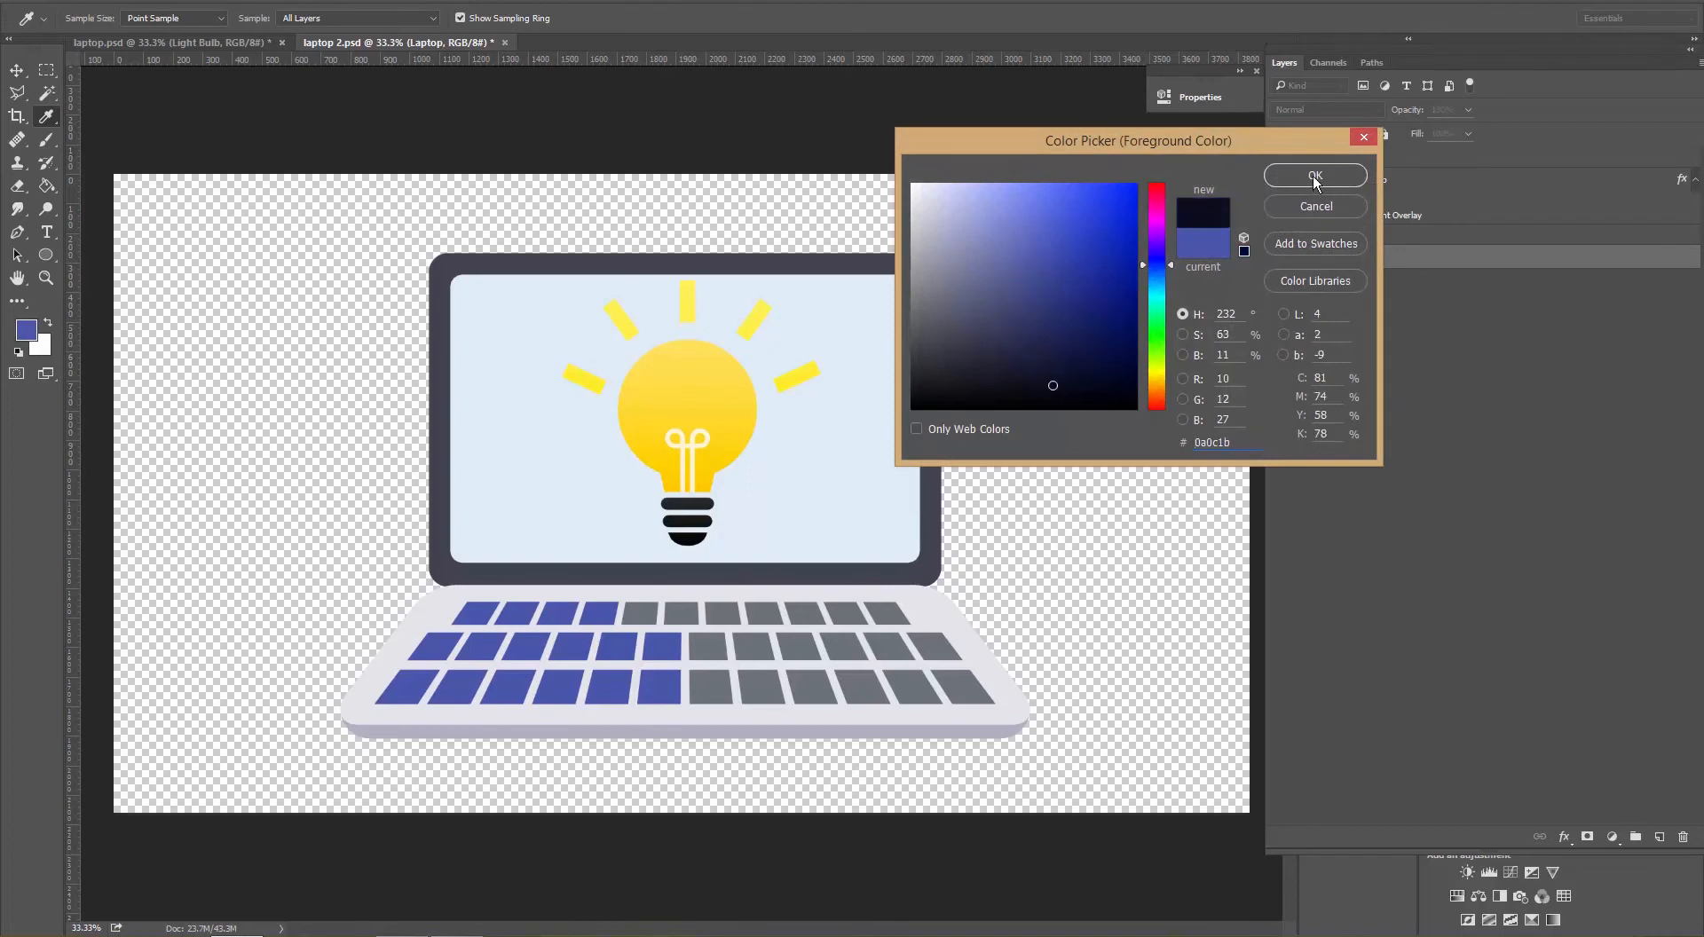
click(1314, 178)
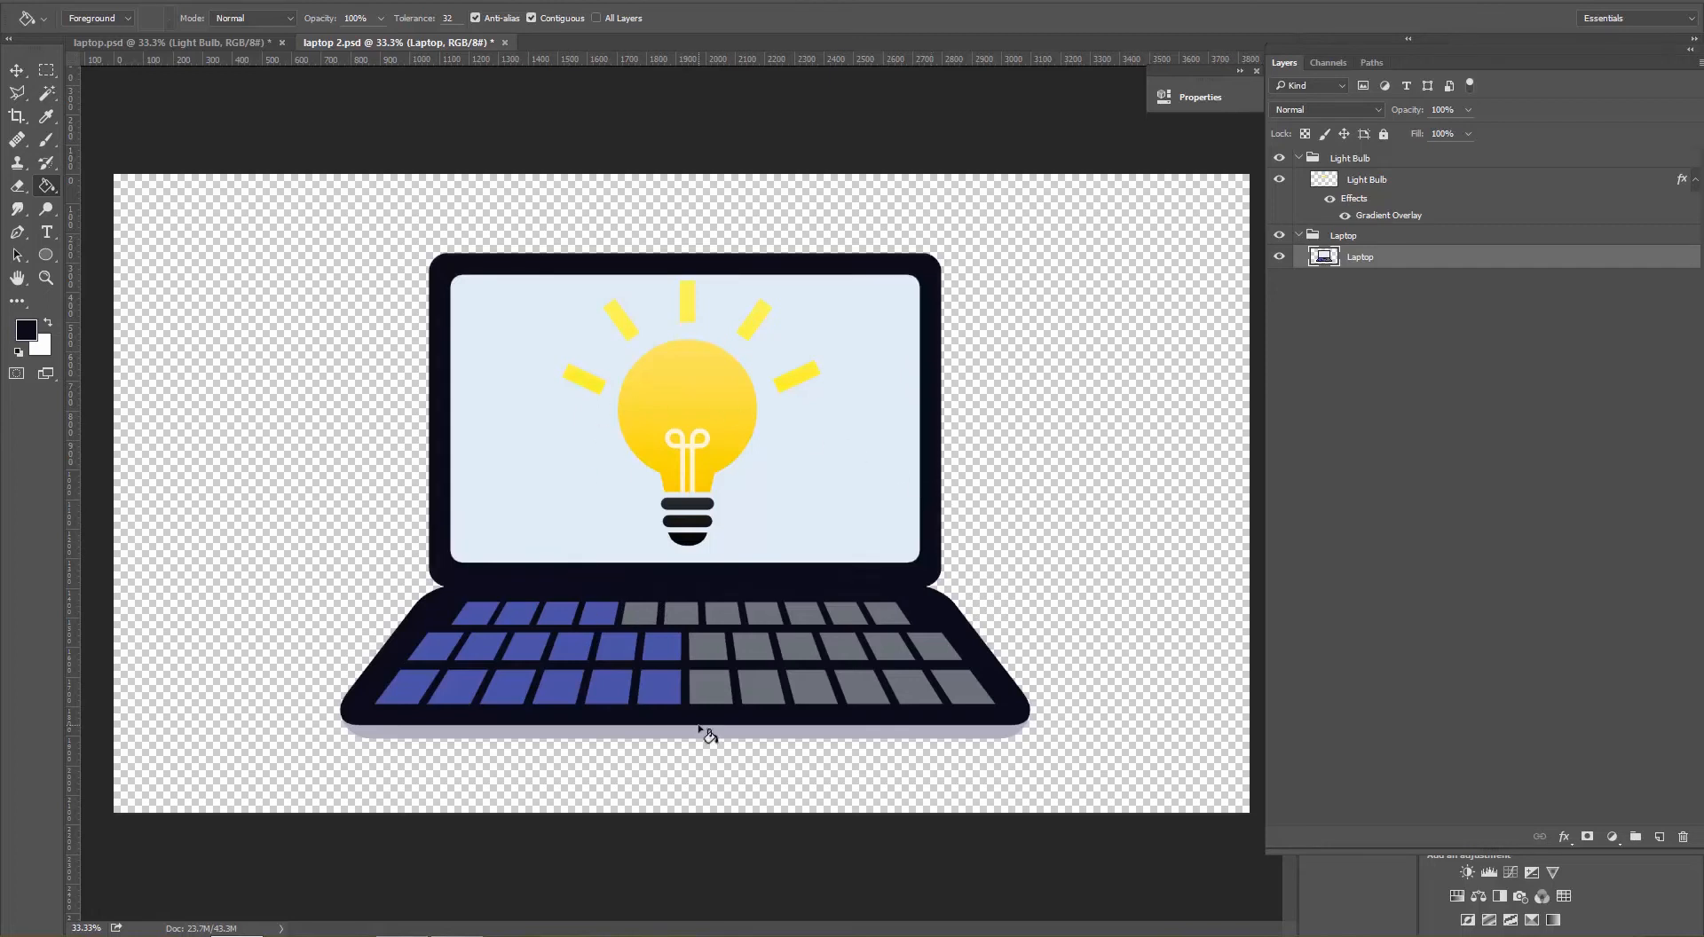
mouse_move(881, 607)
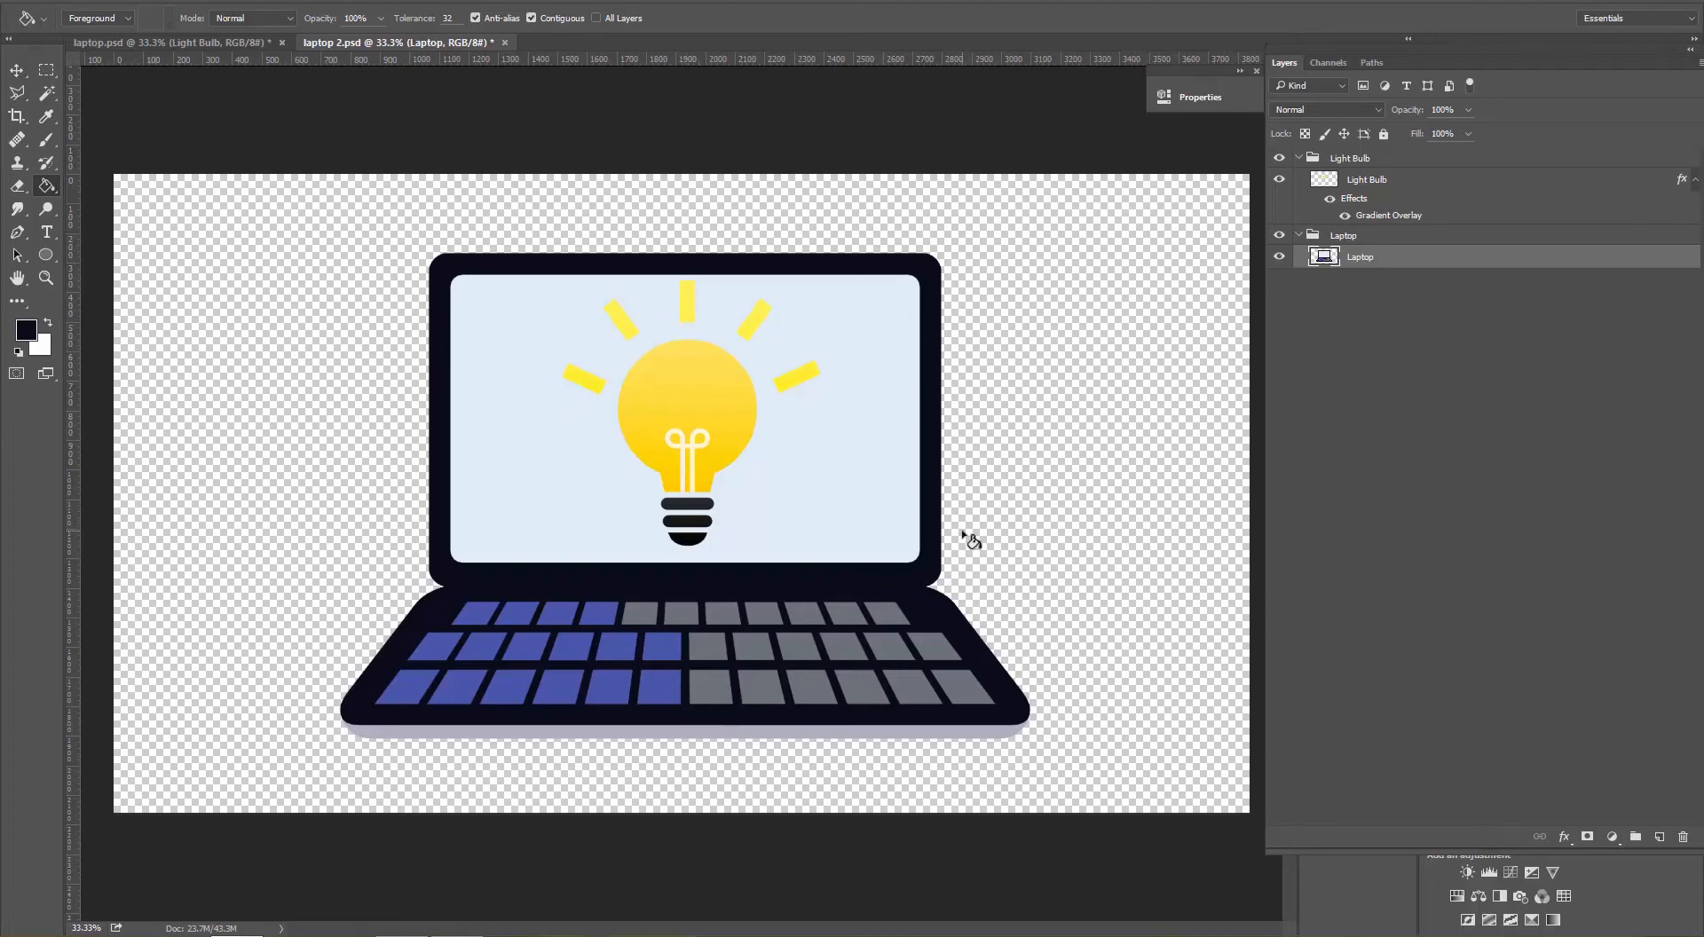
mouse_move(1429, 427)
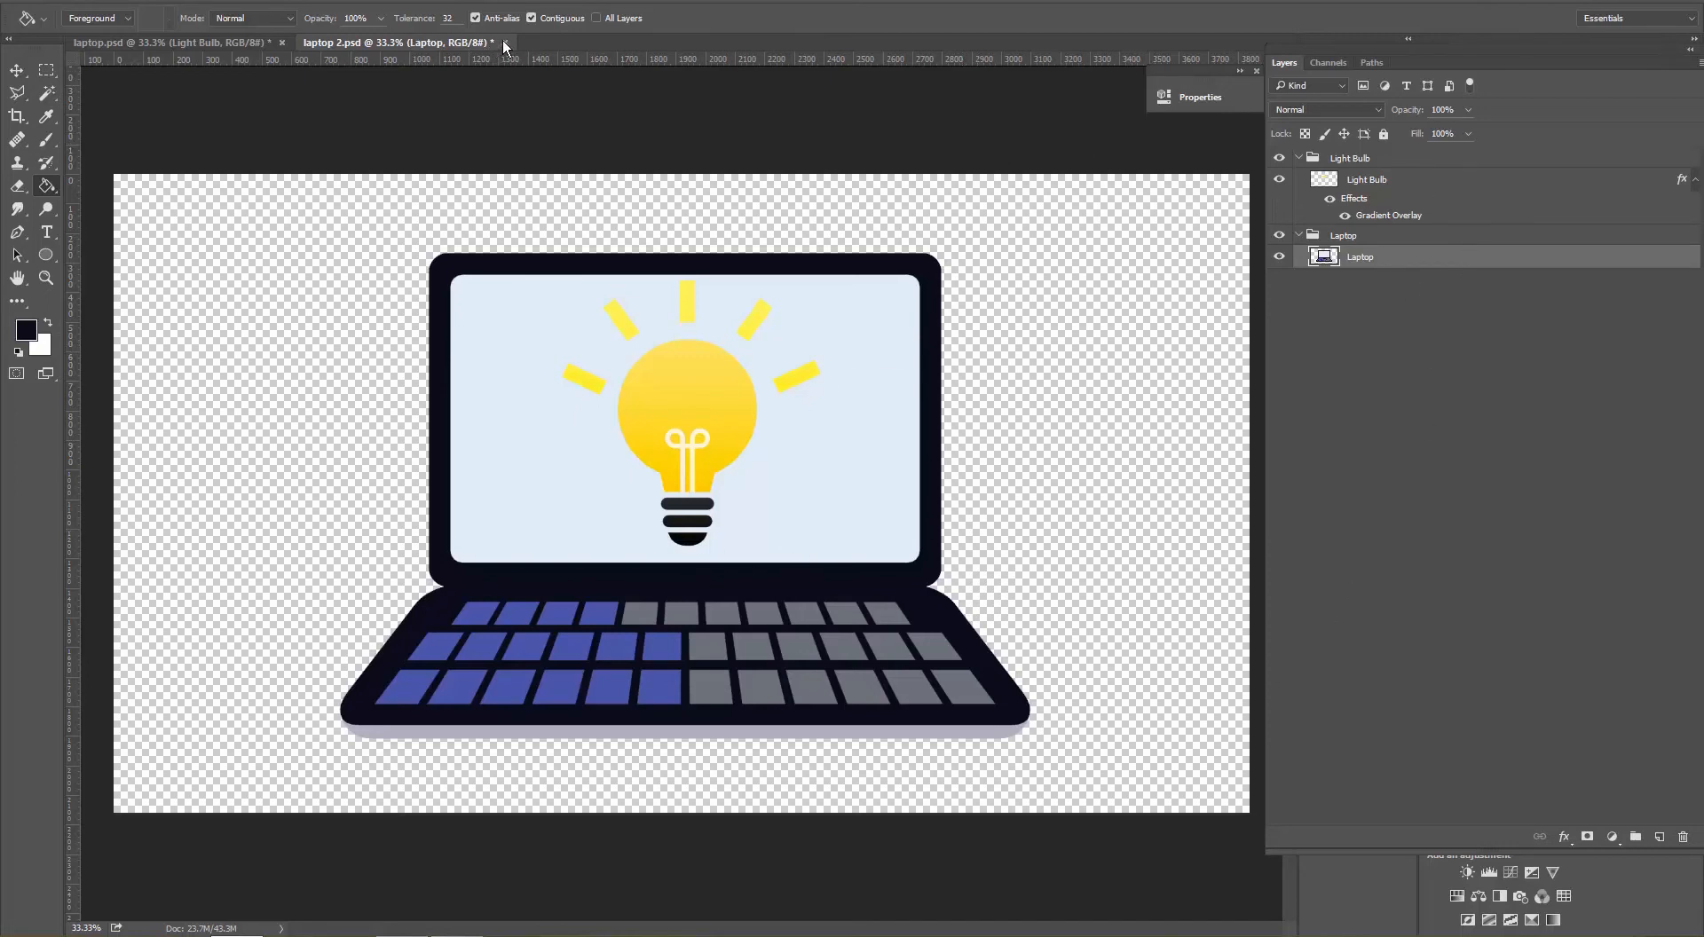
Close laptop 2.psd, answering the save prompt, then close laptop.psd.
click(504, 43)
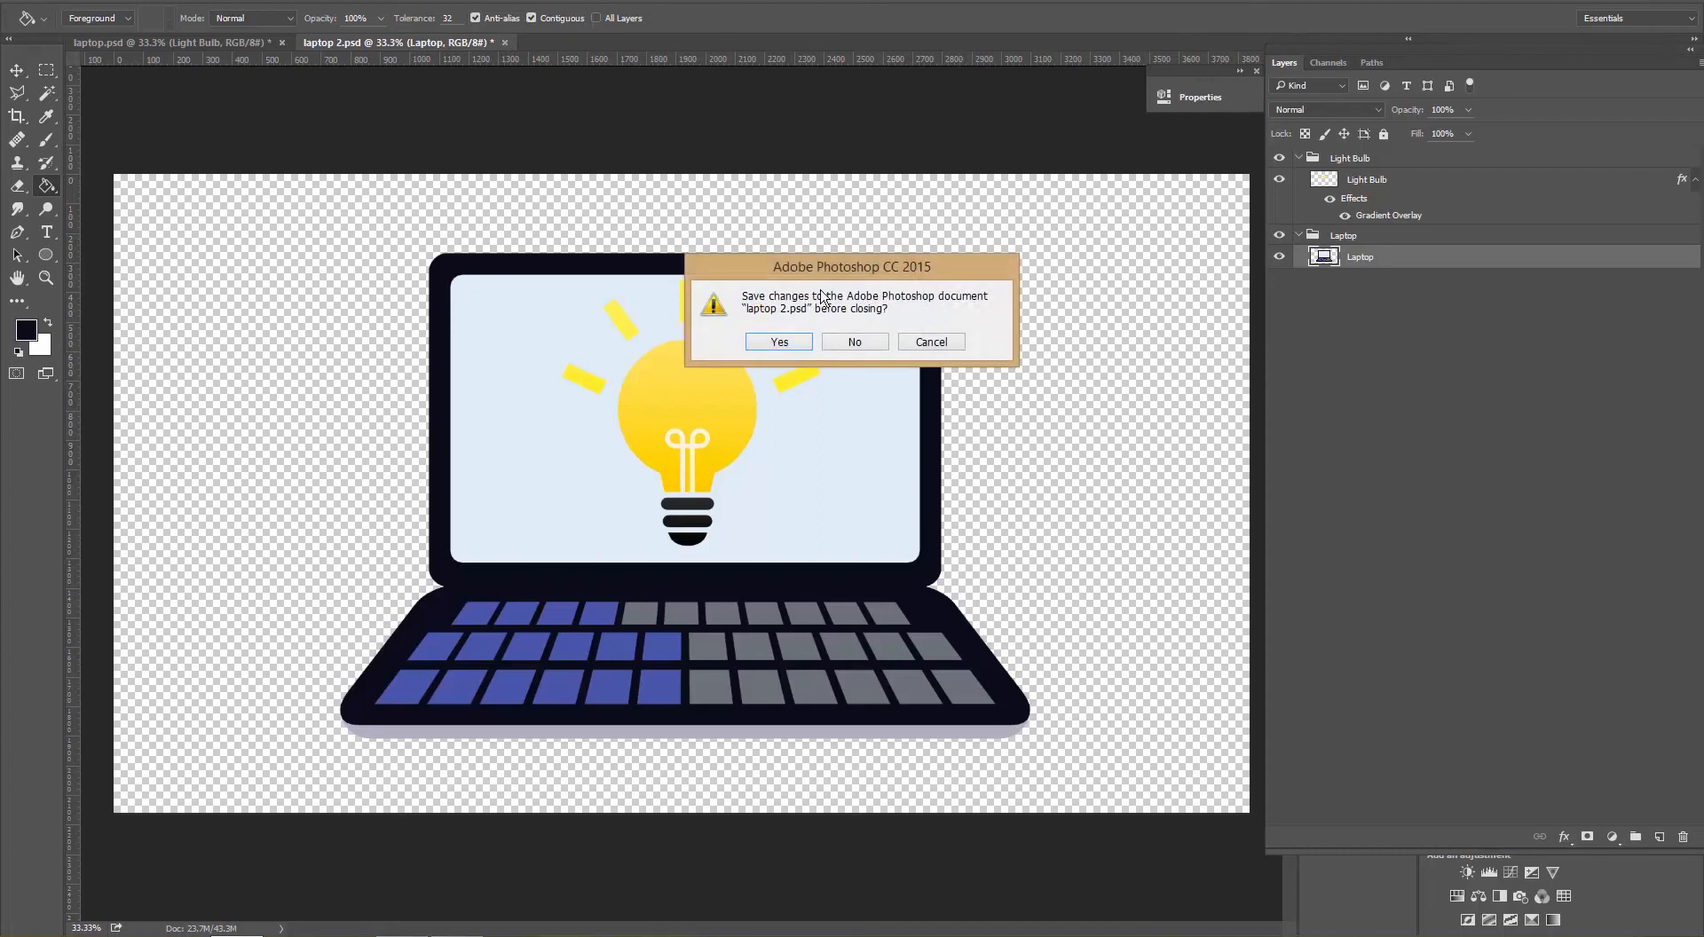
click(854, 341)
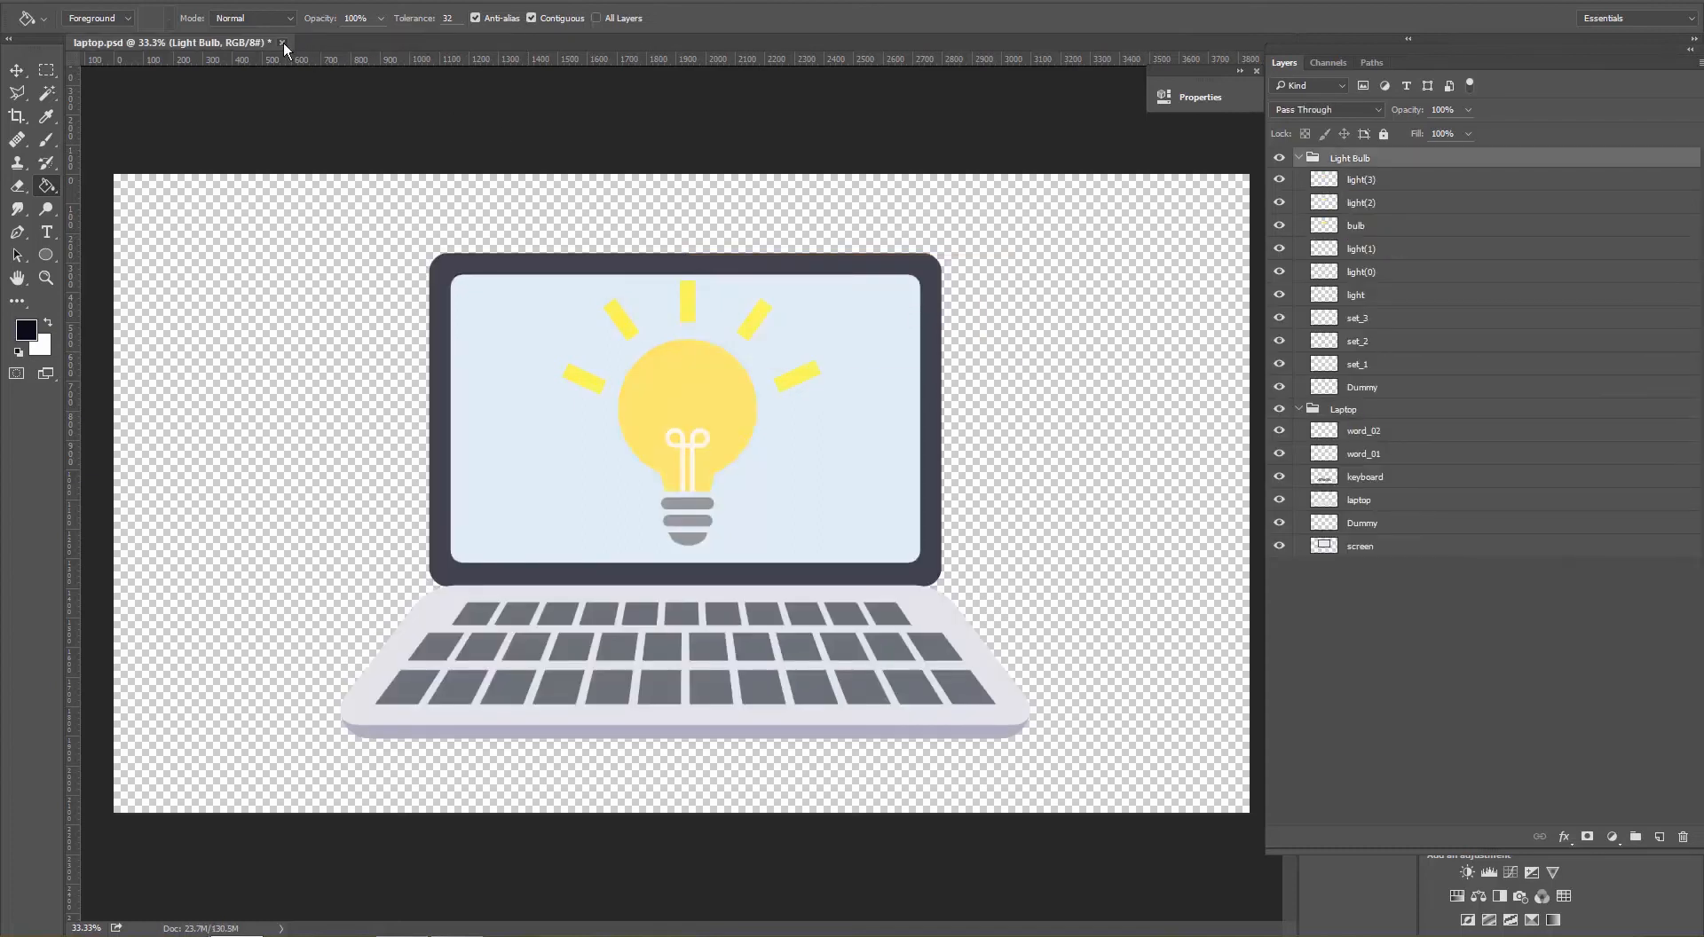
click(285, 49)
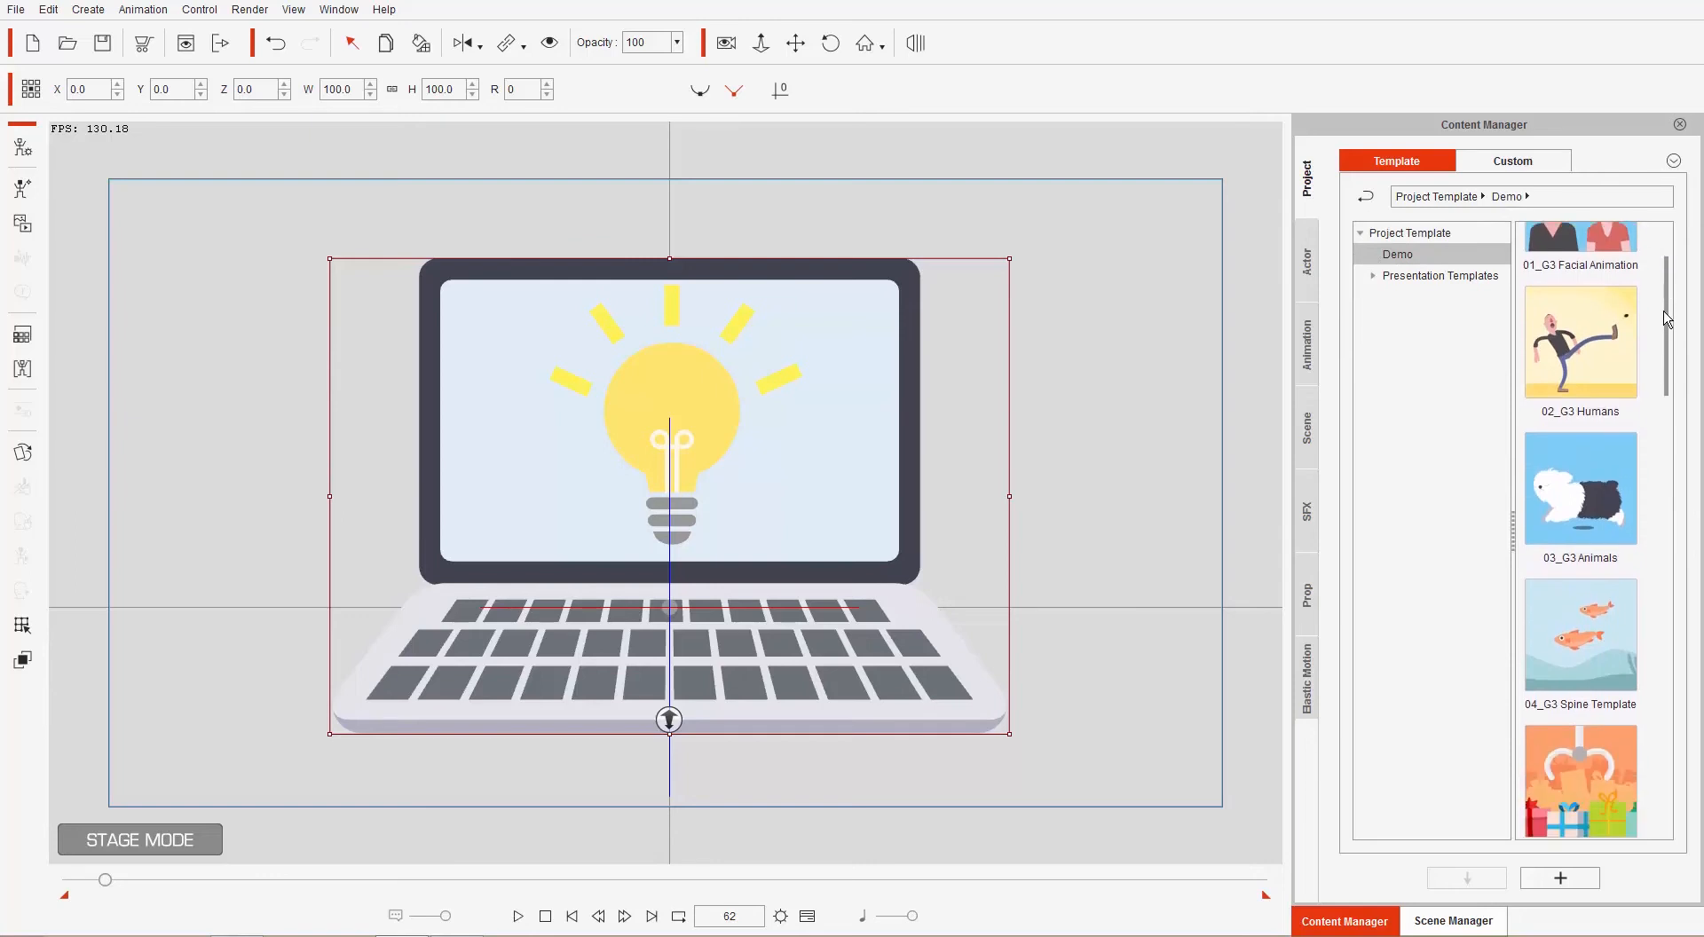
Load the Camera Transition Curves demo template without saving the laptop project.
scroll(down, 3)
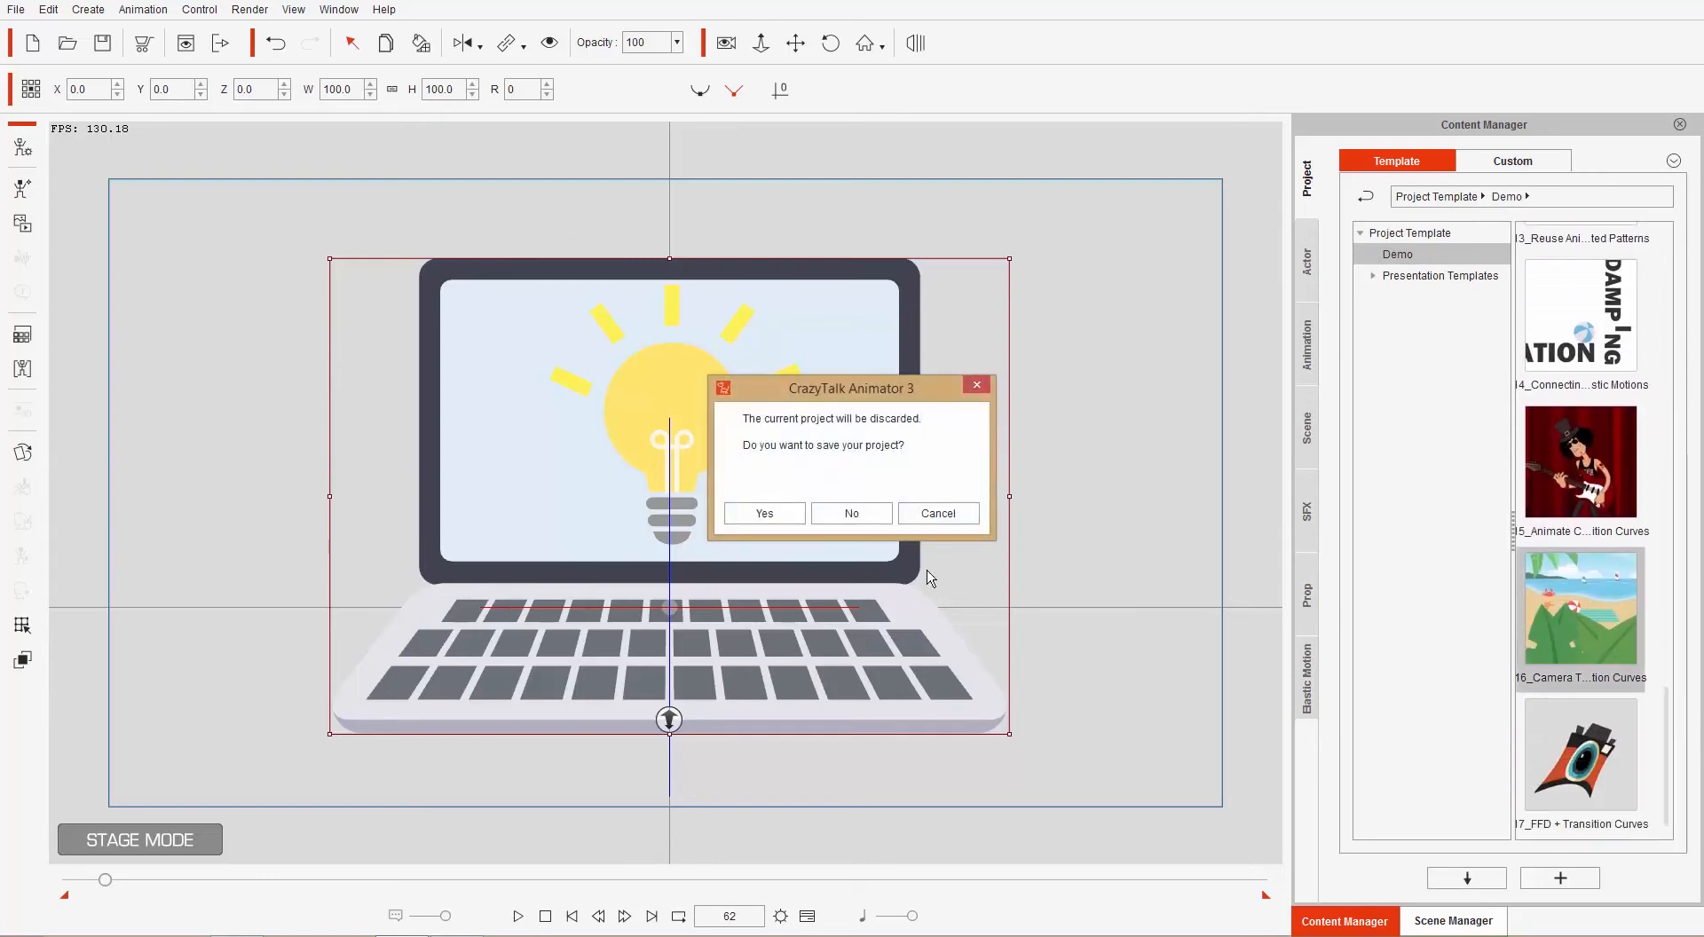
click(852, 513)
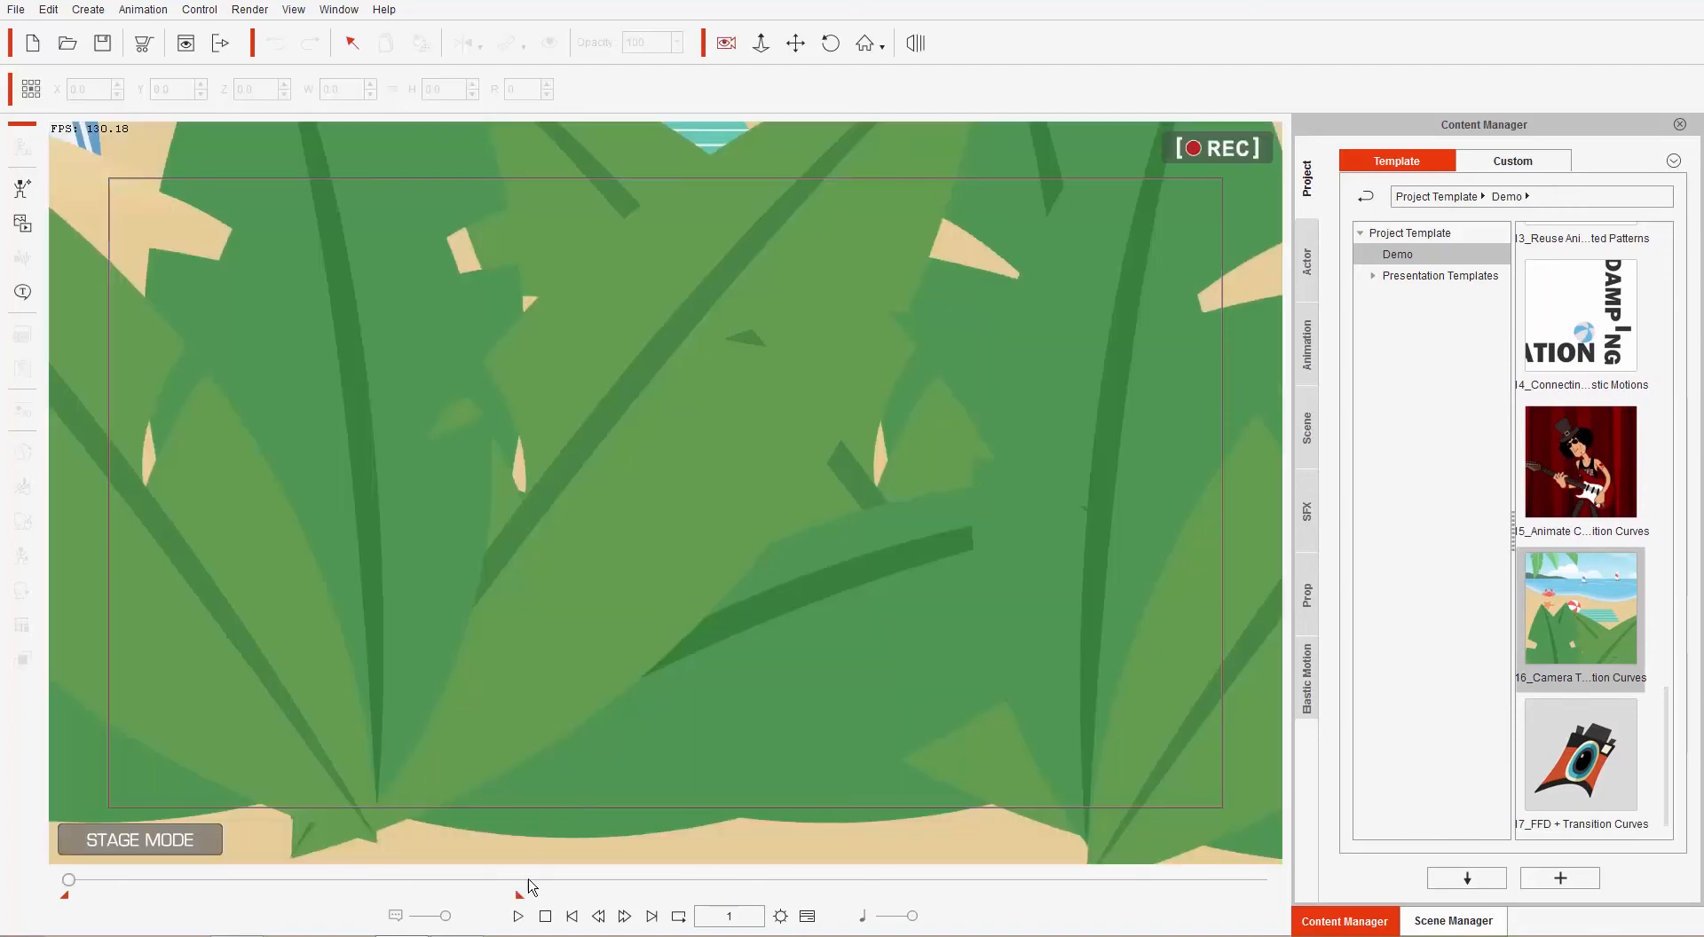
Scrub the timeline forward to about frame 585, showing the sunbathing woman.
click(519, 917)
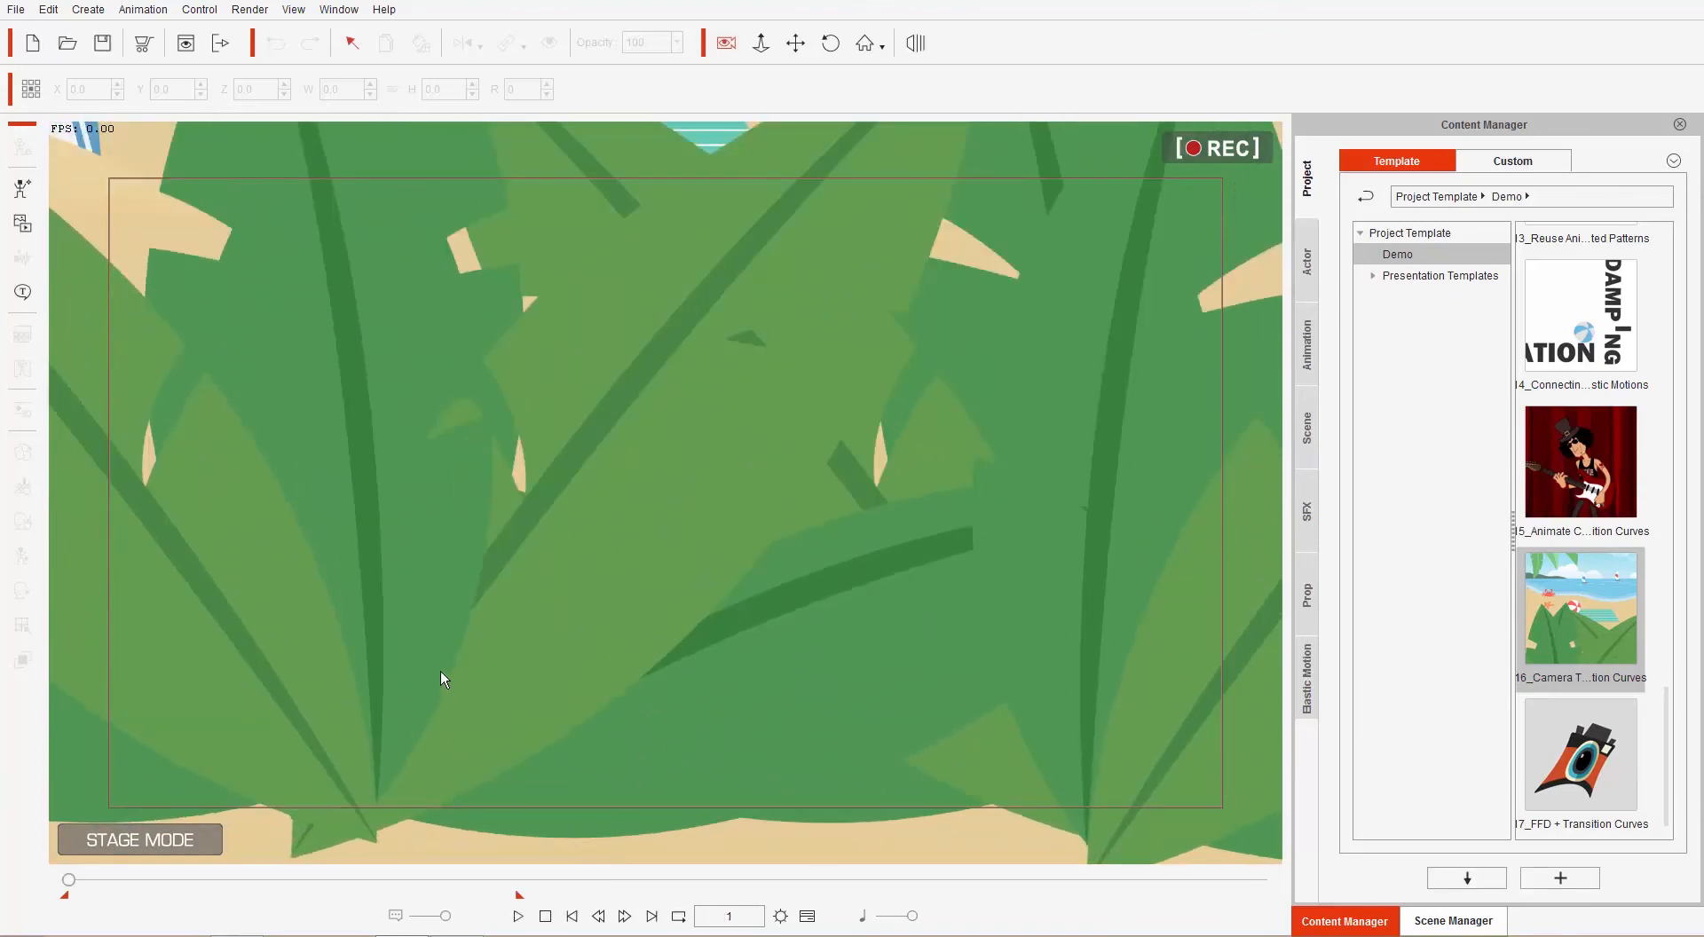
drag(68, 880, 100, 879)
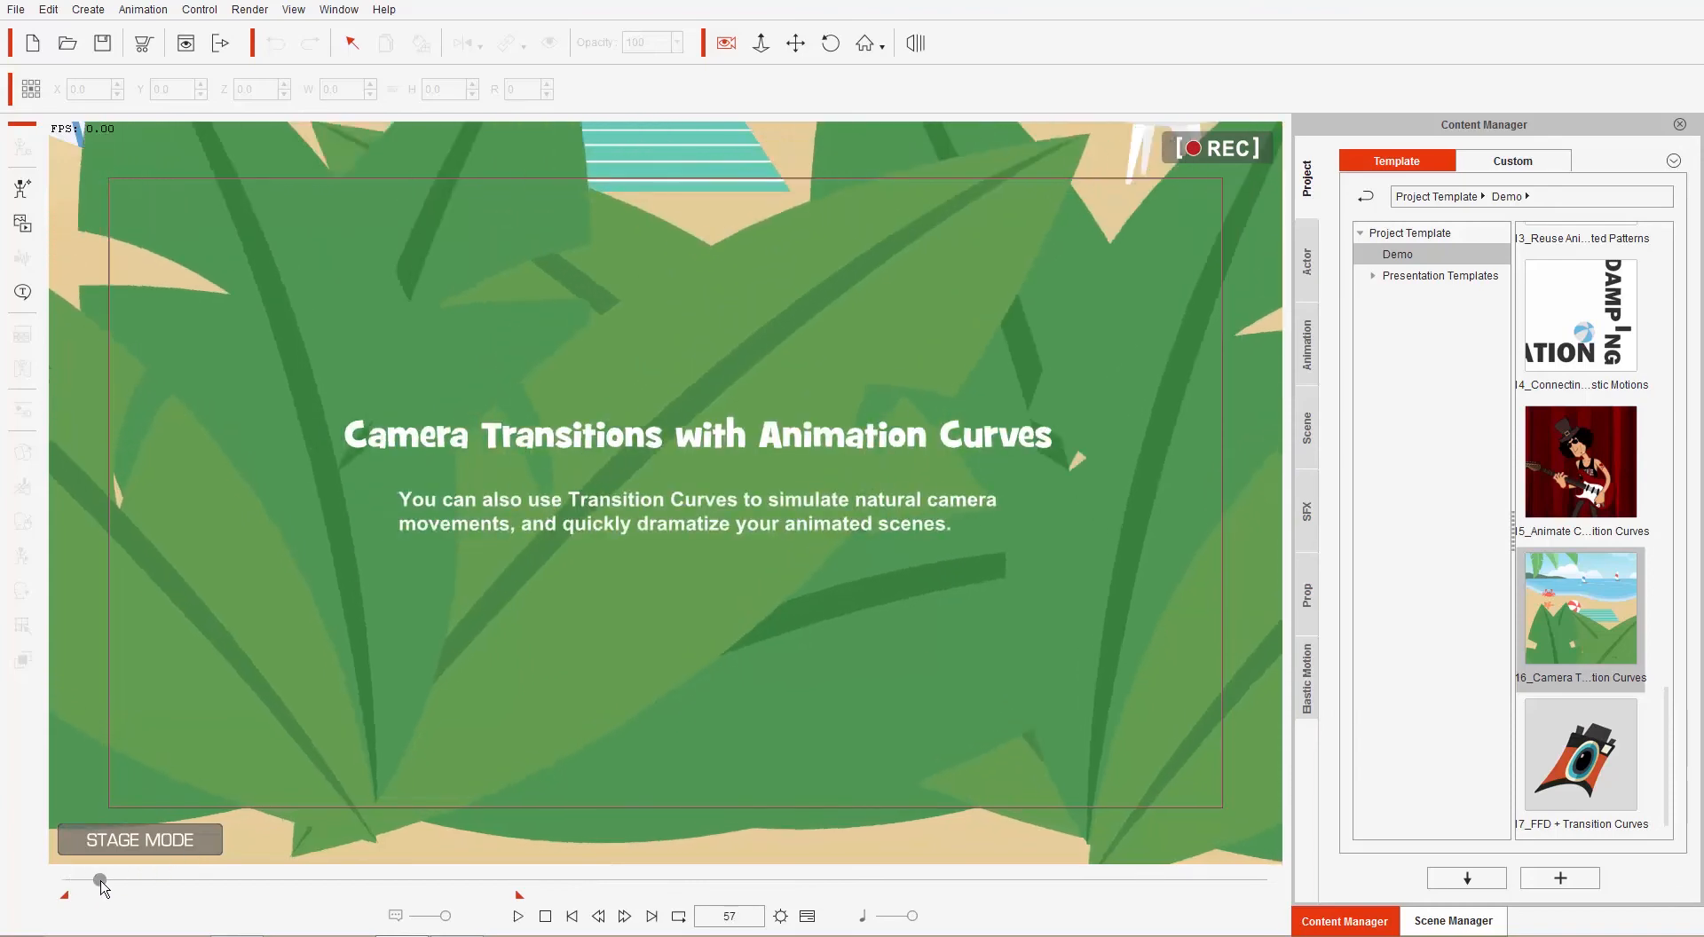
drag(100, 880, 218, 880)
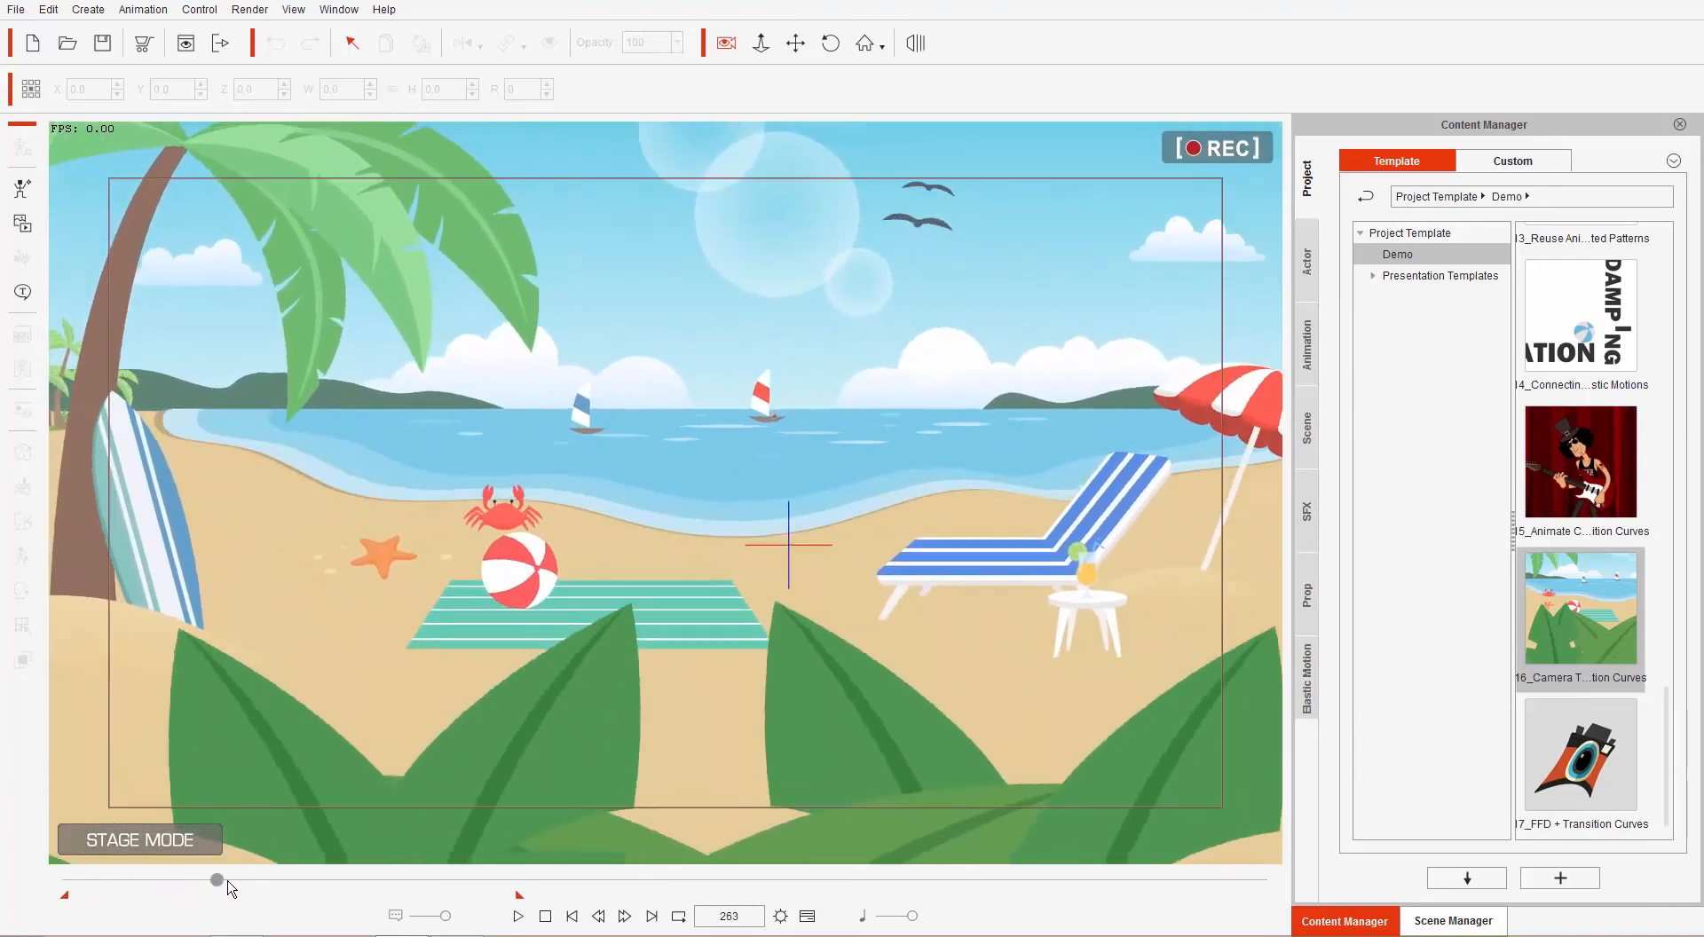
drag(218, 879, 391, 879)
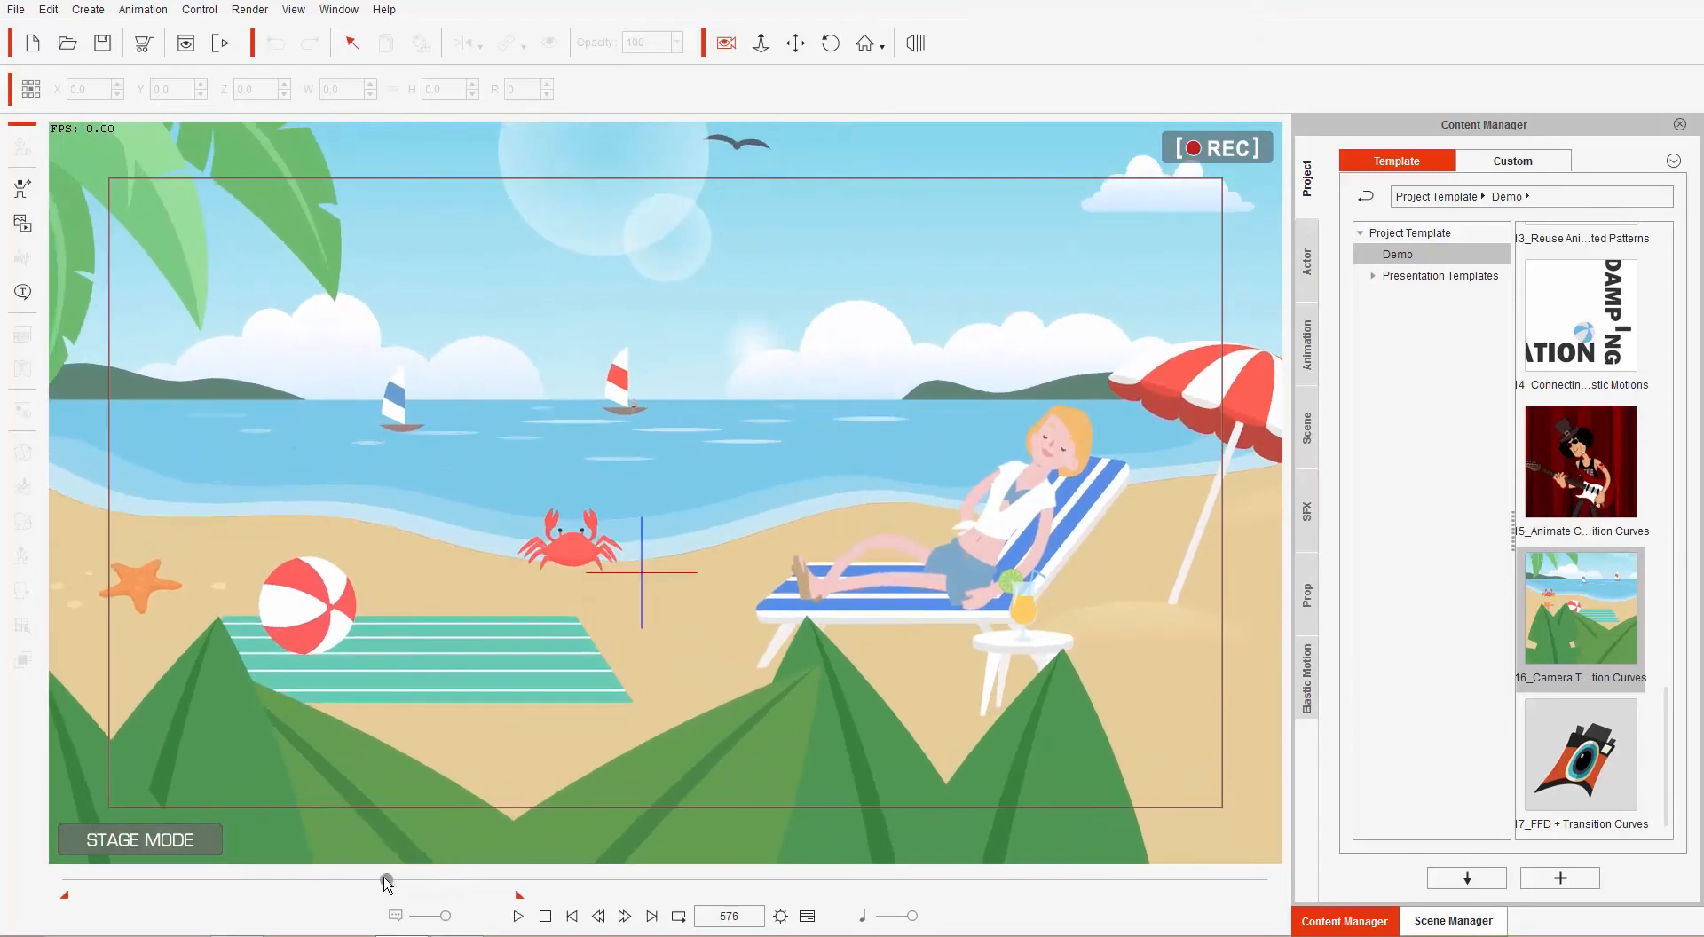
drag(383, 879, 392, 878)
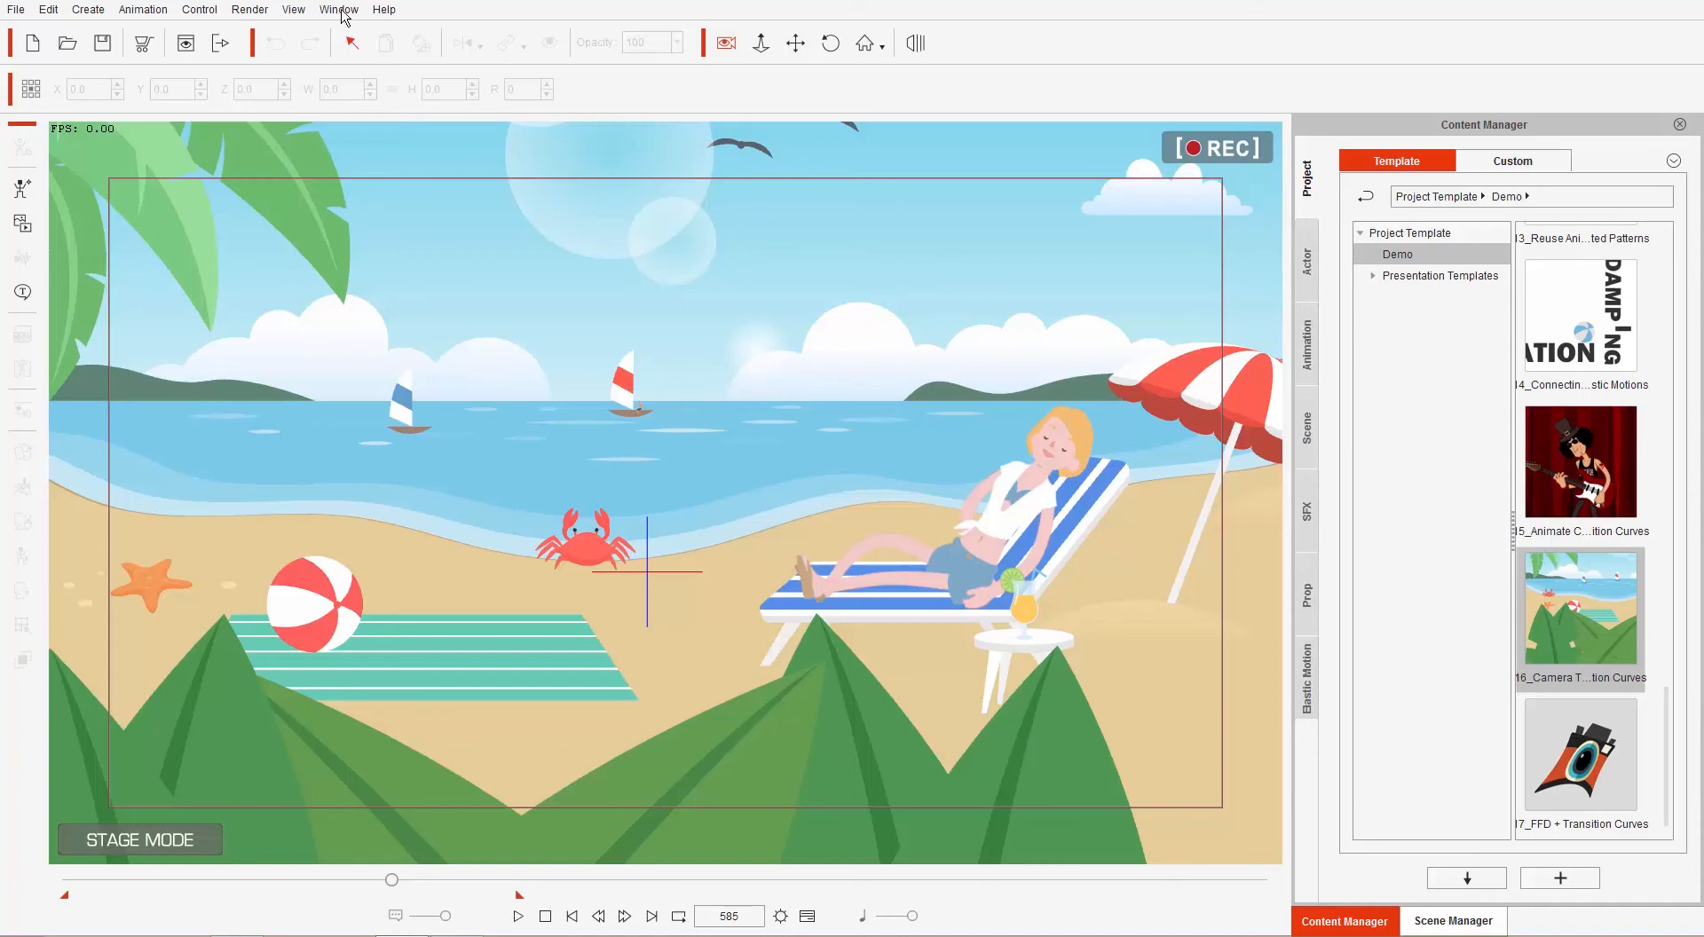
Set the PSD export to 3840×2160 with Retain original layers.
click(249, 9)
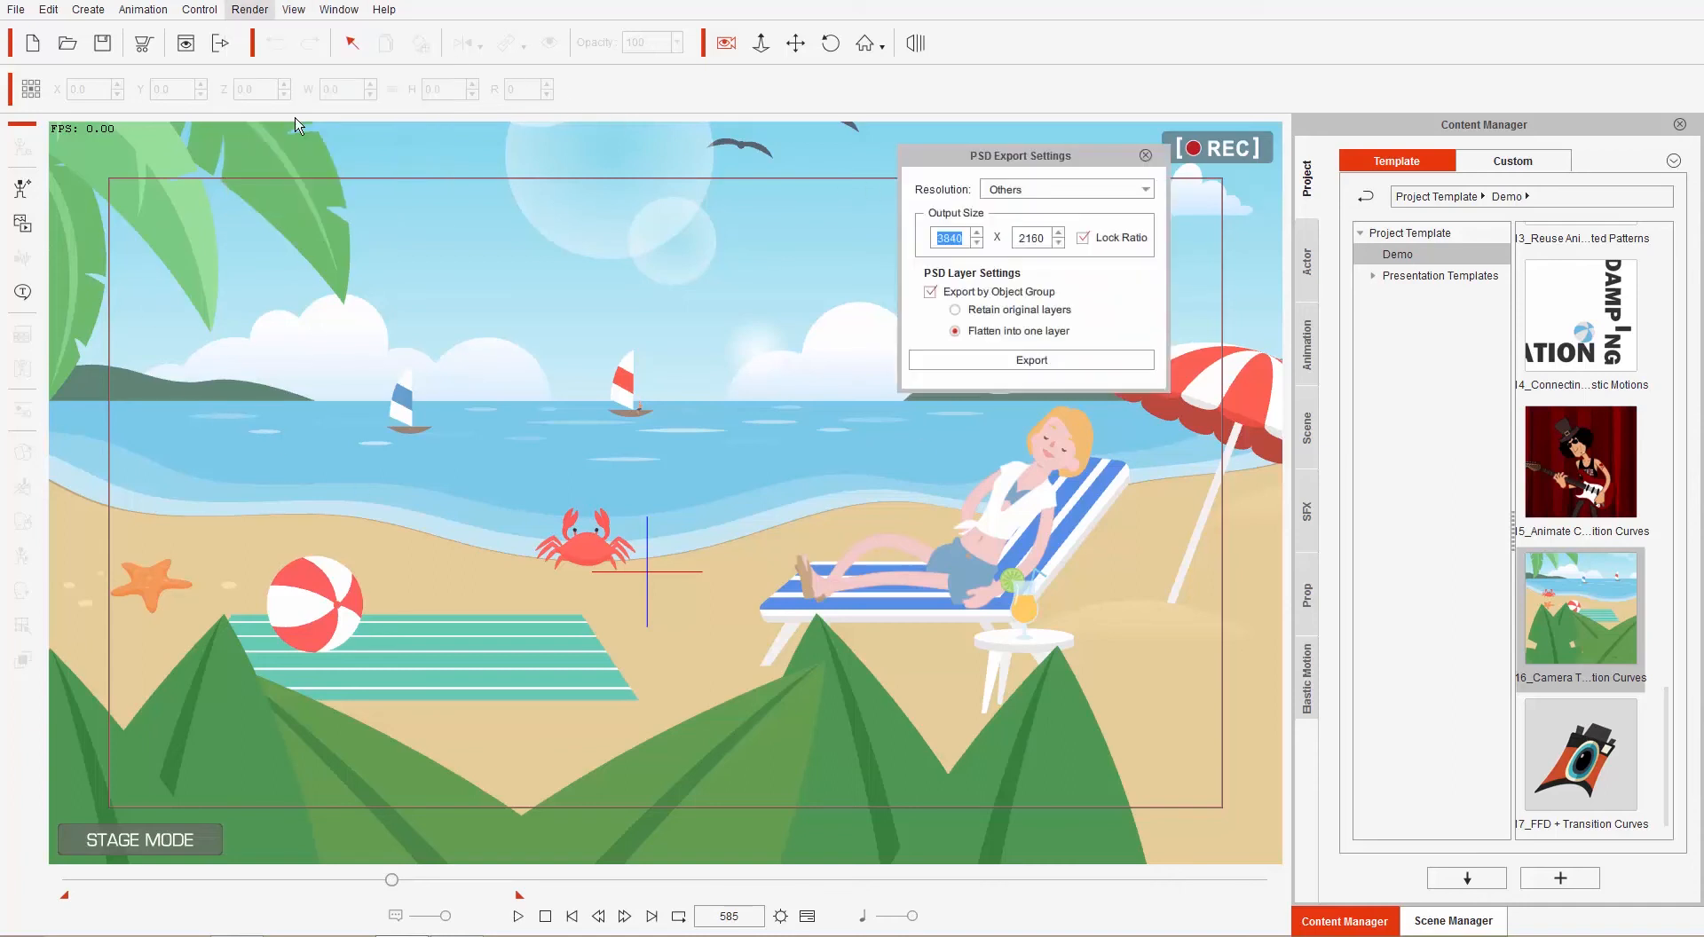
text(1920)
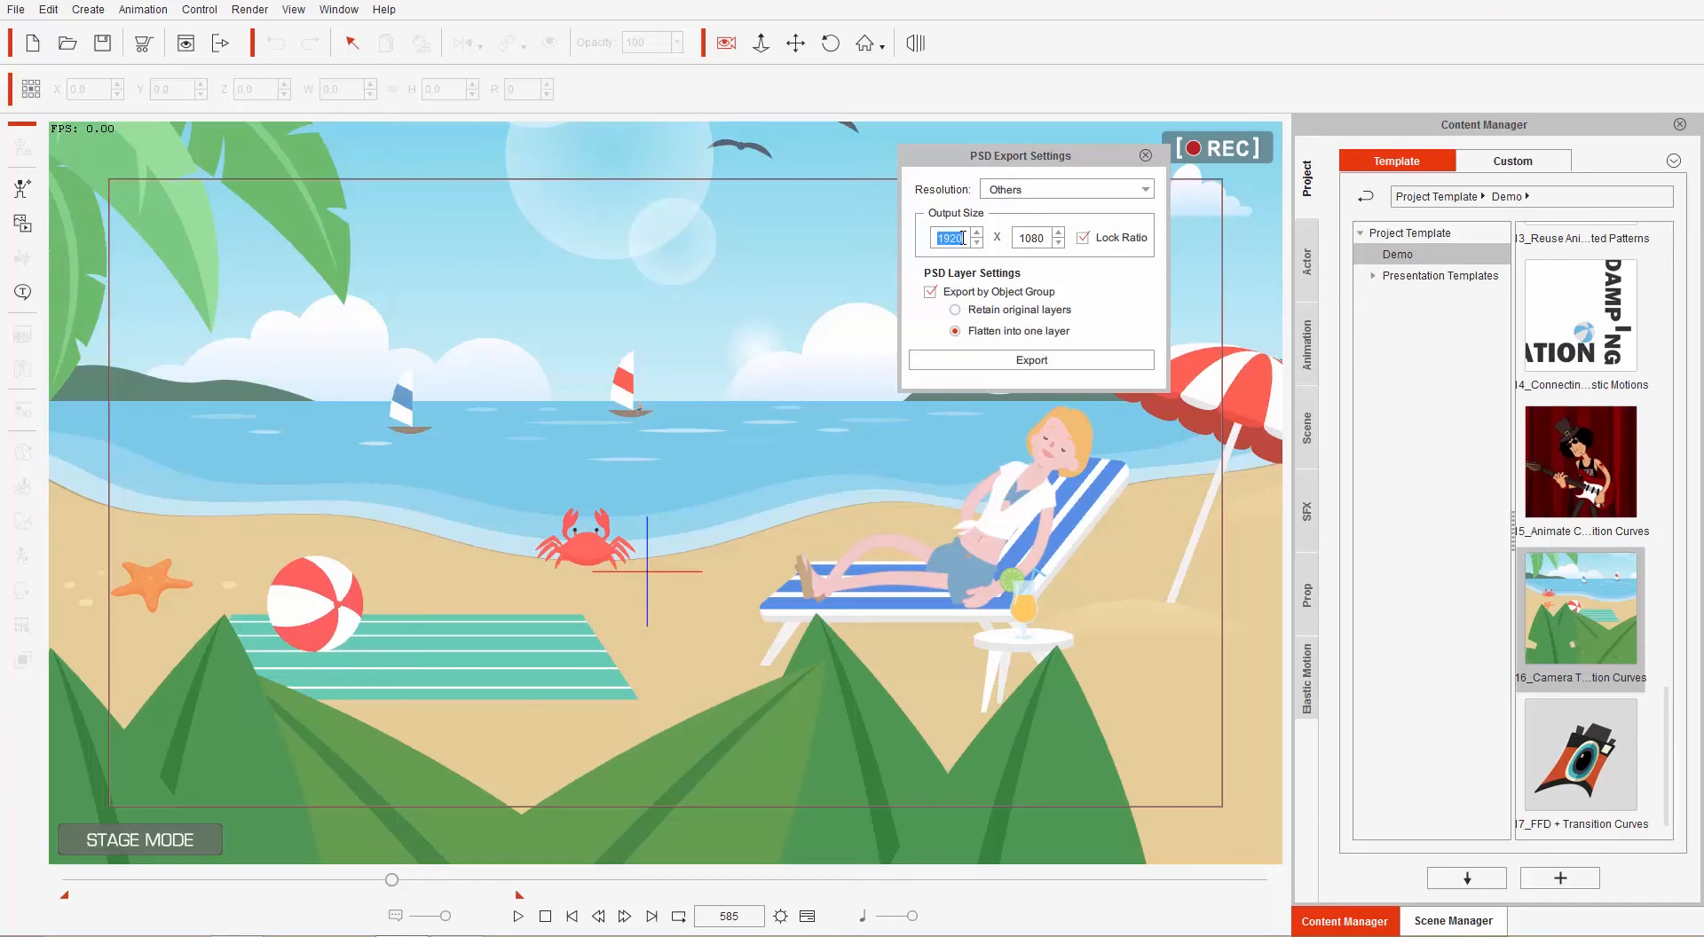
text(3840)
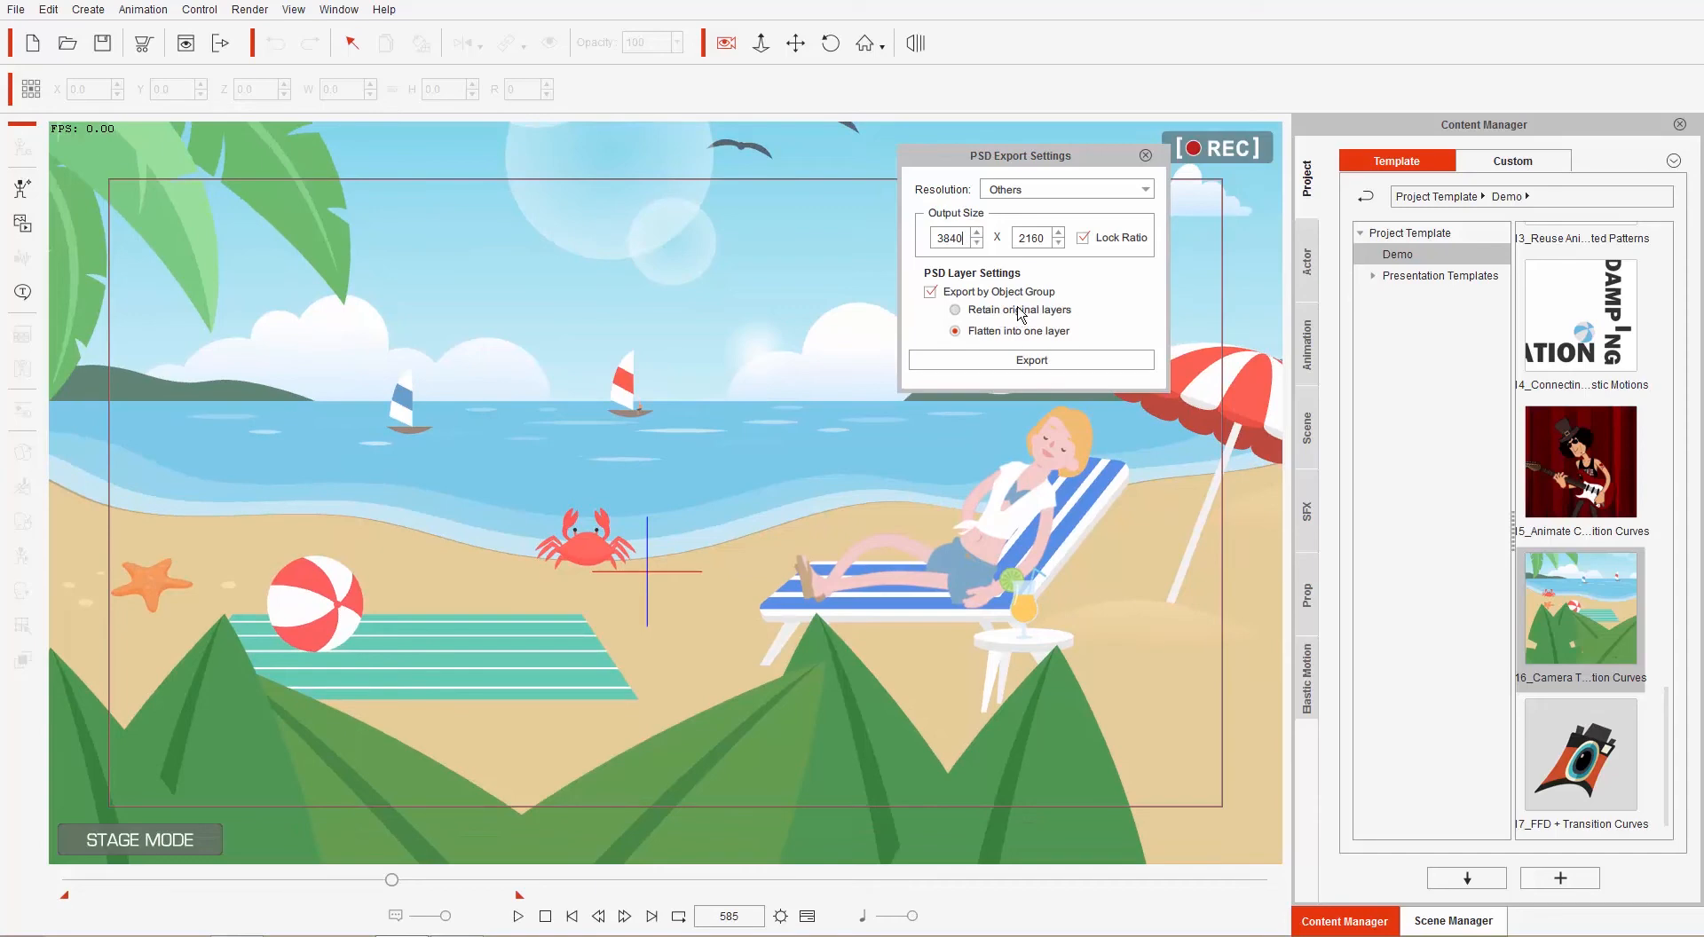
click(954, 309)
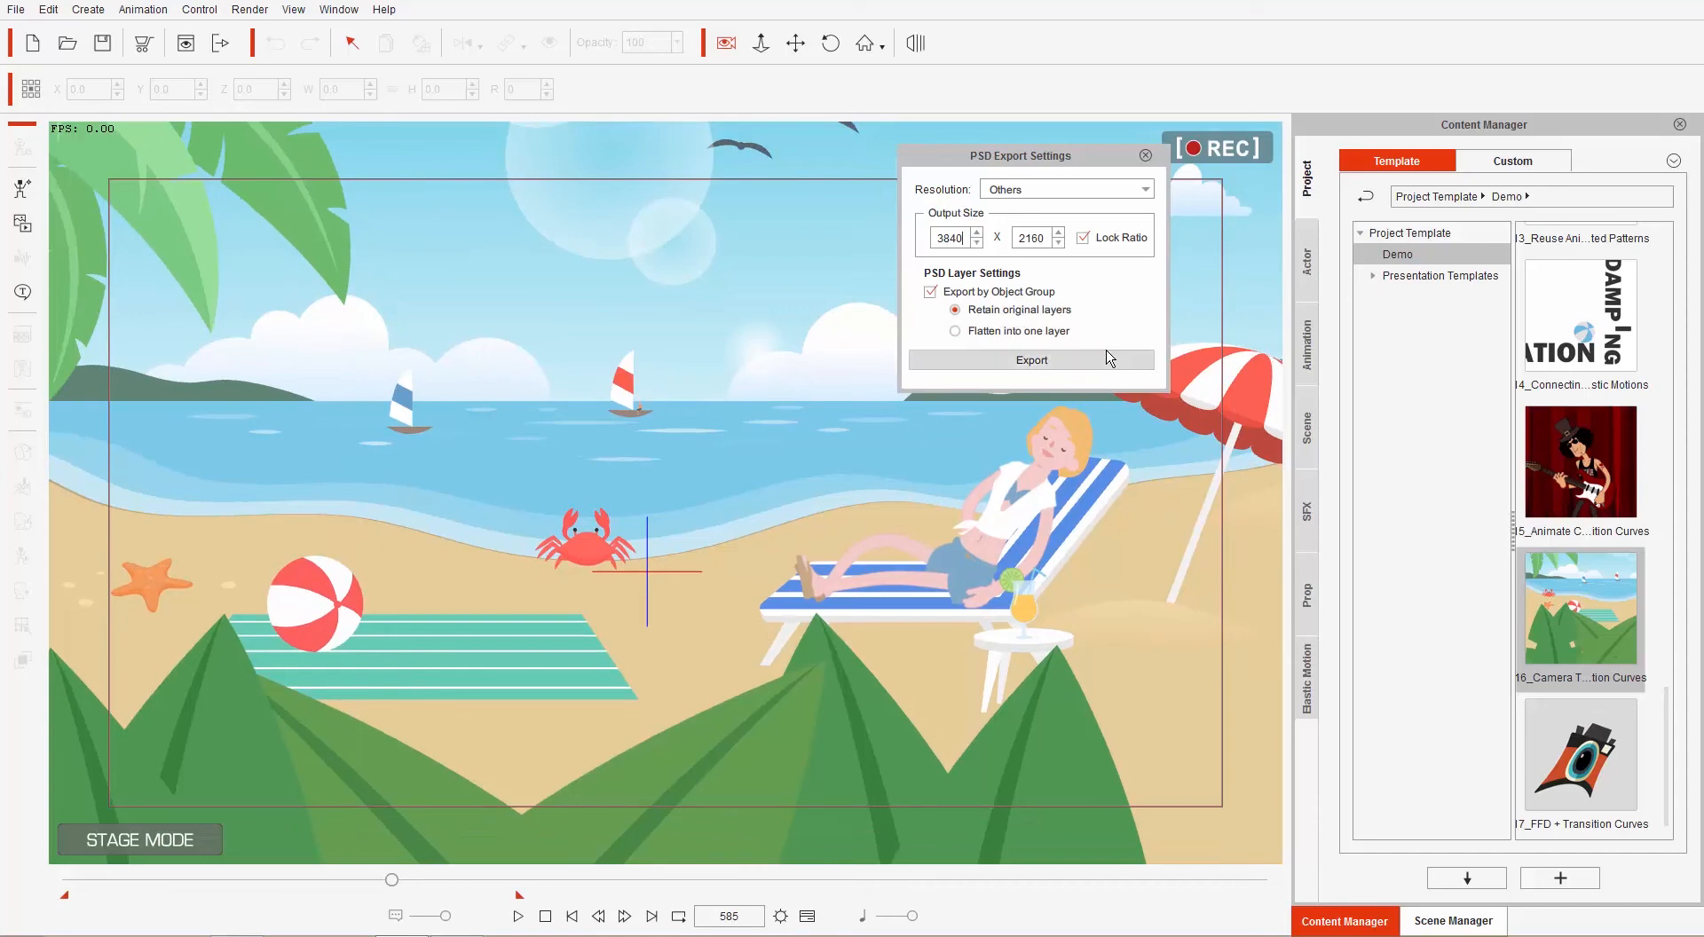
Export the PSD to the desktop as 'beach scene'.
click(1030, 359)
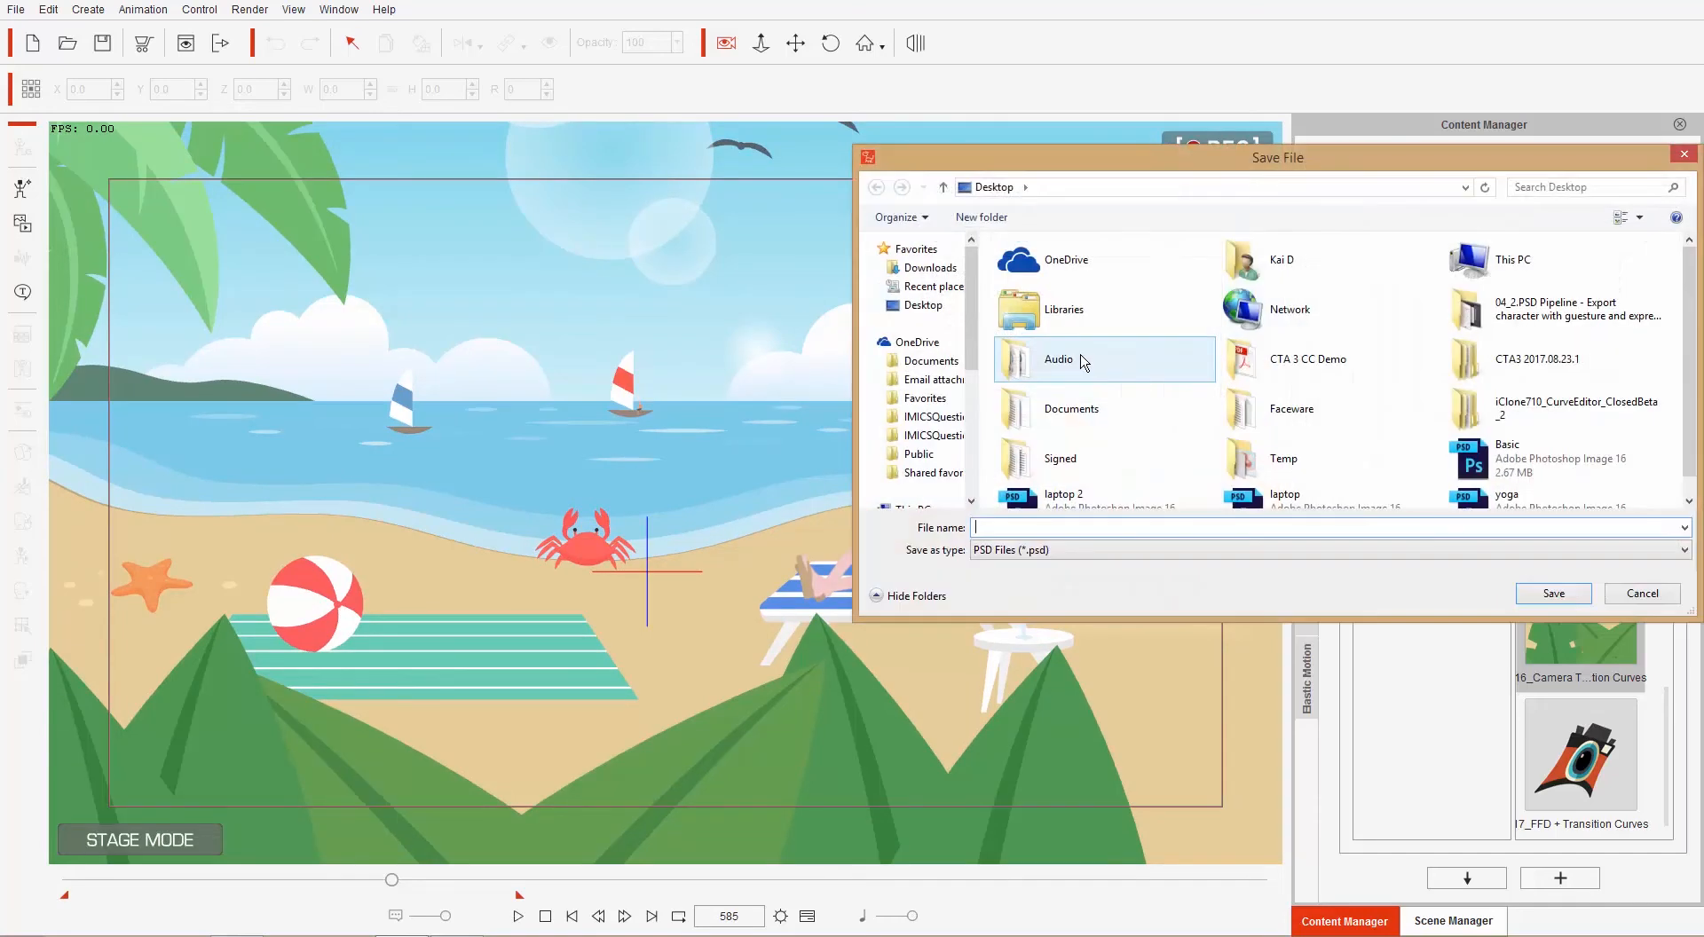
text(beach s)
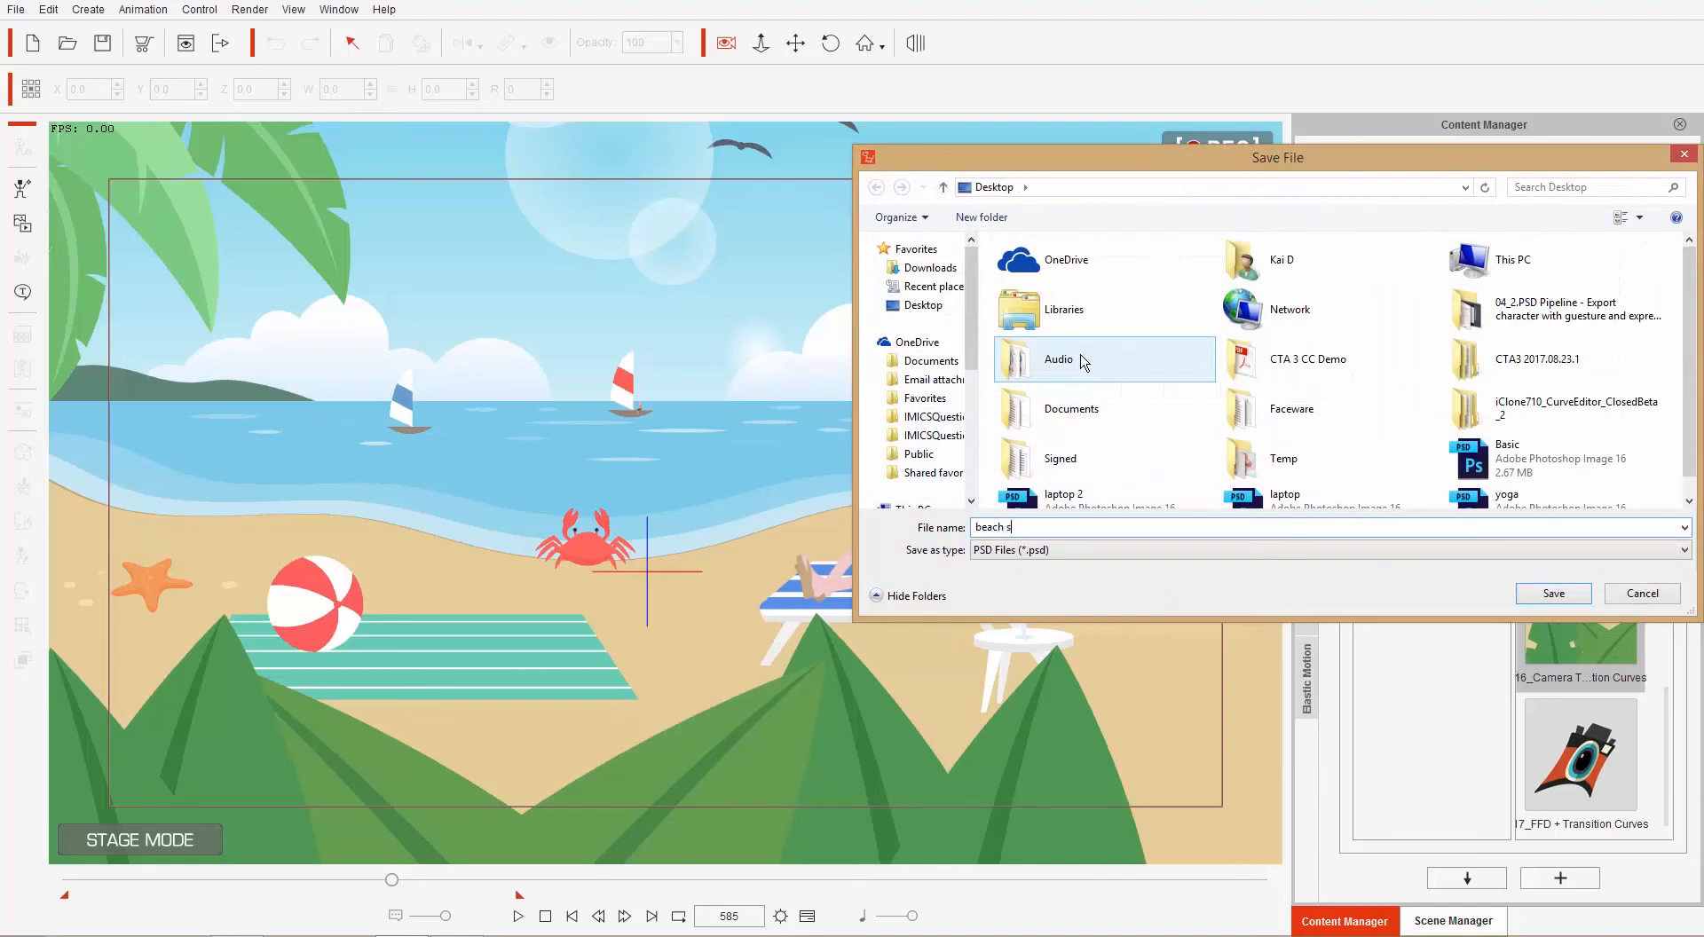
click(1550, 594)
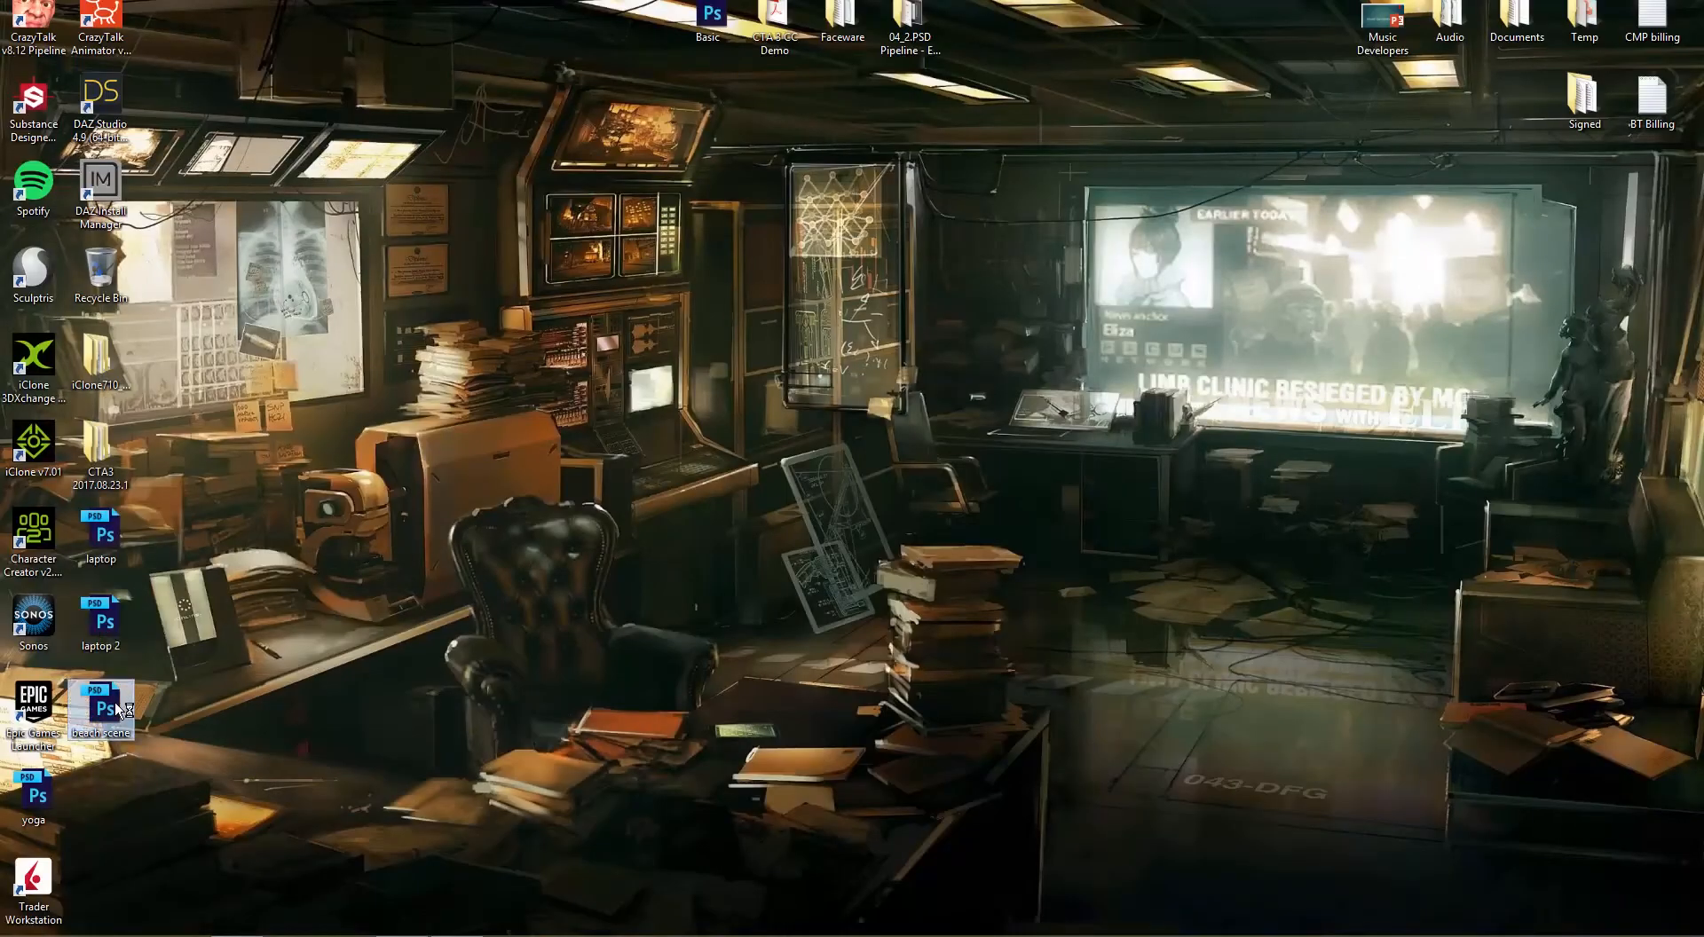
Open the beach scene PSD from the desktop in Photoshop and expand its layer groups.
double_click(99, 702)
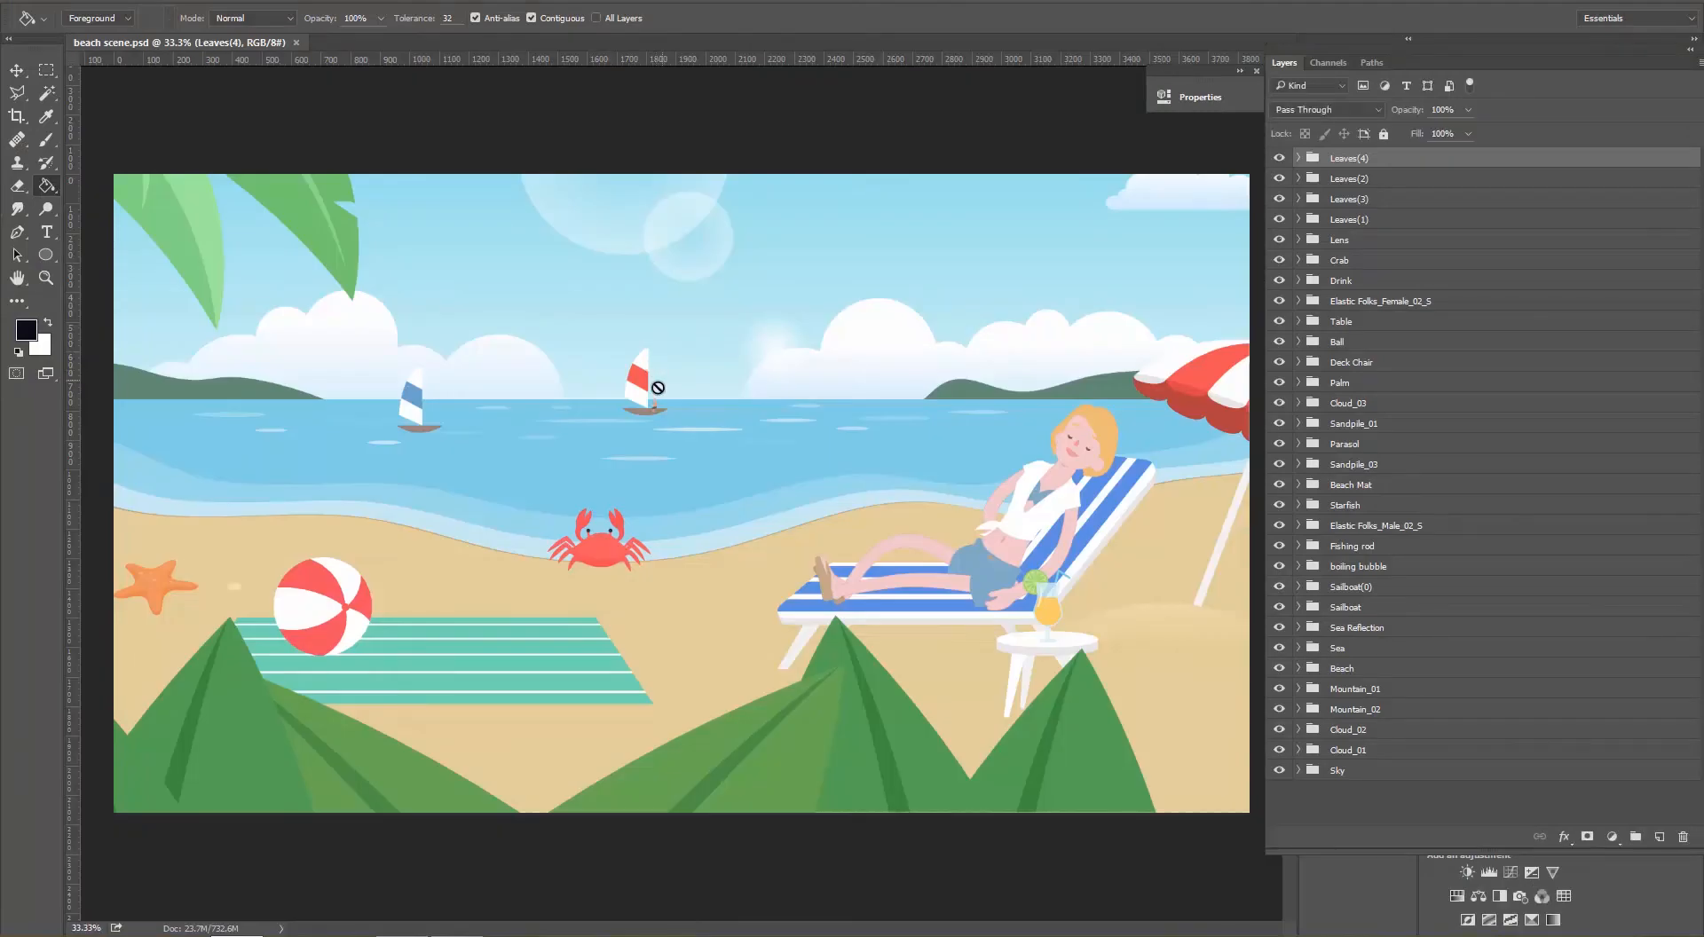
mouse_move(194, 240)
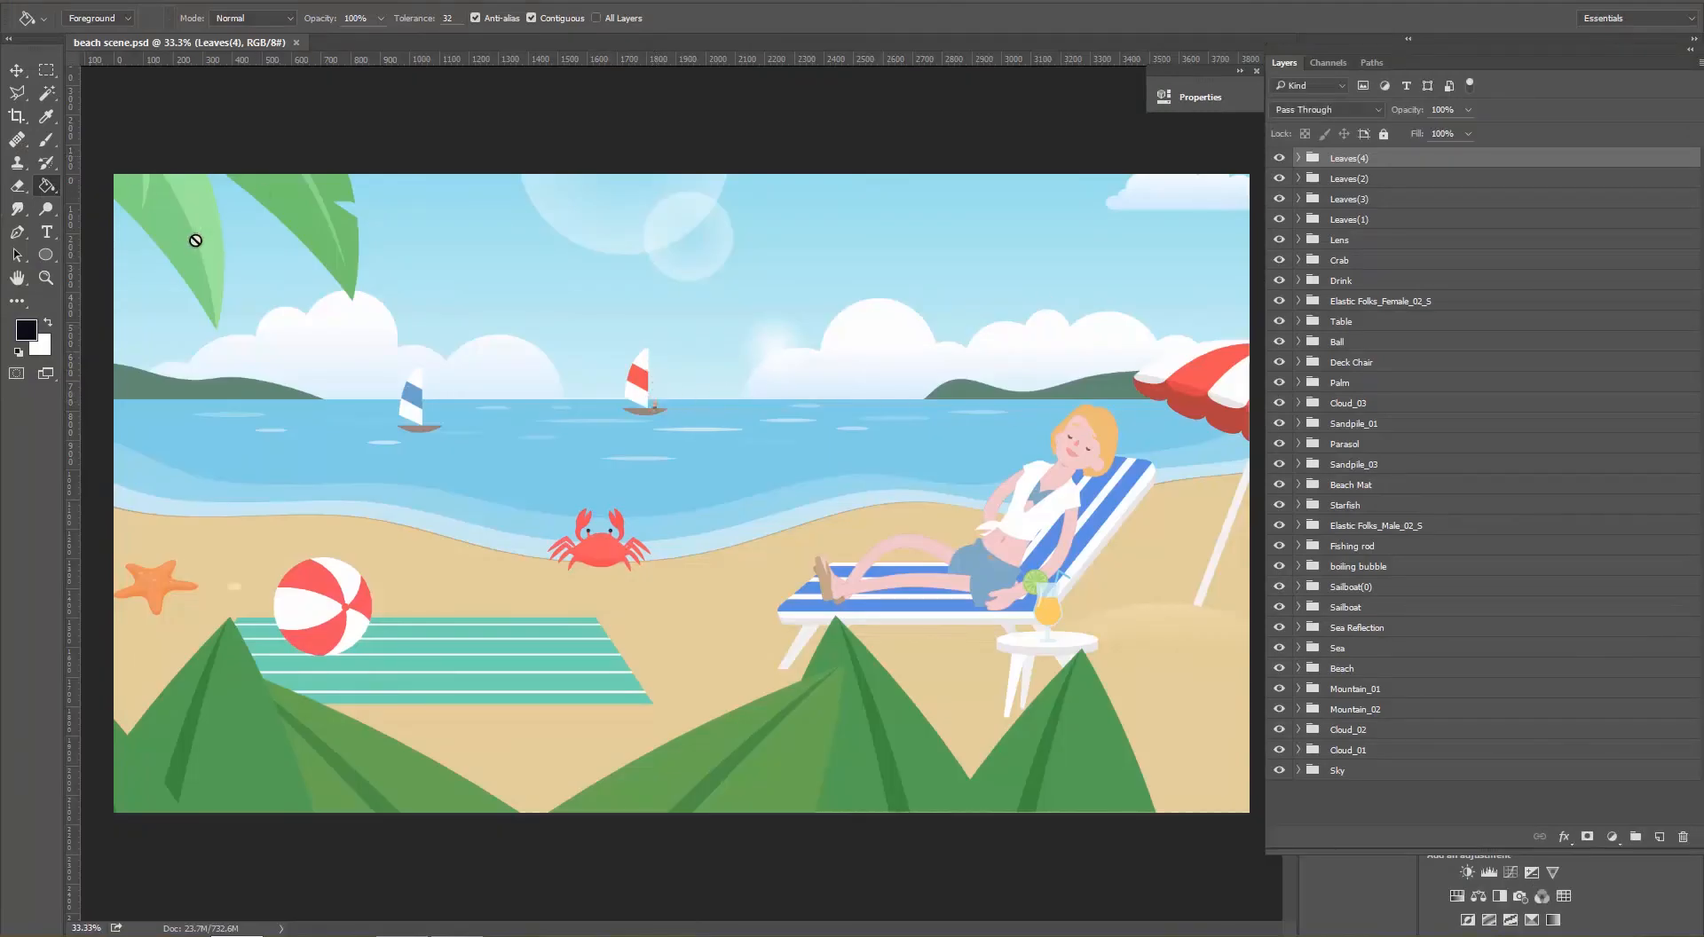
click(16, 68)
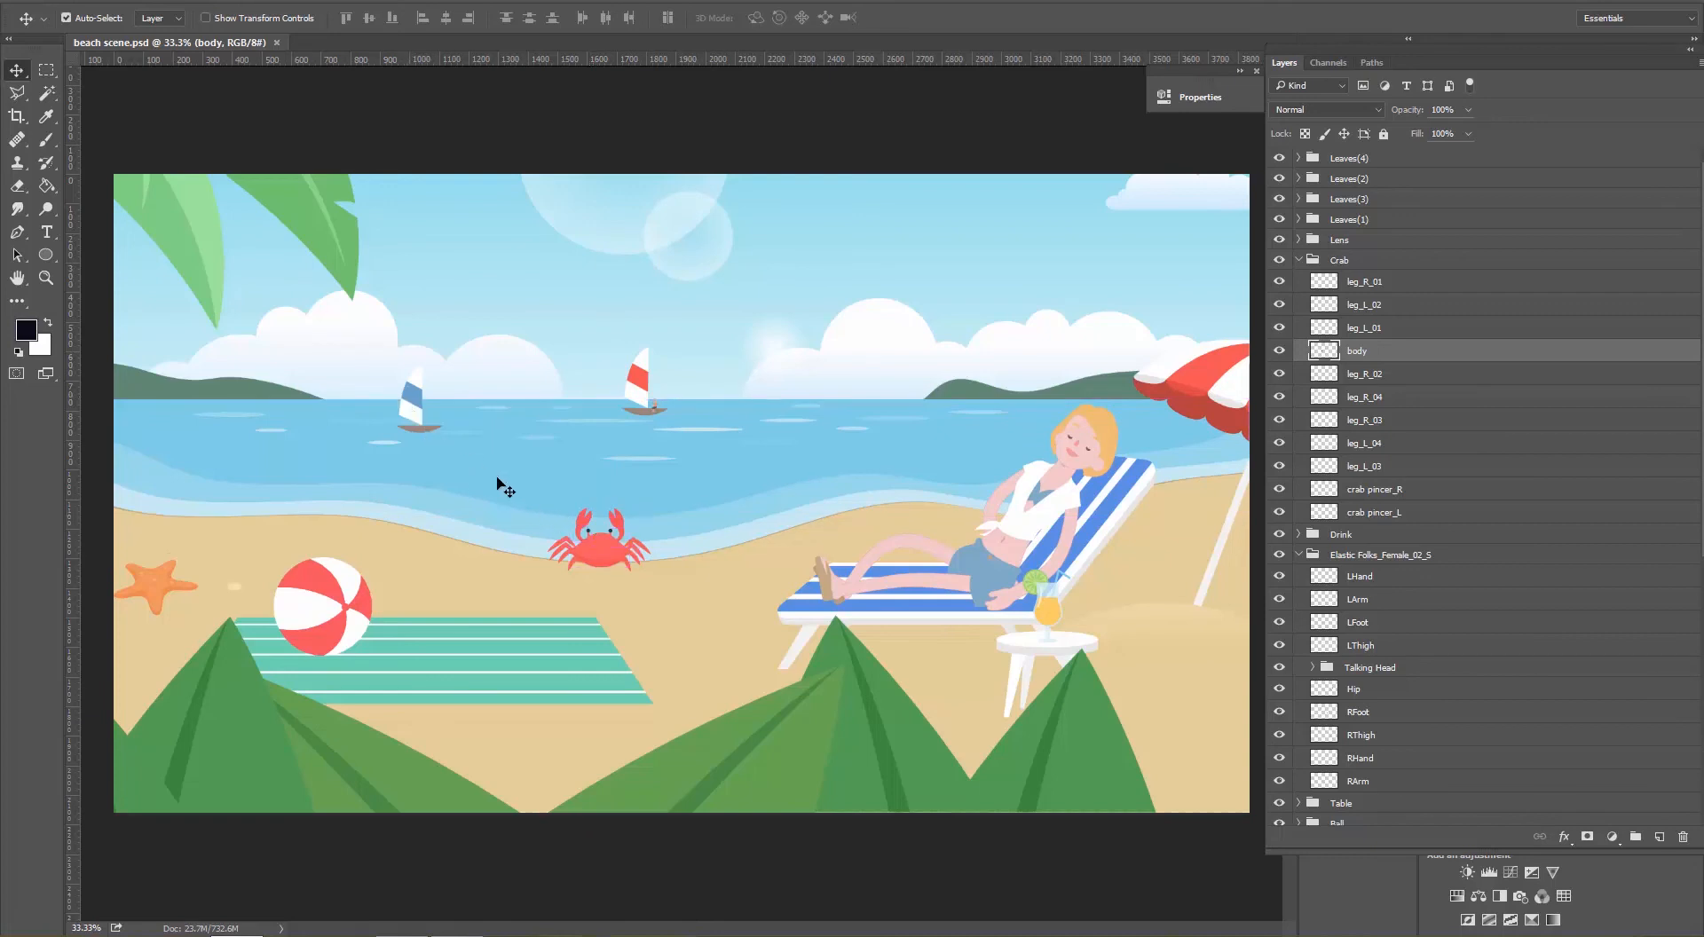
mouse_move(1013, 449)
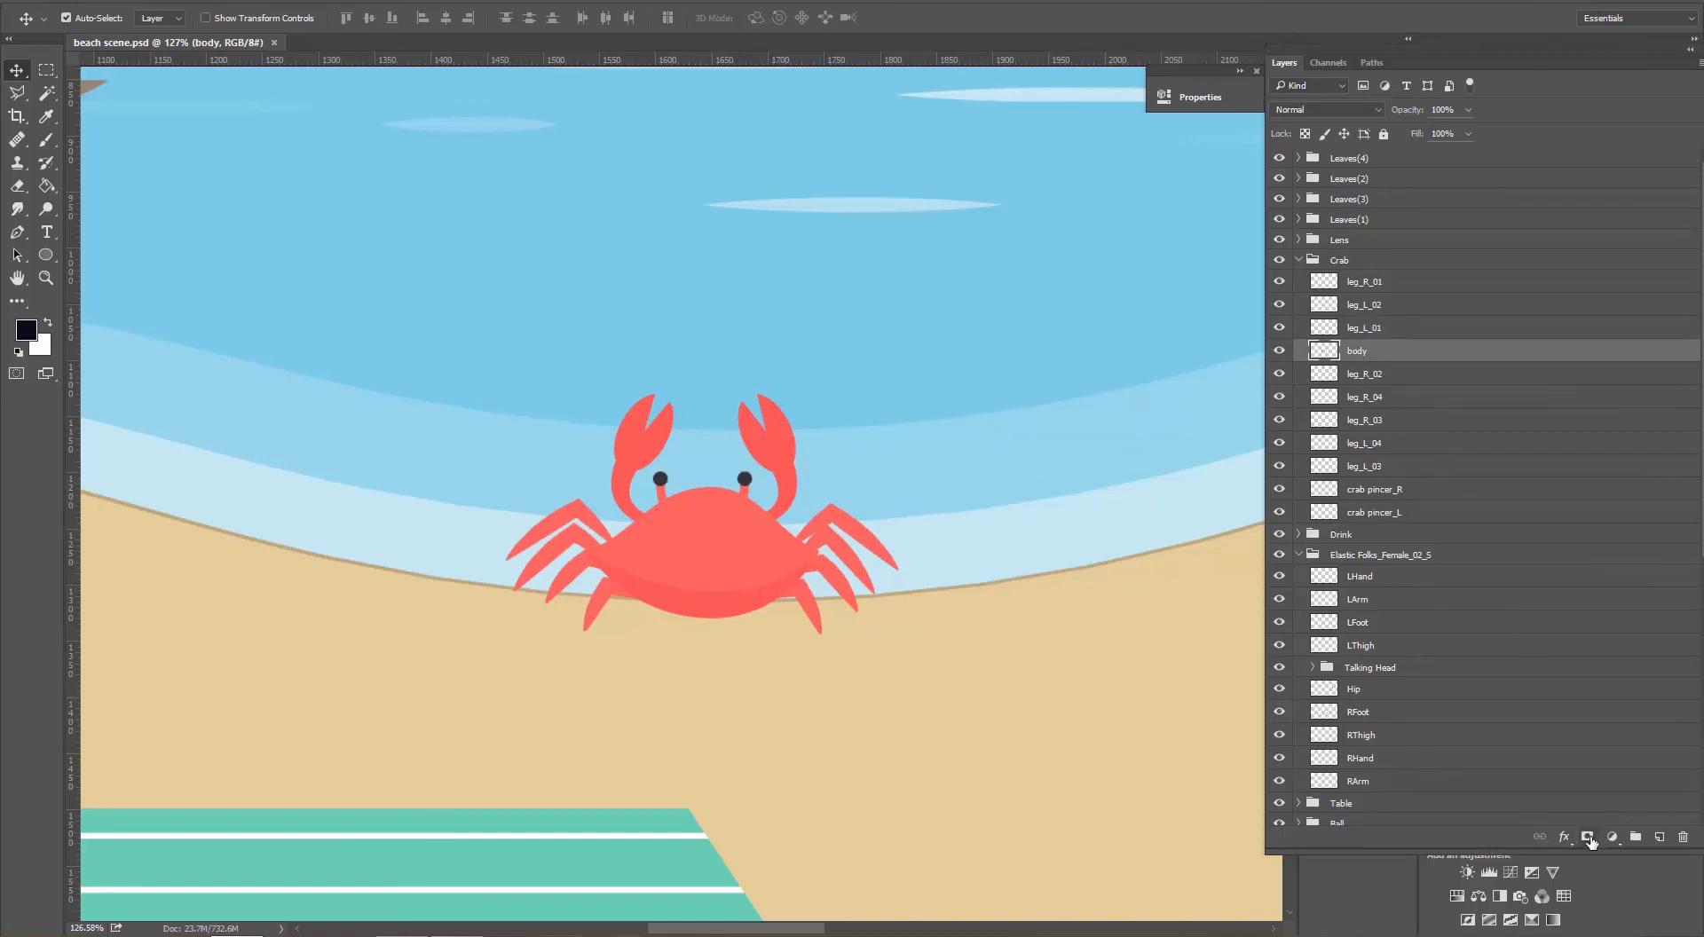
Add a Color Overlay to the crab body layer in a darker reddish-maroon.
click(1563, 837)
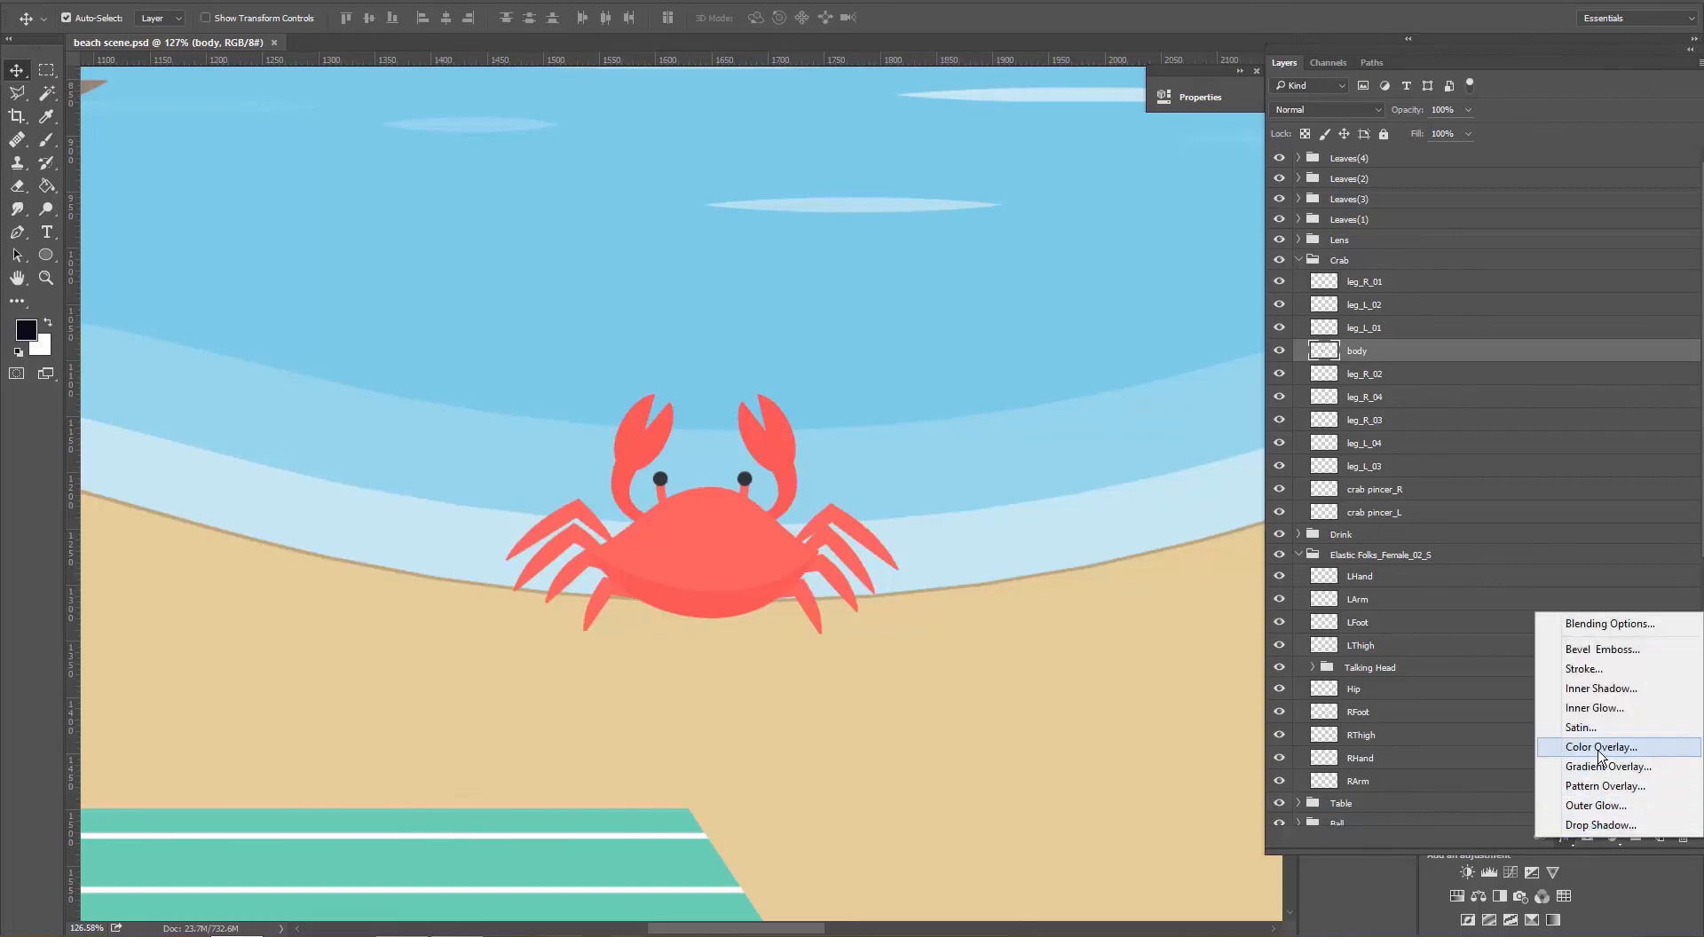
click(1597, 747)
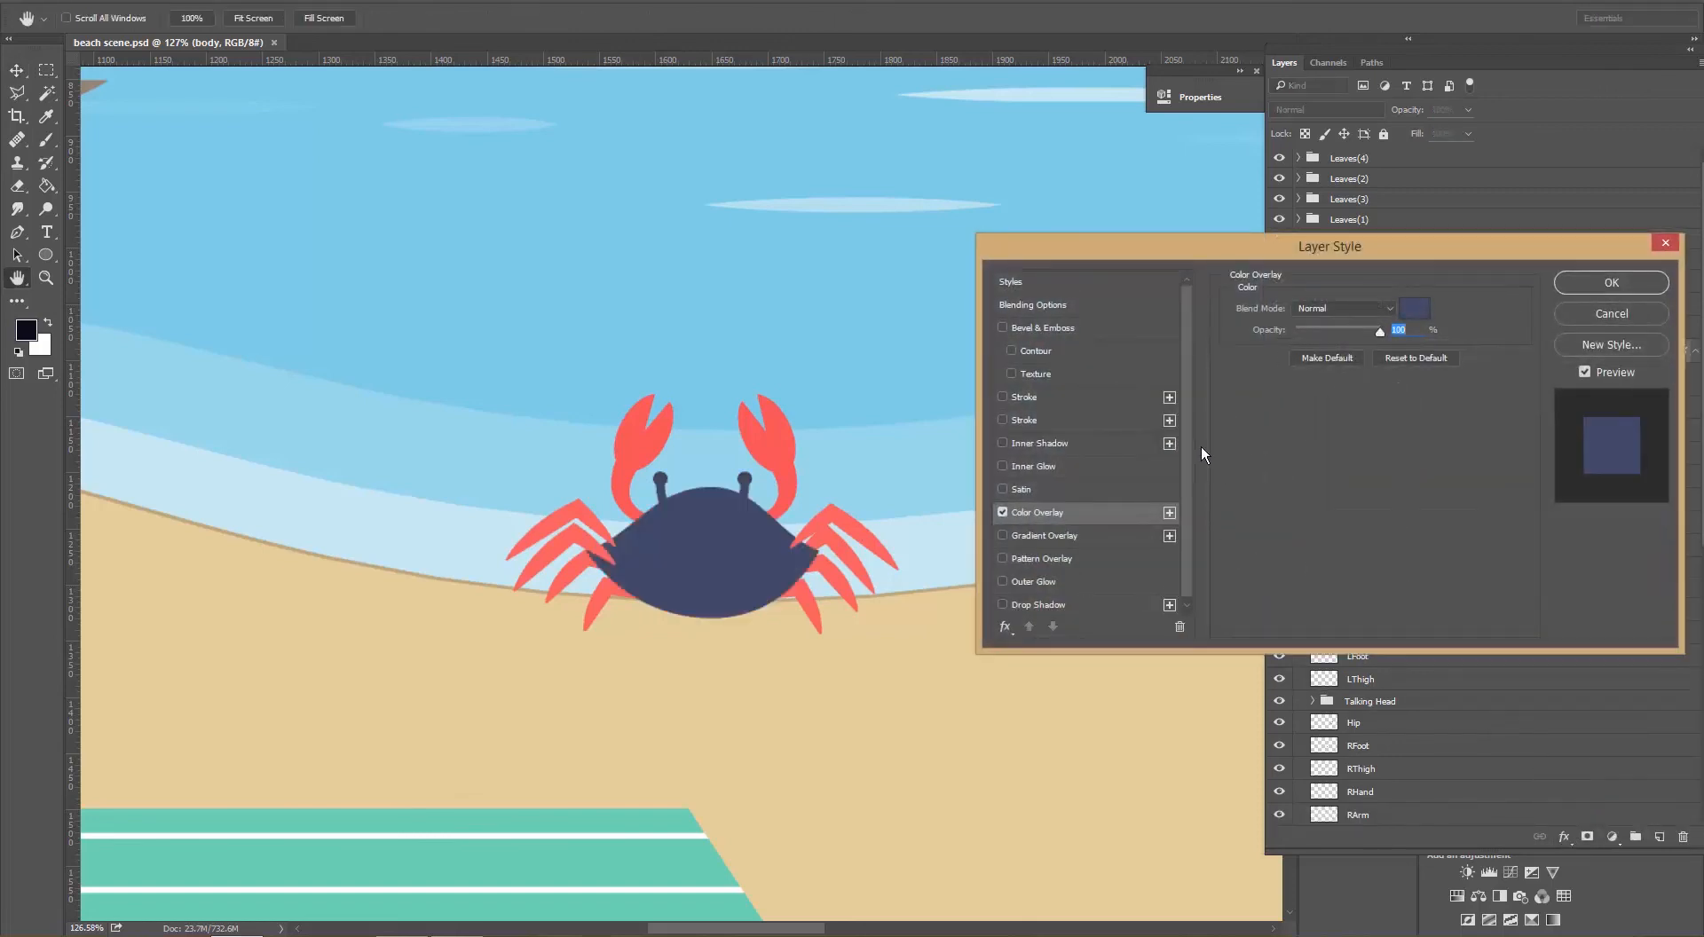
click(1415, 308)
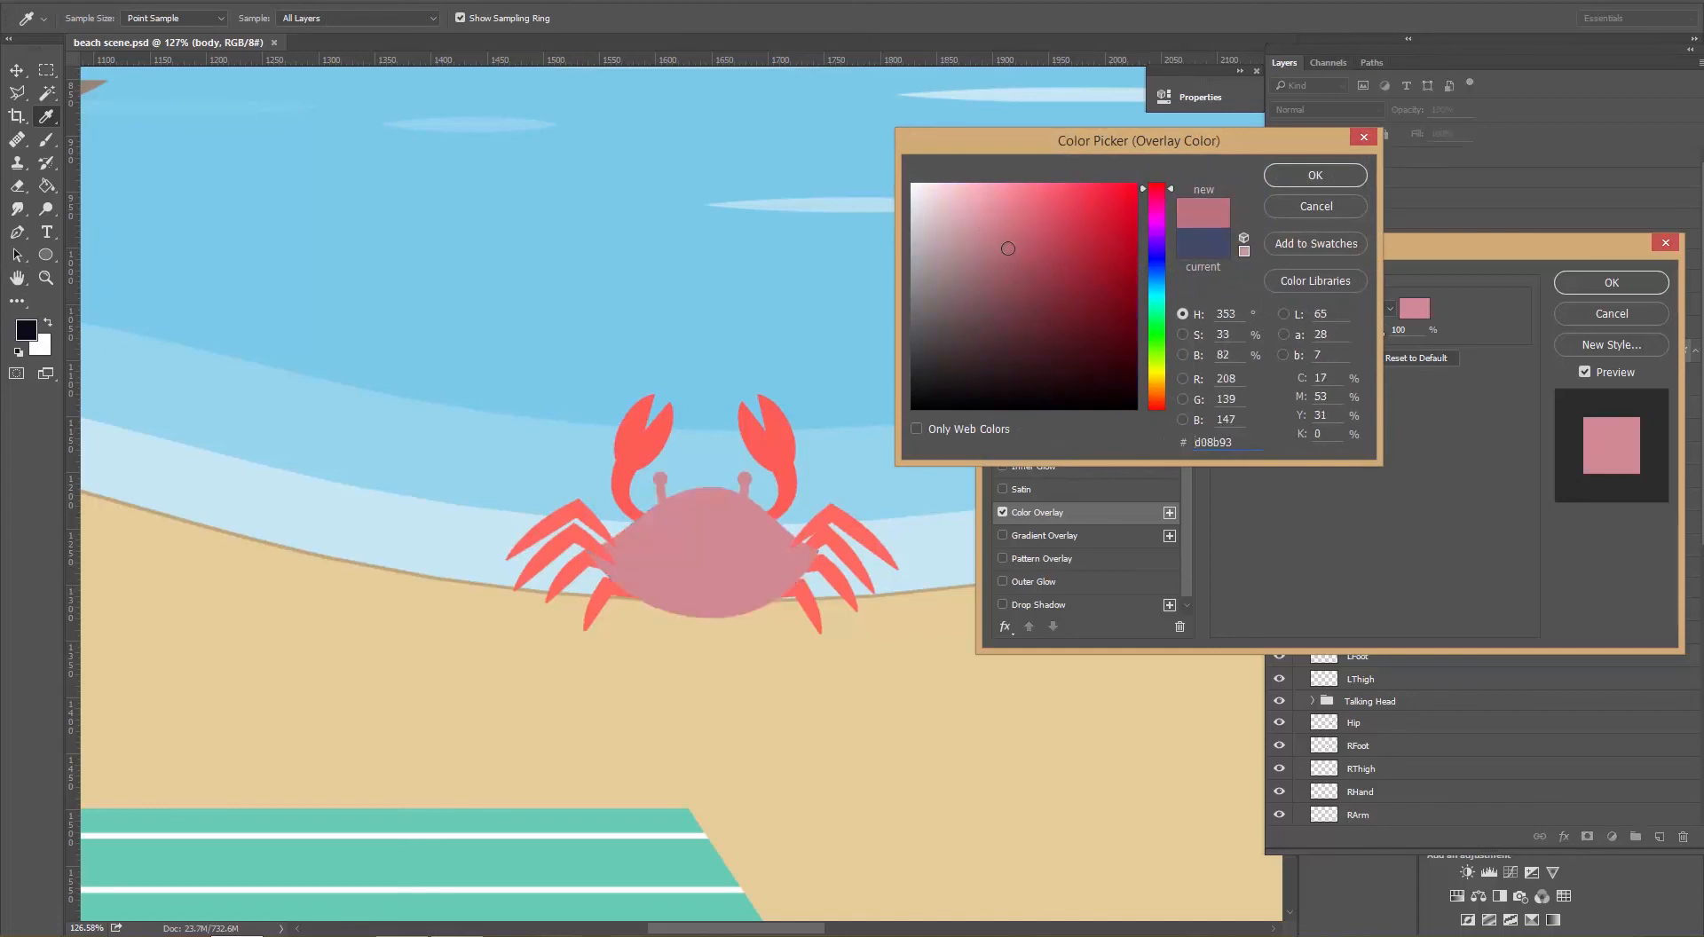
click(1036, 261)
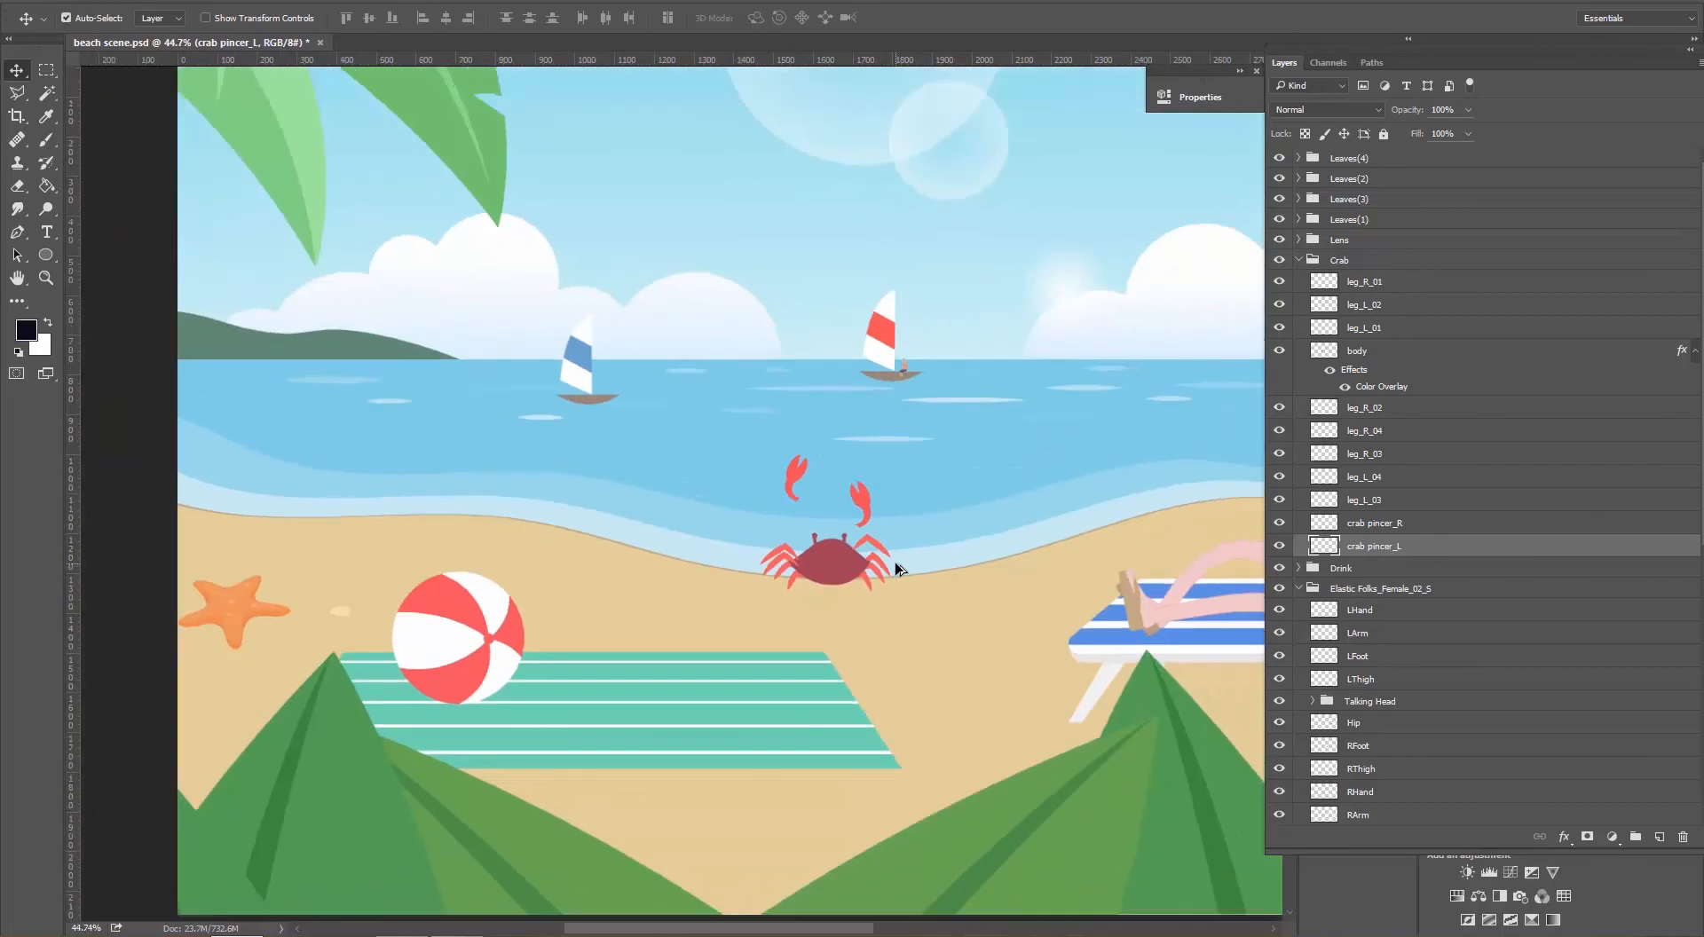
mouse_move(979, 468)
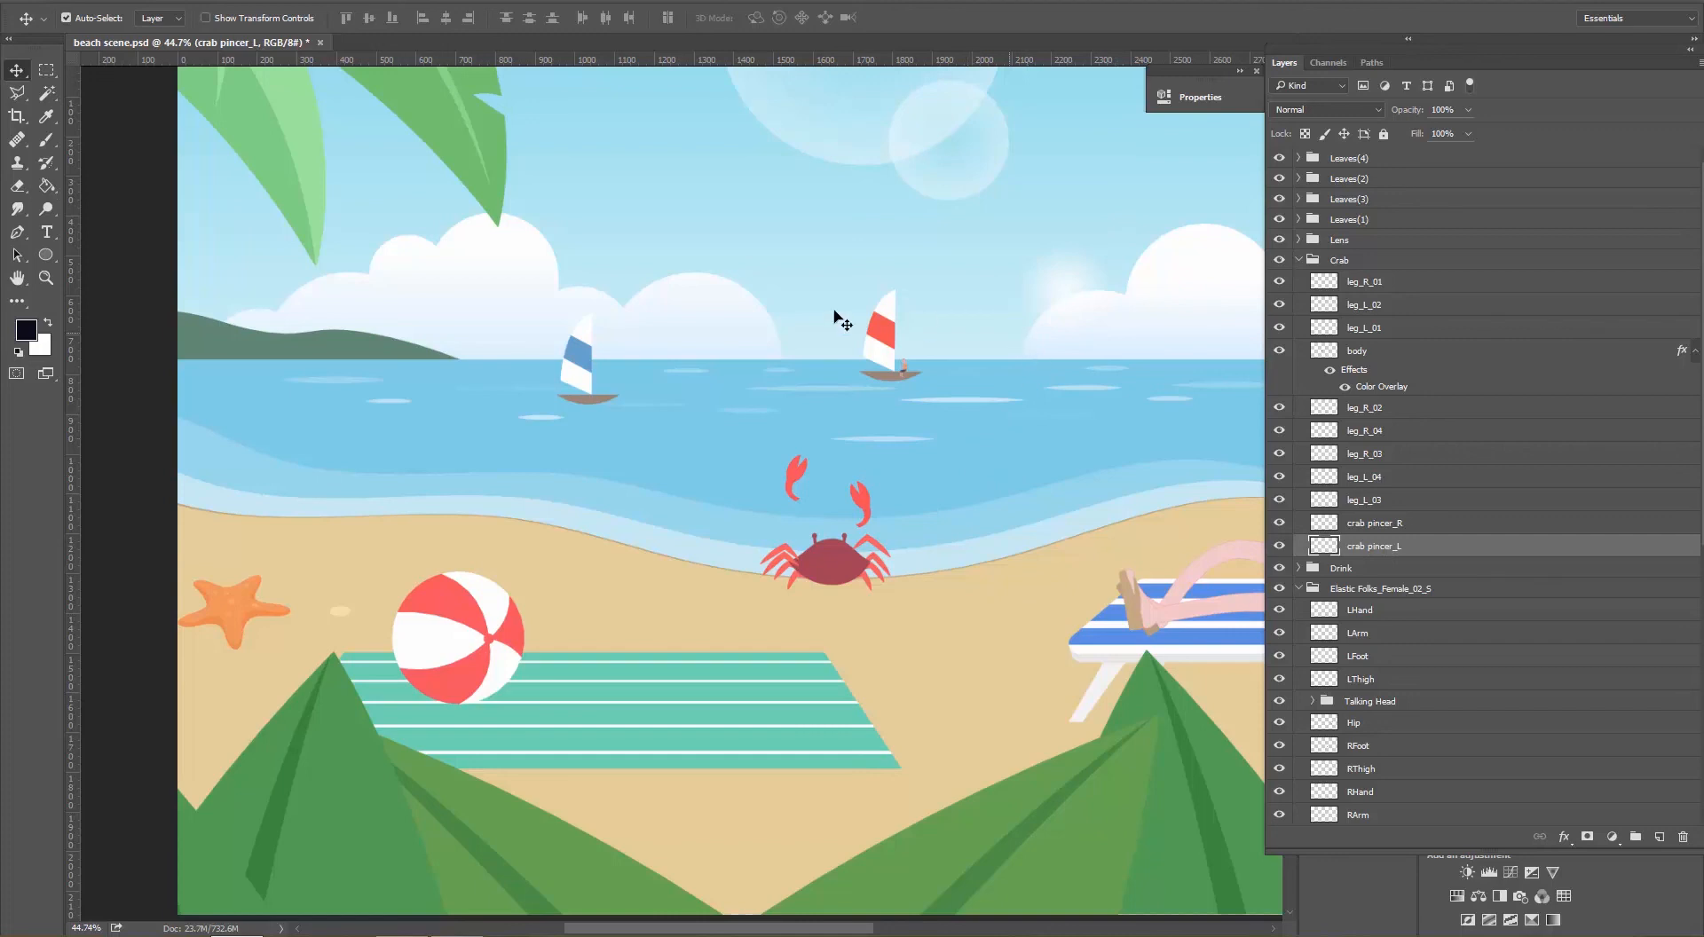
mouse_move(907, 285)
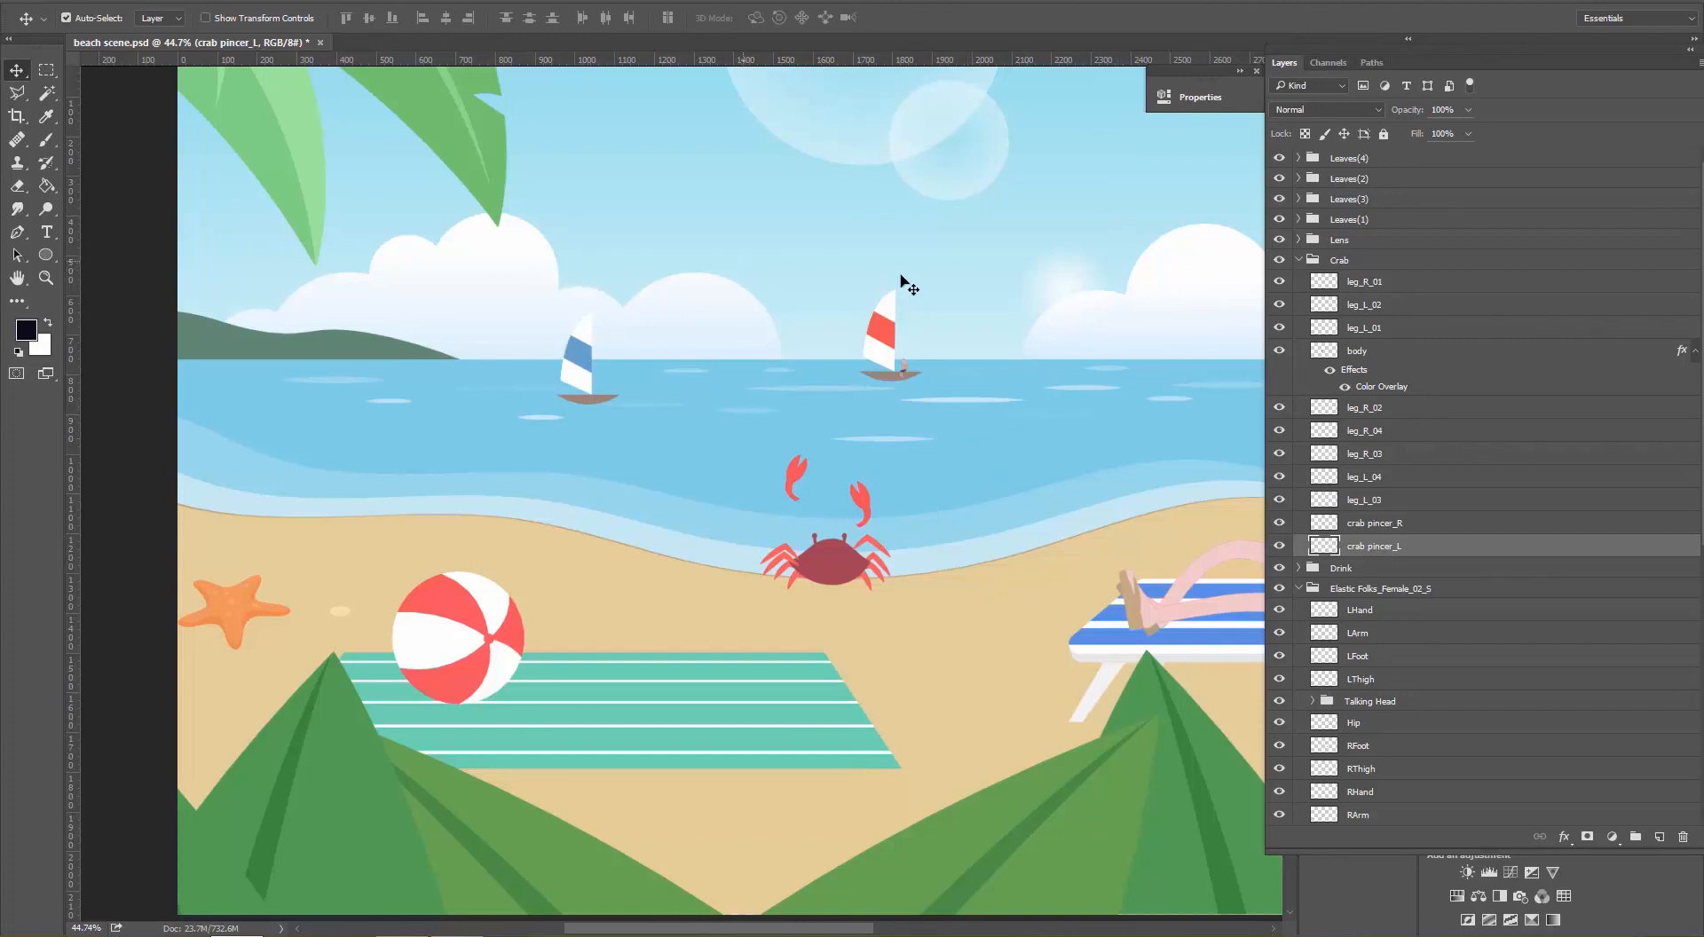
mouse_move(1120, 236)
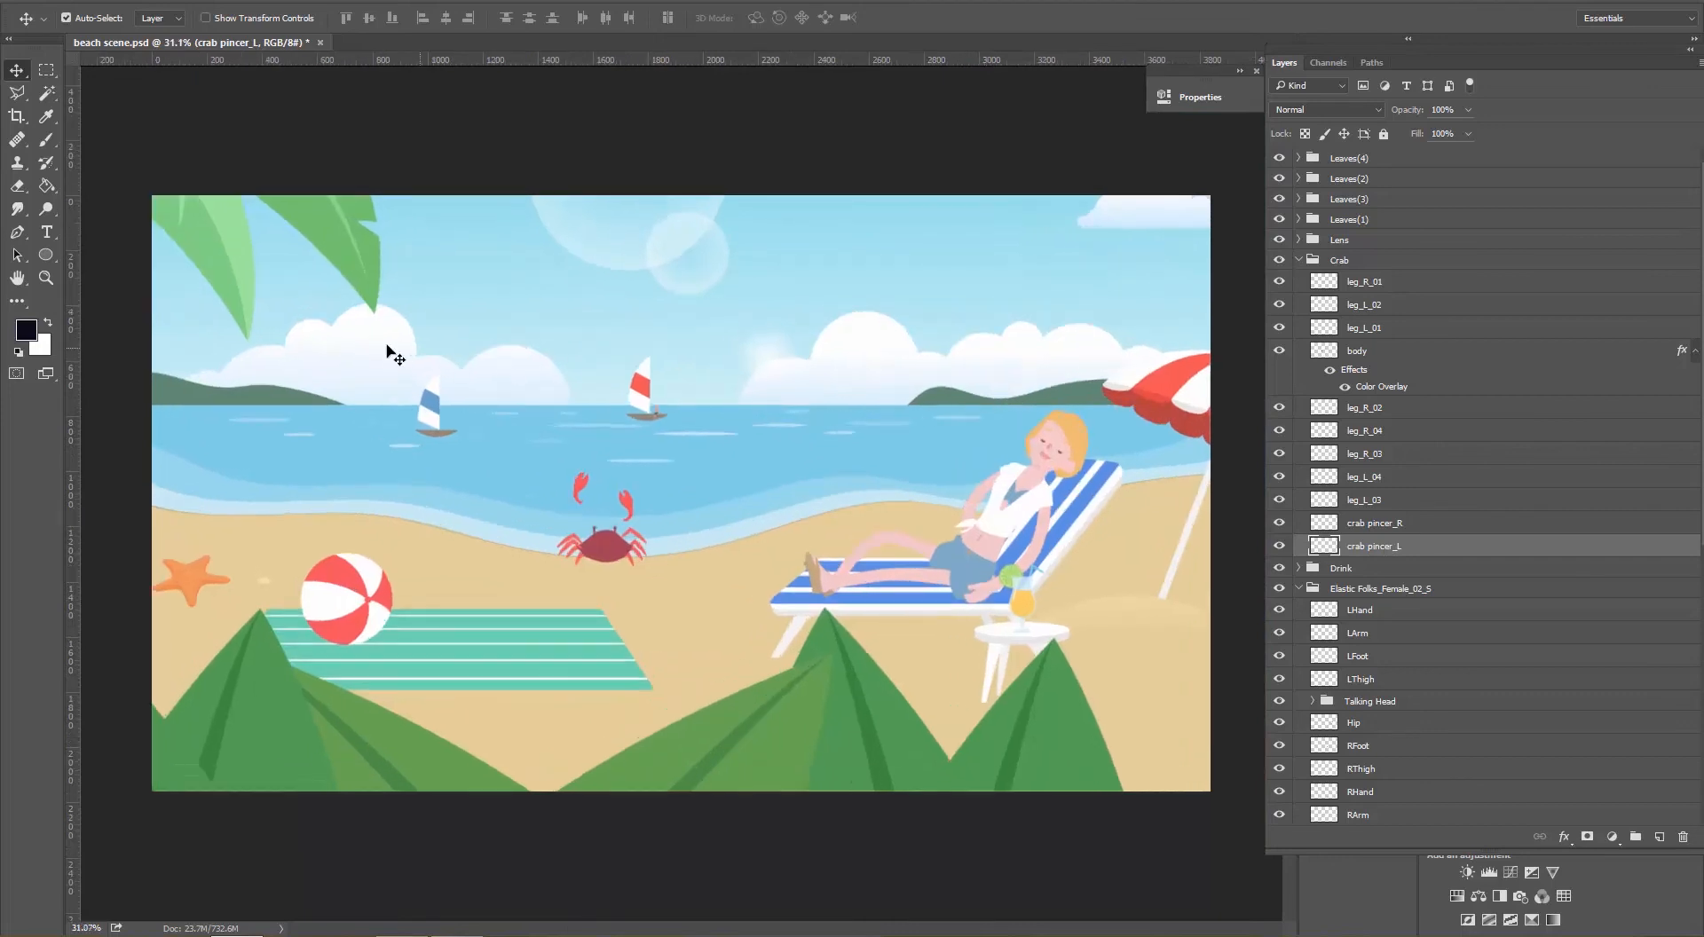
mouse_move(554, 574)
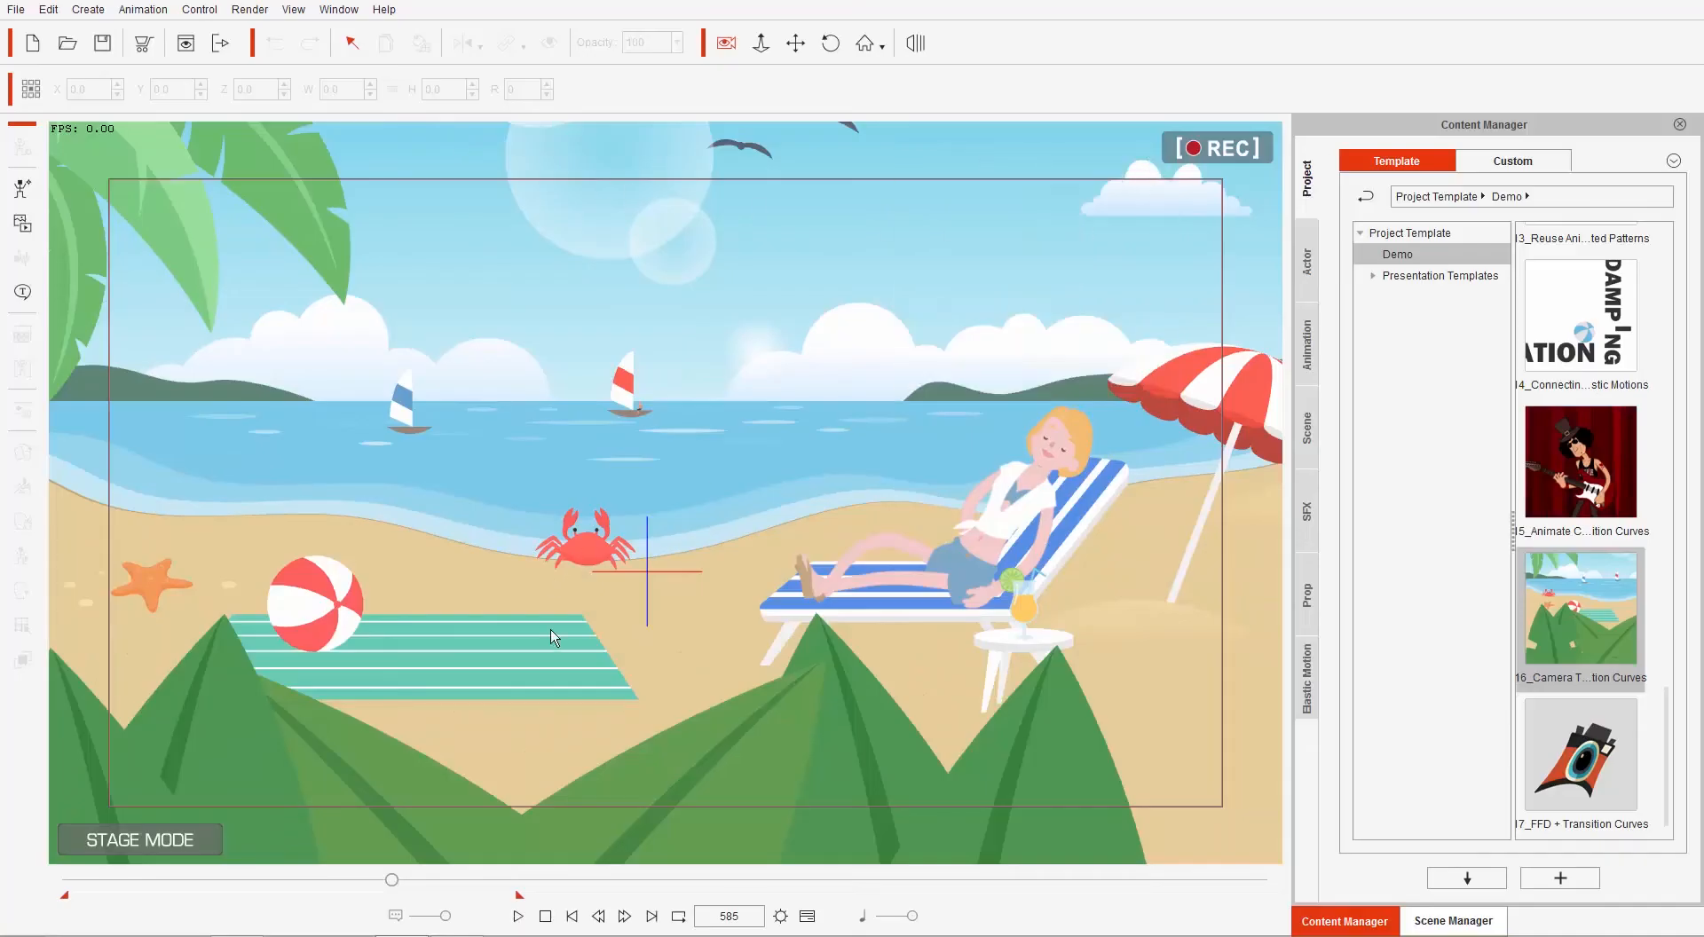
Scrub the timeline back to frame 462, where the fisherman sits on the sailboat.
drag(392, 881, 430, 880)
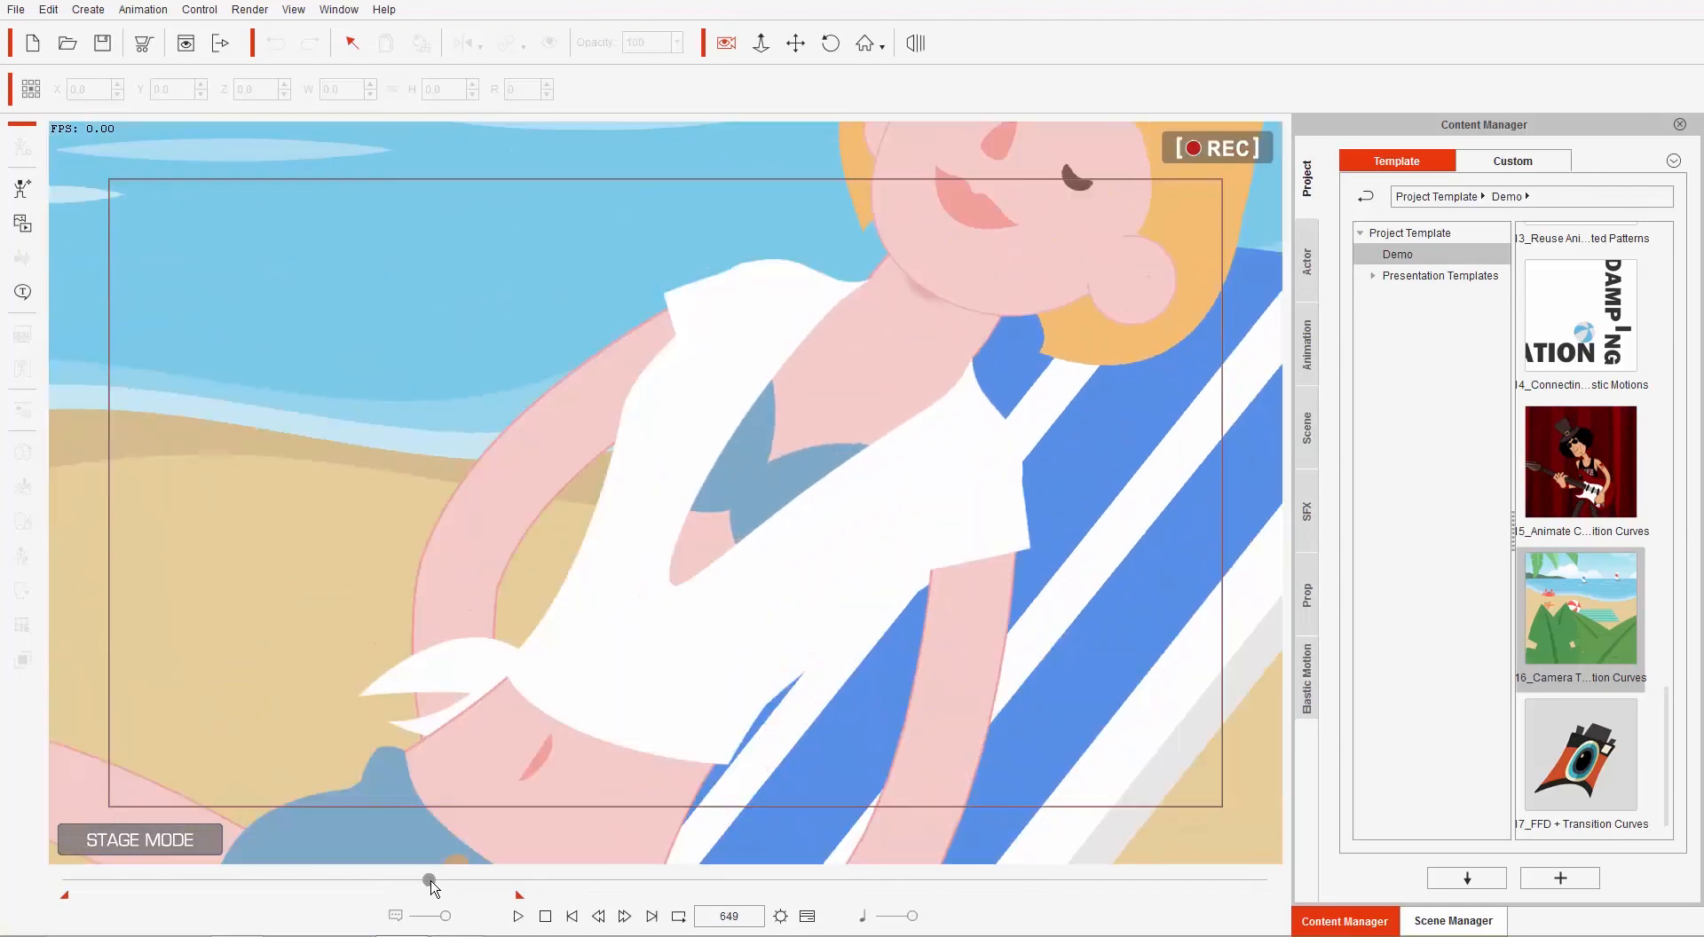
drag(430, 880, 330, 880)
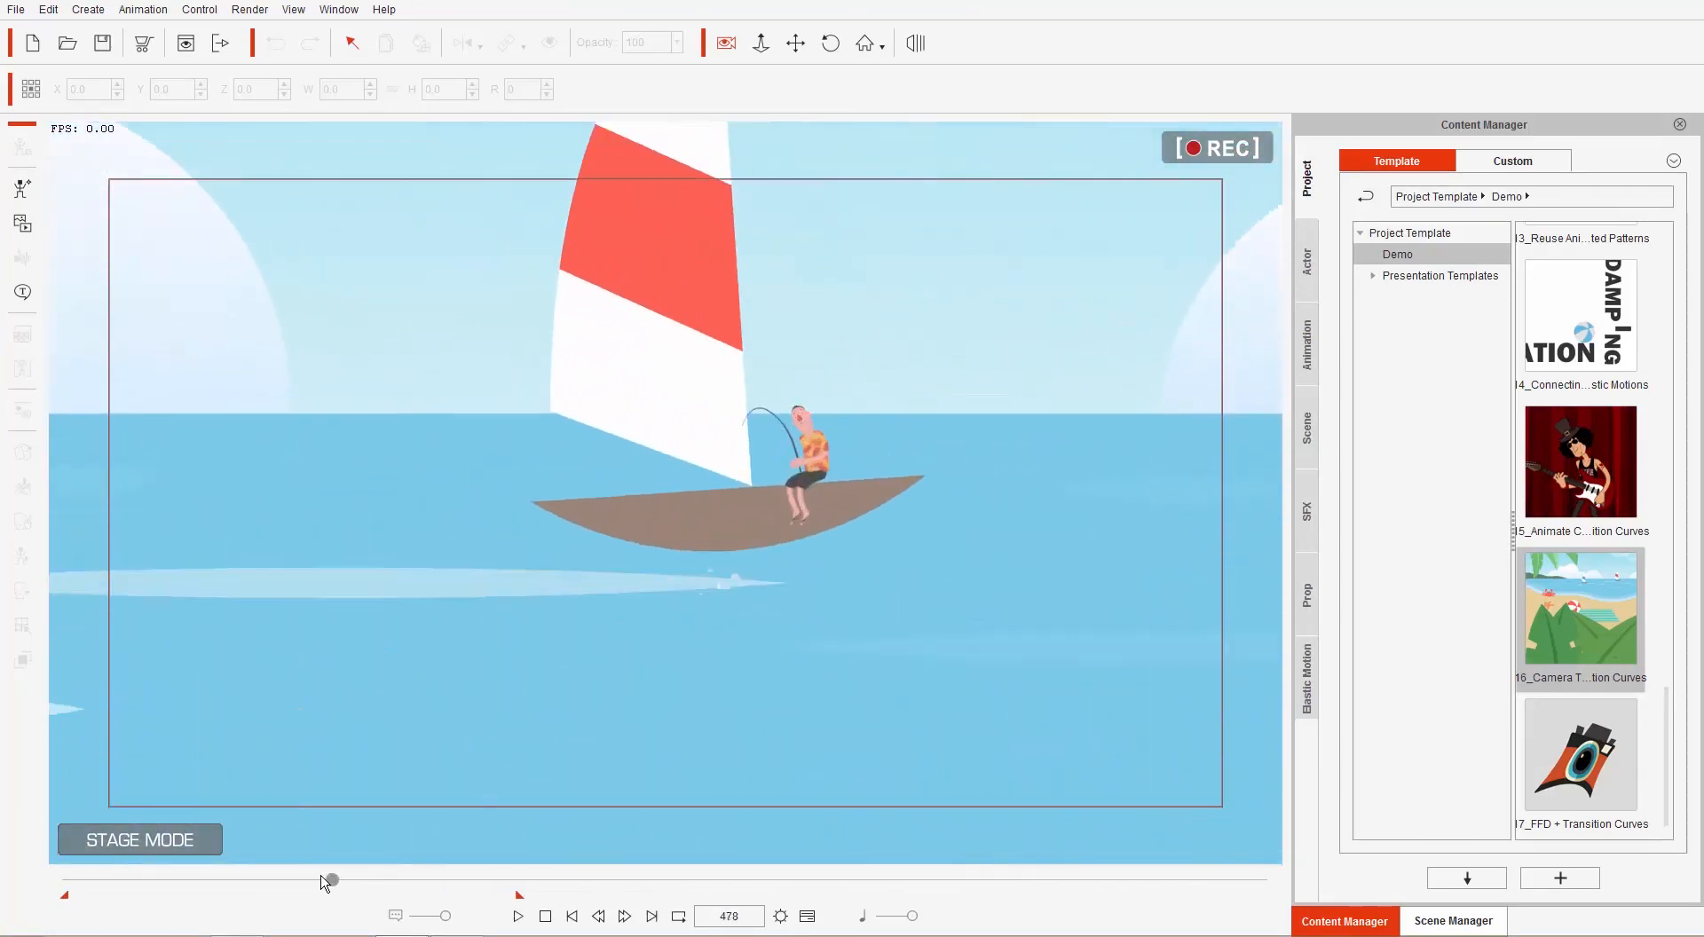
drag(328, 880, 323, 880)
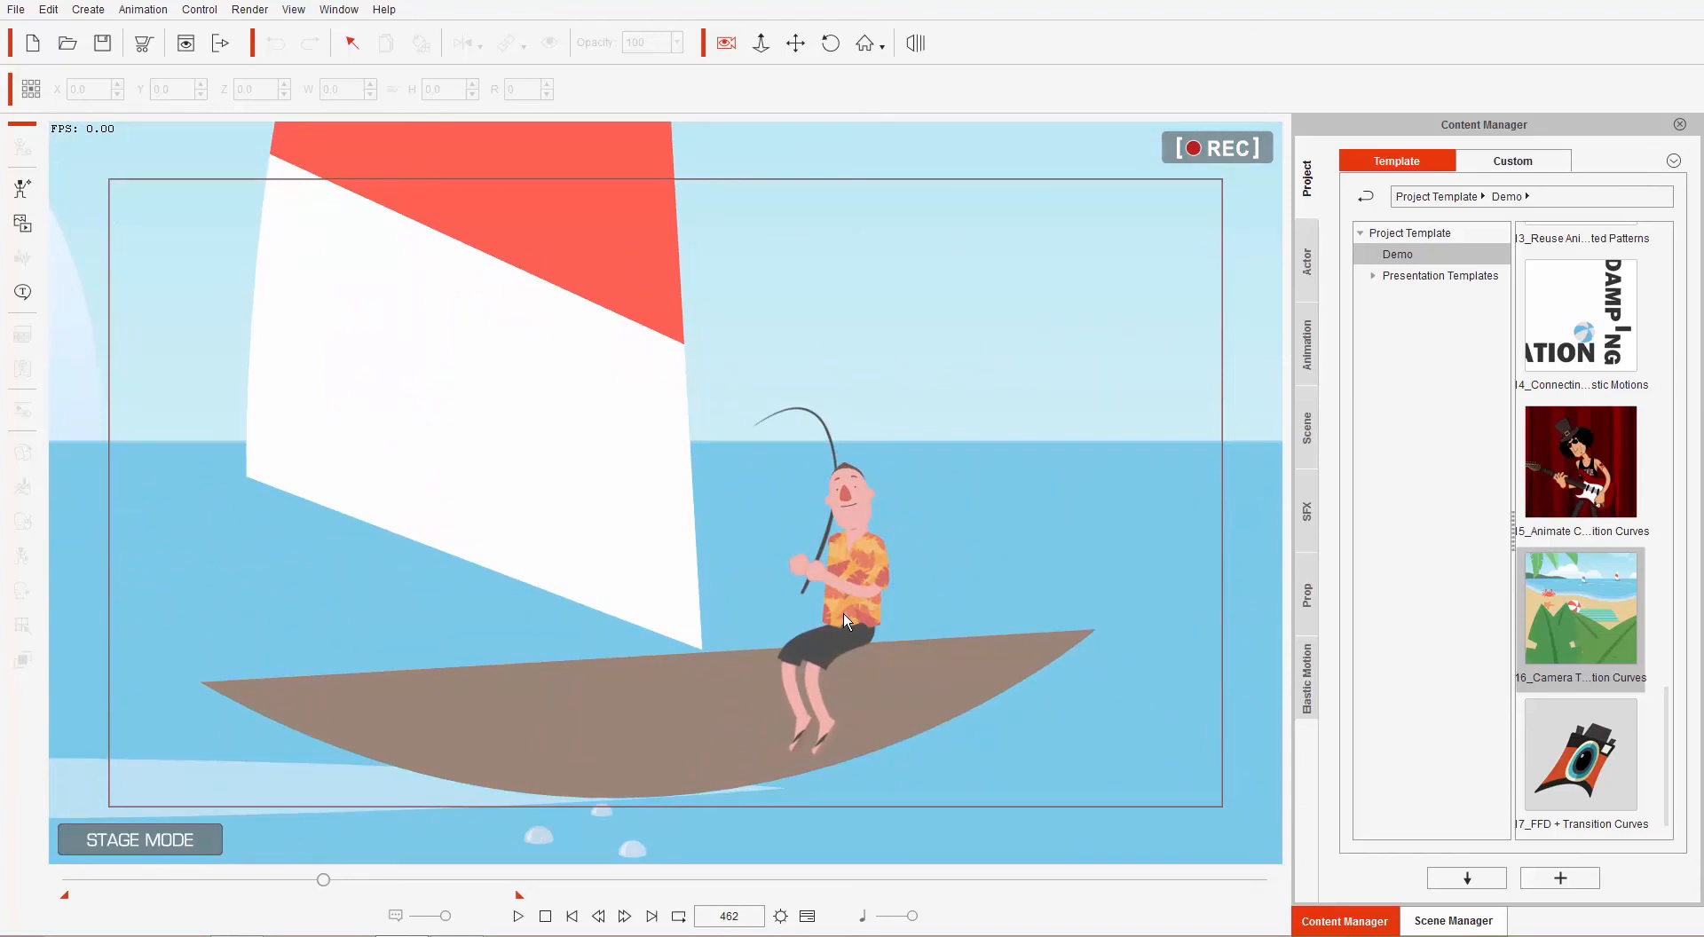
mouse_move(247, 459)
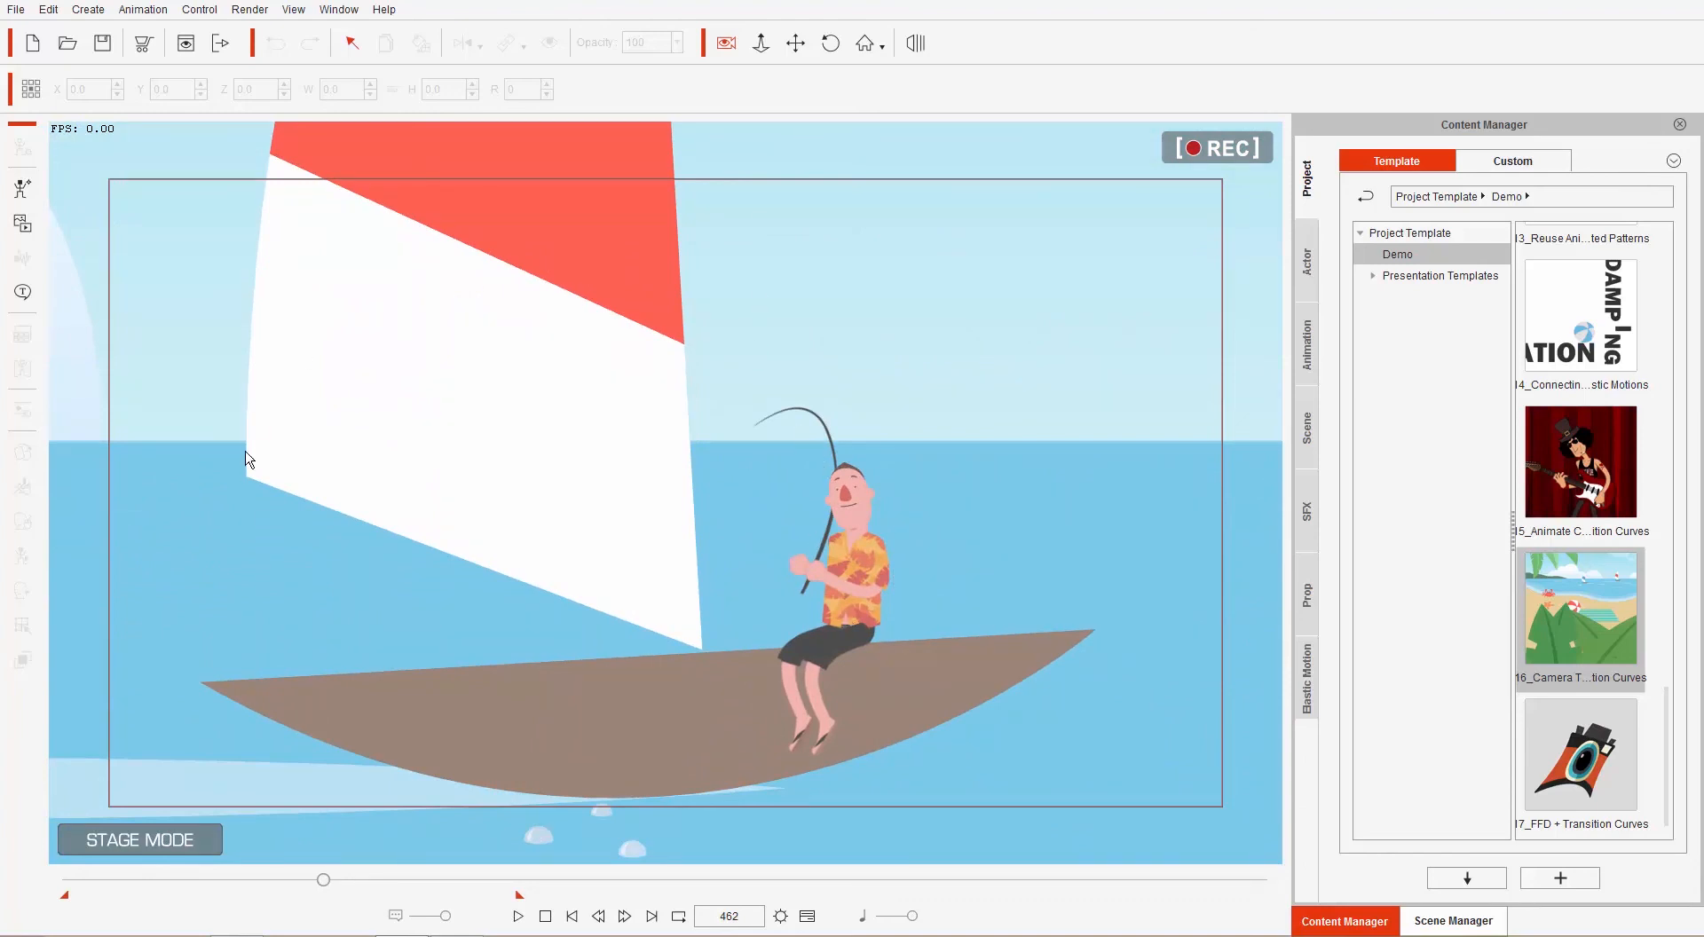
Open the PSD export settings and choose Flatten into one layer.
click(248, 10)
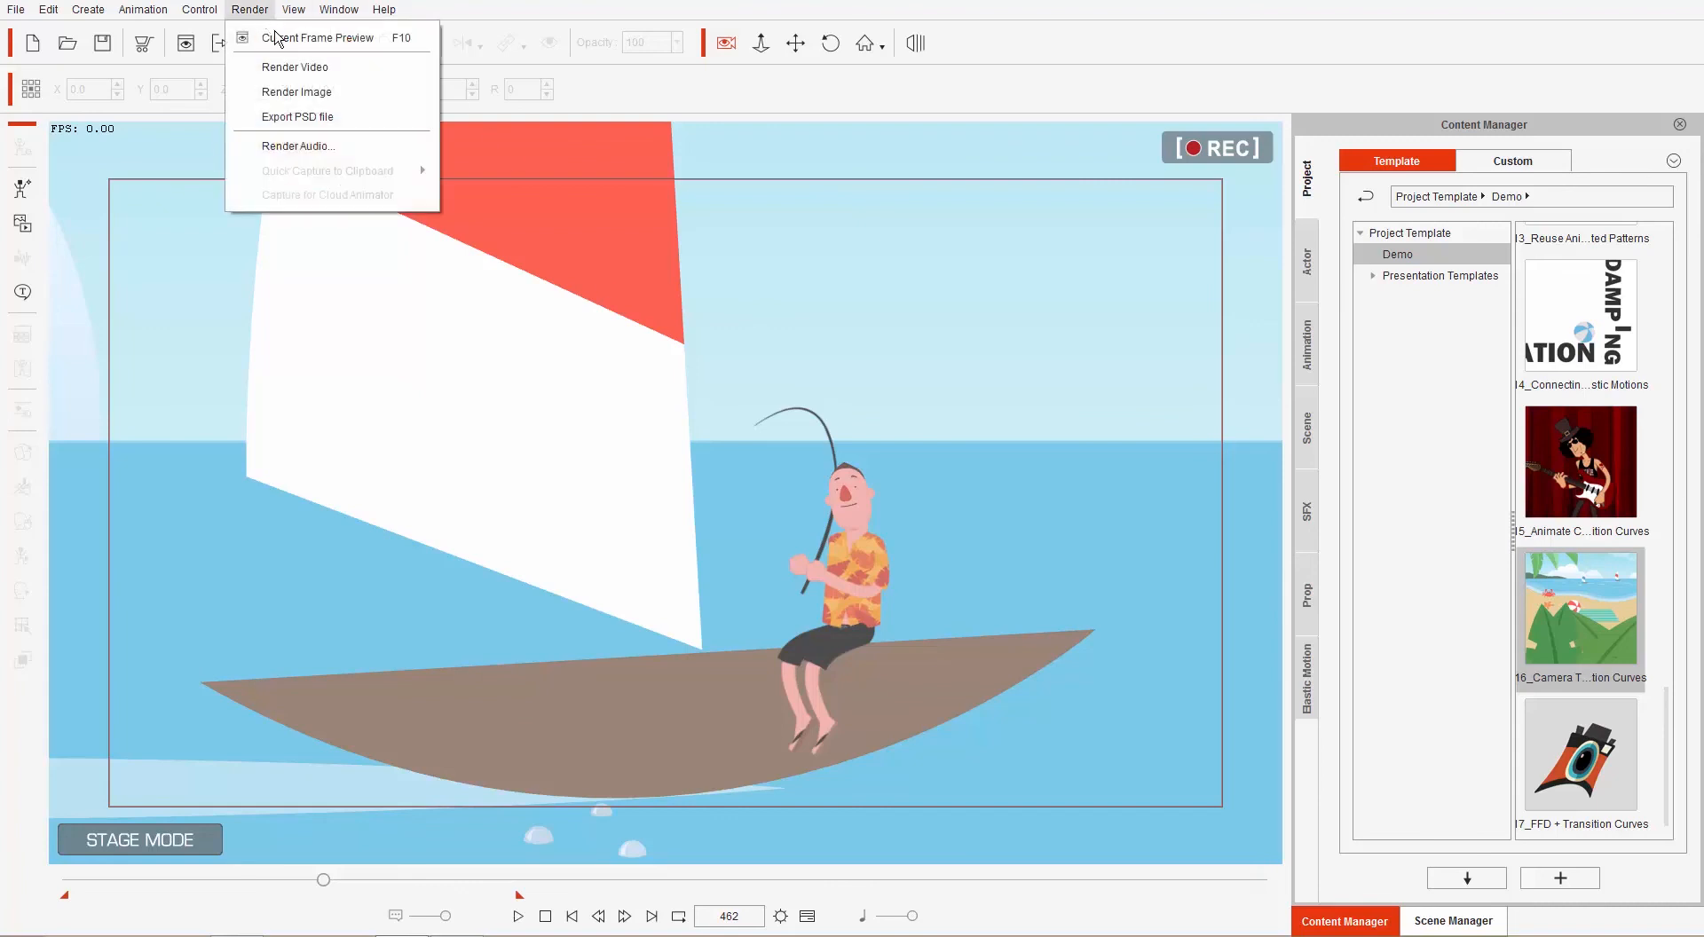
click(295, 116)
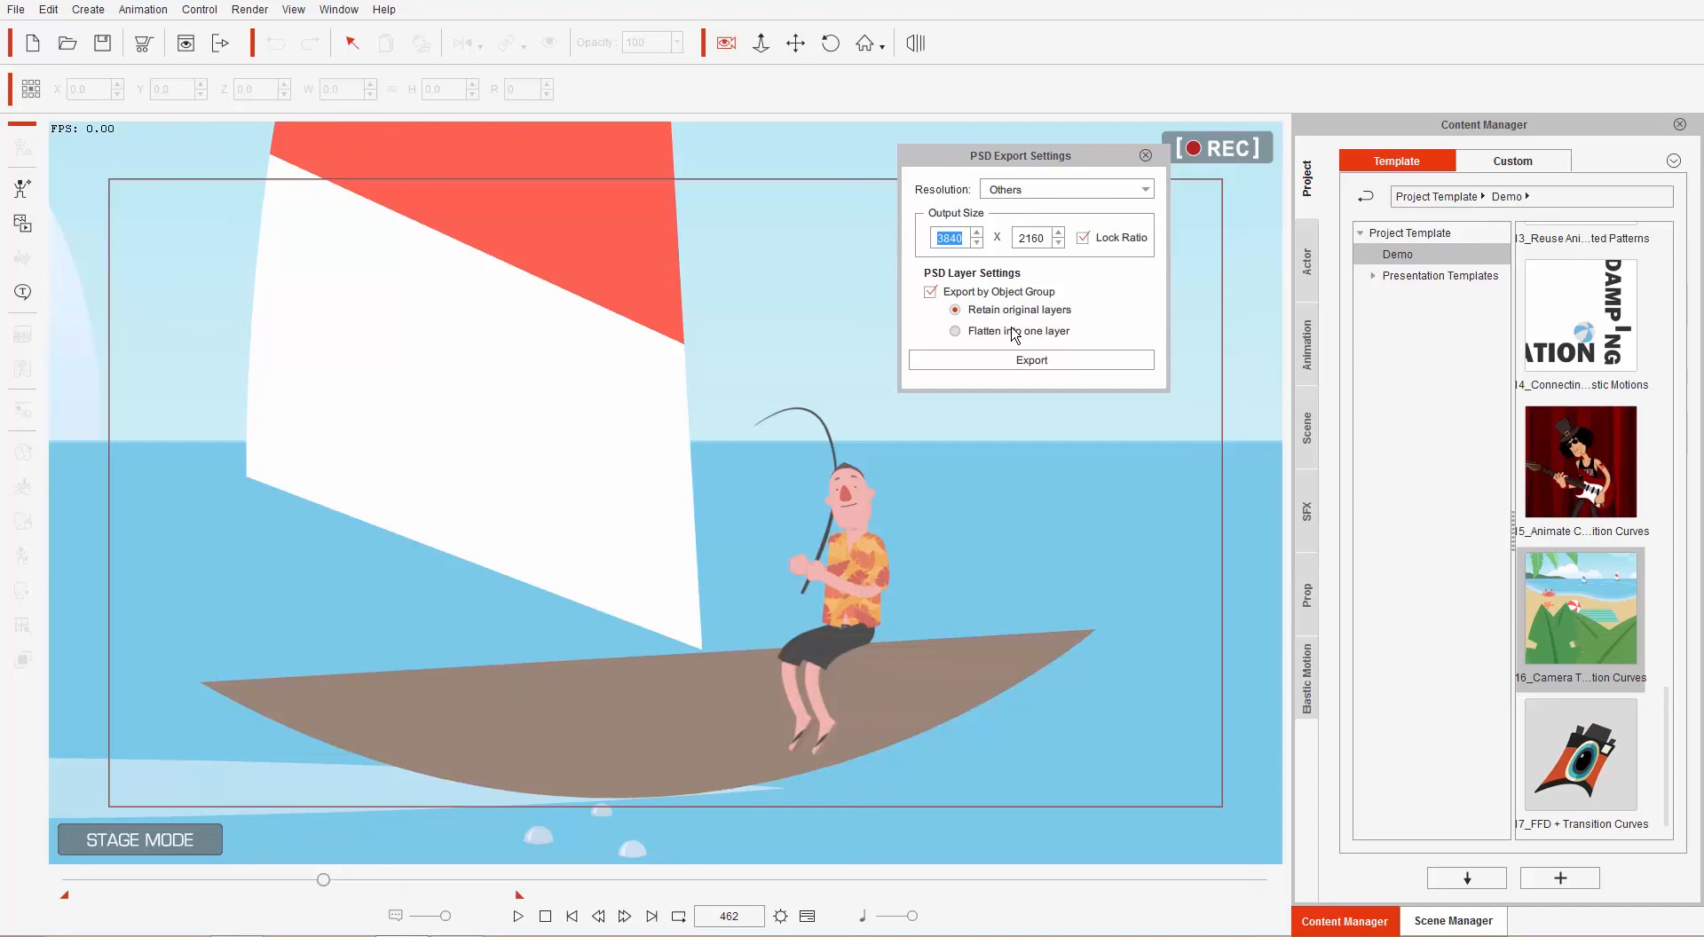
click(955, 332)
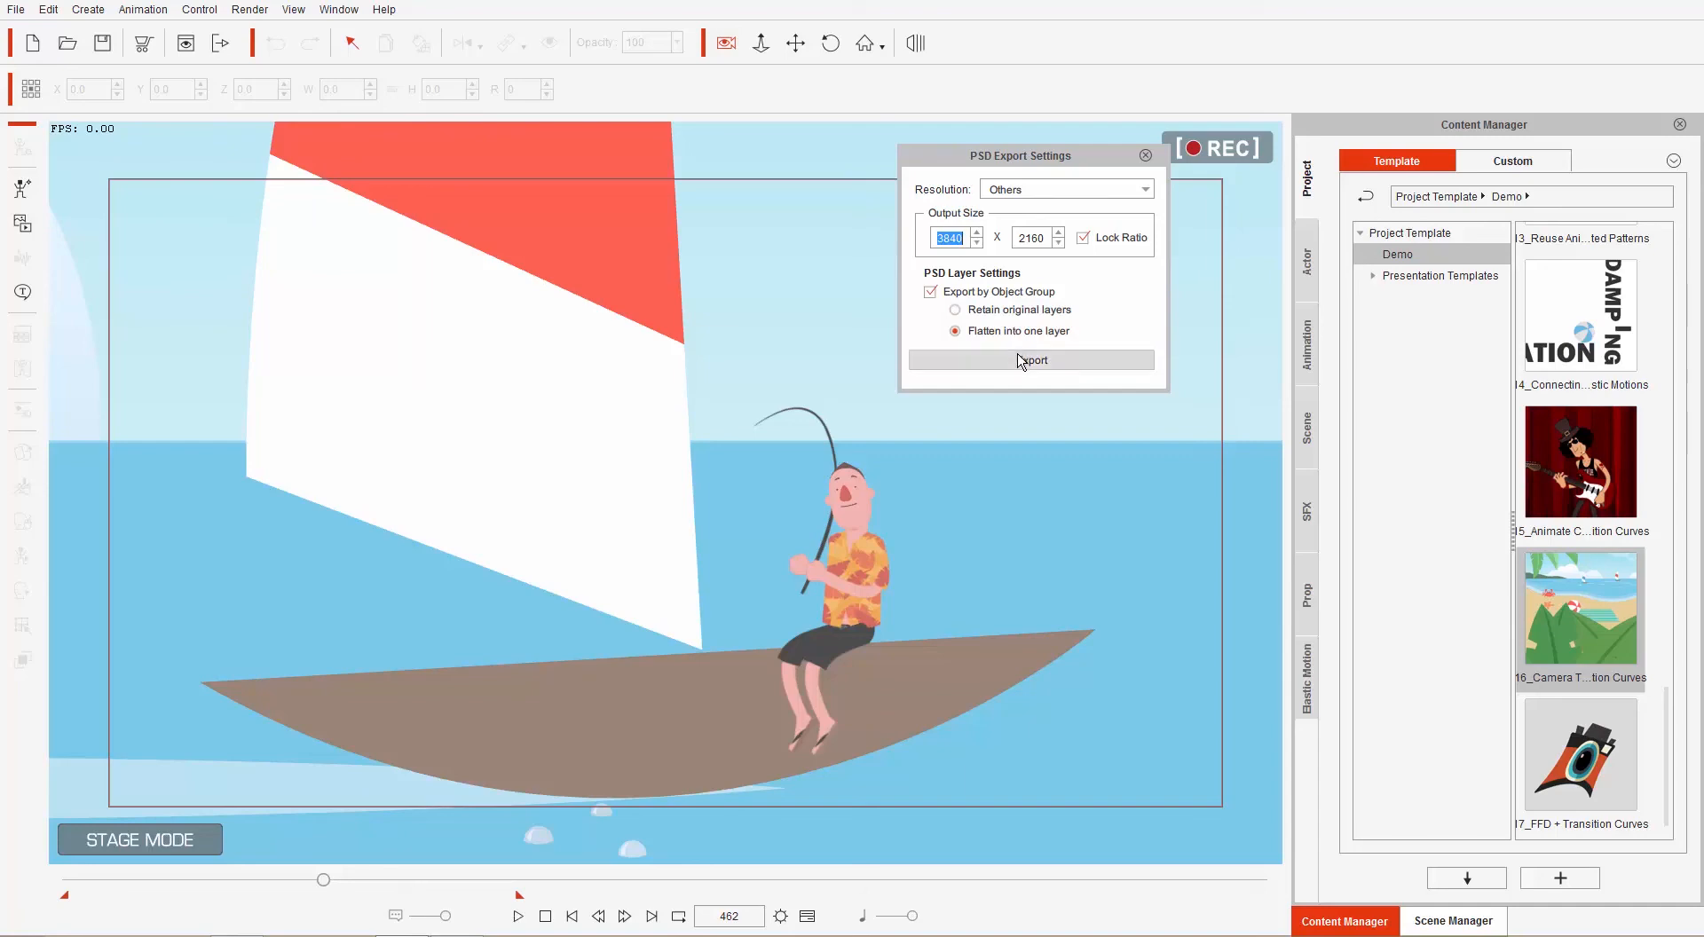
Export and save the PSD as 'dude fishing'.
click(1032, 359)
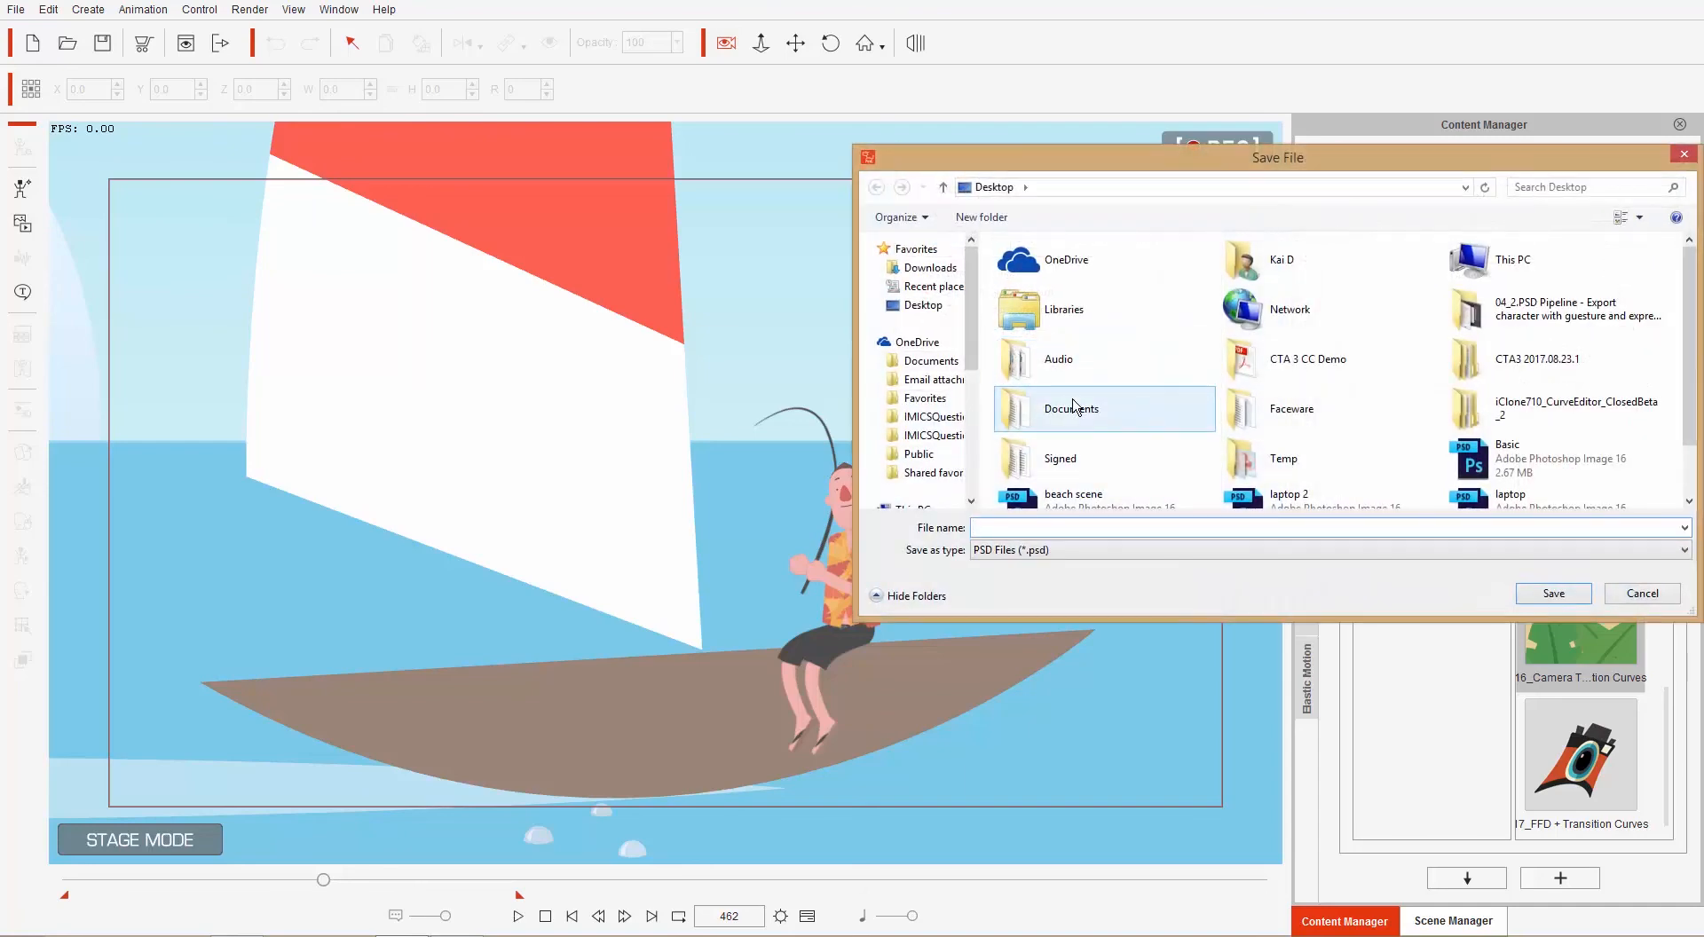
text(dude fishing)
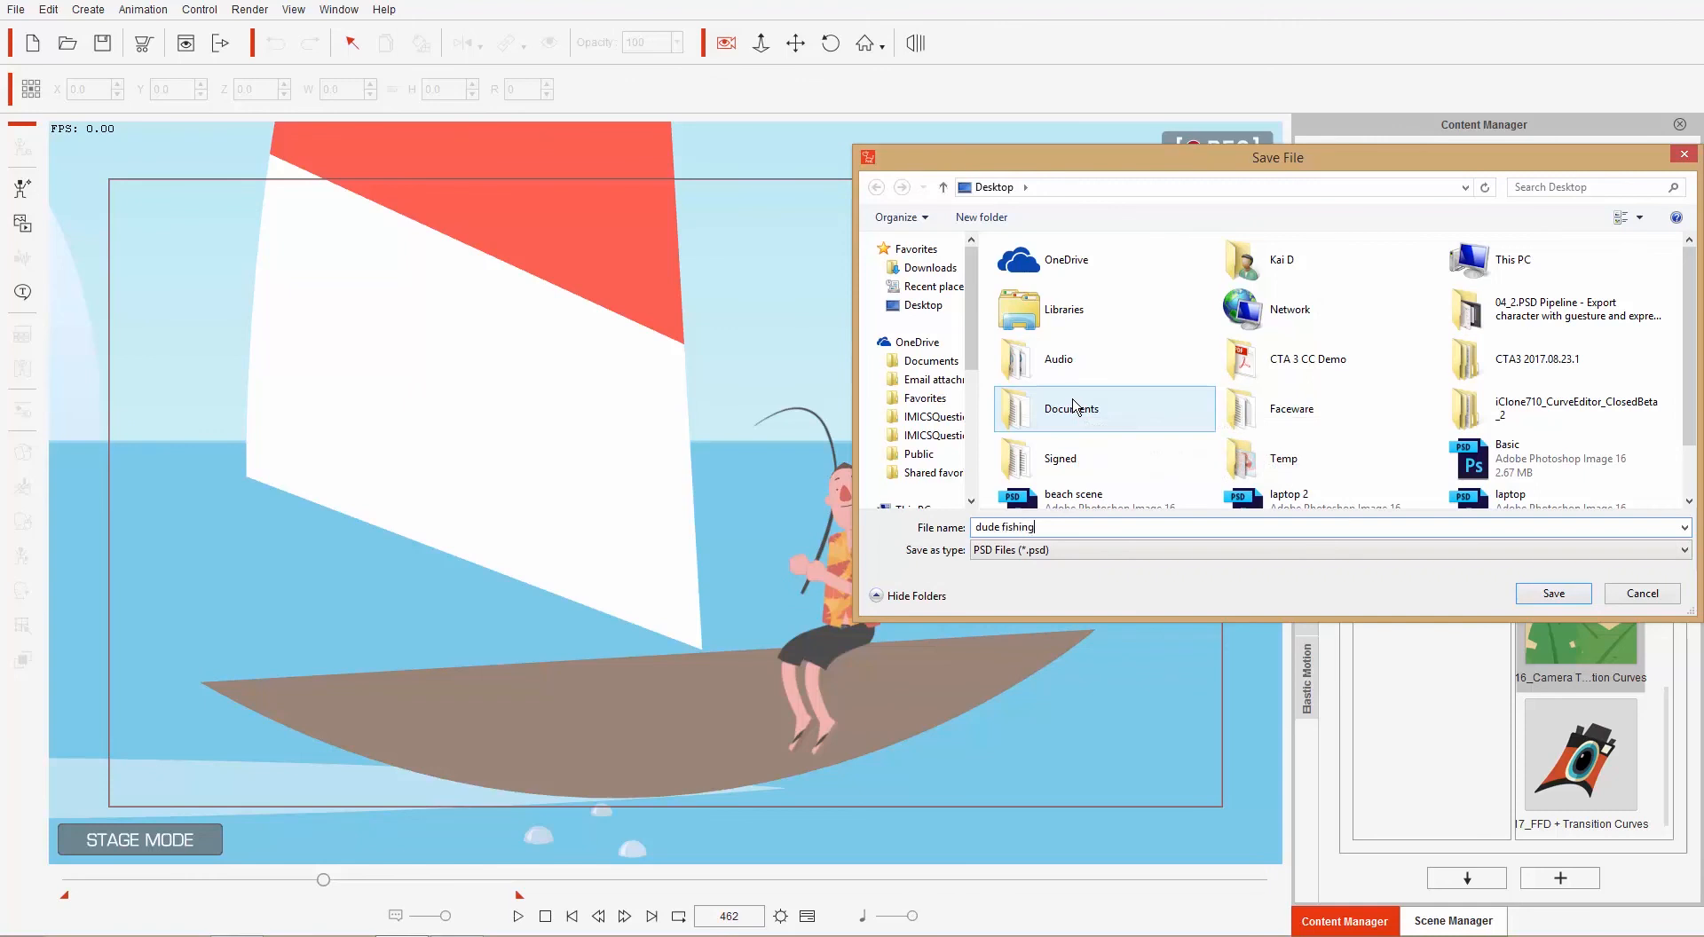
click(1550, 593)
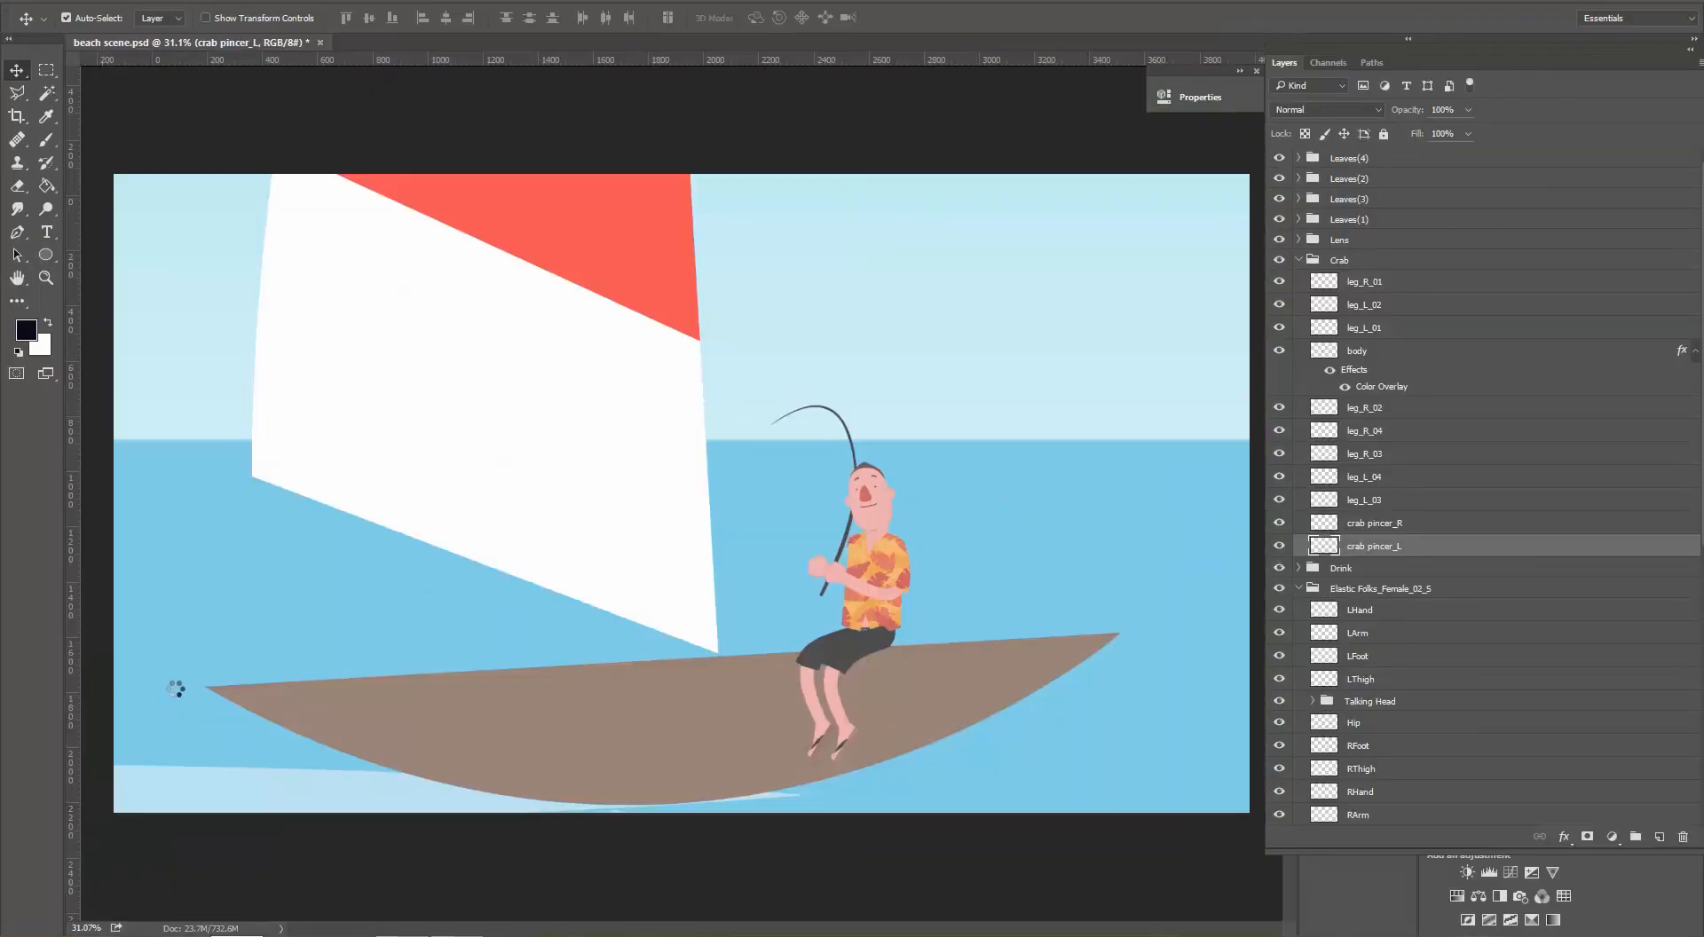
Open dude fishing.psd, expand the Sea and another layer group, and nudge the fisherman along the boat.
click(381, 42)
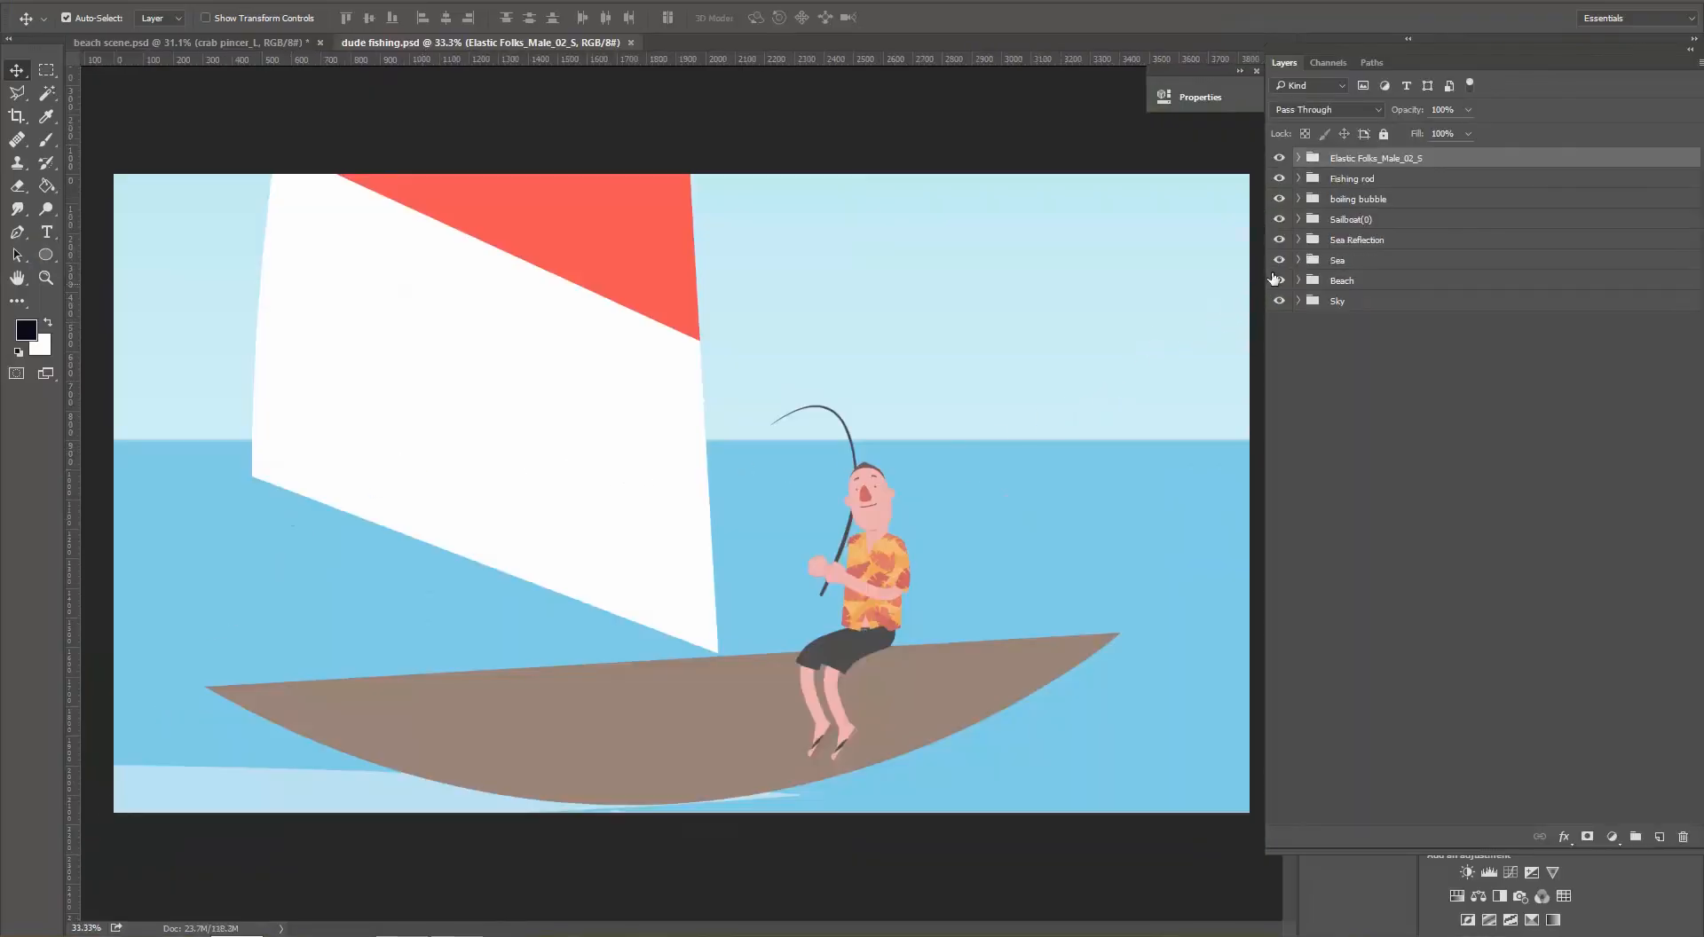
click(1296, 261)
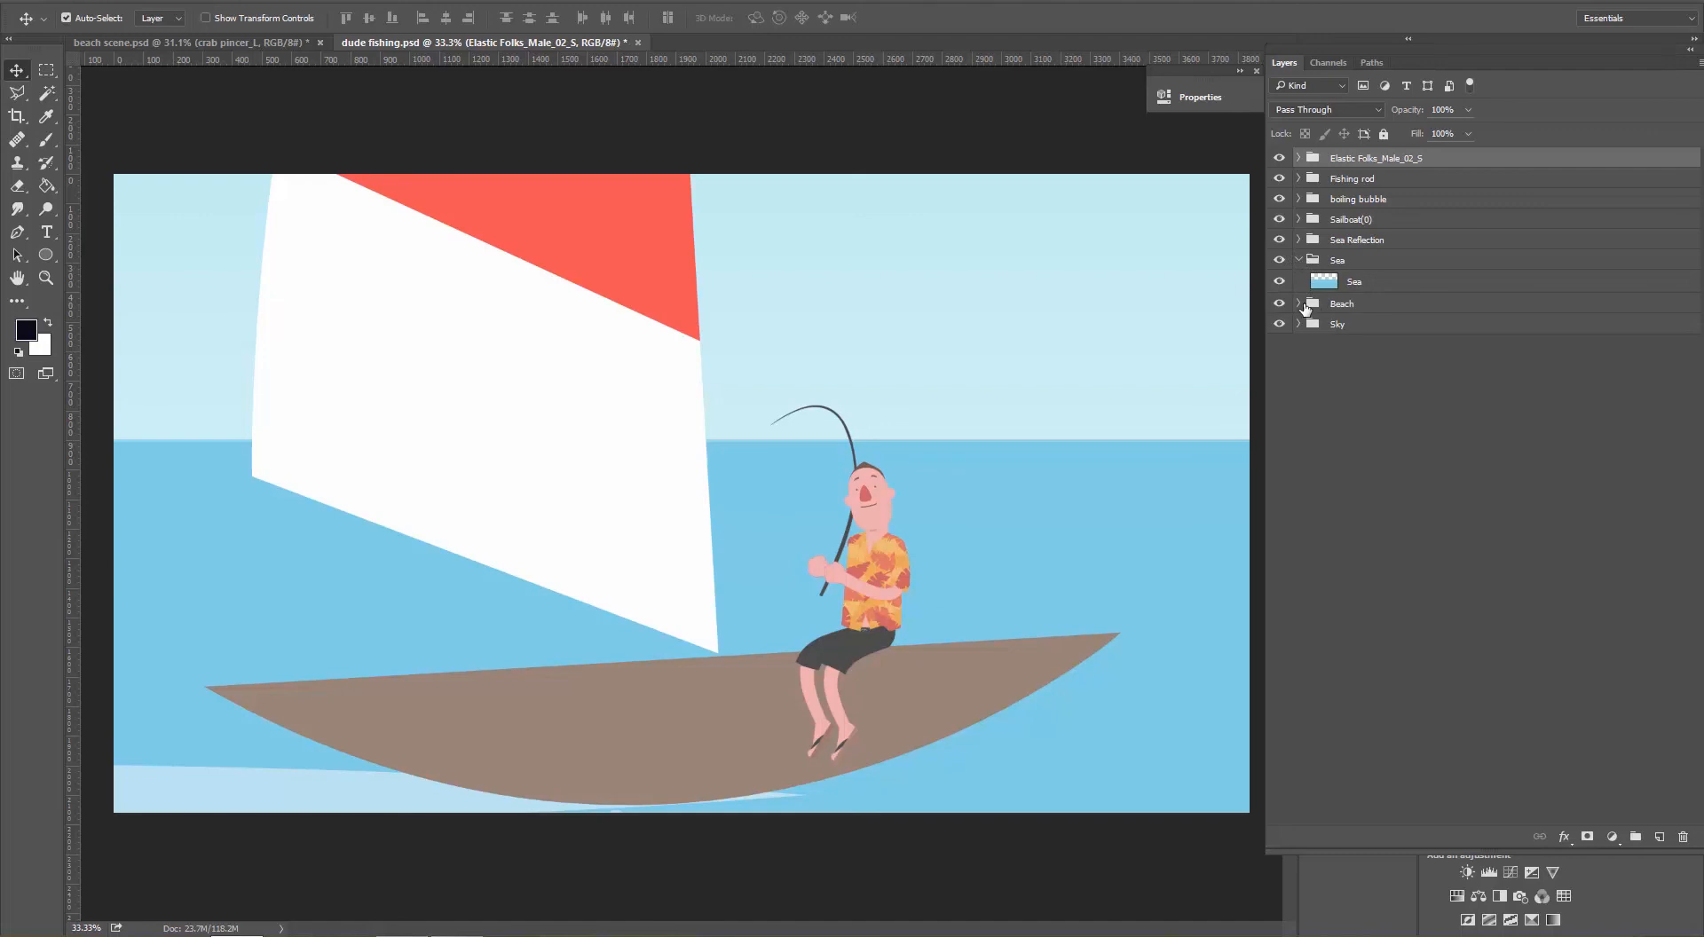
click(1298, 218)
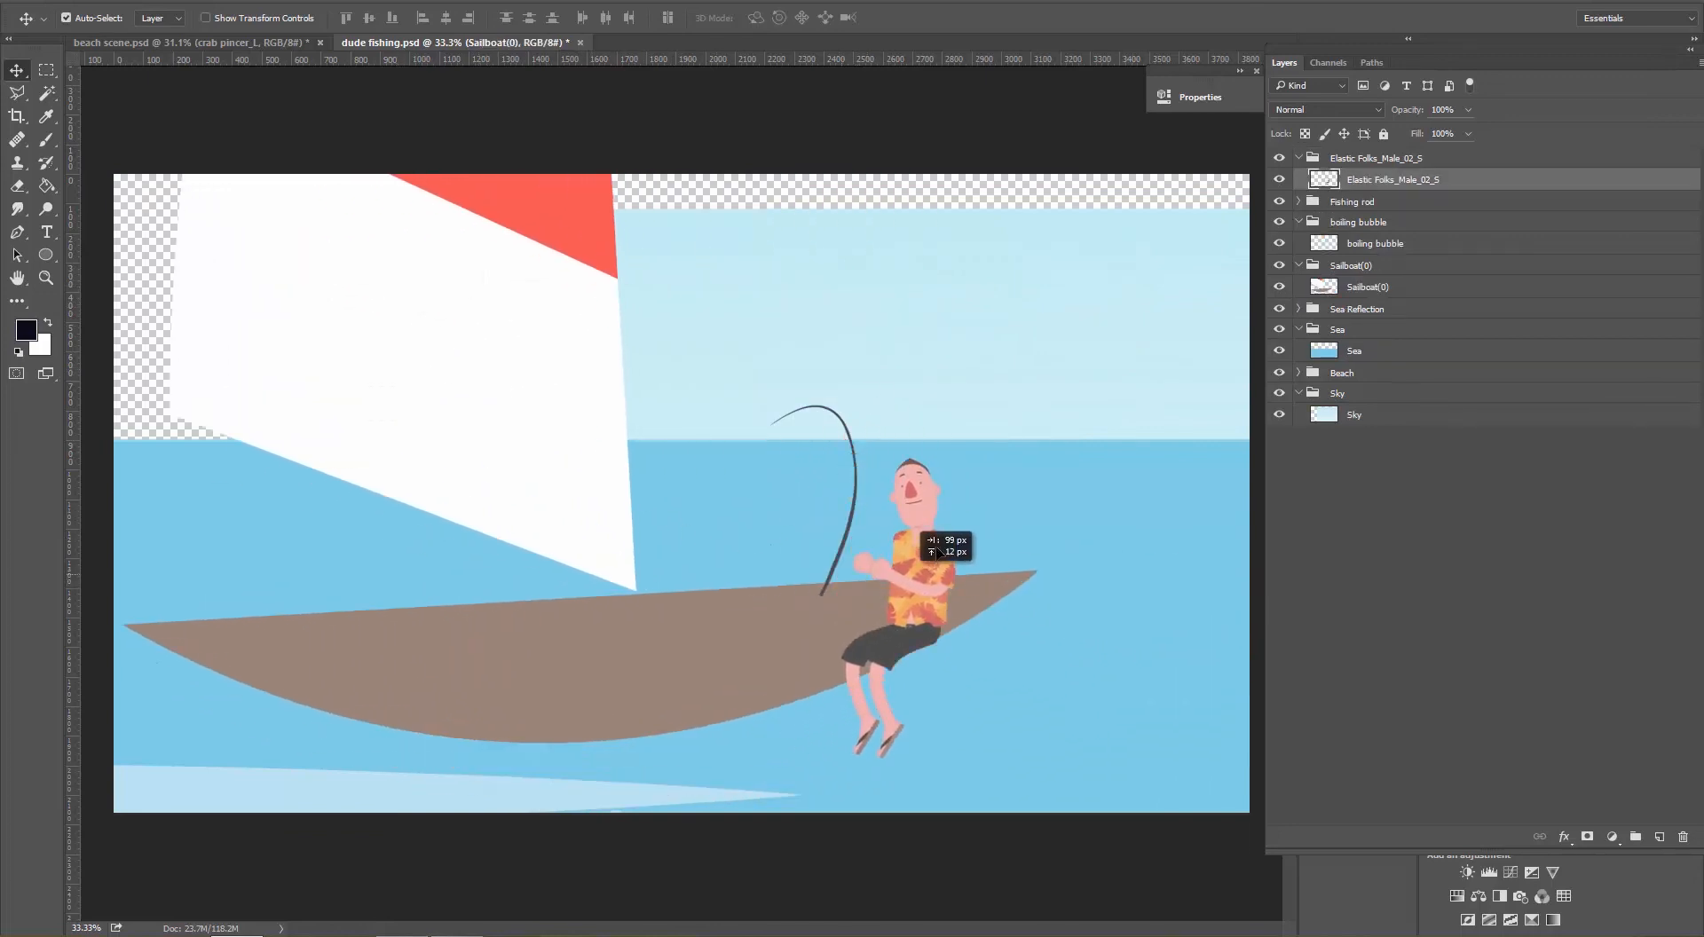
drag(945, 555, 924, 561)
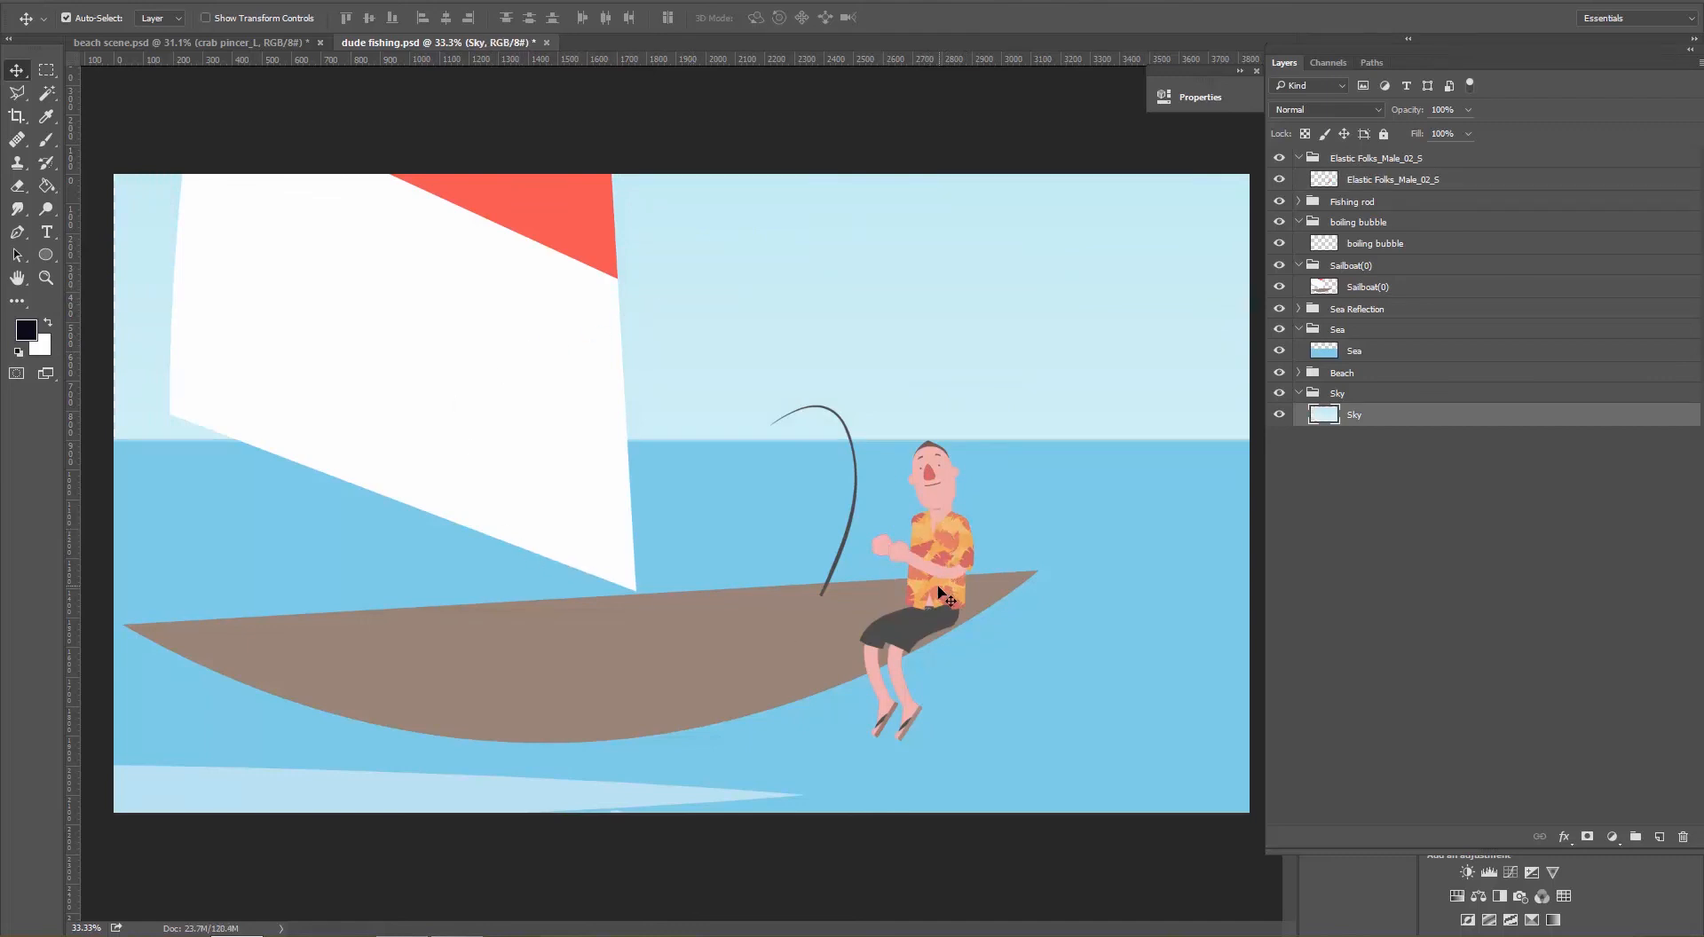
mouse_move(964, 560)
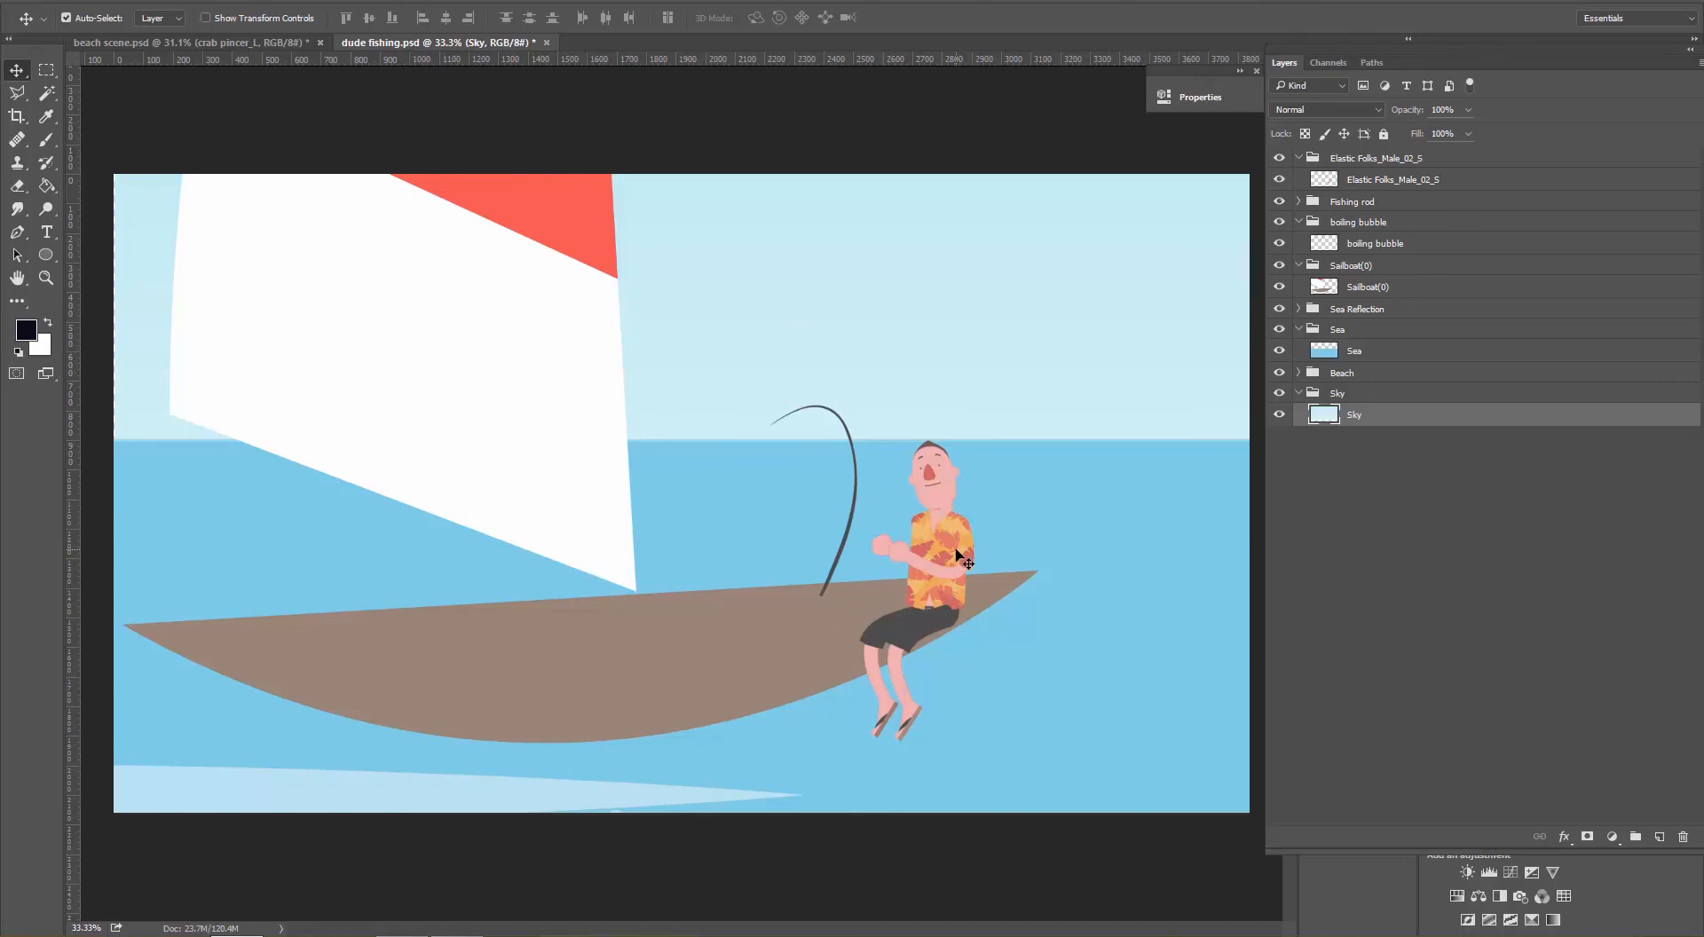